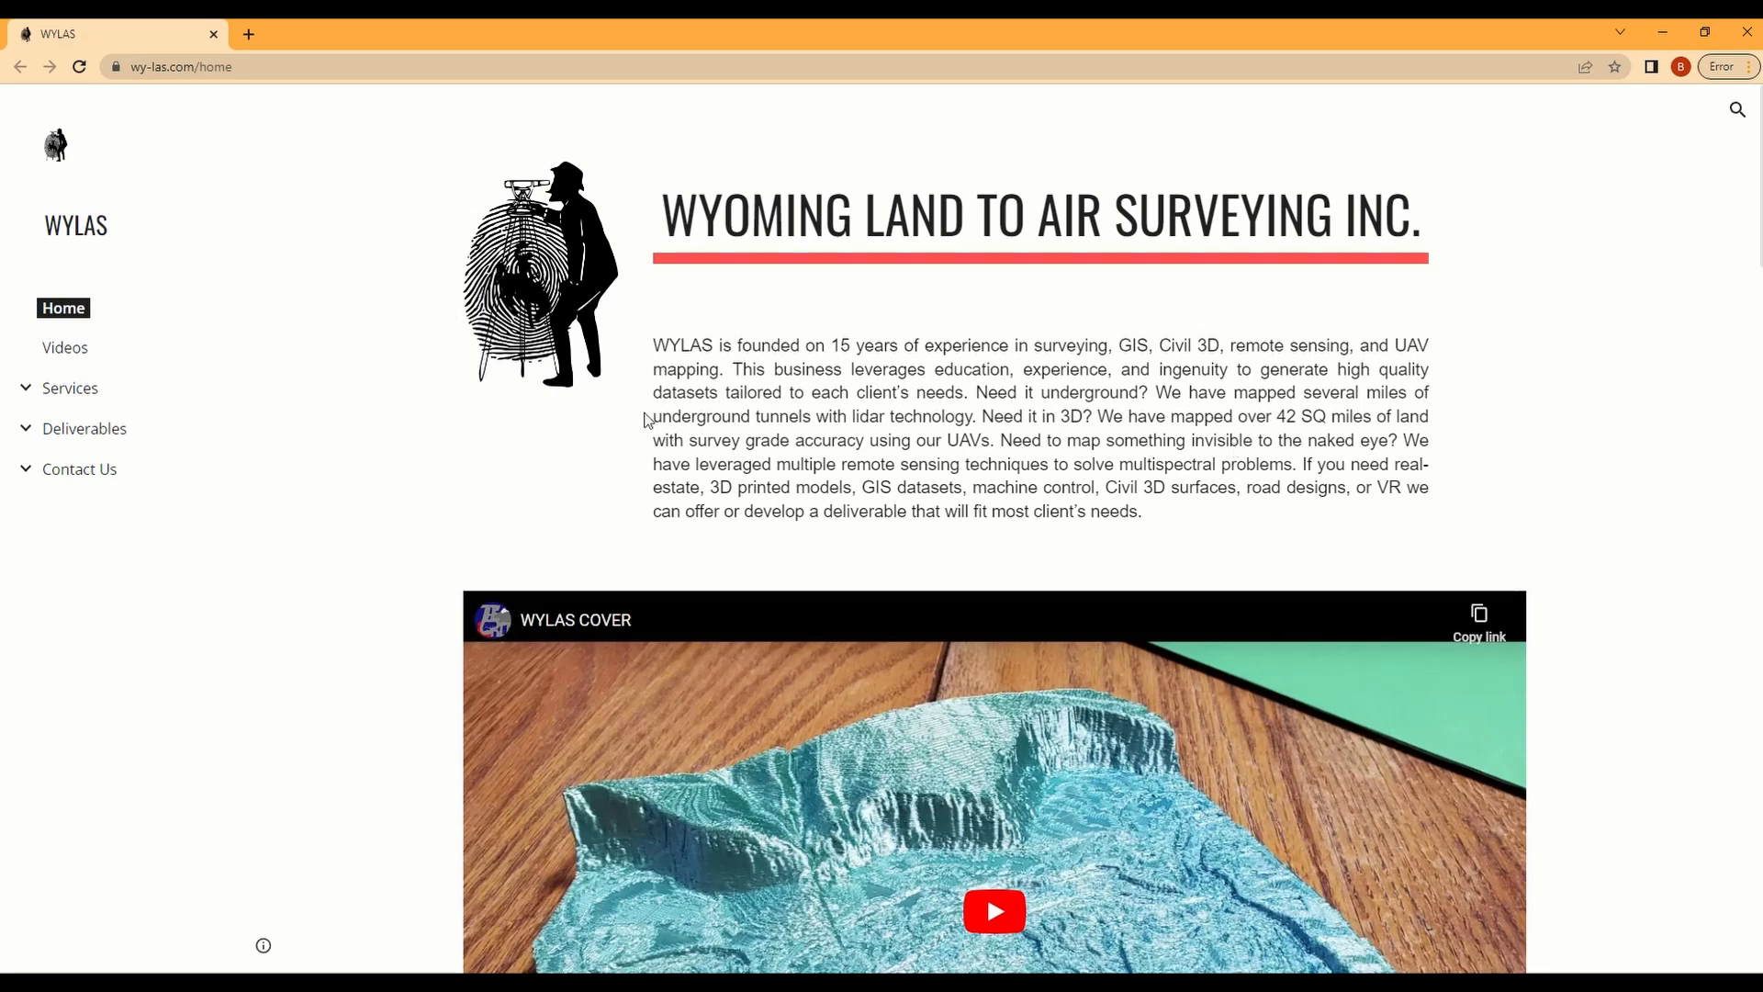
mouse_move(402, 443)
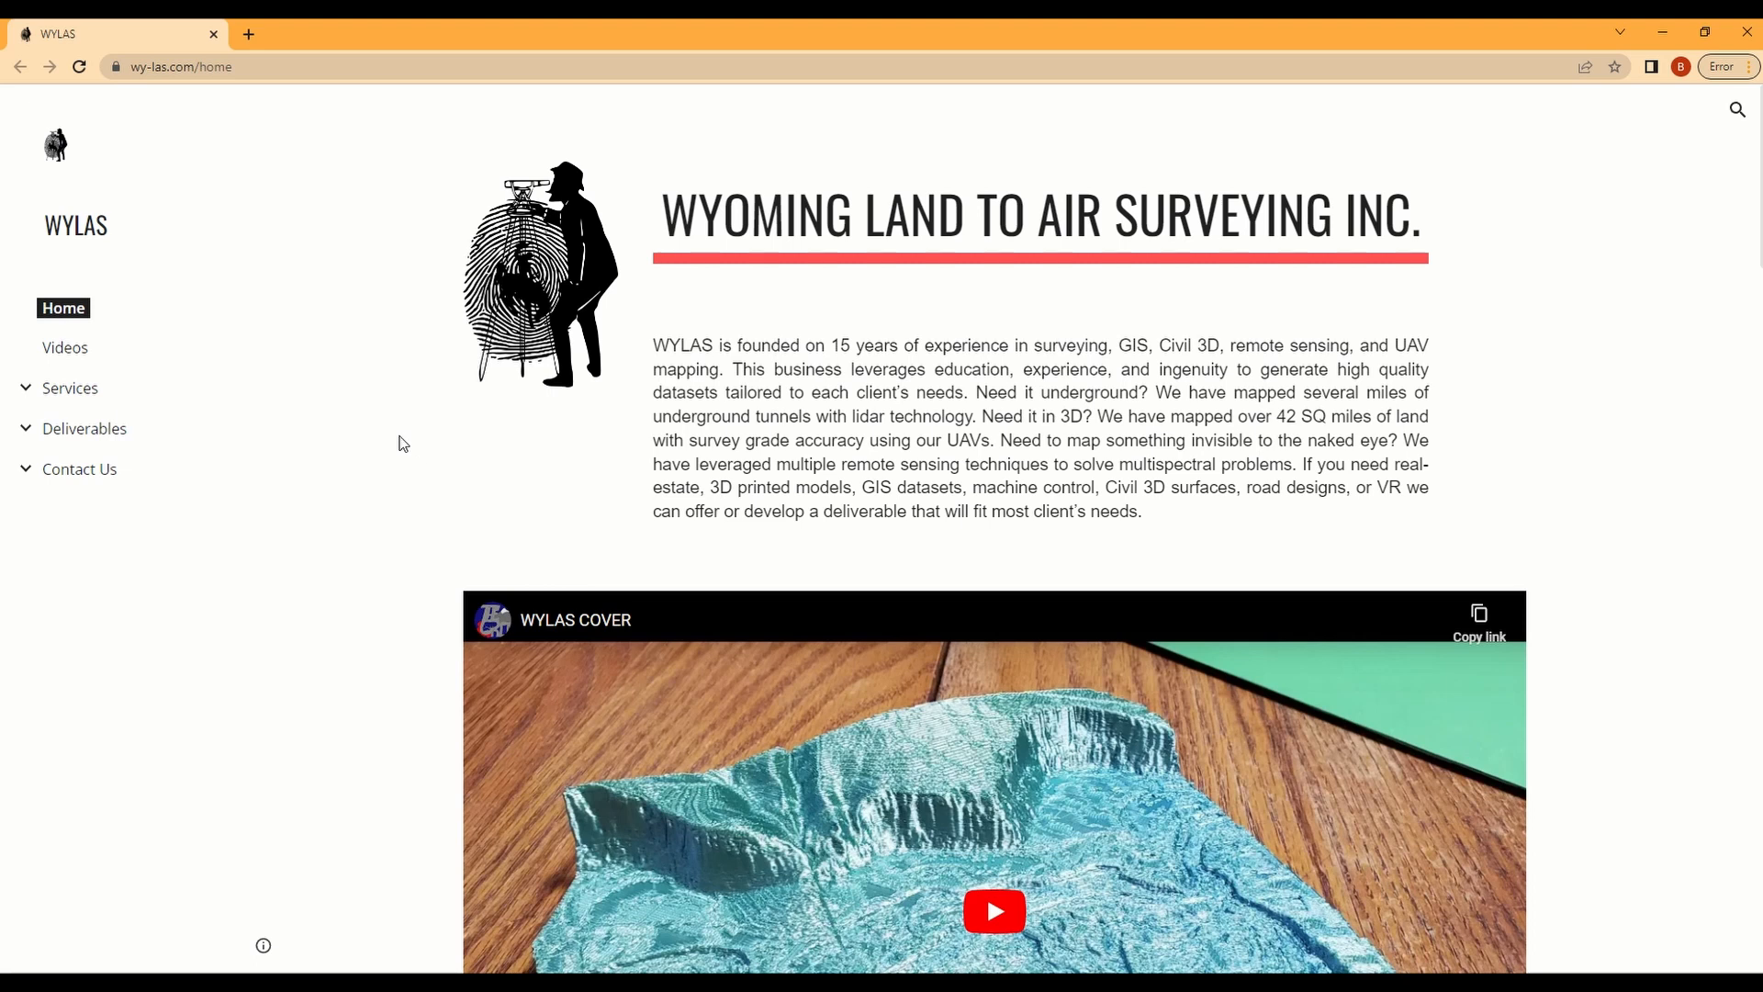
mouse_move(355, 454)
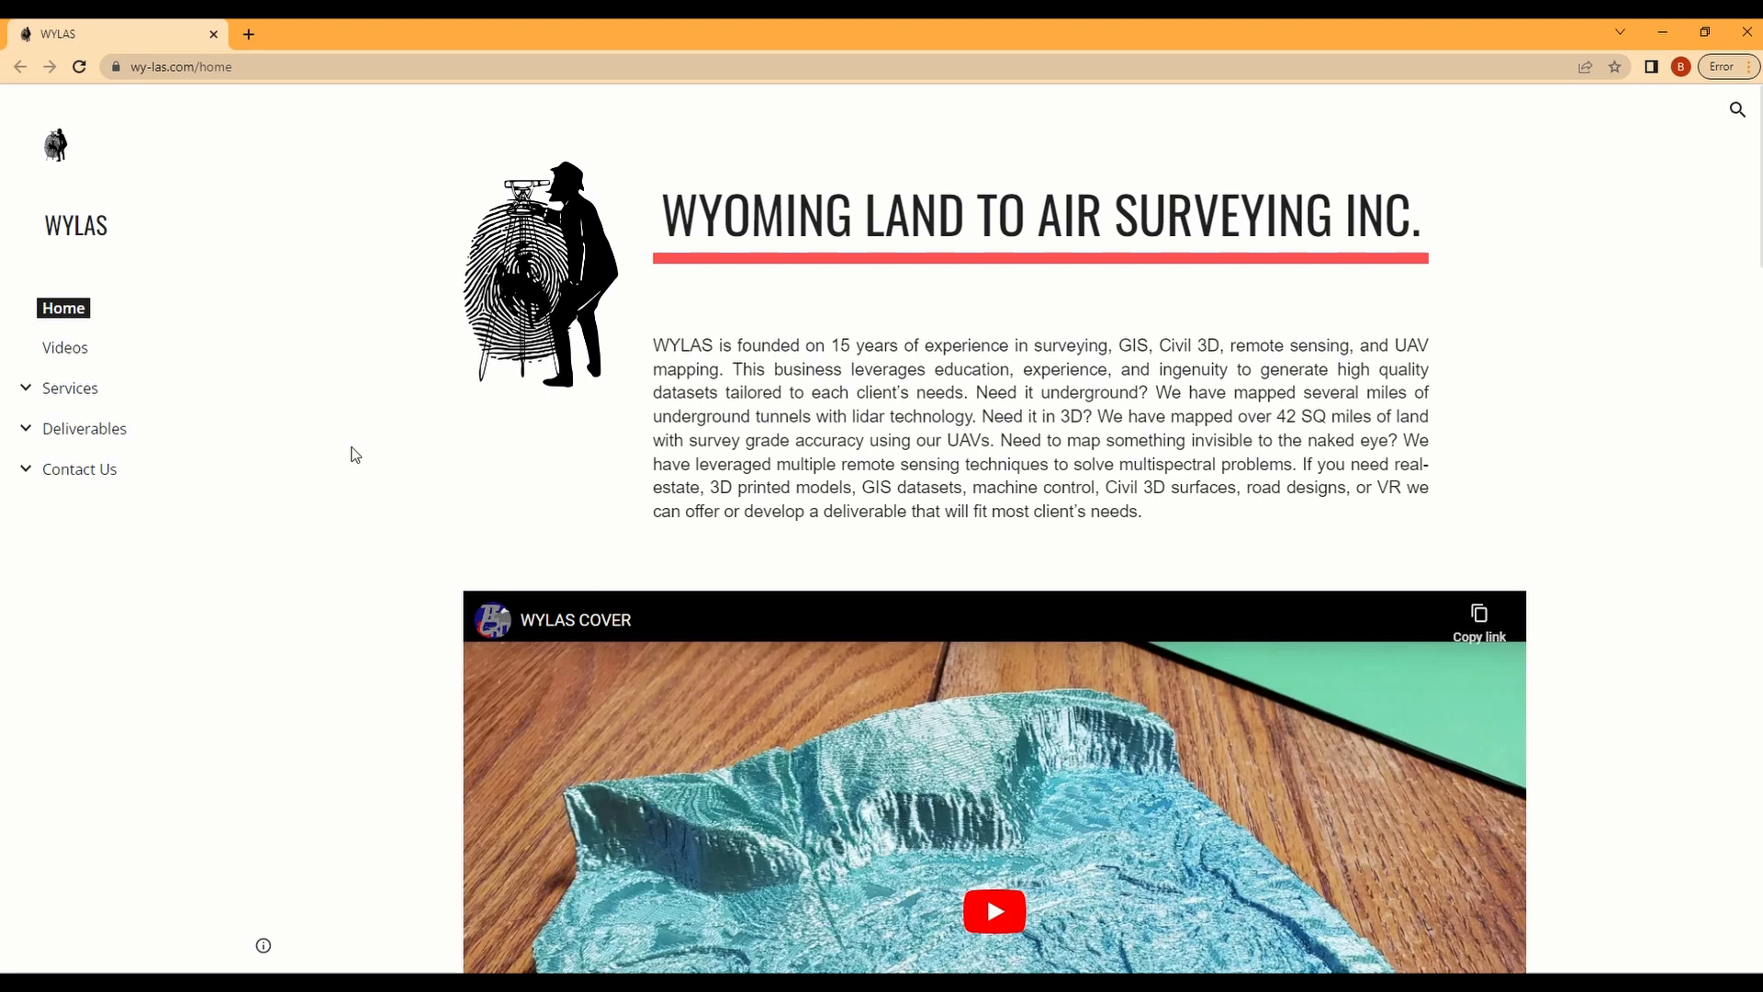
mouse_move(350, 382)
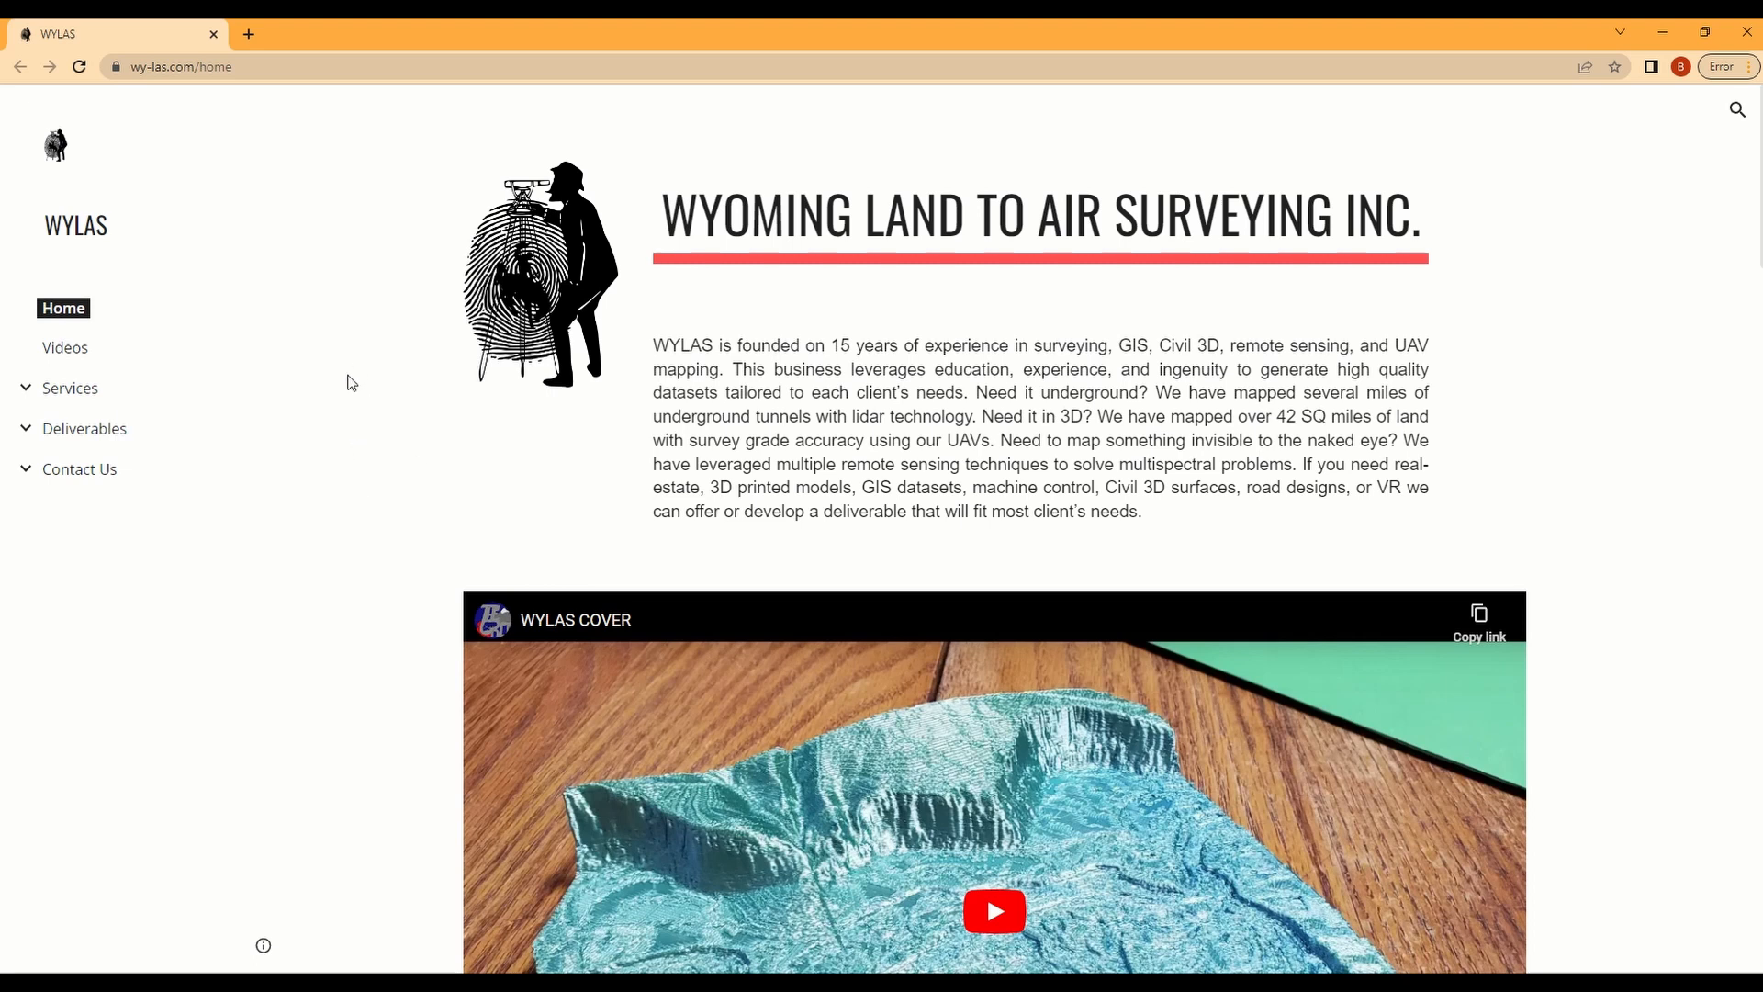
mouse_move(516, 454)
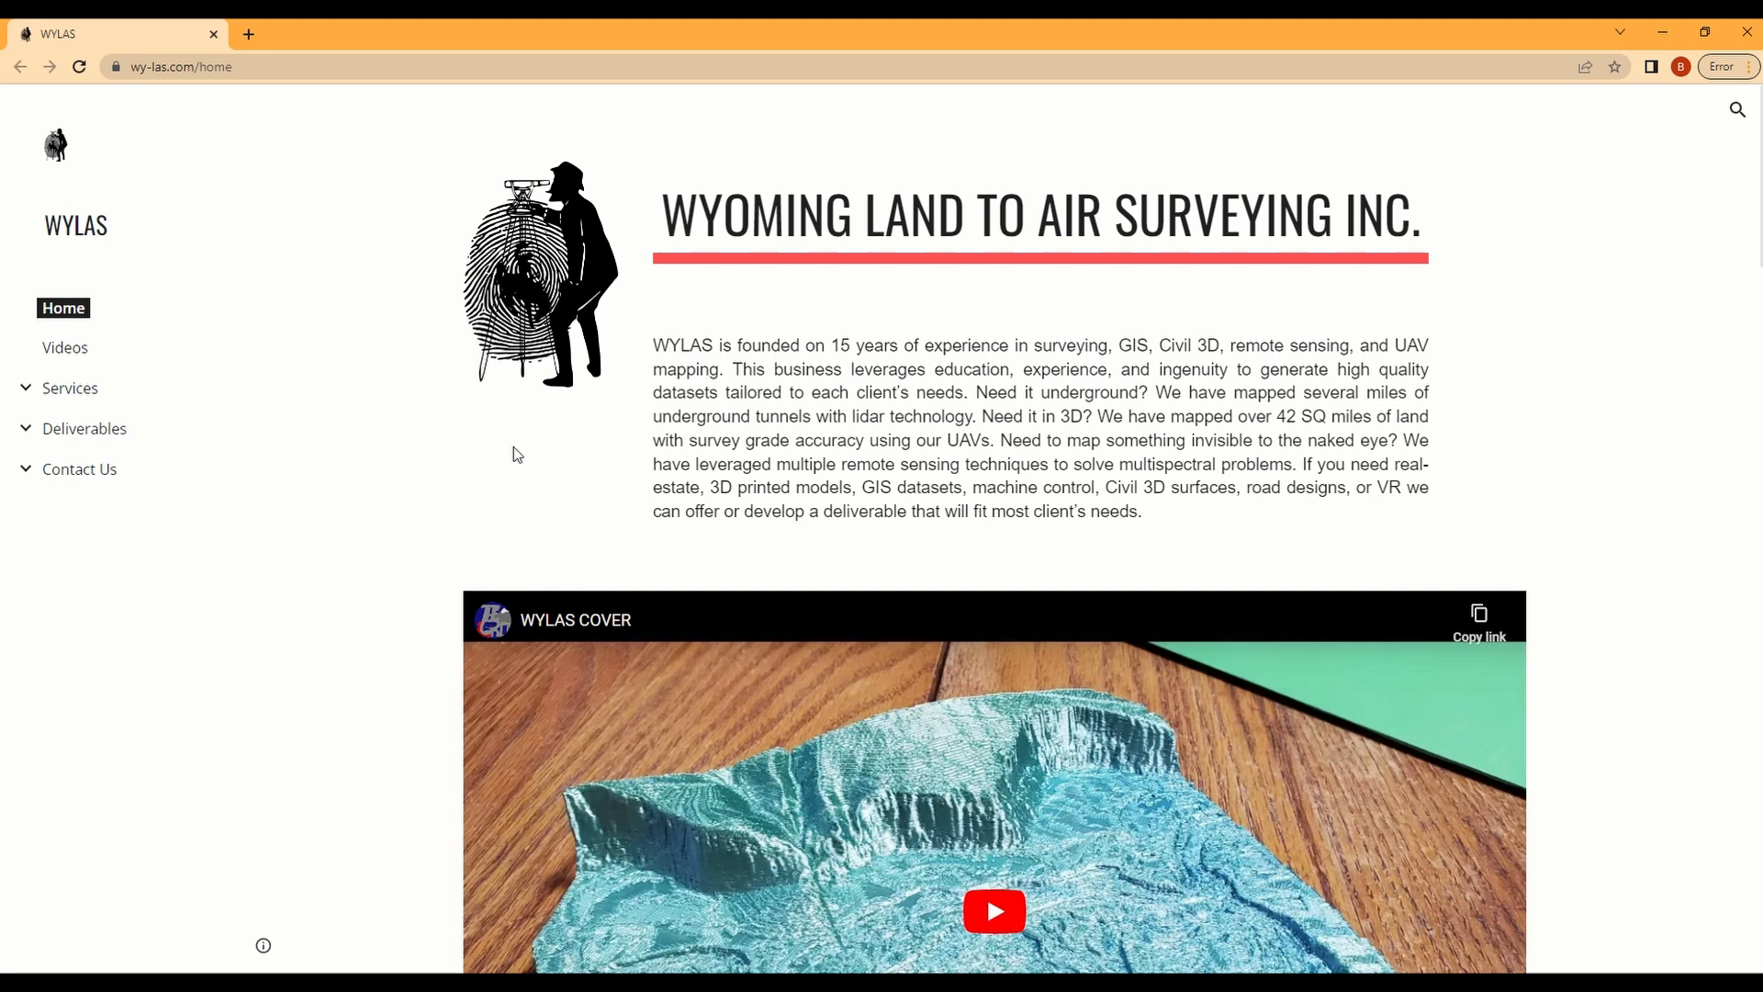
mouse_move(442, 505)
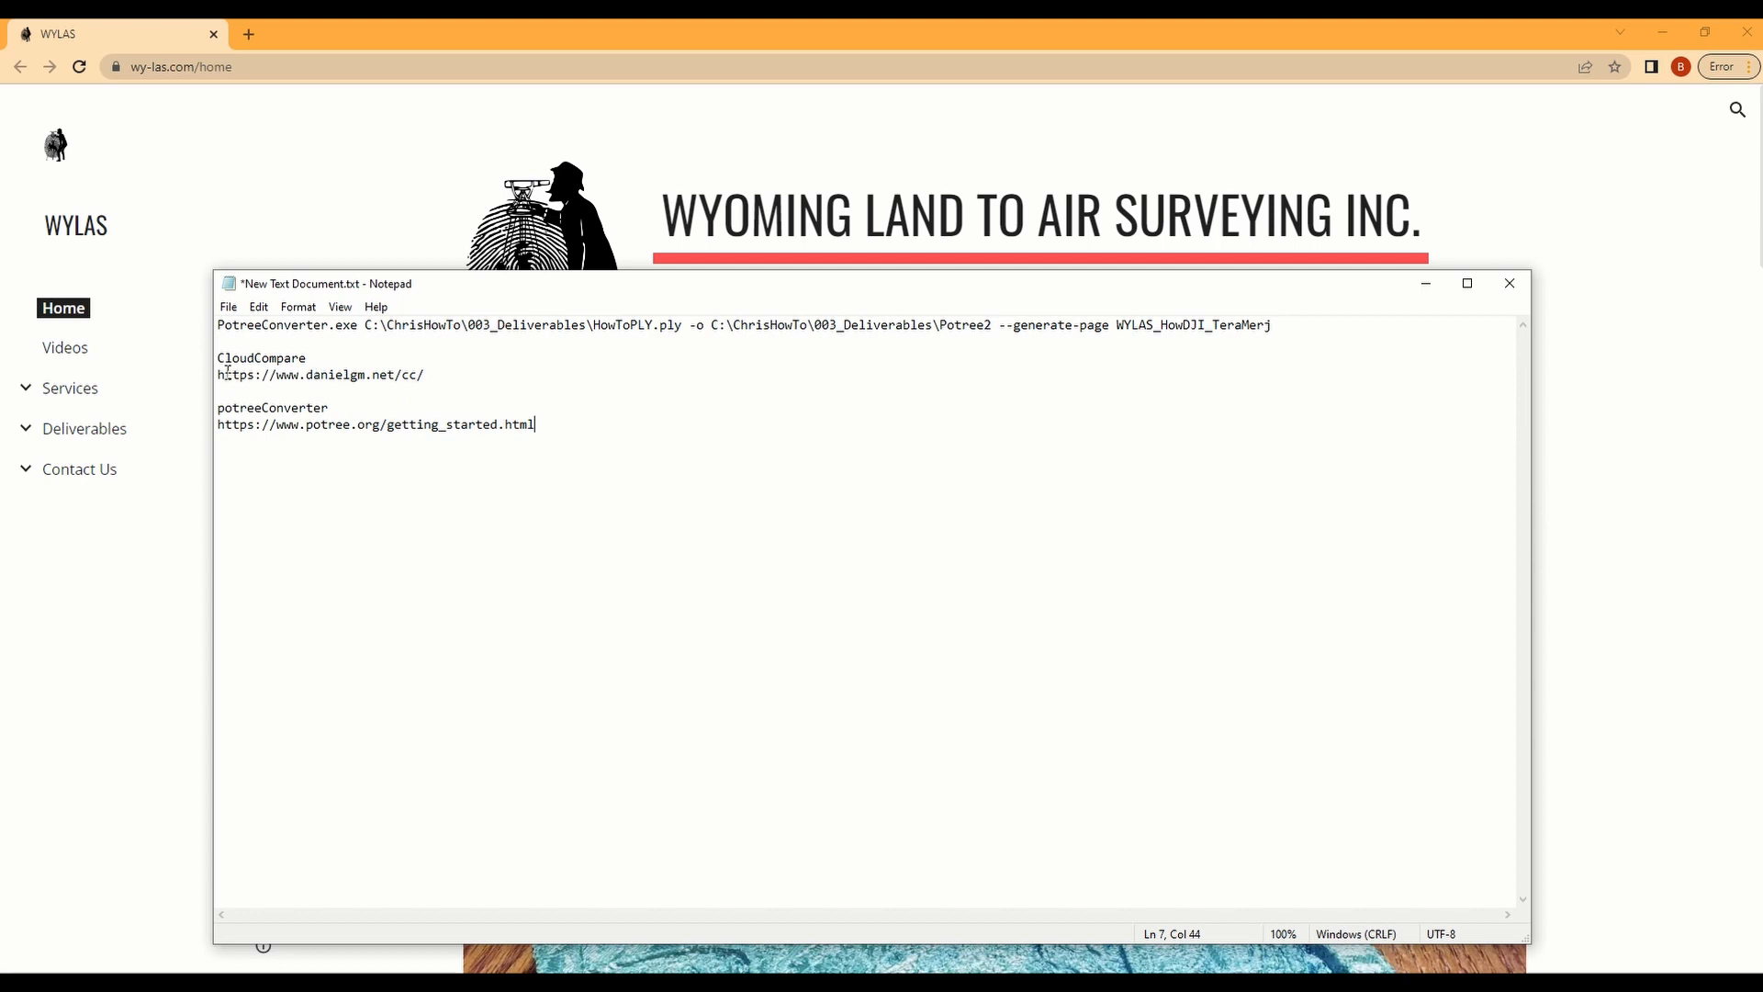
Step: Visit the CloudCompare download releases section, then copy the Potree getting-started link from the notes
triple_click(317, 375)
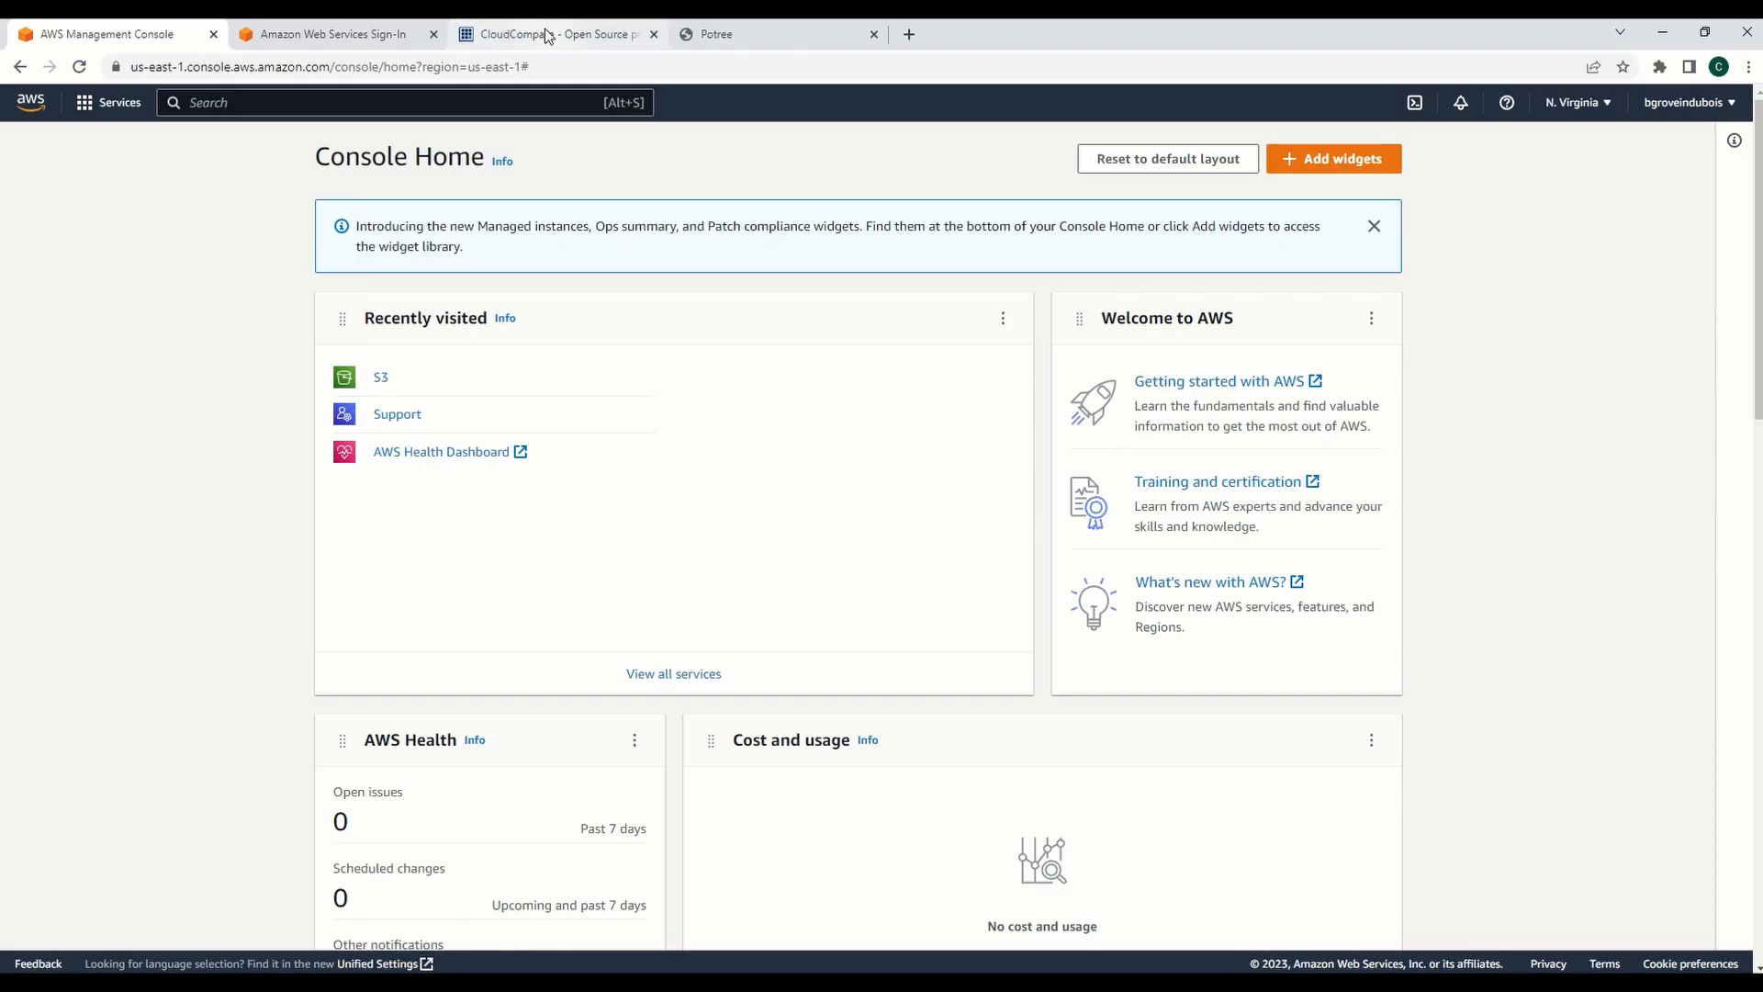
left_click(550, 33)
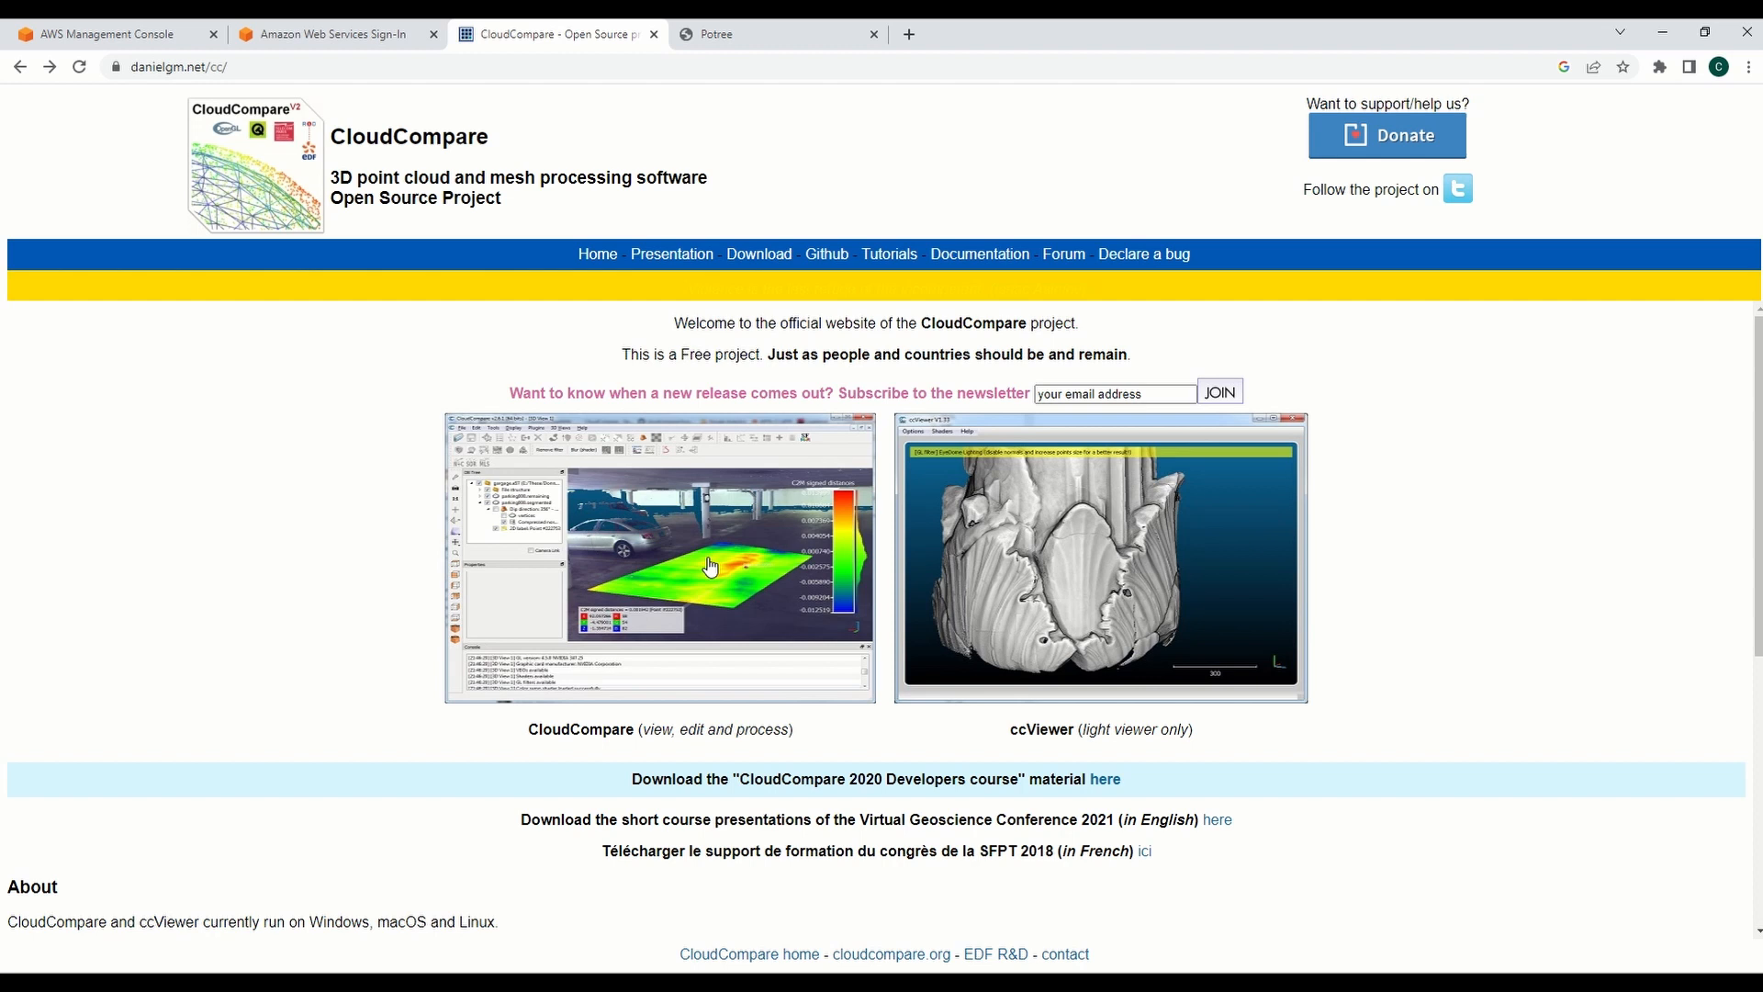
left_click(759, 253)
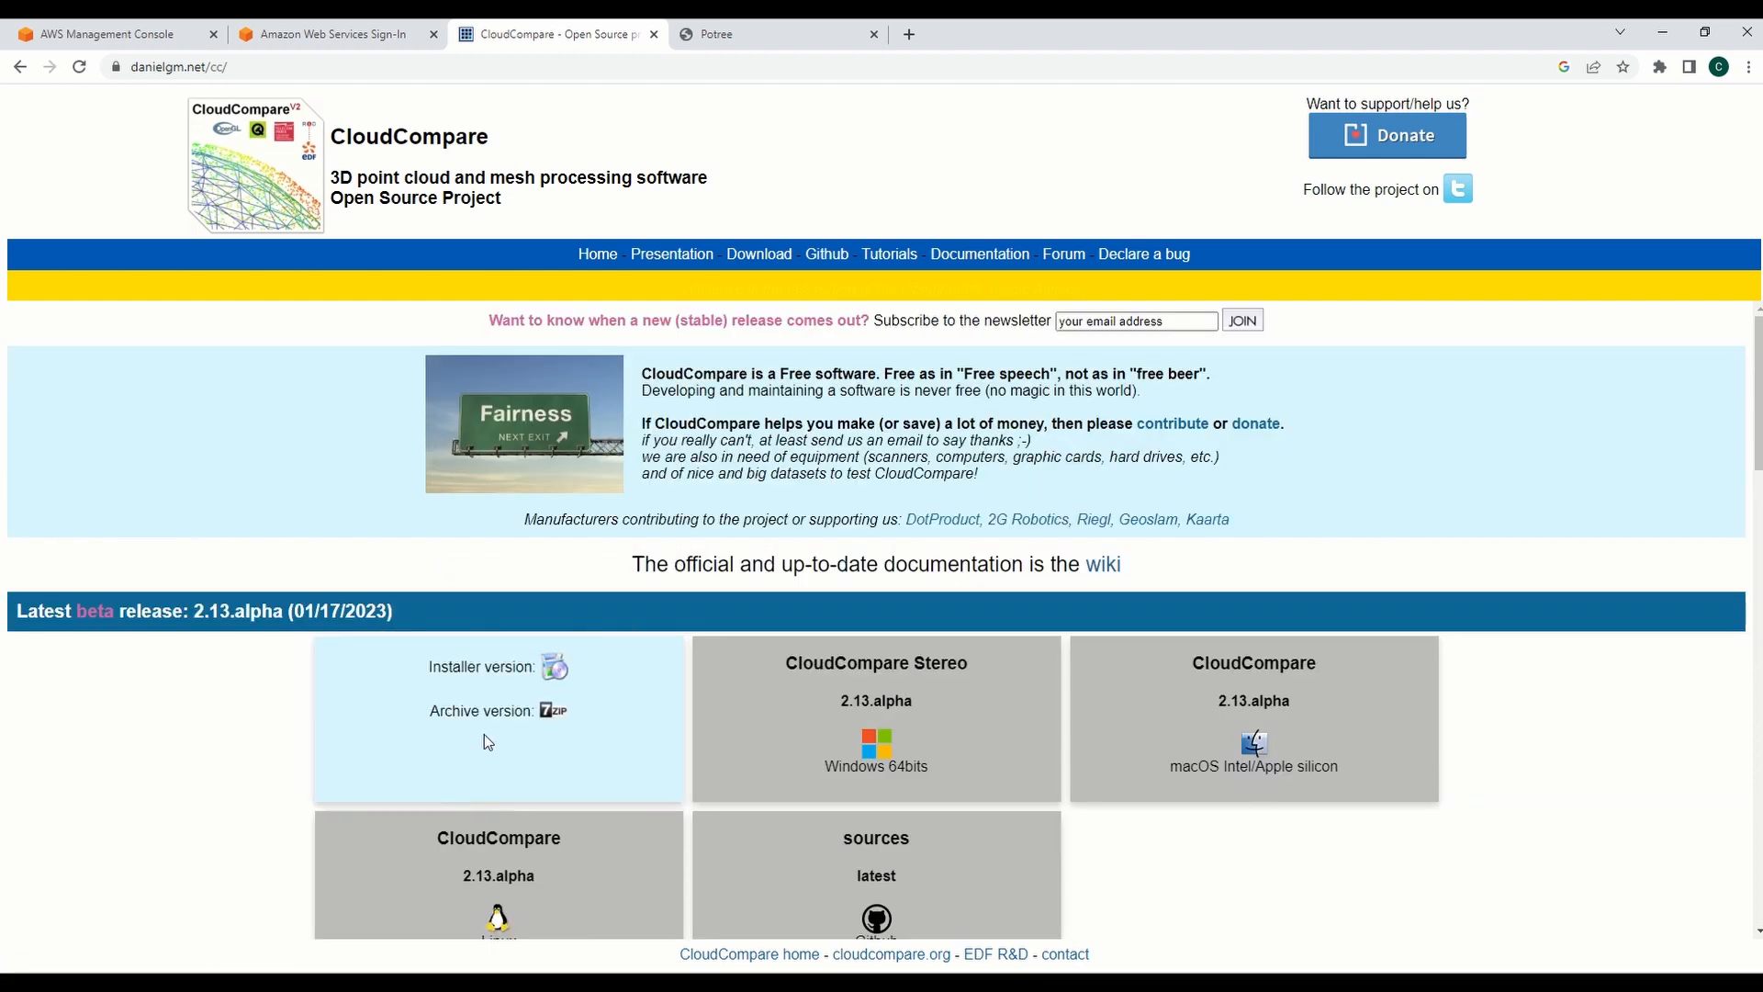
scroll("down", 3)
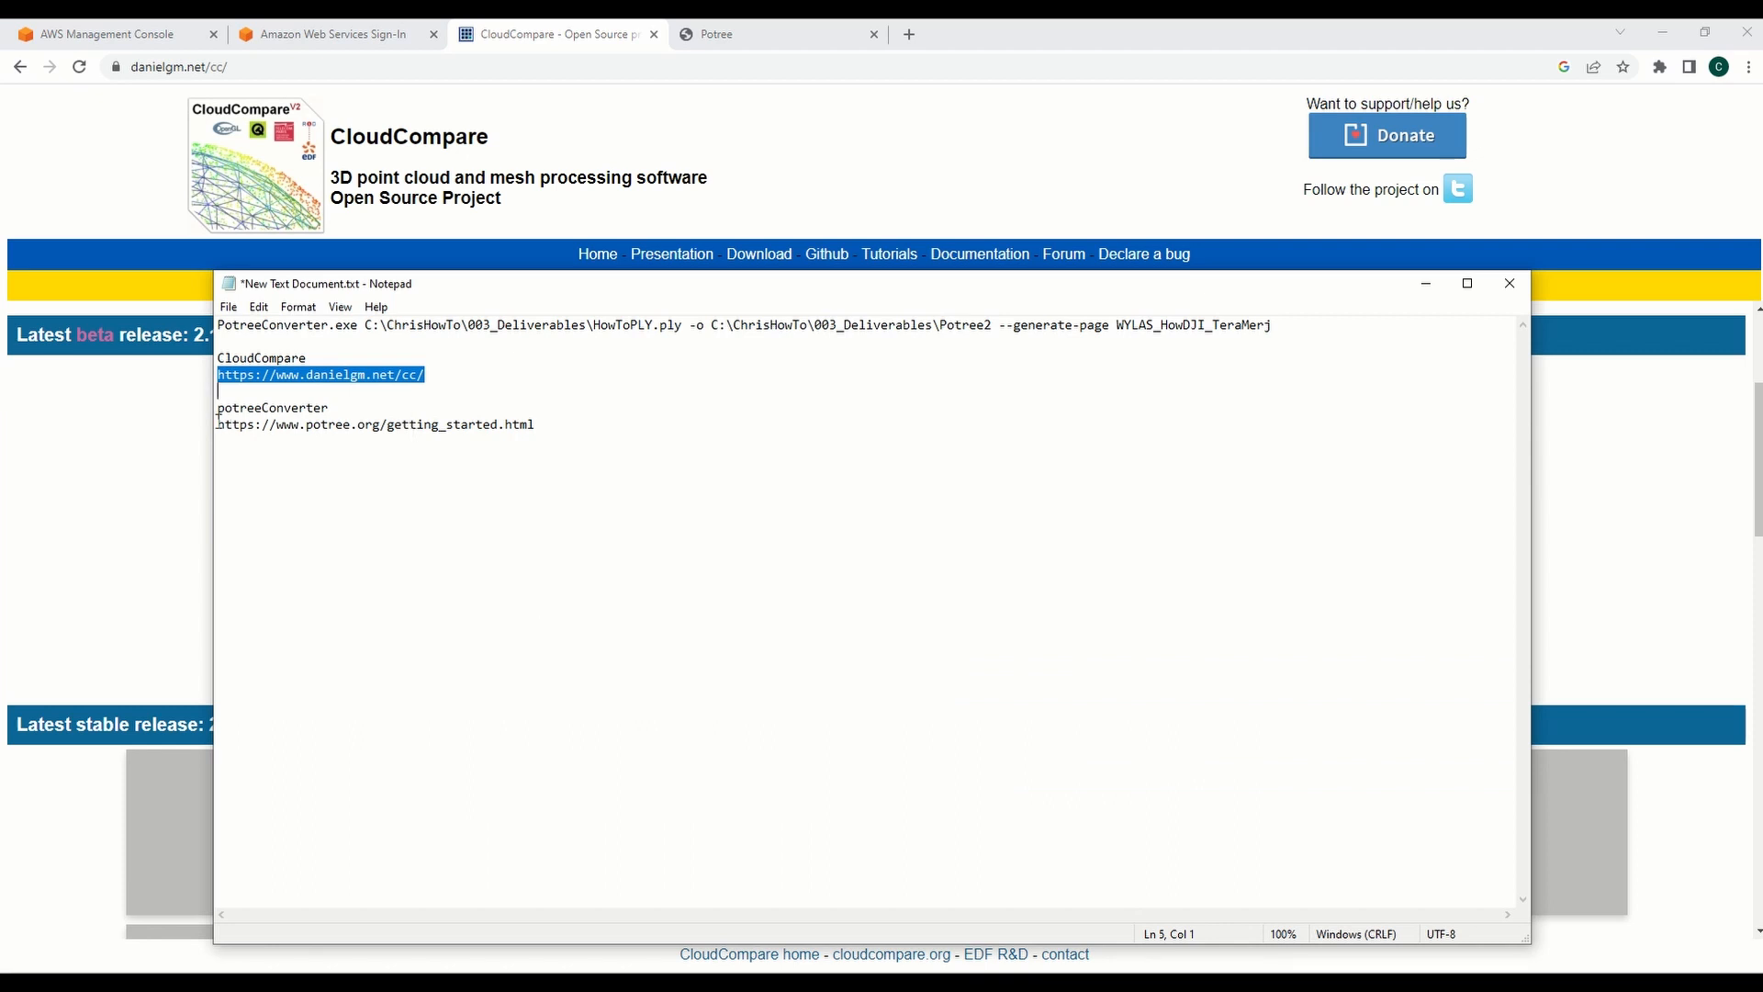
right_click(374, 424)
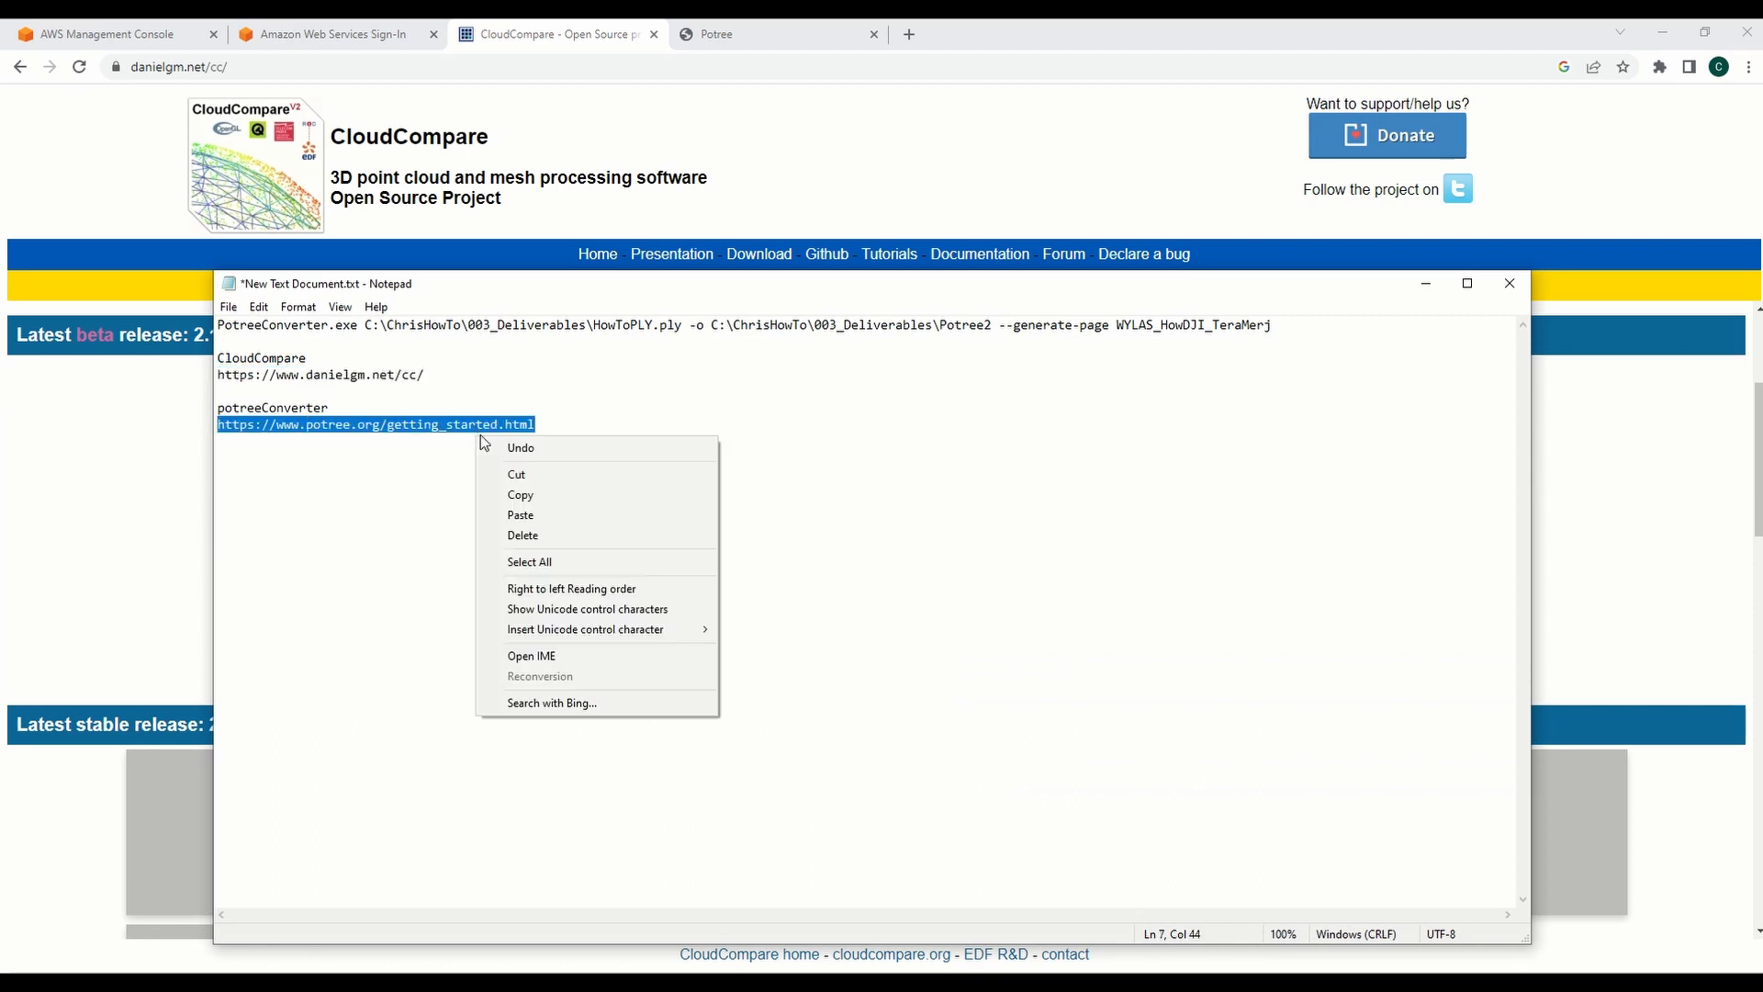
left_click(781, 33)
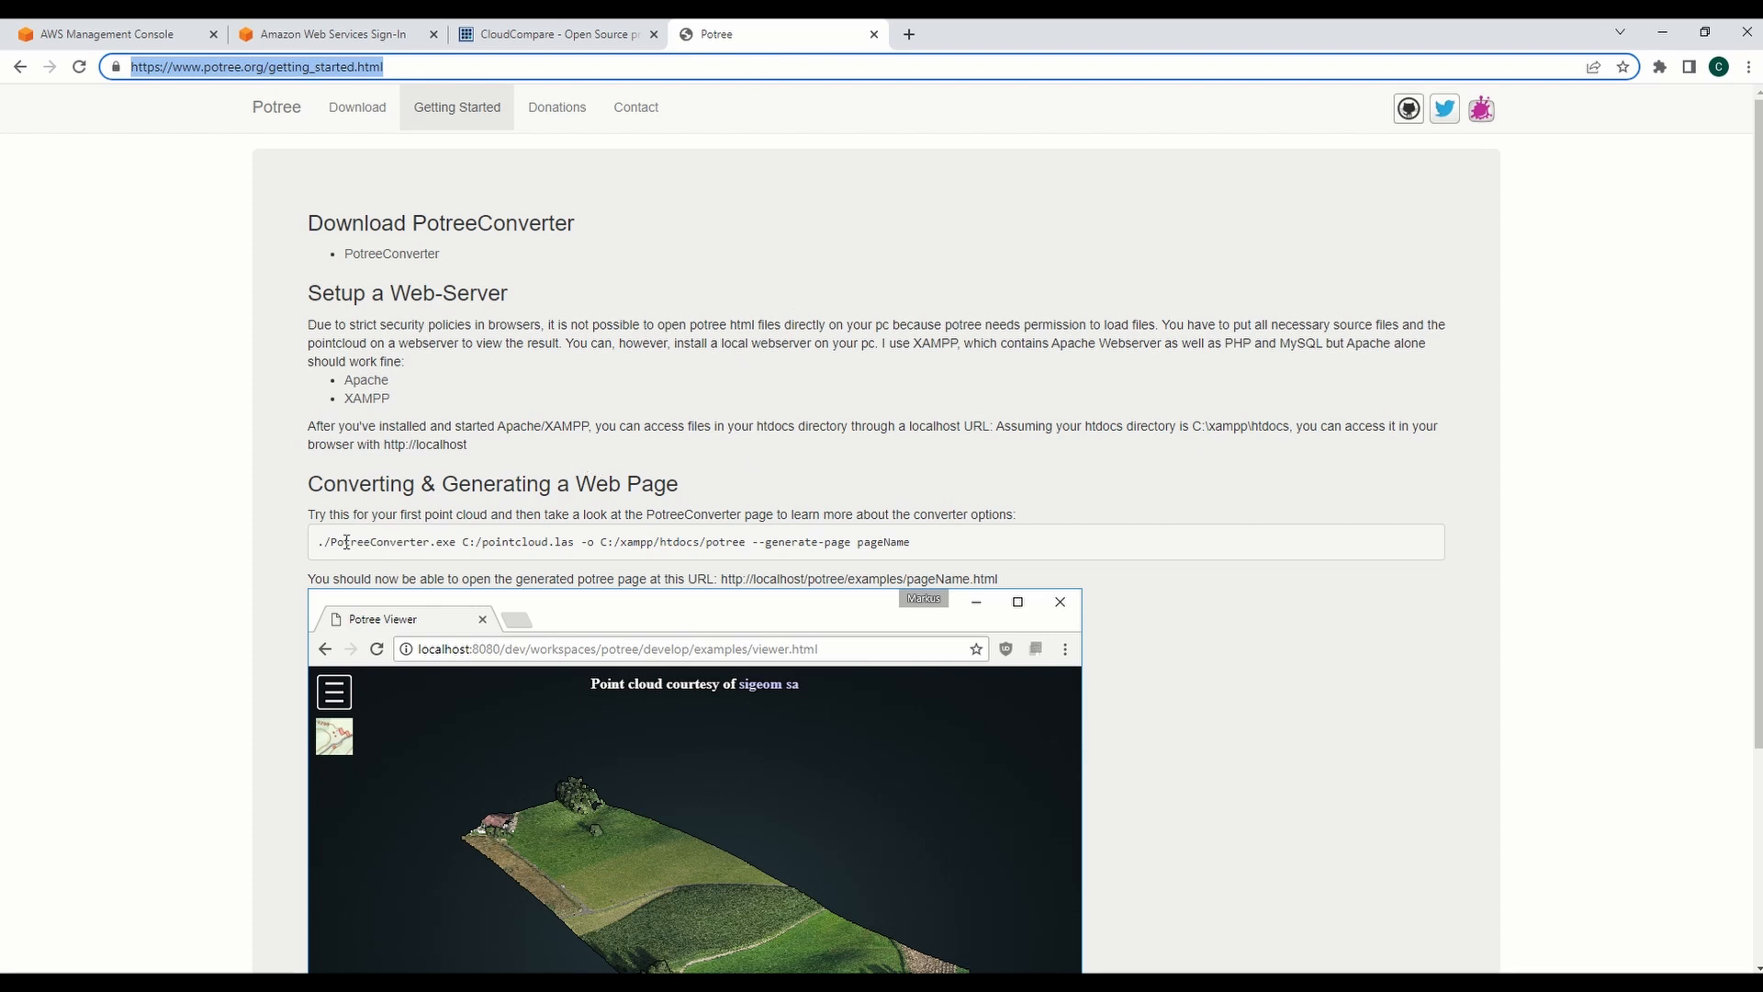
Step: Follow the PotreeConverter link to its GitHub releases page listing the 2.1.1 Windows zip
double_click(371, 540)
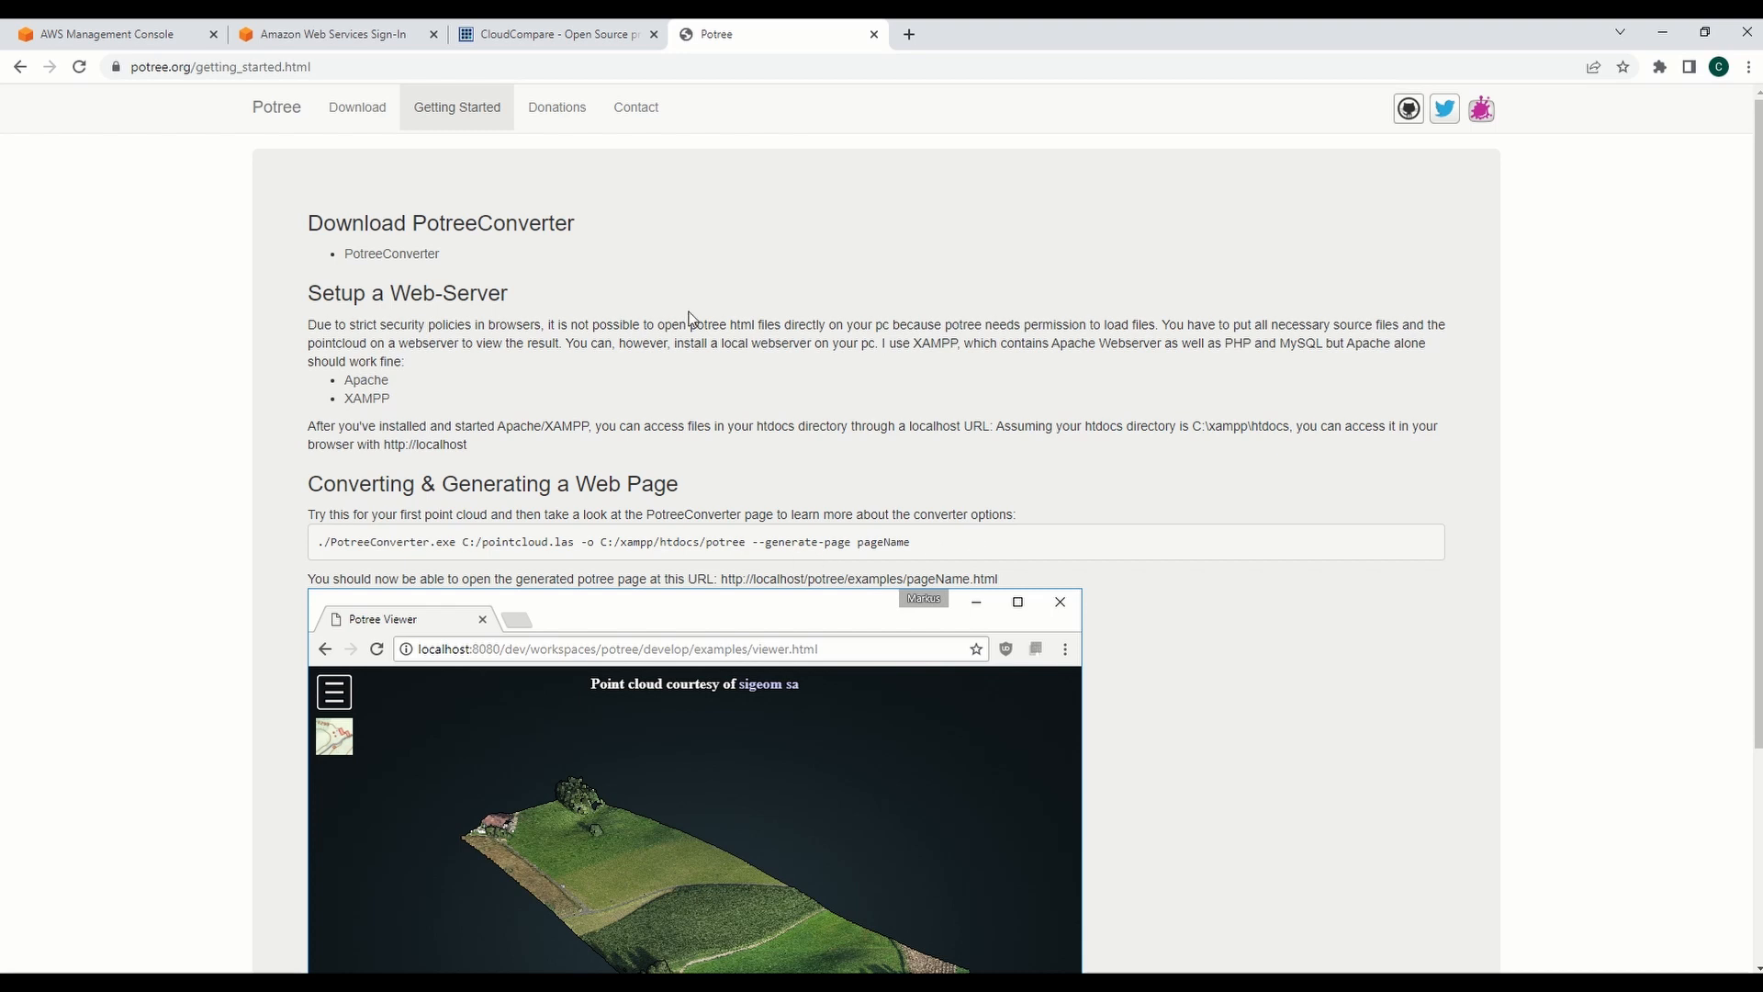
left_click(1128, 33)
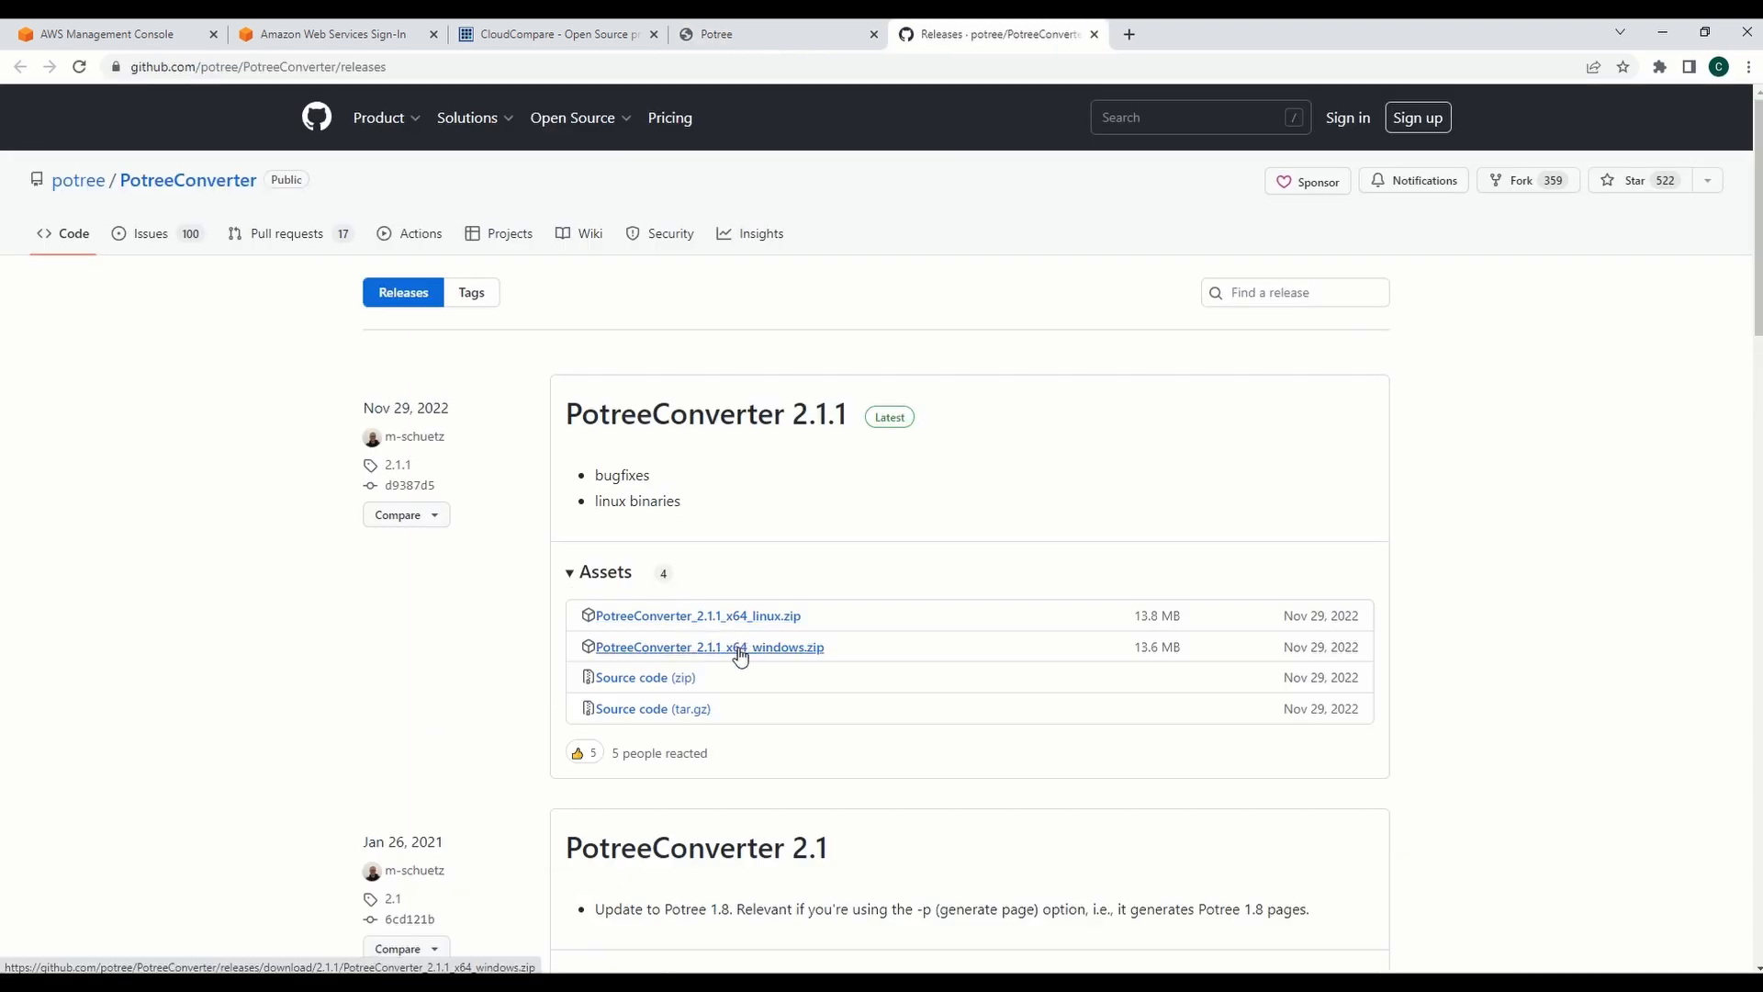
mouse_move(773, 655)
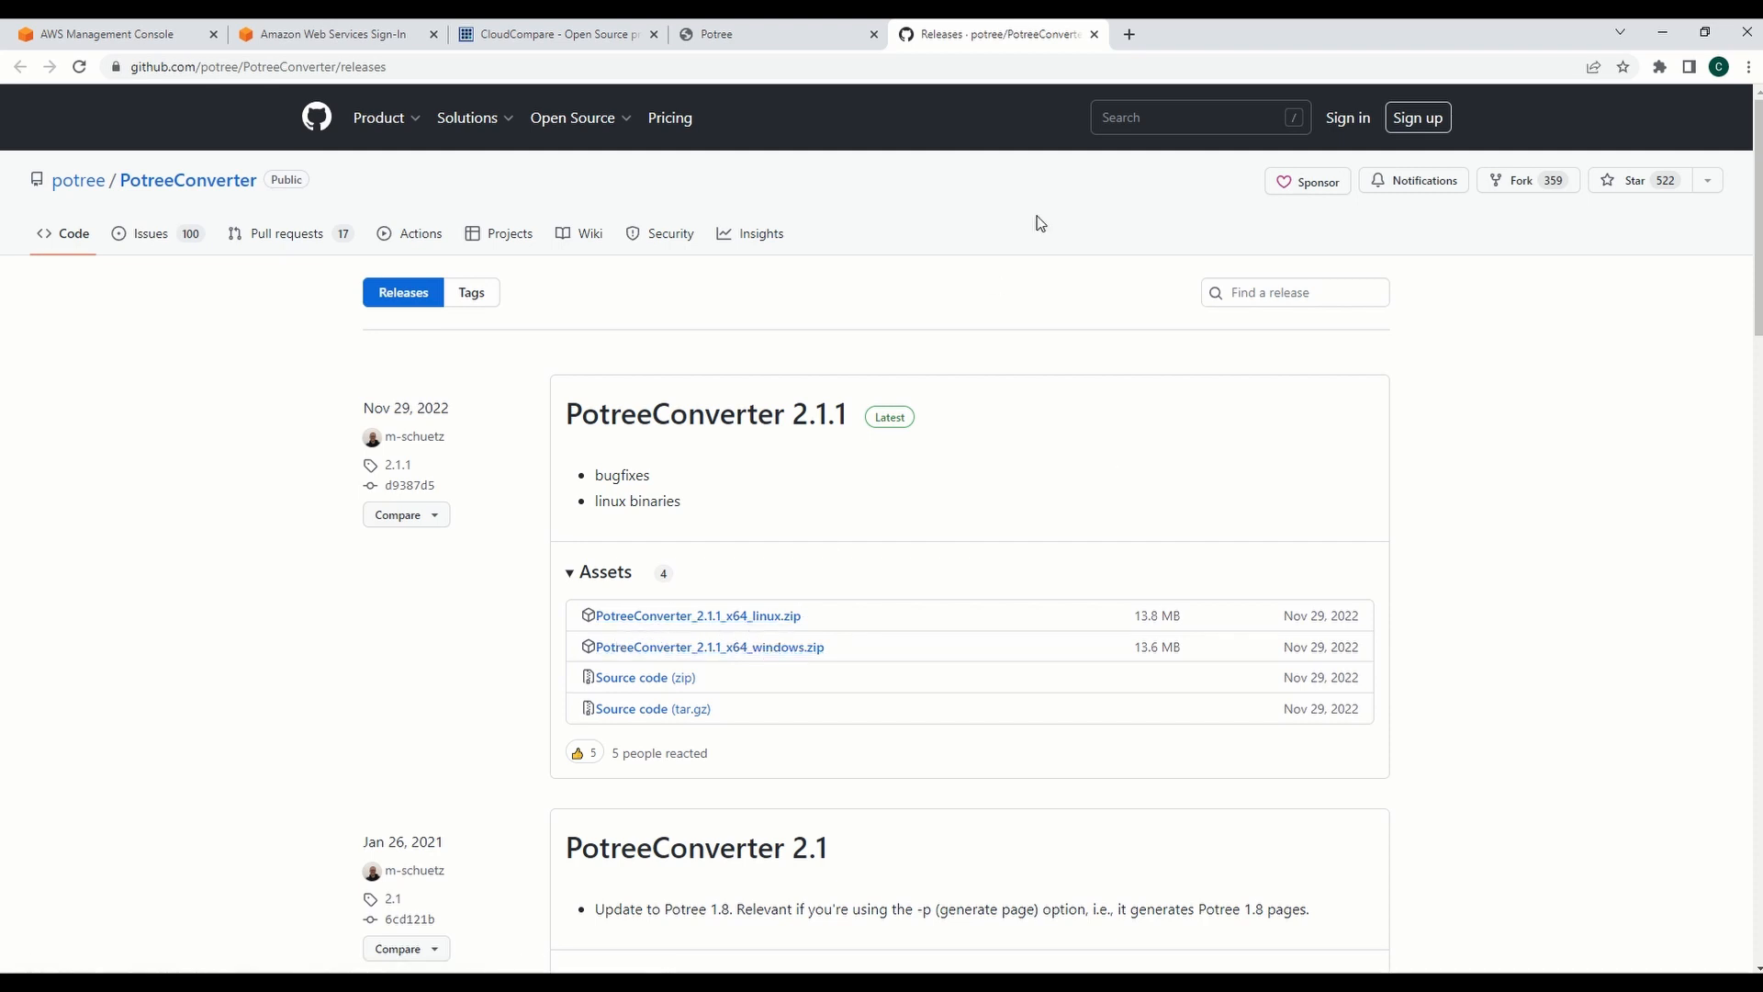
mouse_move(744, 615)
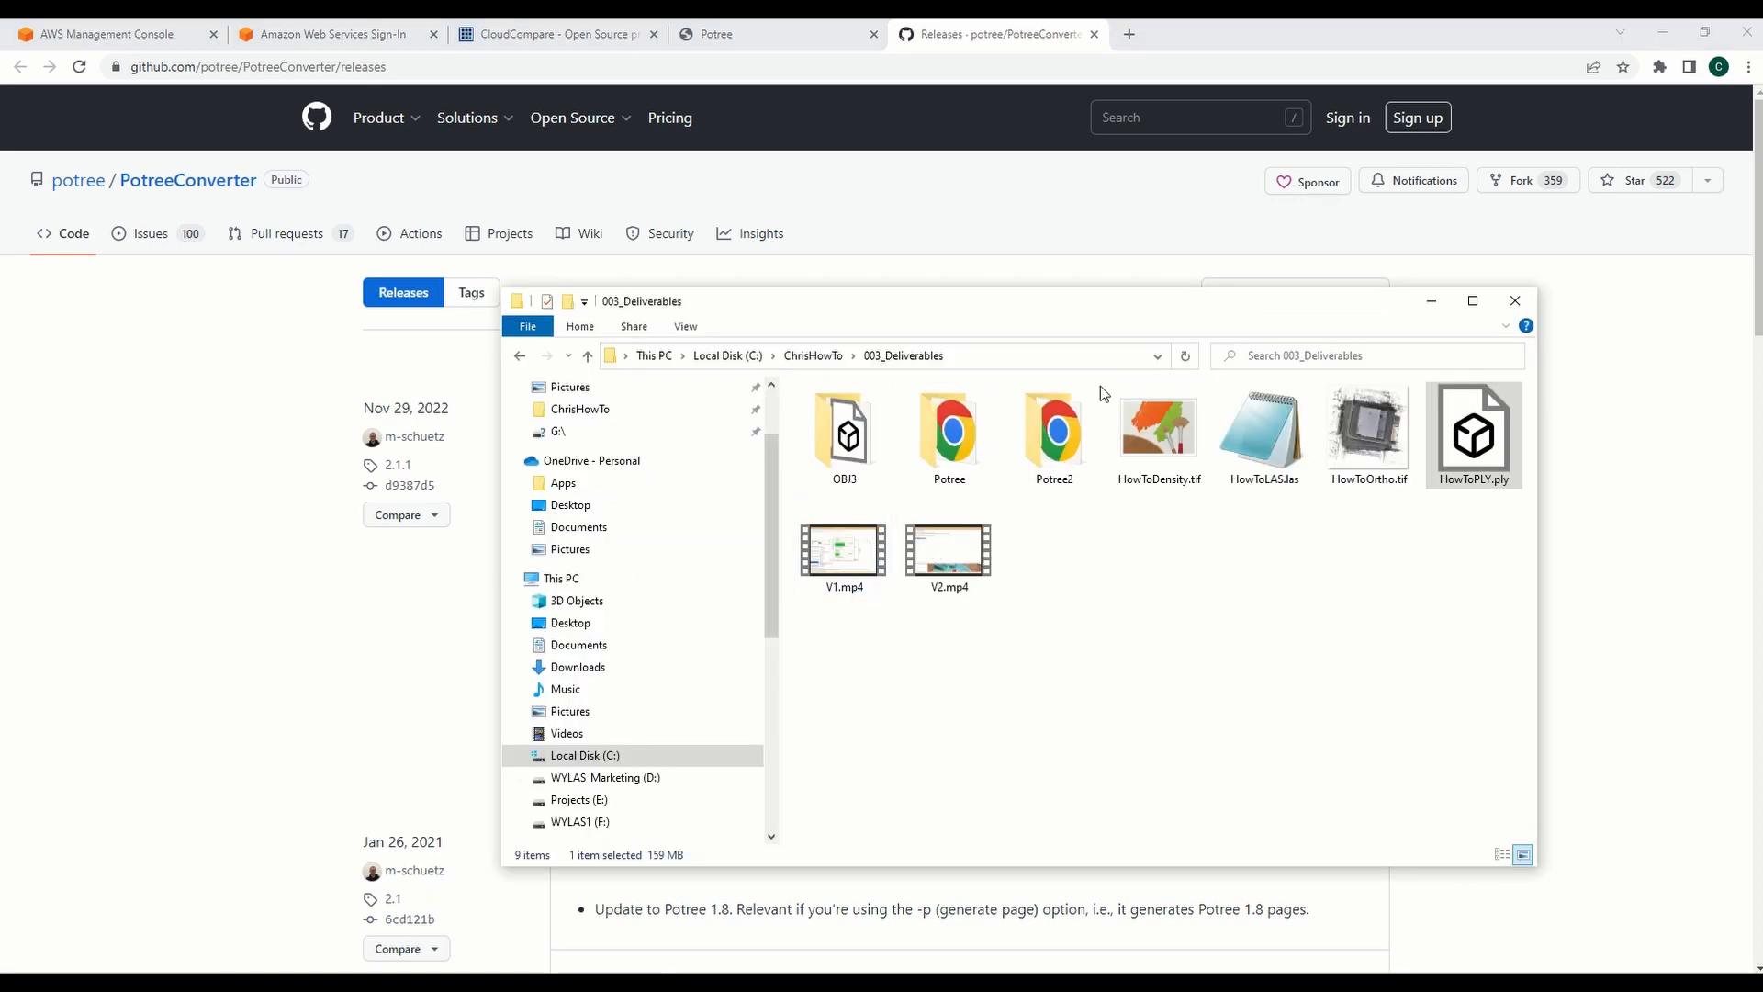
Step: Browse to Downloads > PotreeConverter_2.1_x64_windows and view its New Text Document notes in Notepad
left_click(577, 667)
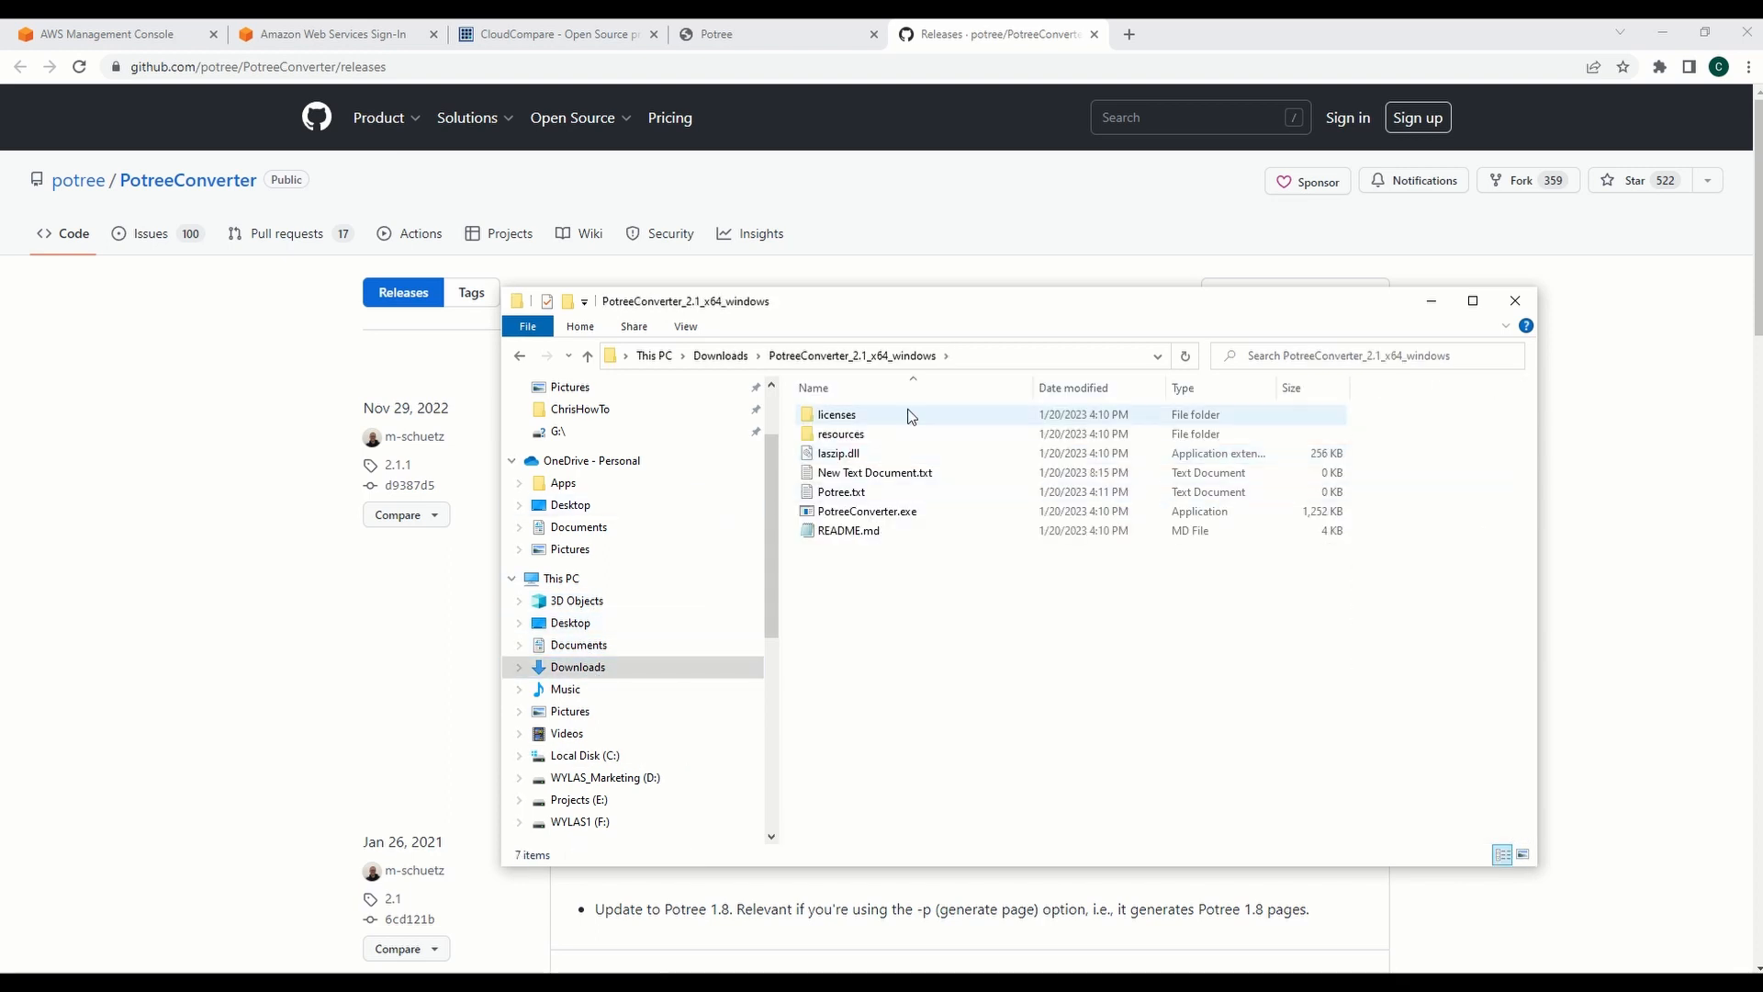
key("ctrl+a")
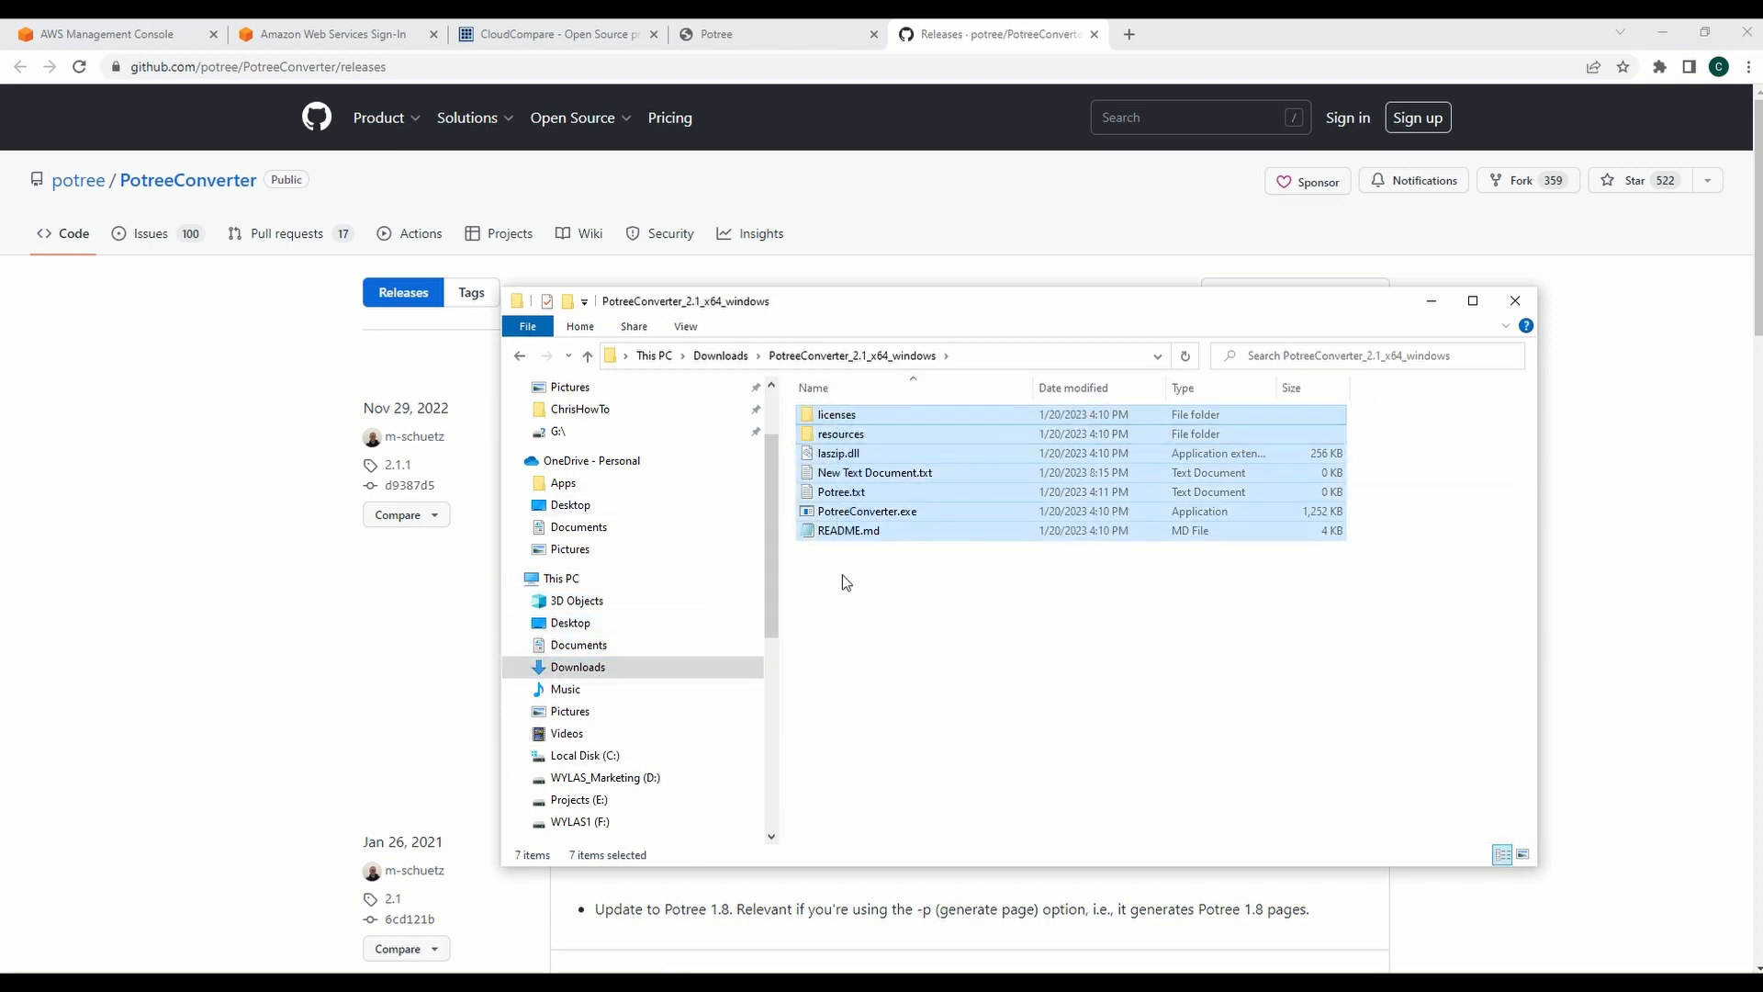
left_click(874, 472)
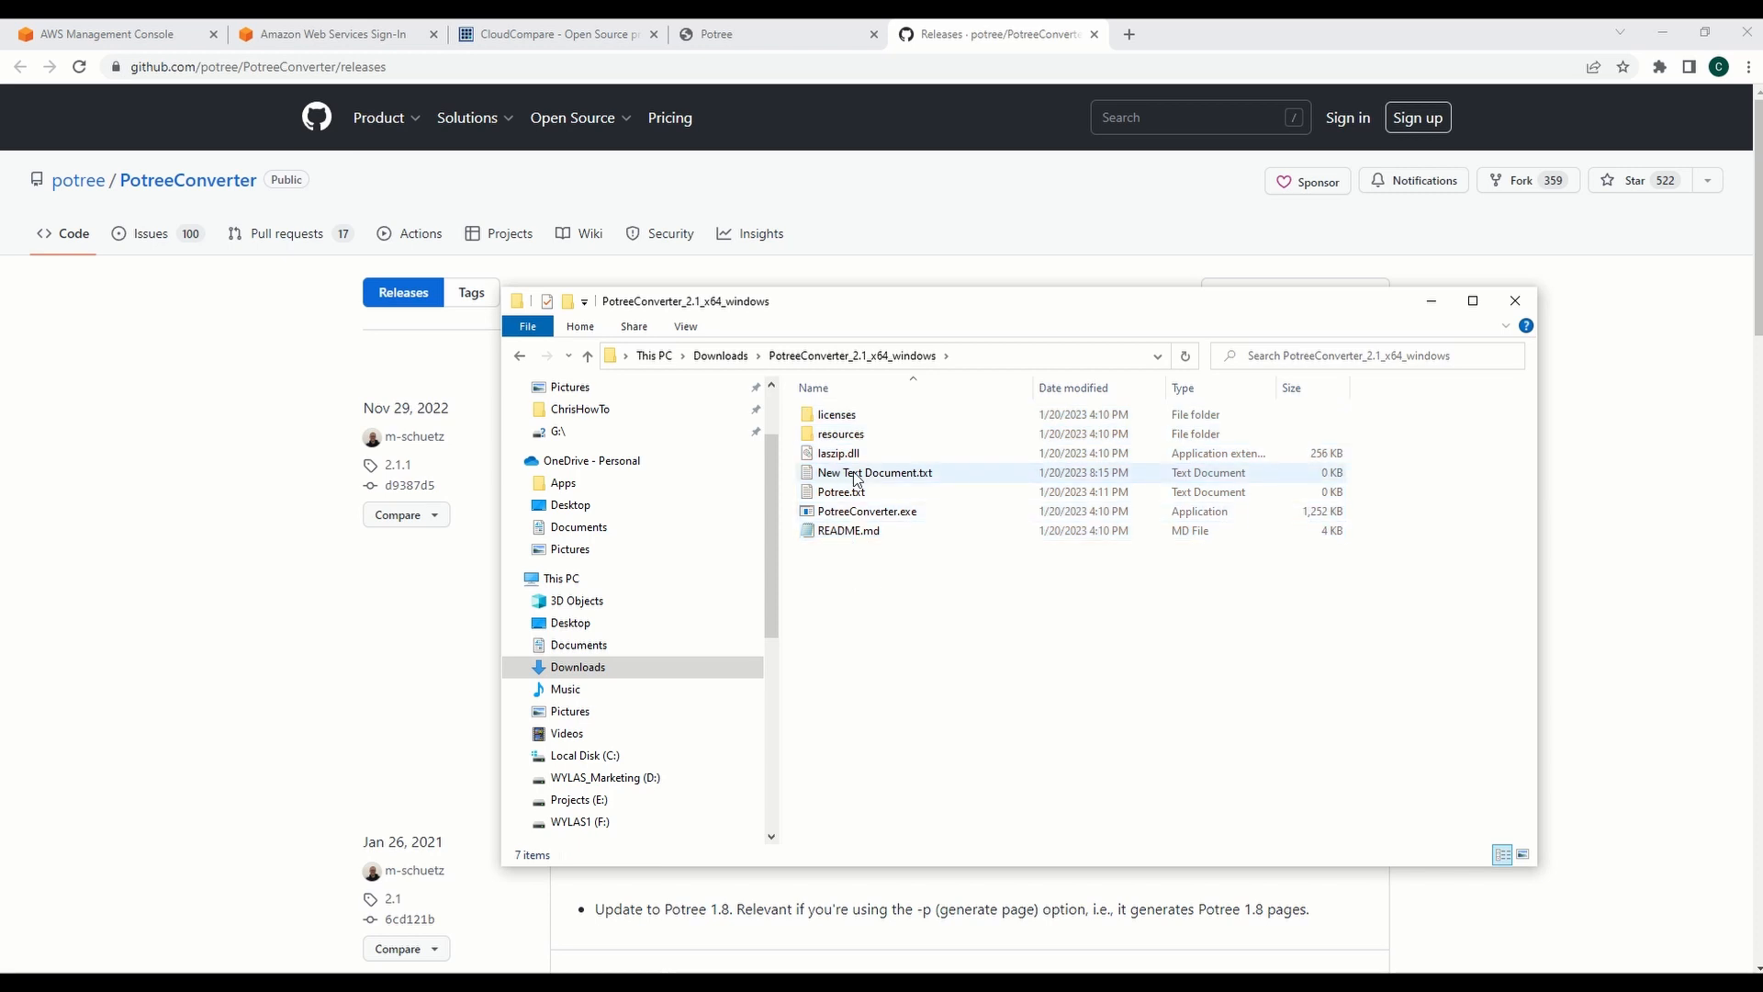
left_click(874, 471)
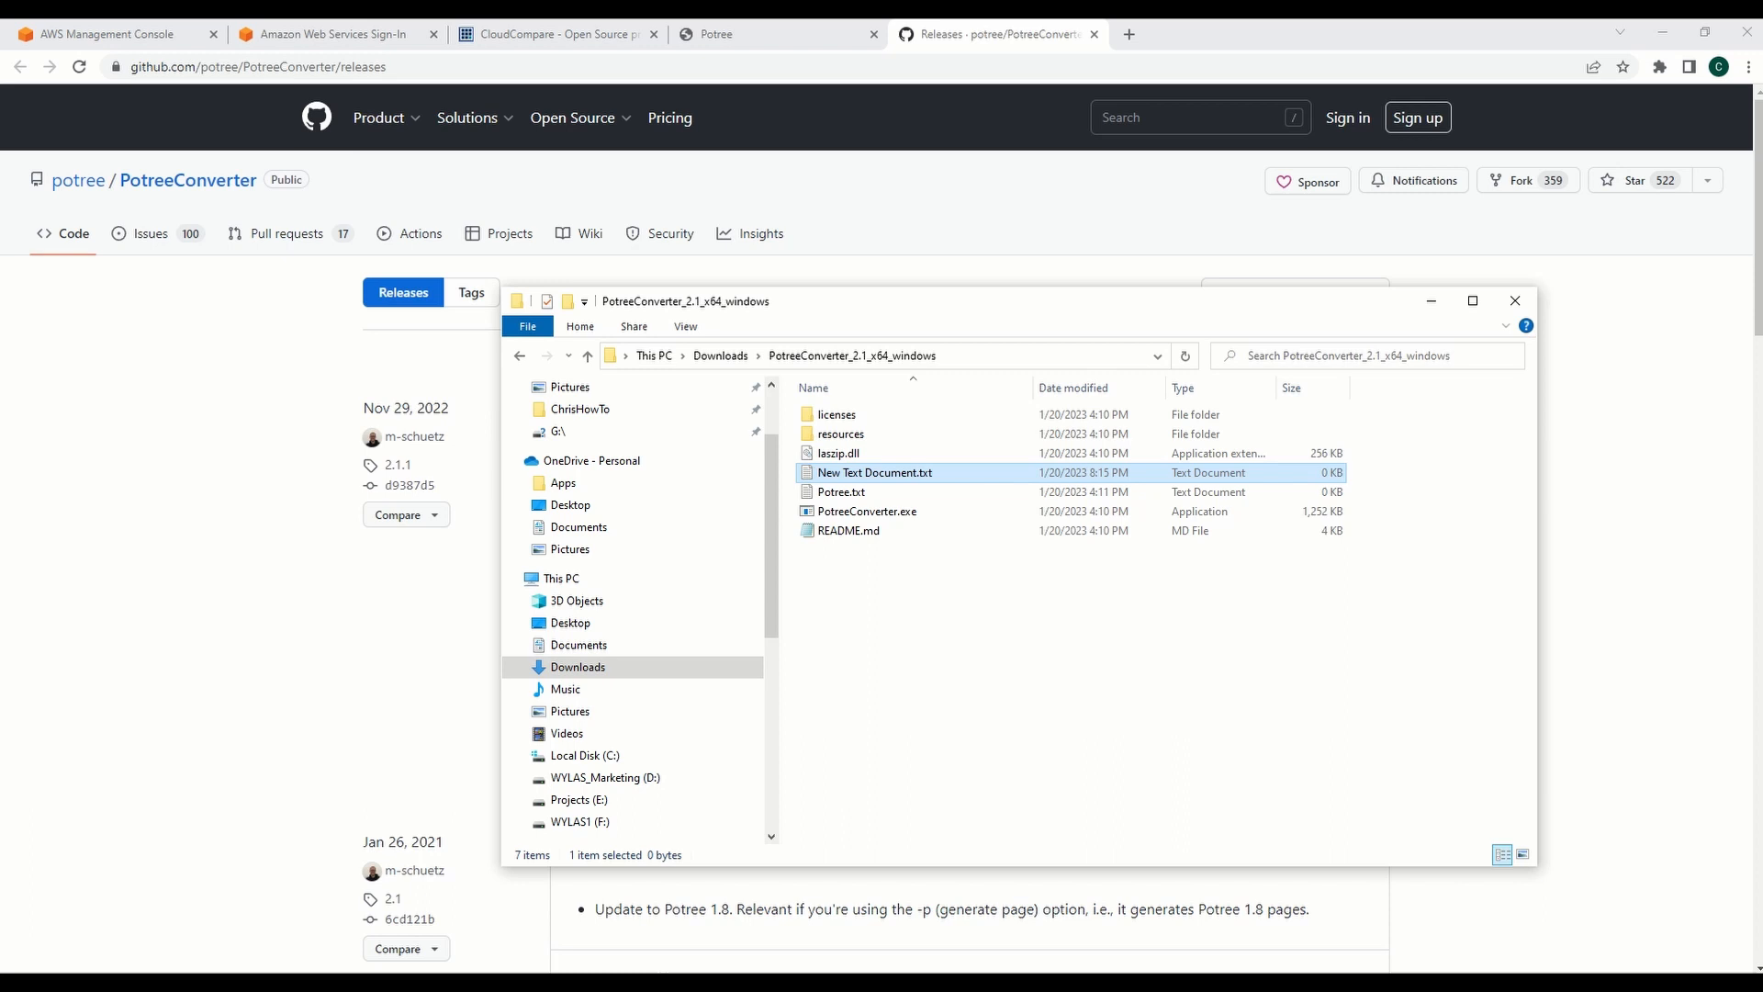
double_click(874, 472)
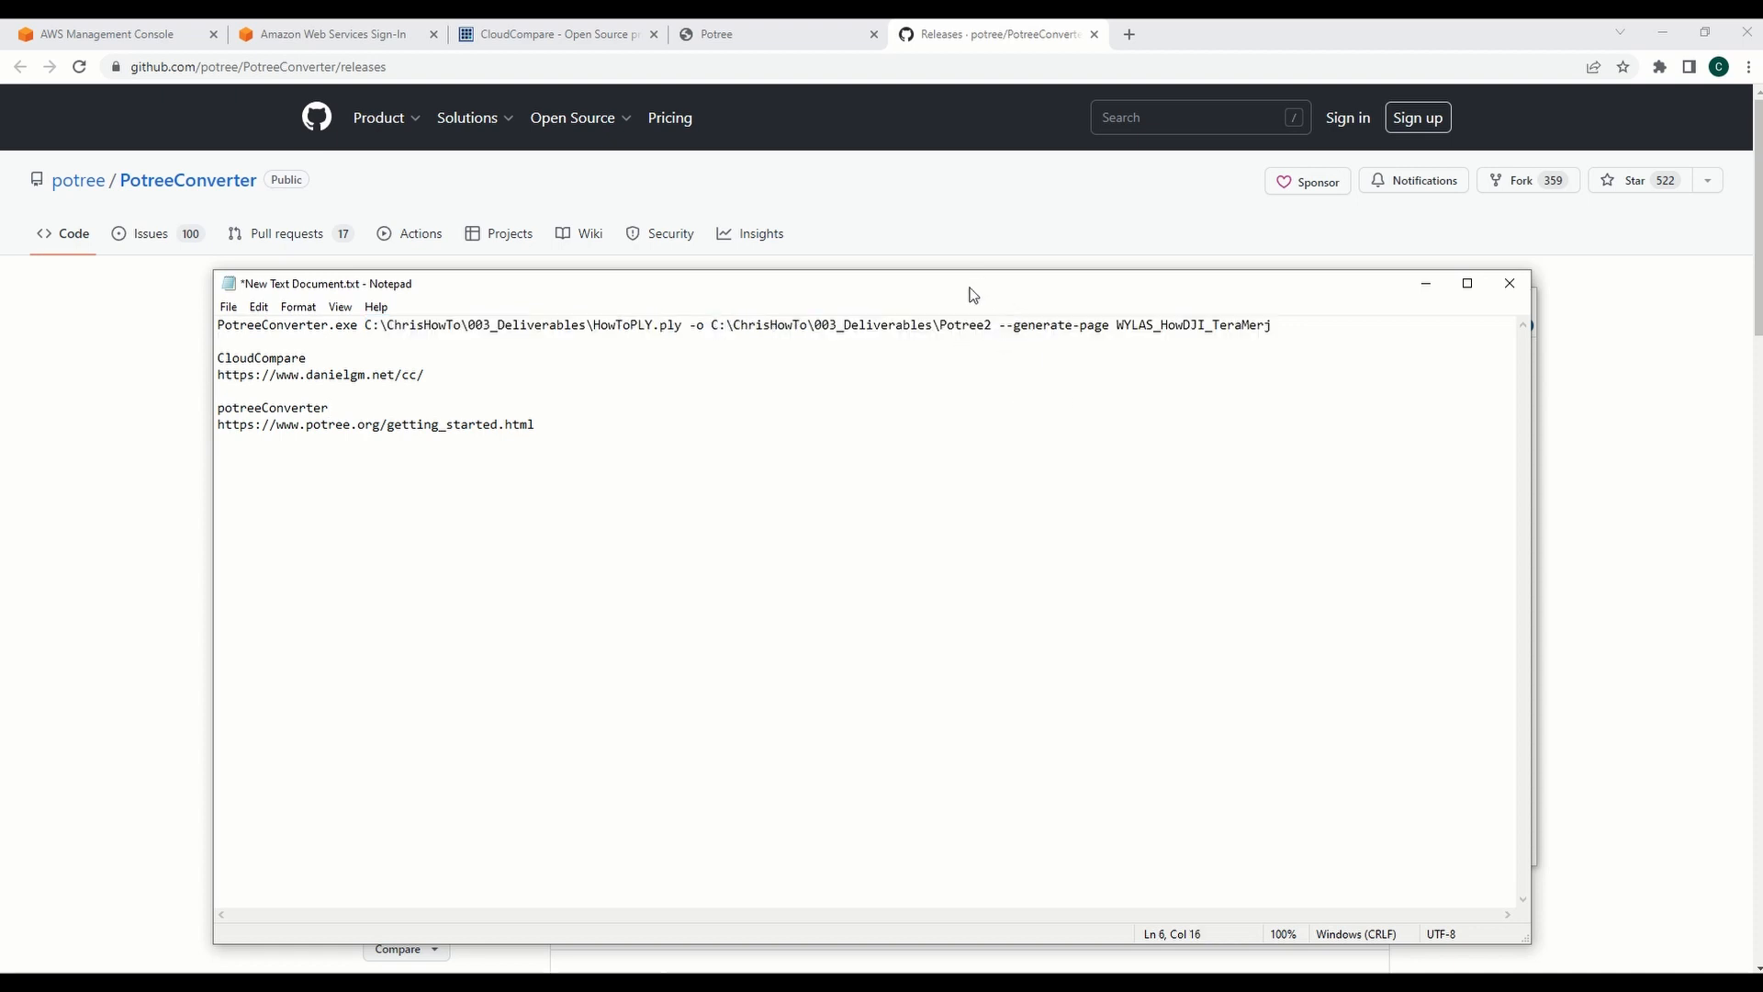
mouse_move(868, 314)
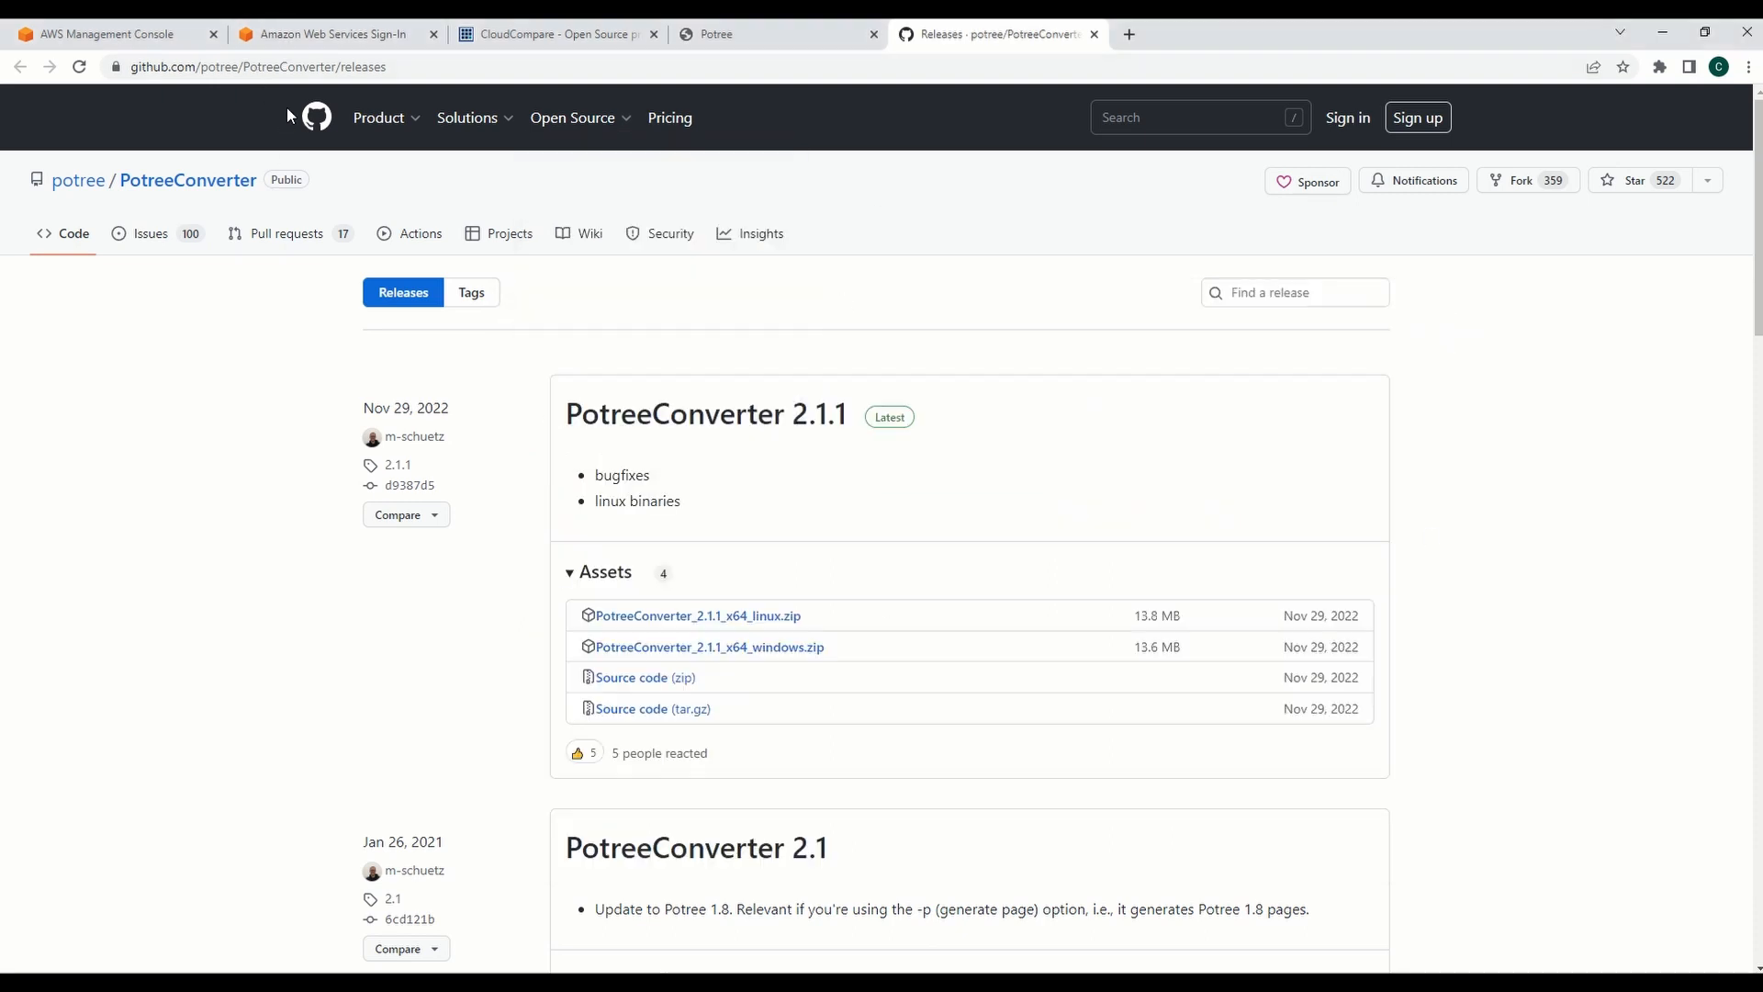
Step: Check the AWS sign-in and Potree pages, then land on the AWS Management Console home
left_click(332, 33)
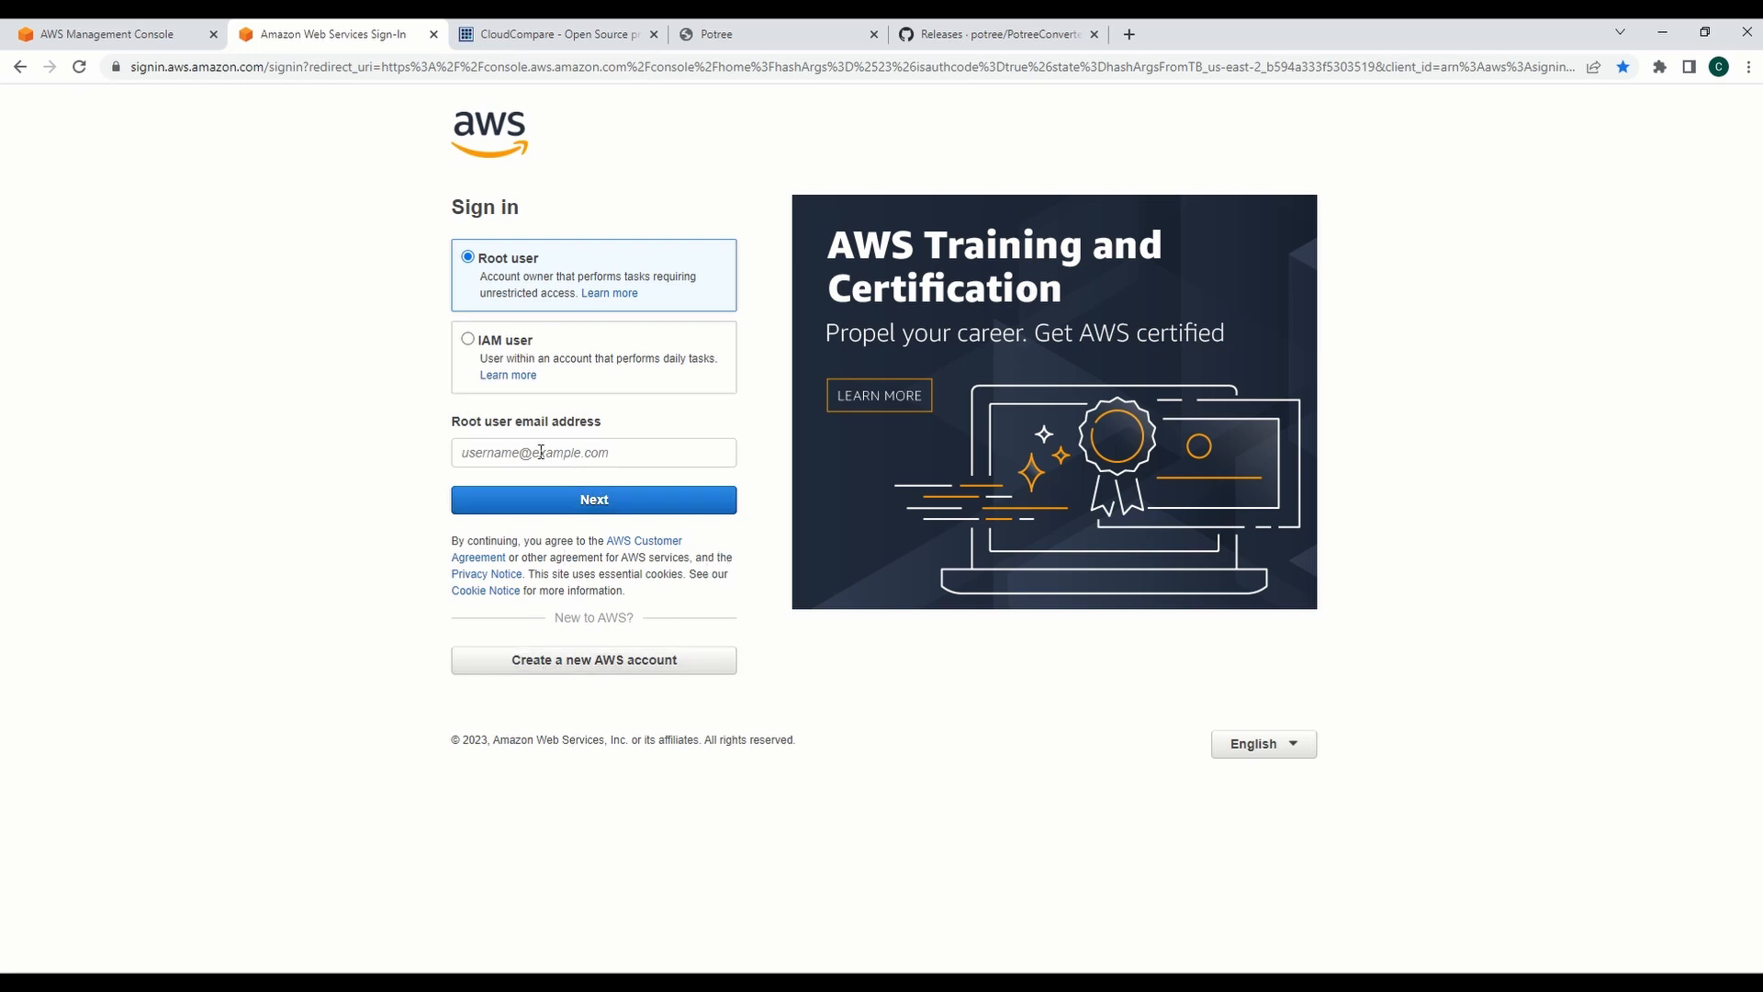
mouse_move(358, 439)
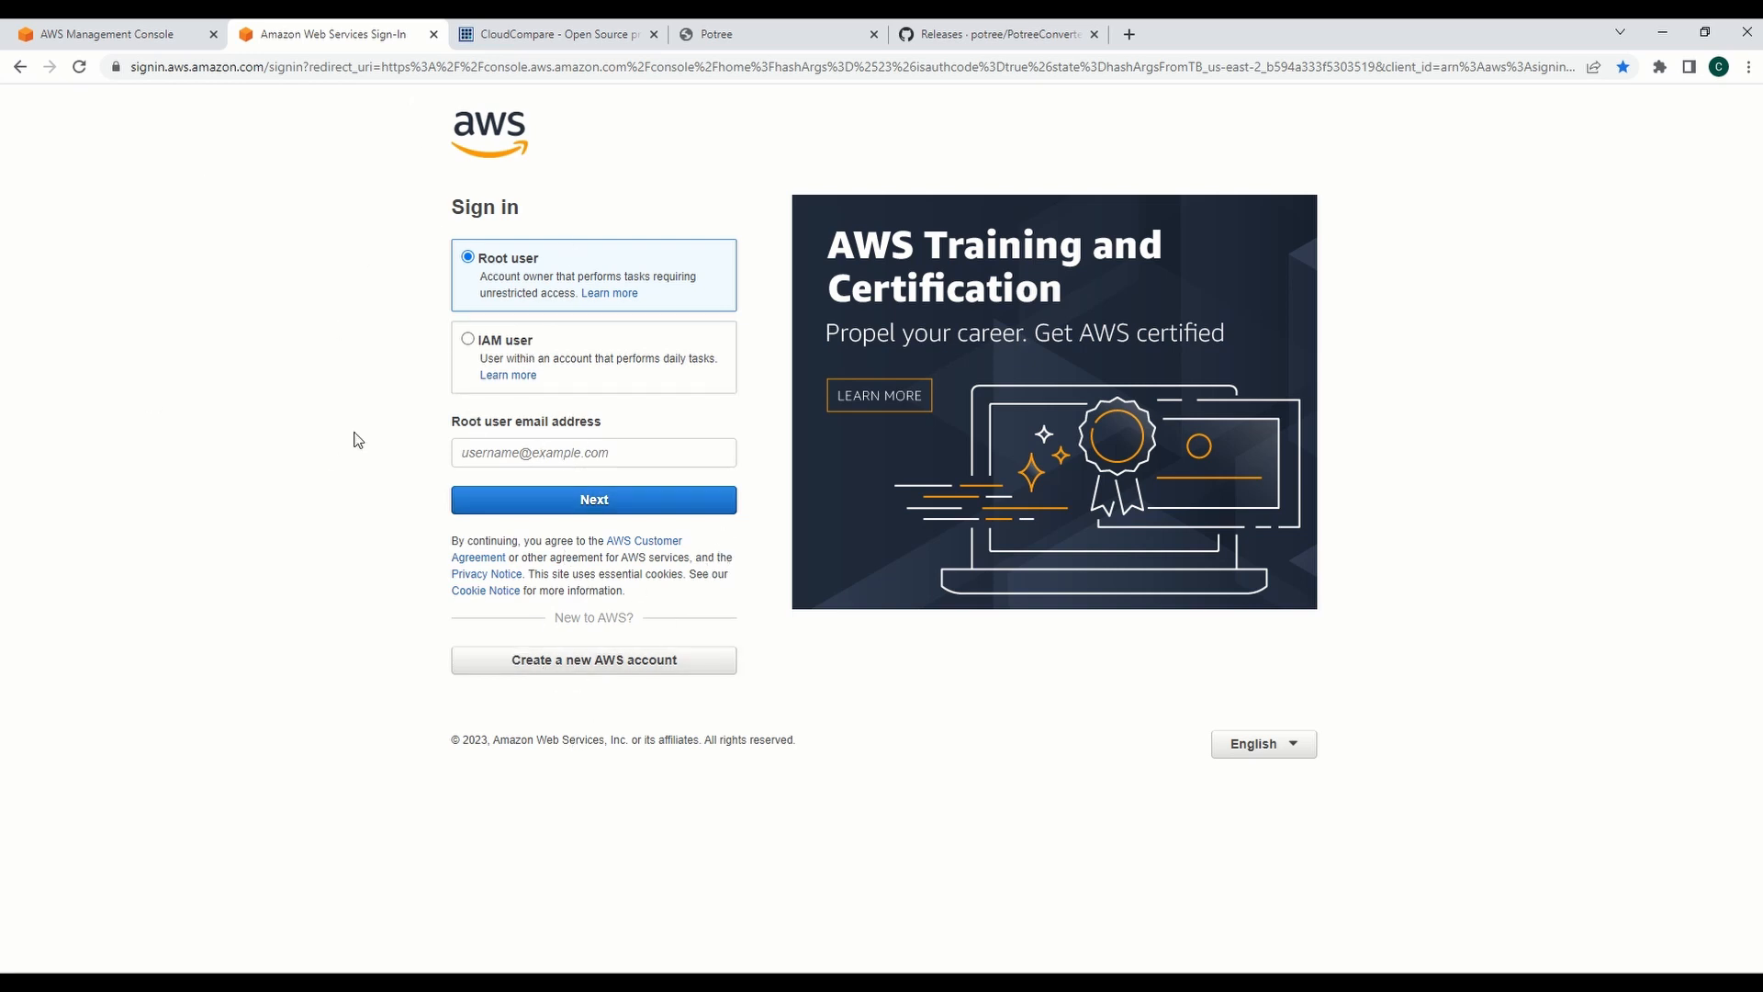
mouse_move(431, 327)
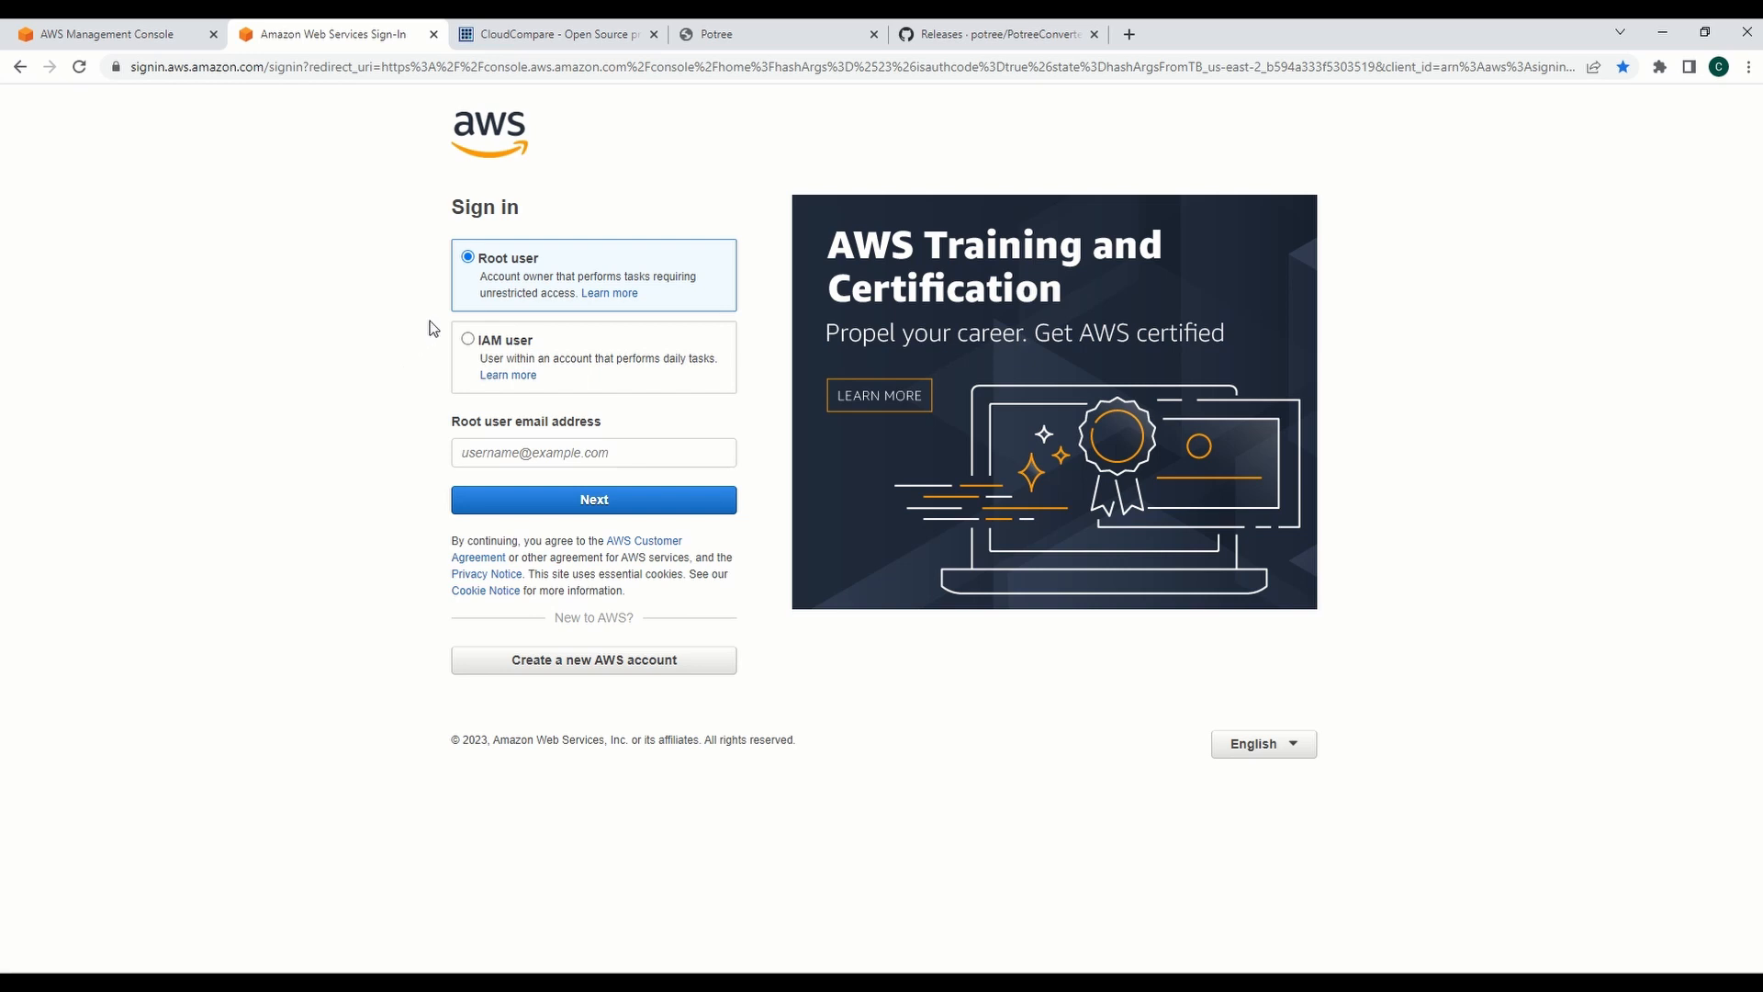
mouse_move(342, 404)
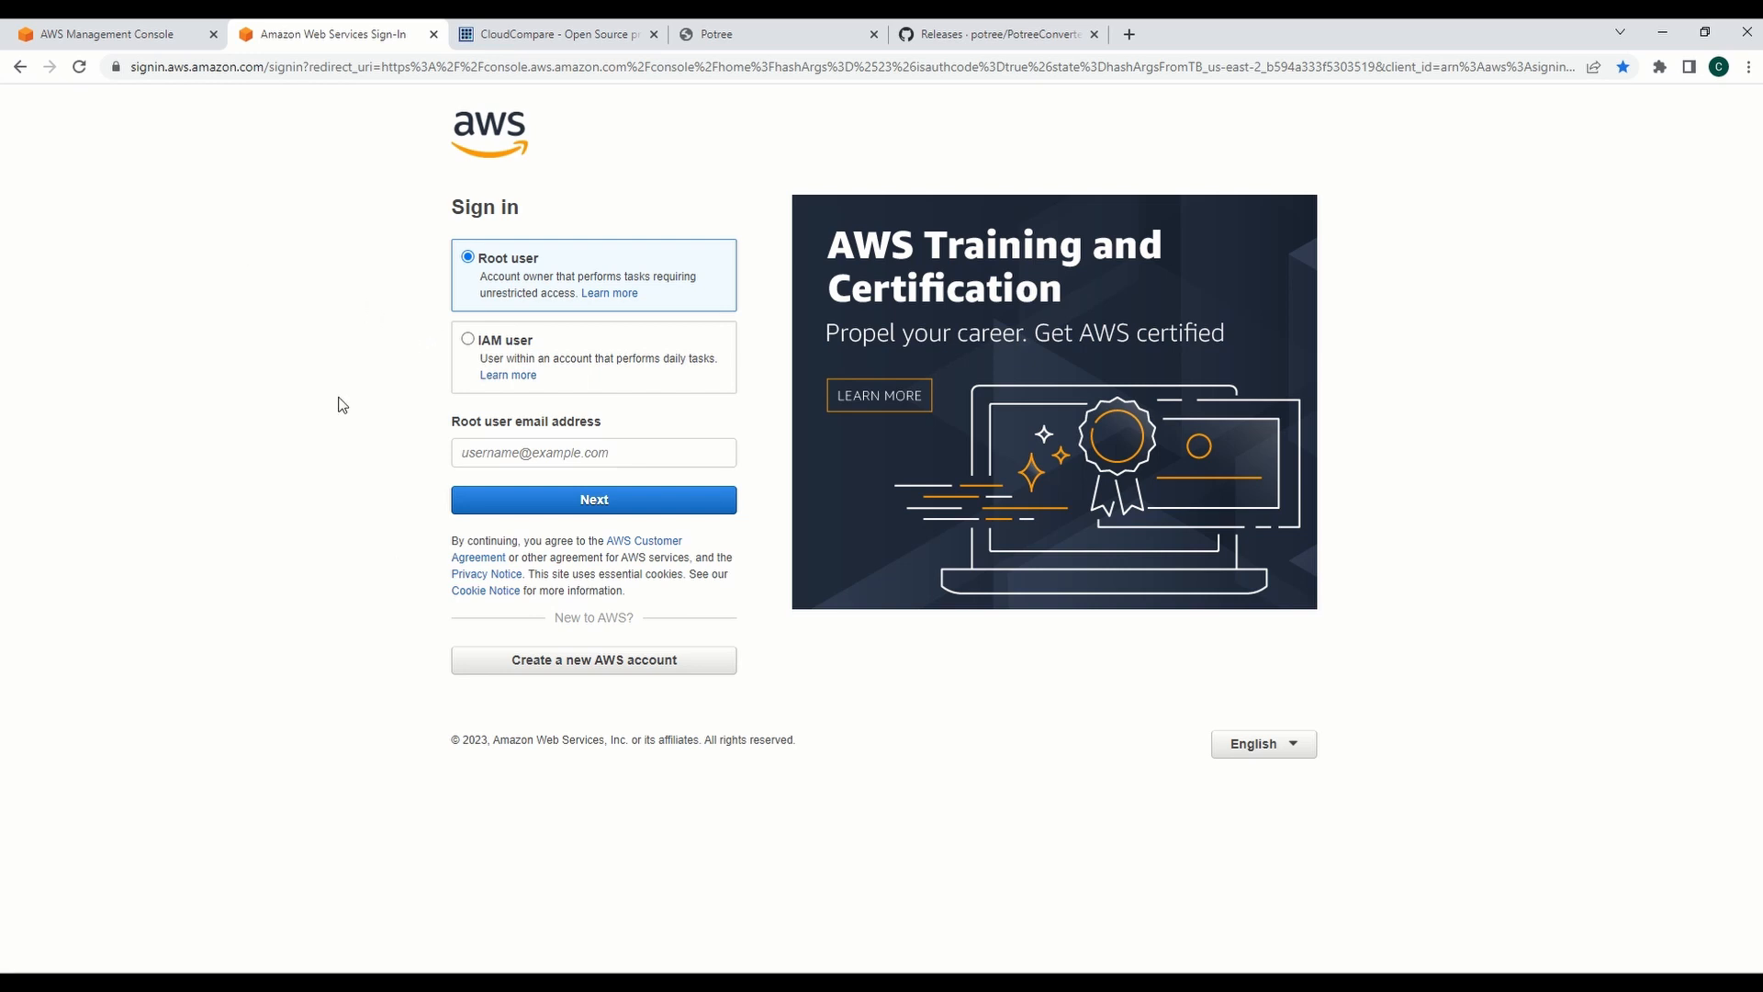
mouse_move(551, 27)
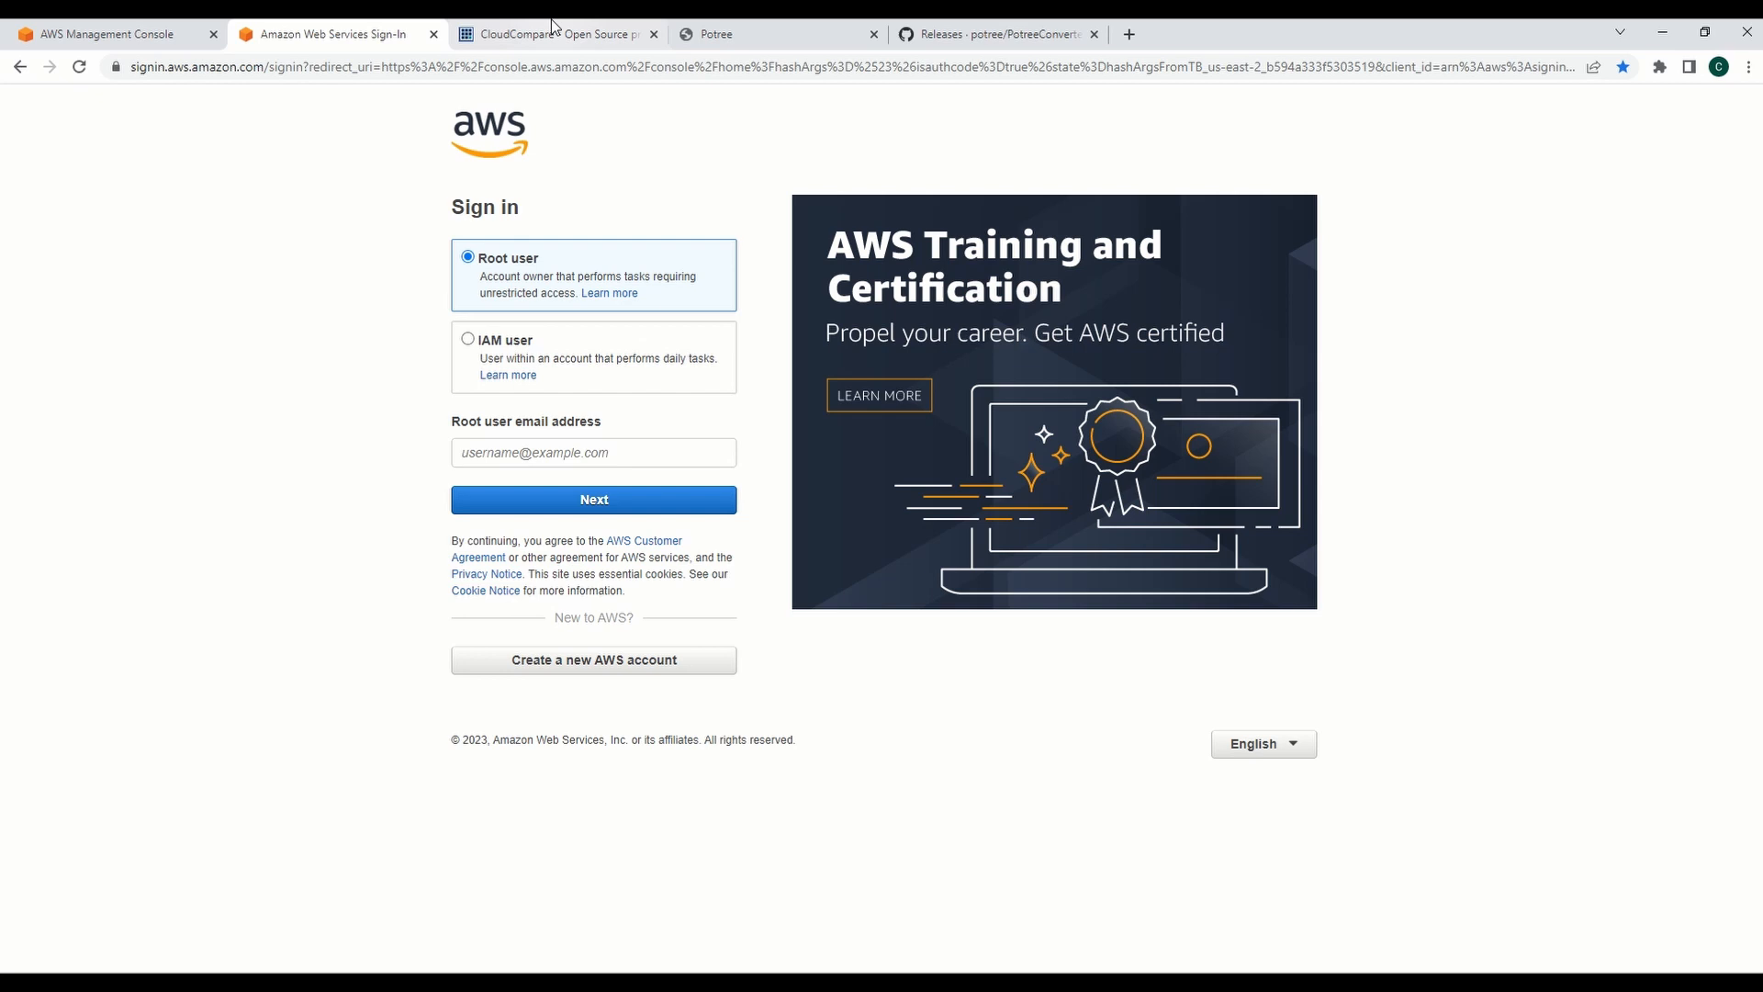
left_click(775, 33)
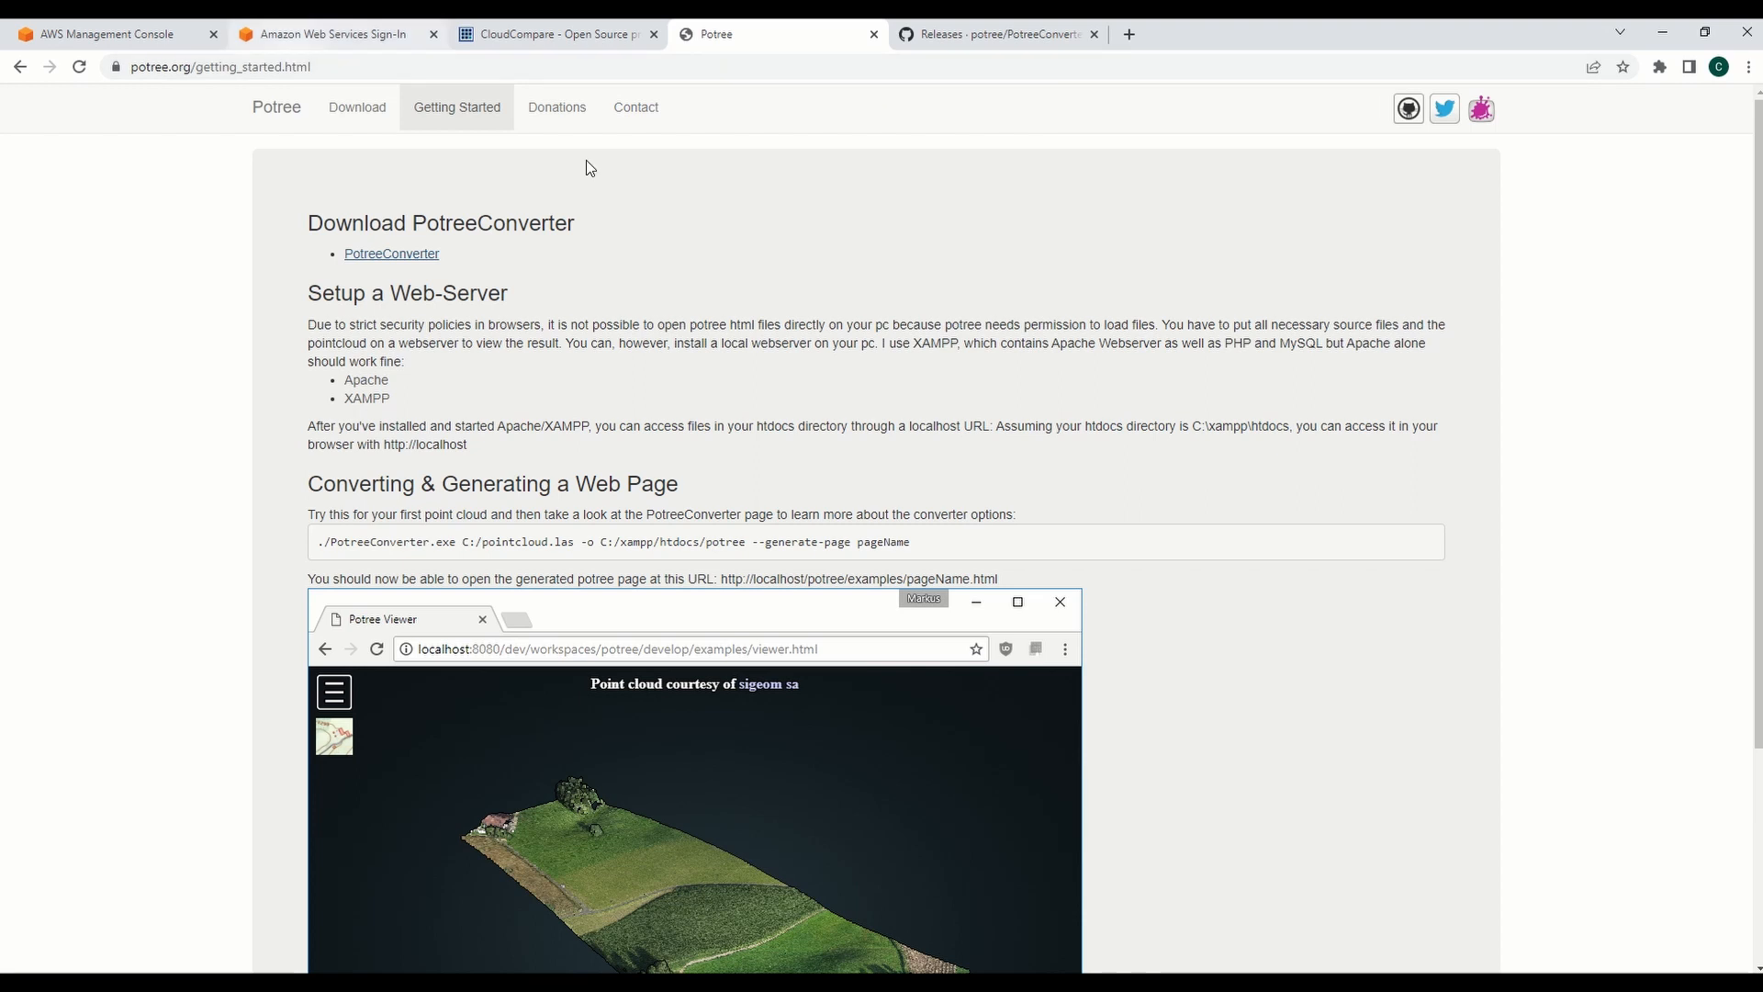
left_click(333, 33)
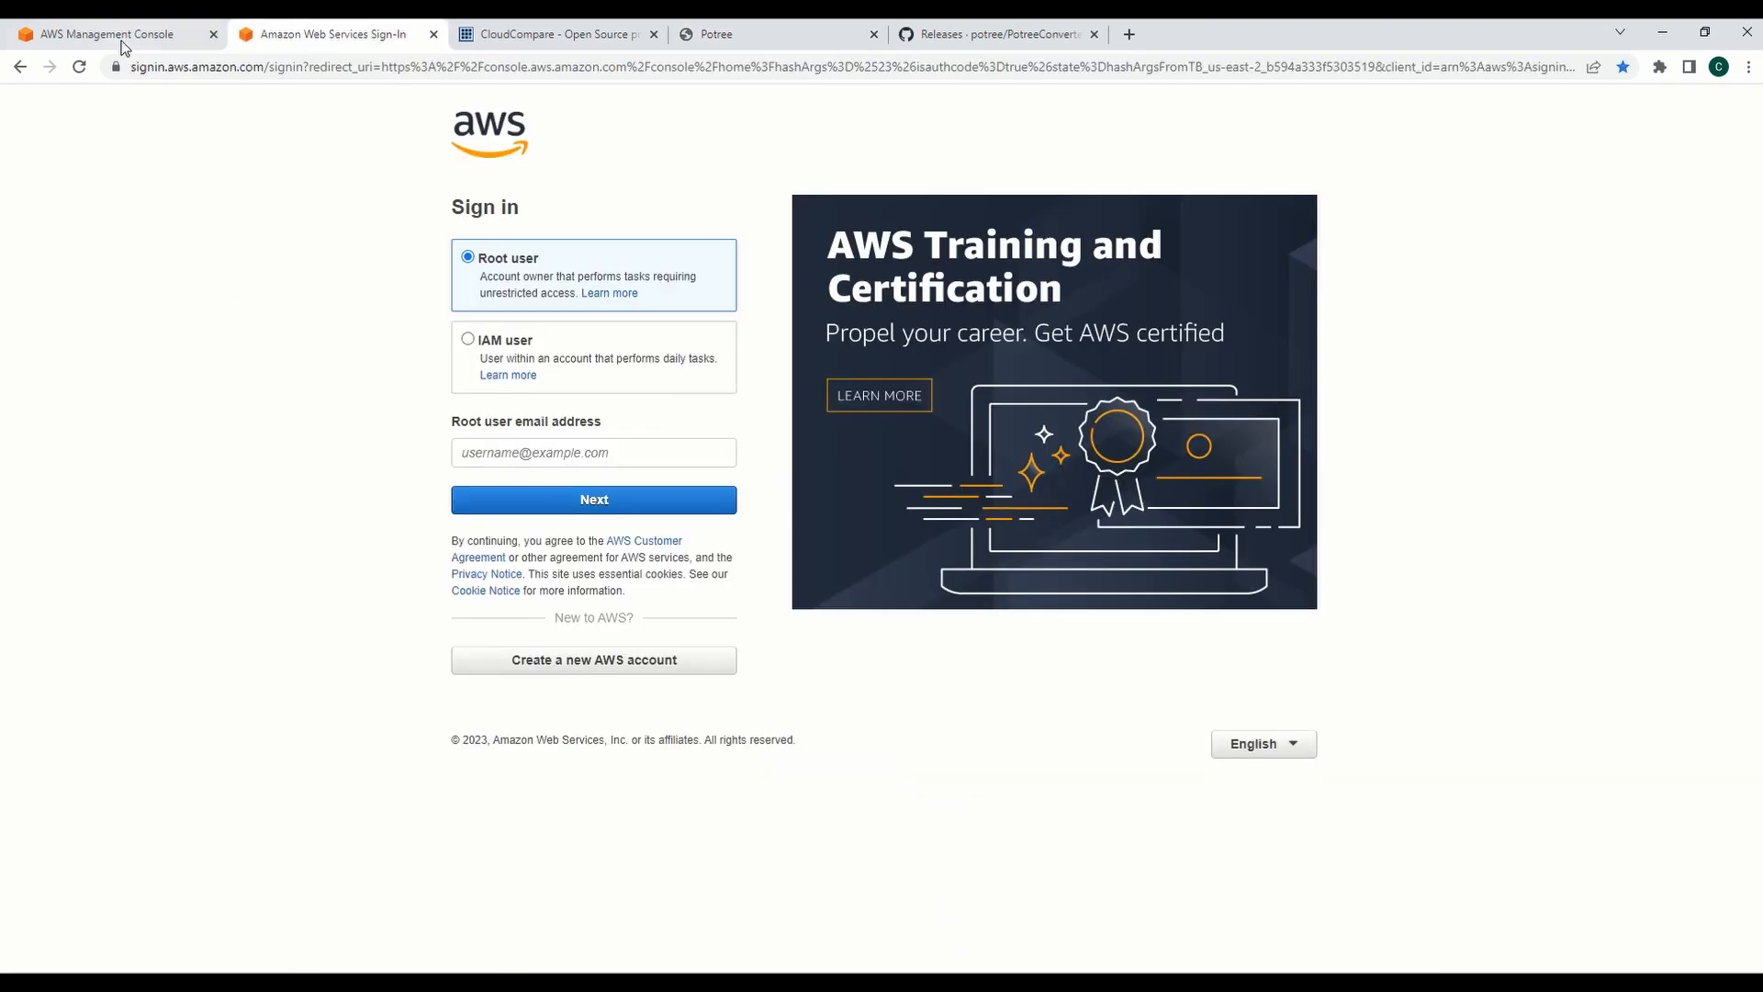
left_click(106, 33)
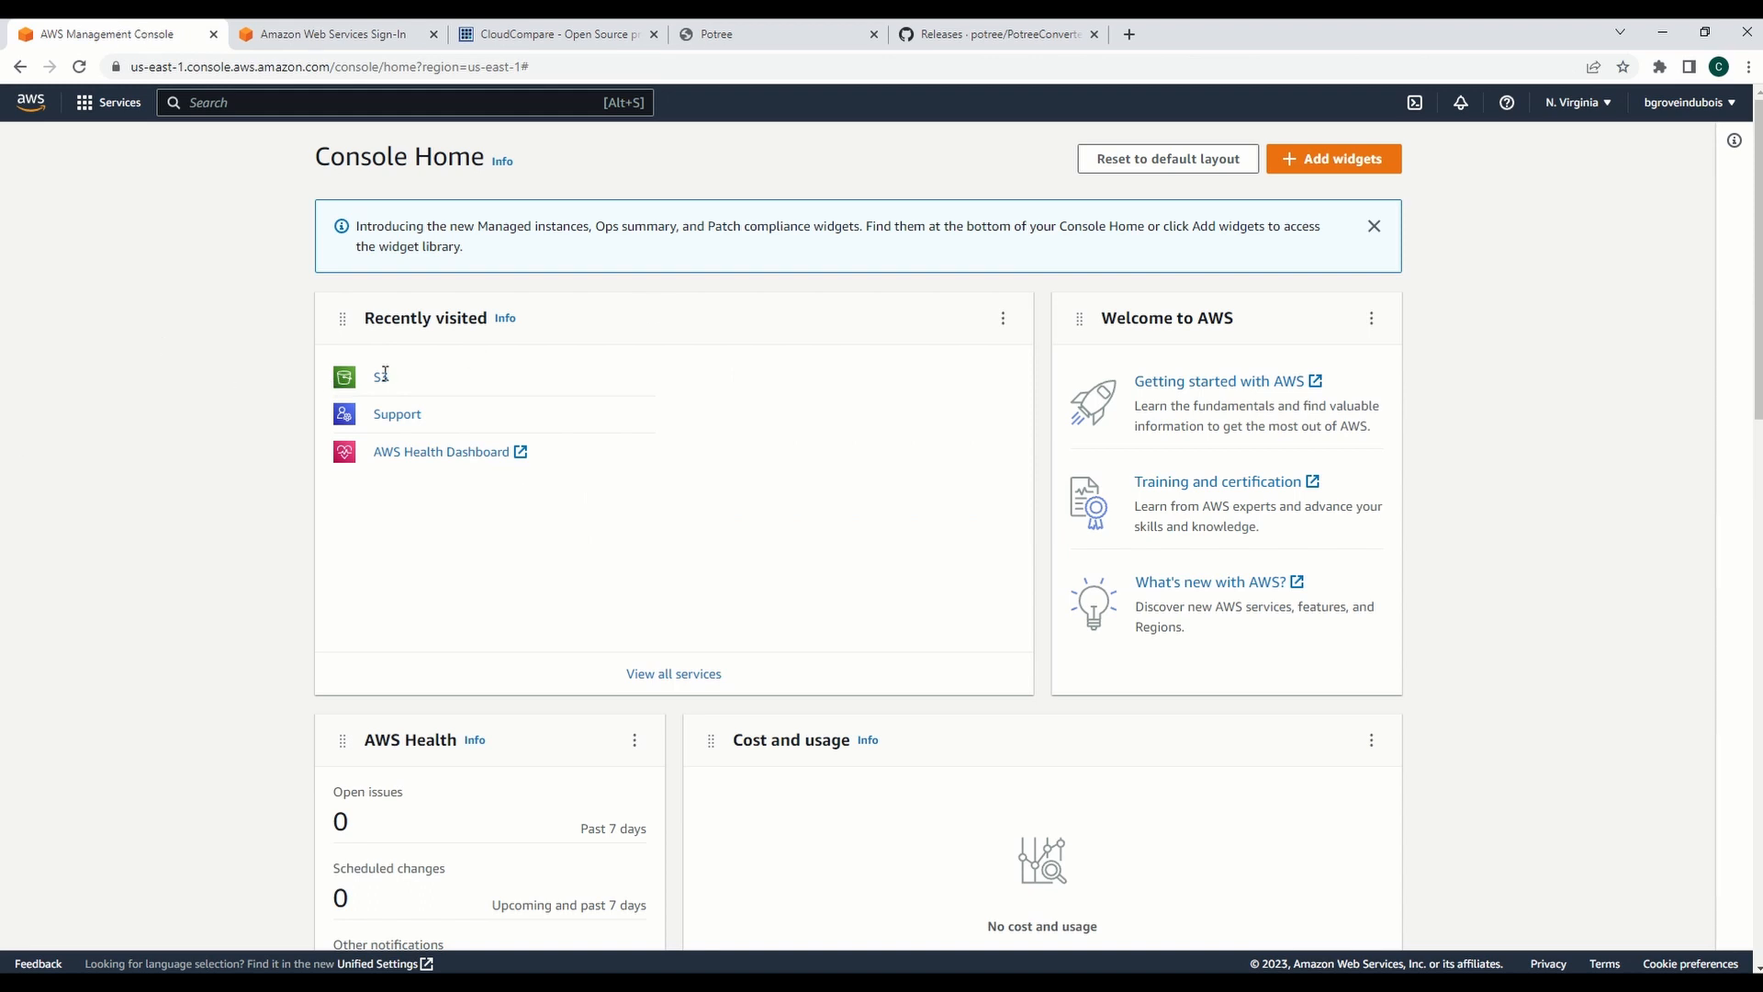
Step: Enter the S3 service, review the Create bucket settings, and return to the Buckets list showing wylaspointclouds
left_click(380, 377)
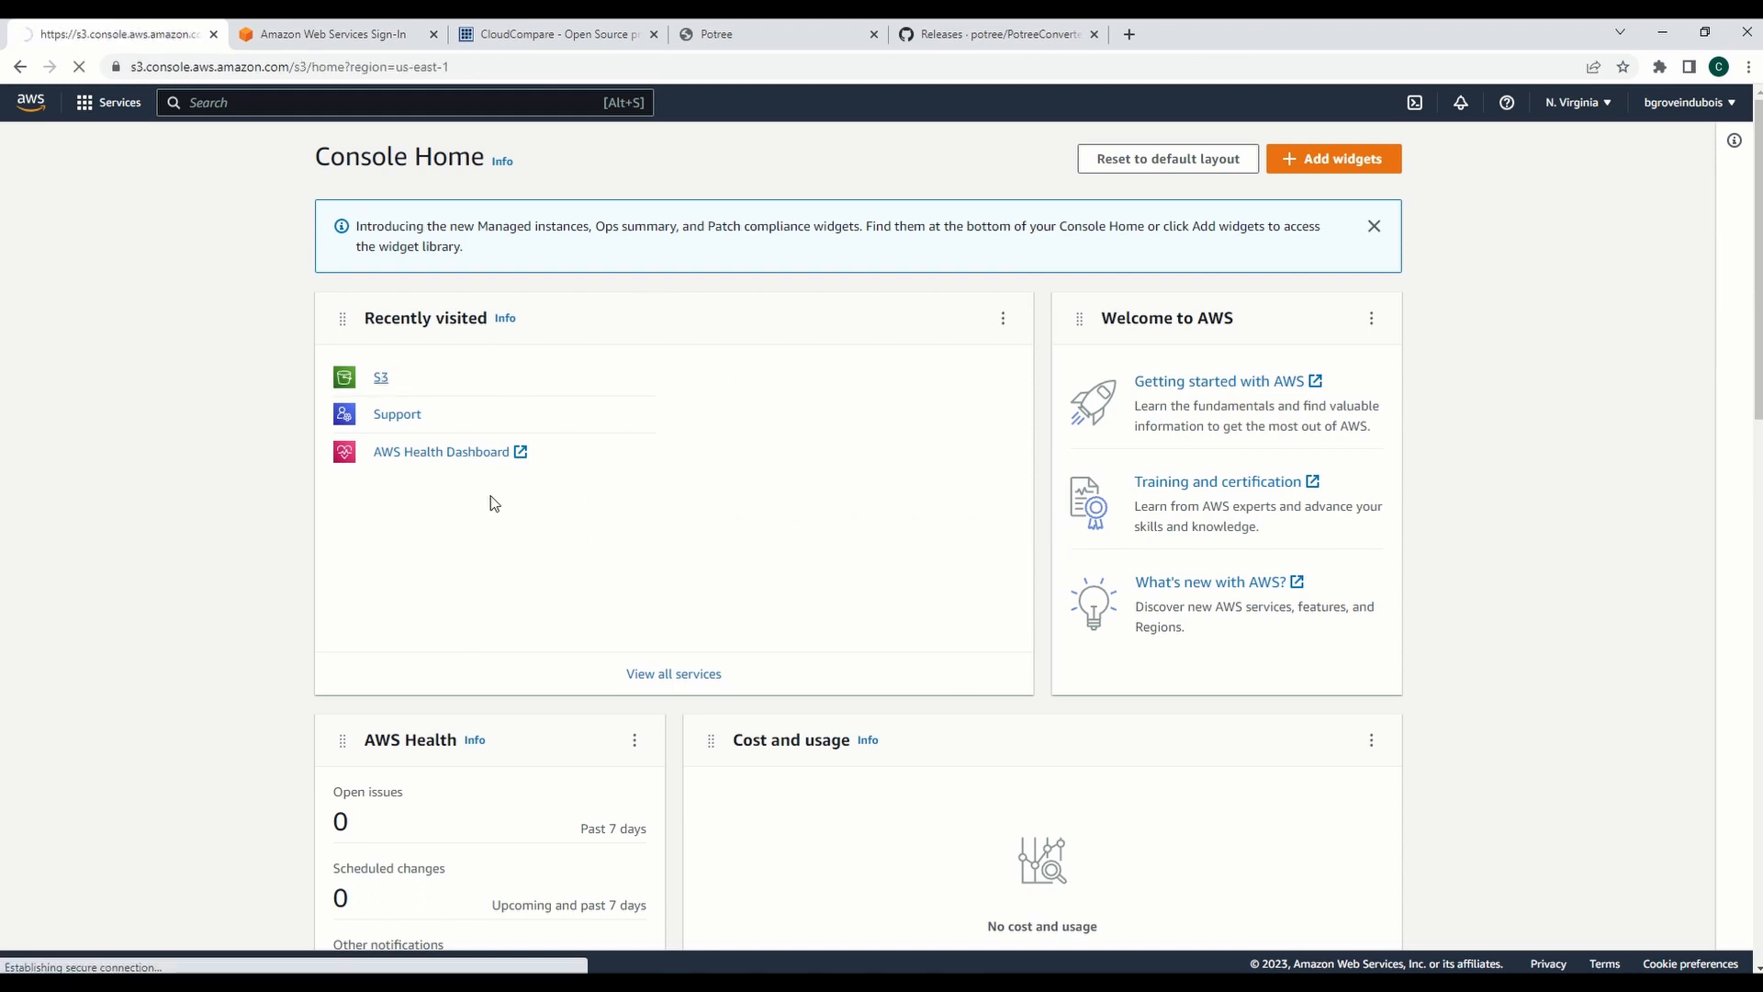
left_click(380, 376)
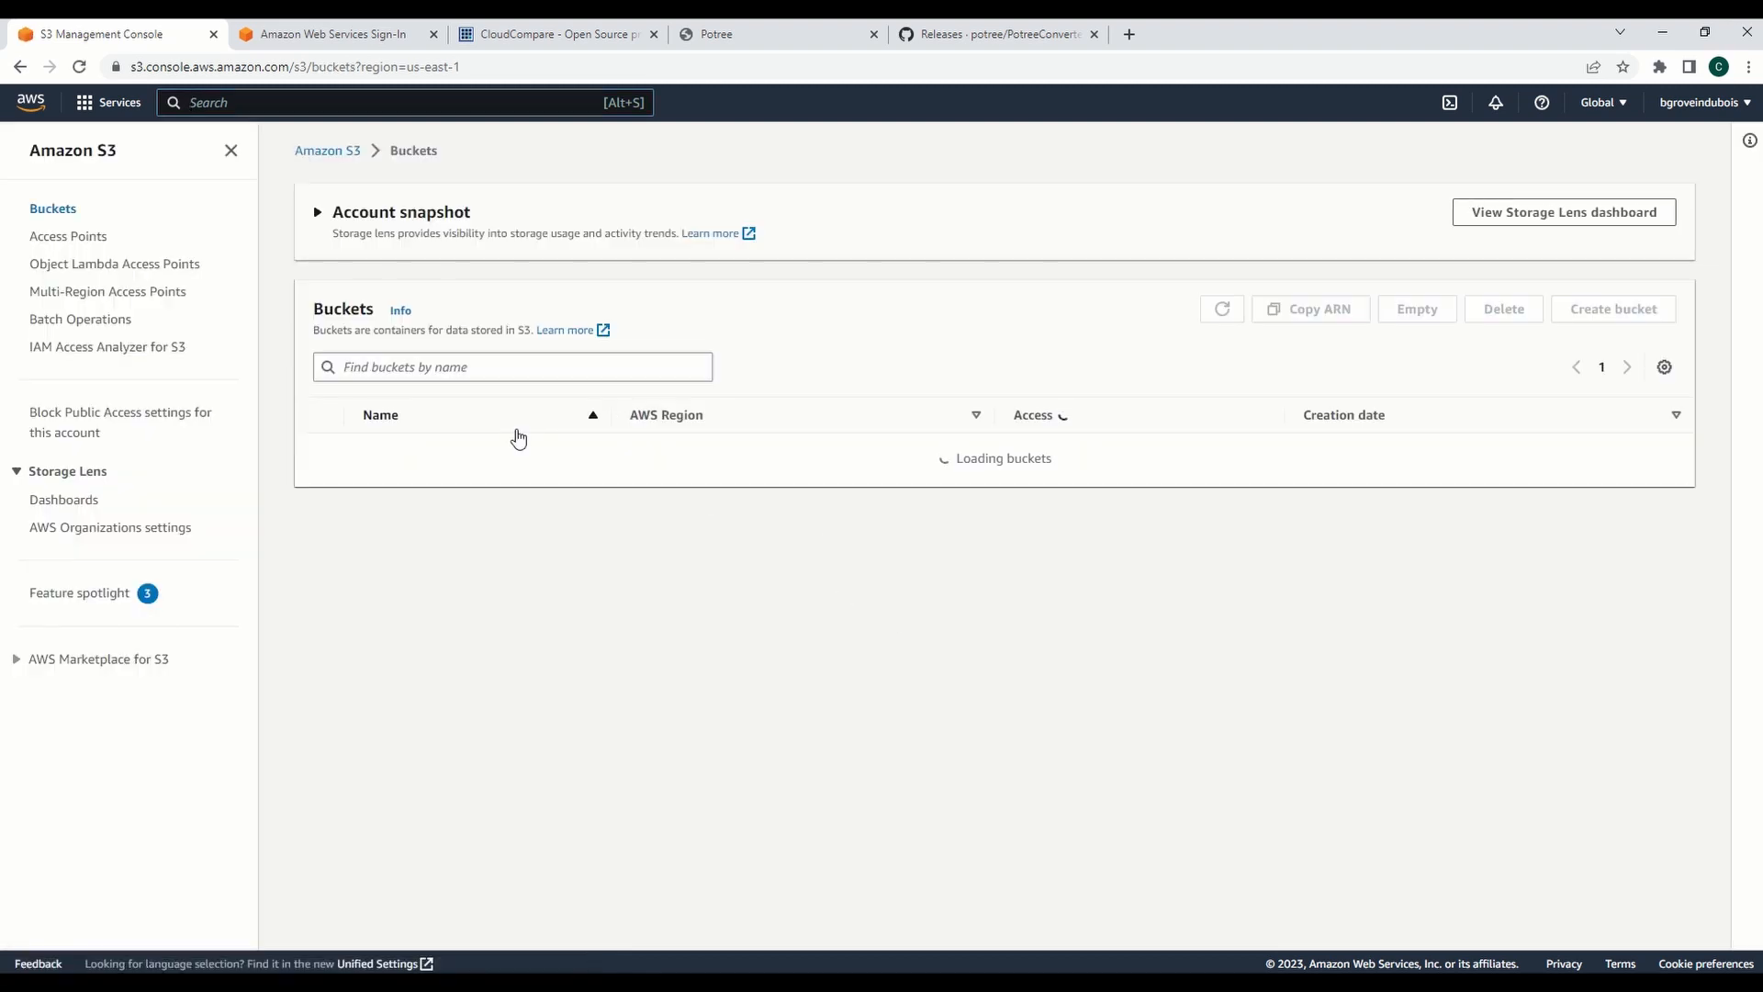
left_click(1612, 308)
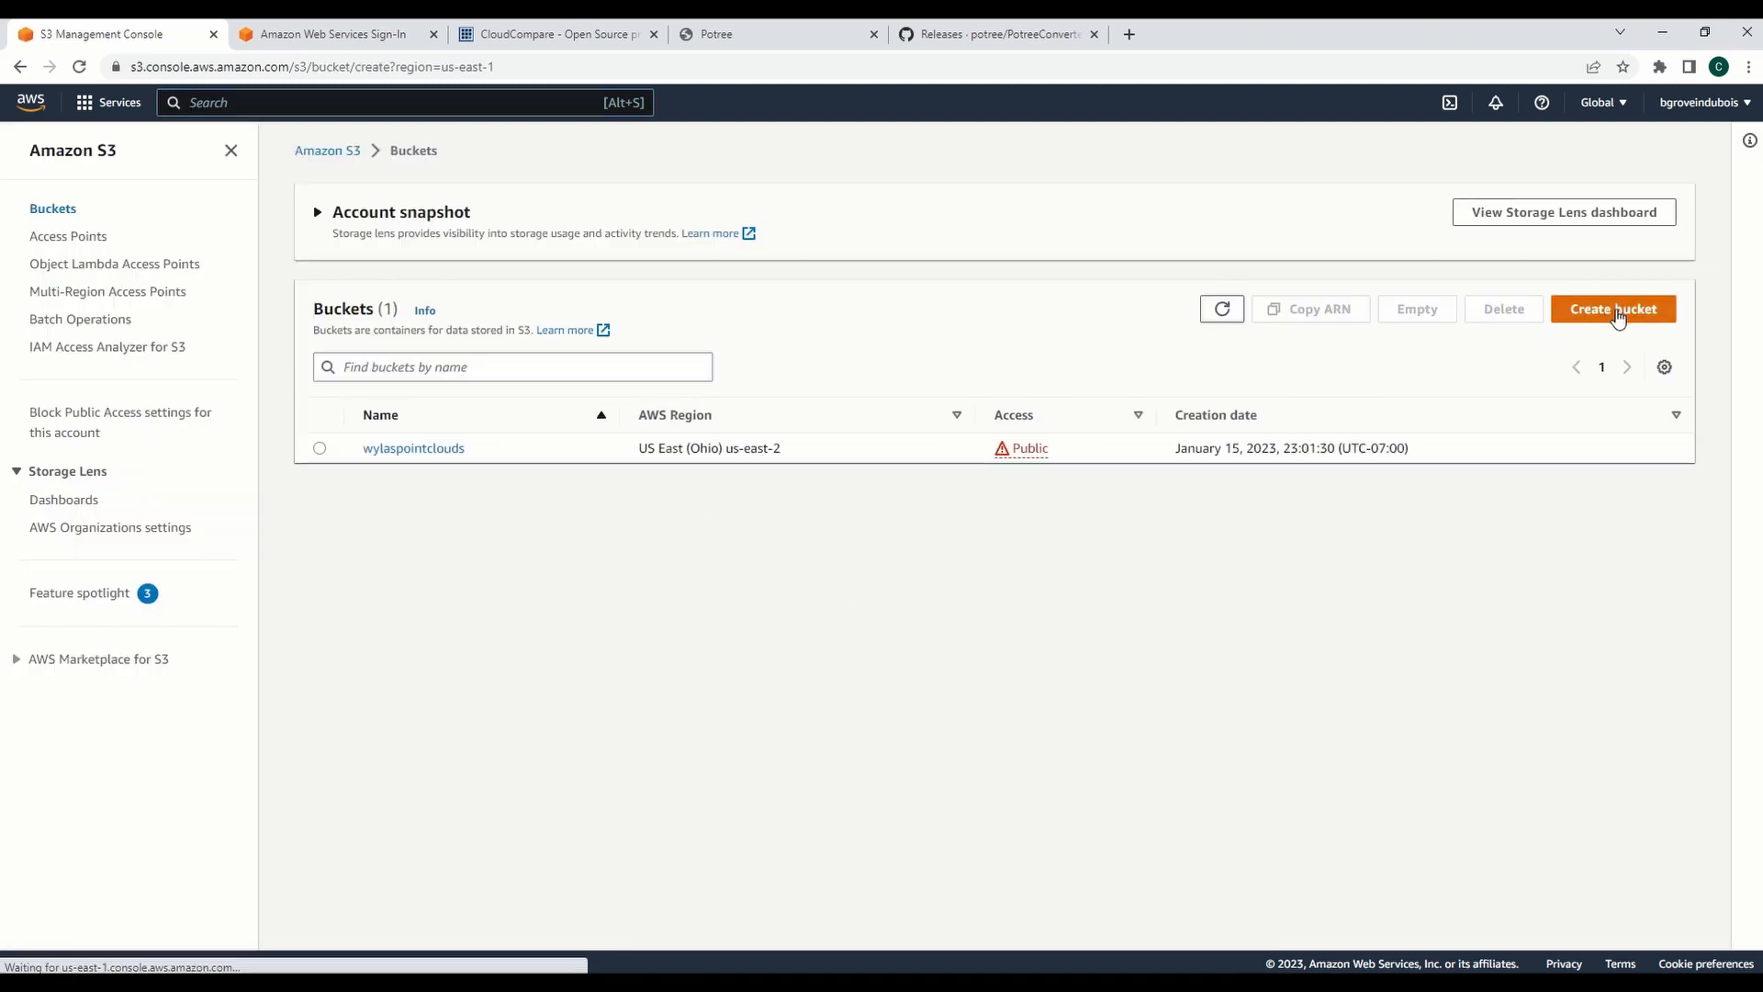
left_click(1612, 308)
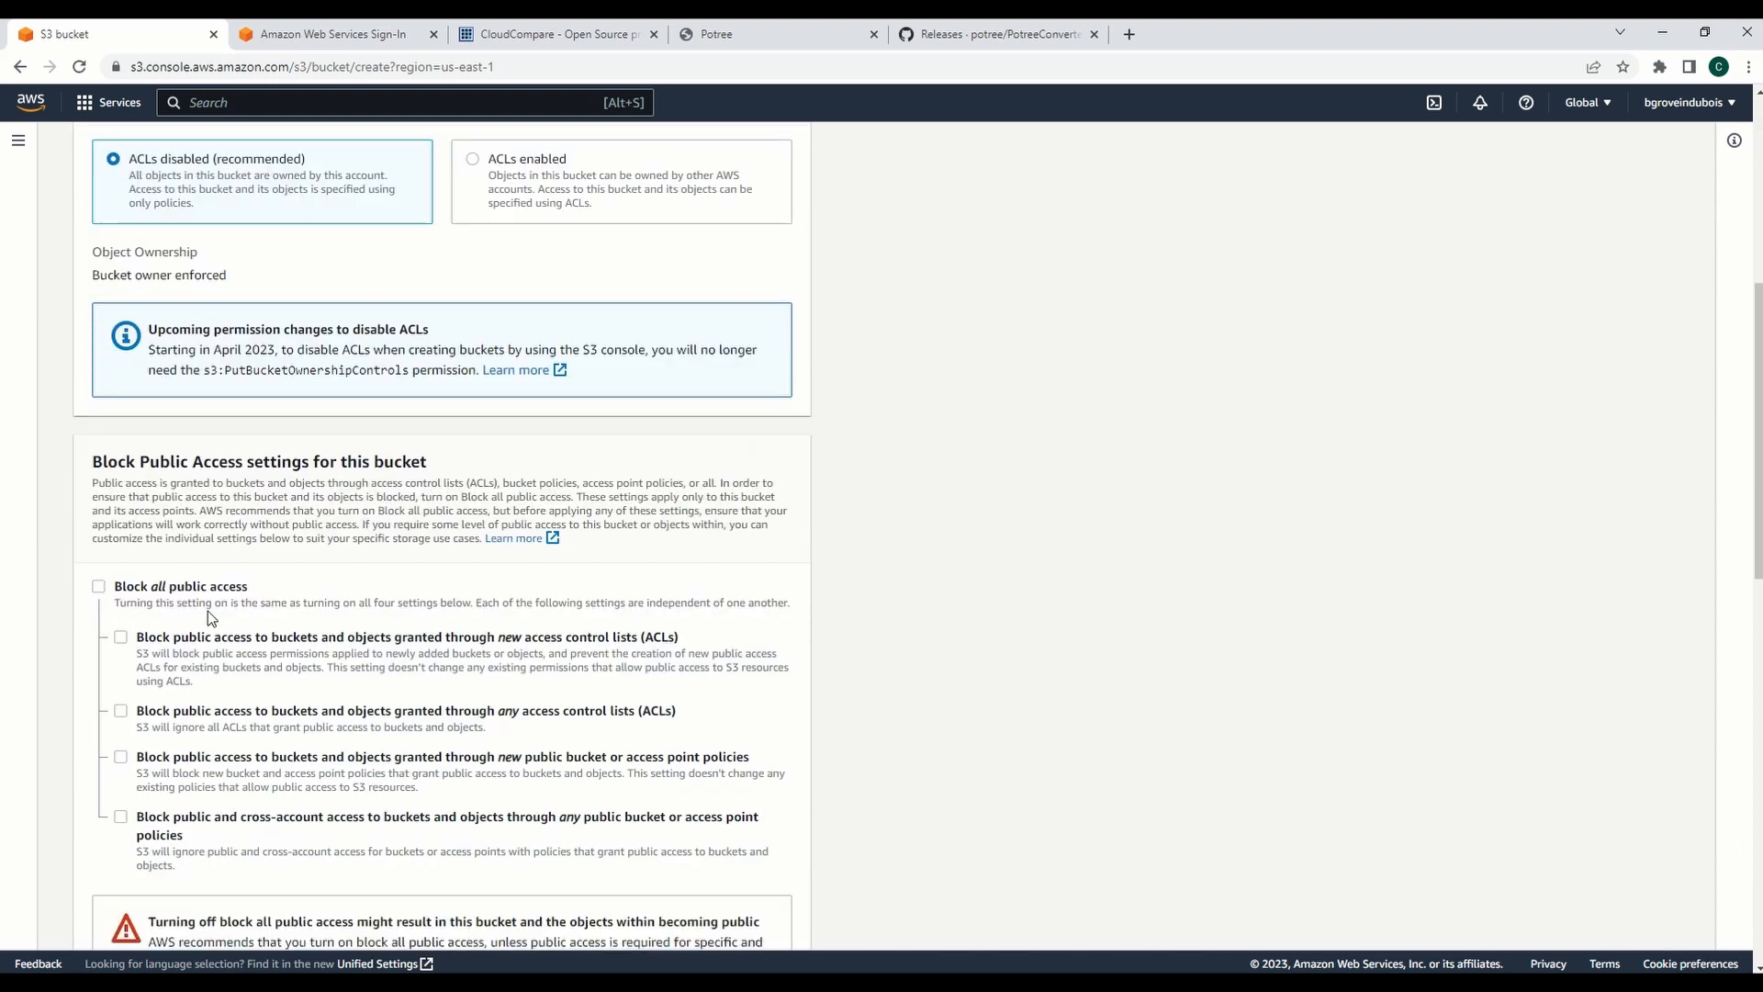
scroll("down", 3)
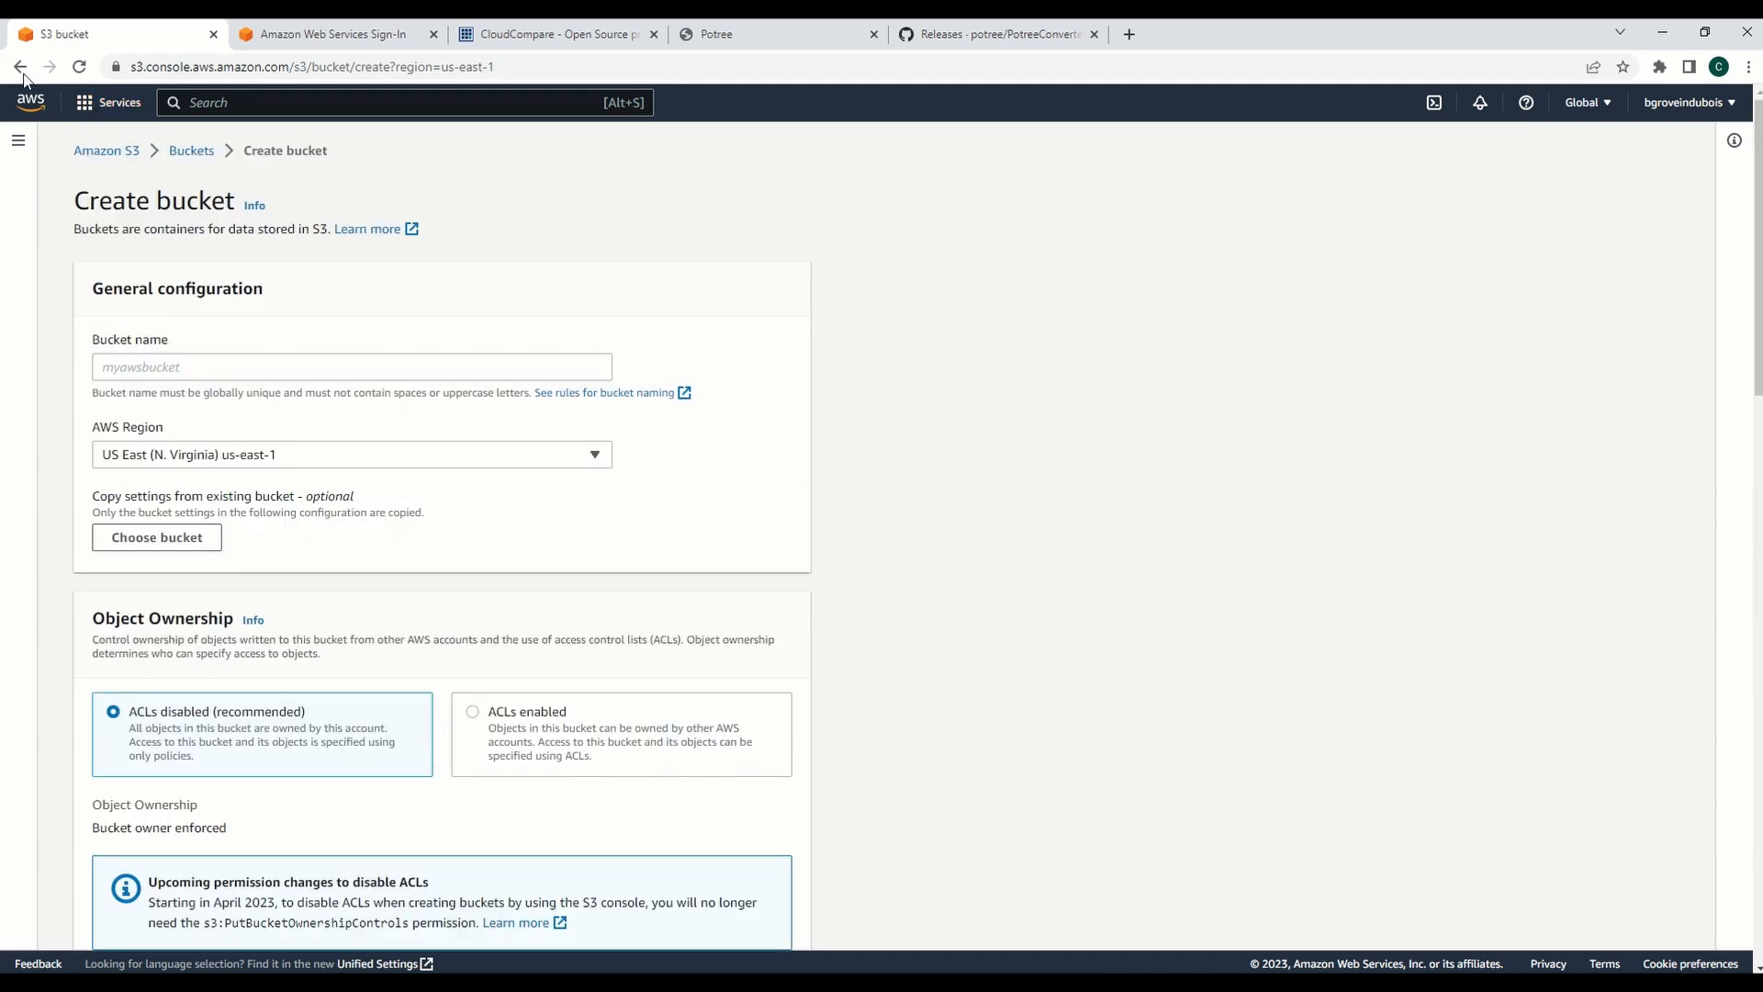
mouse_move(19, 68)
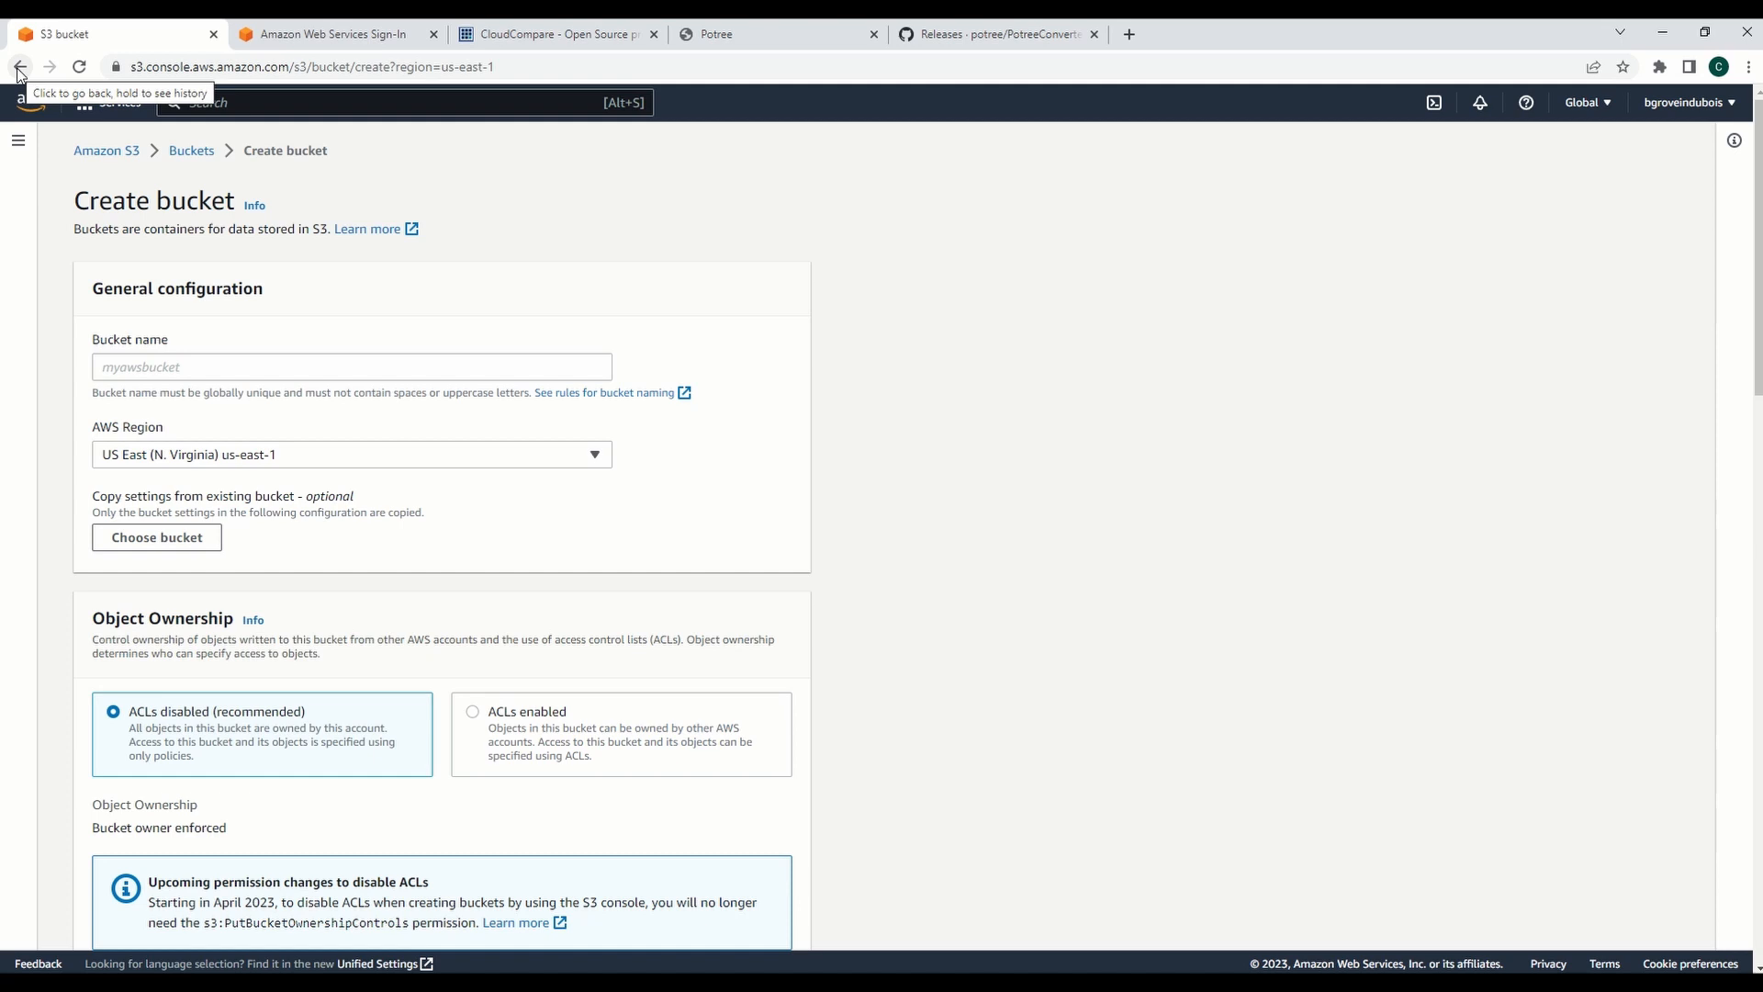
left_click(19, 66)
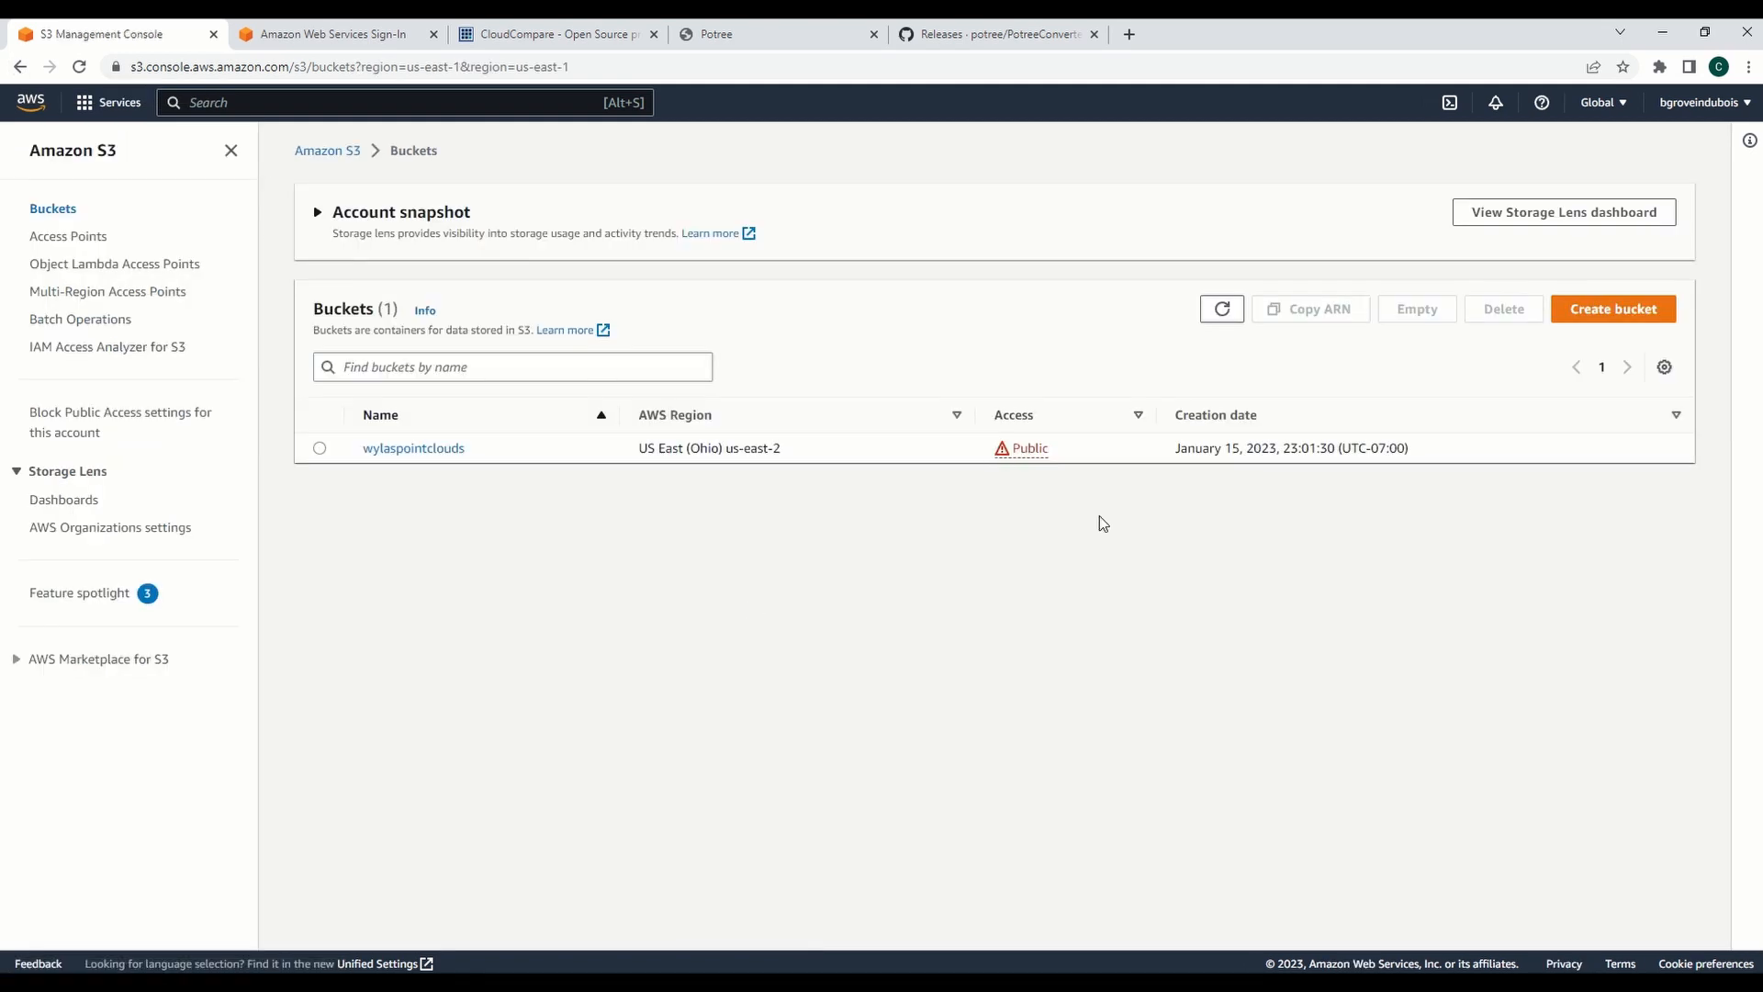
mouse_move(413, 456)
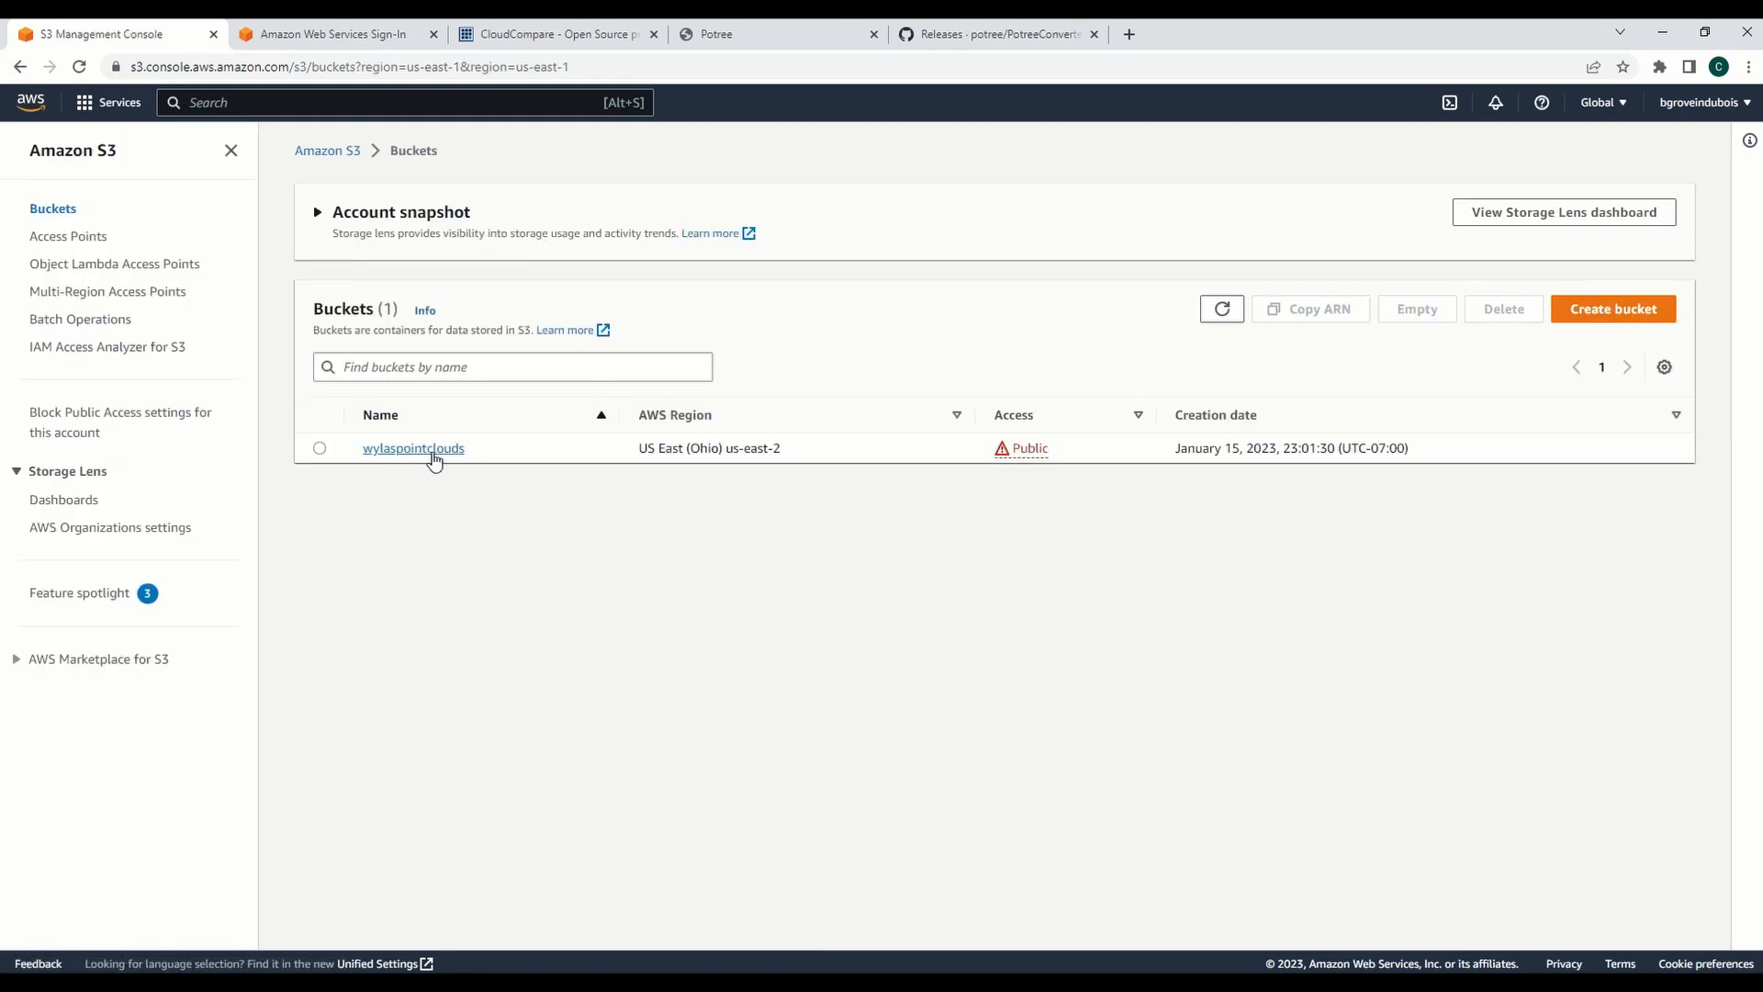
Step: View the wylaspointclouds bucket's Permissions: public access unblocked and its public-read bucket policy
left_click(413, 448)
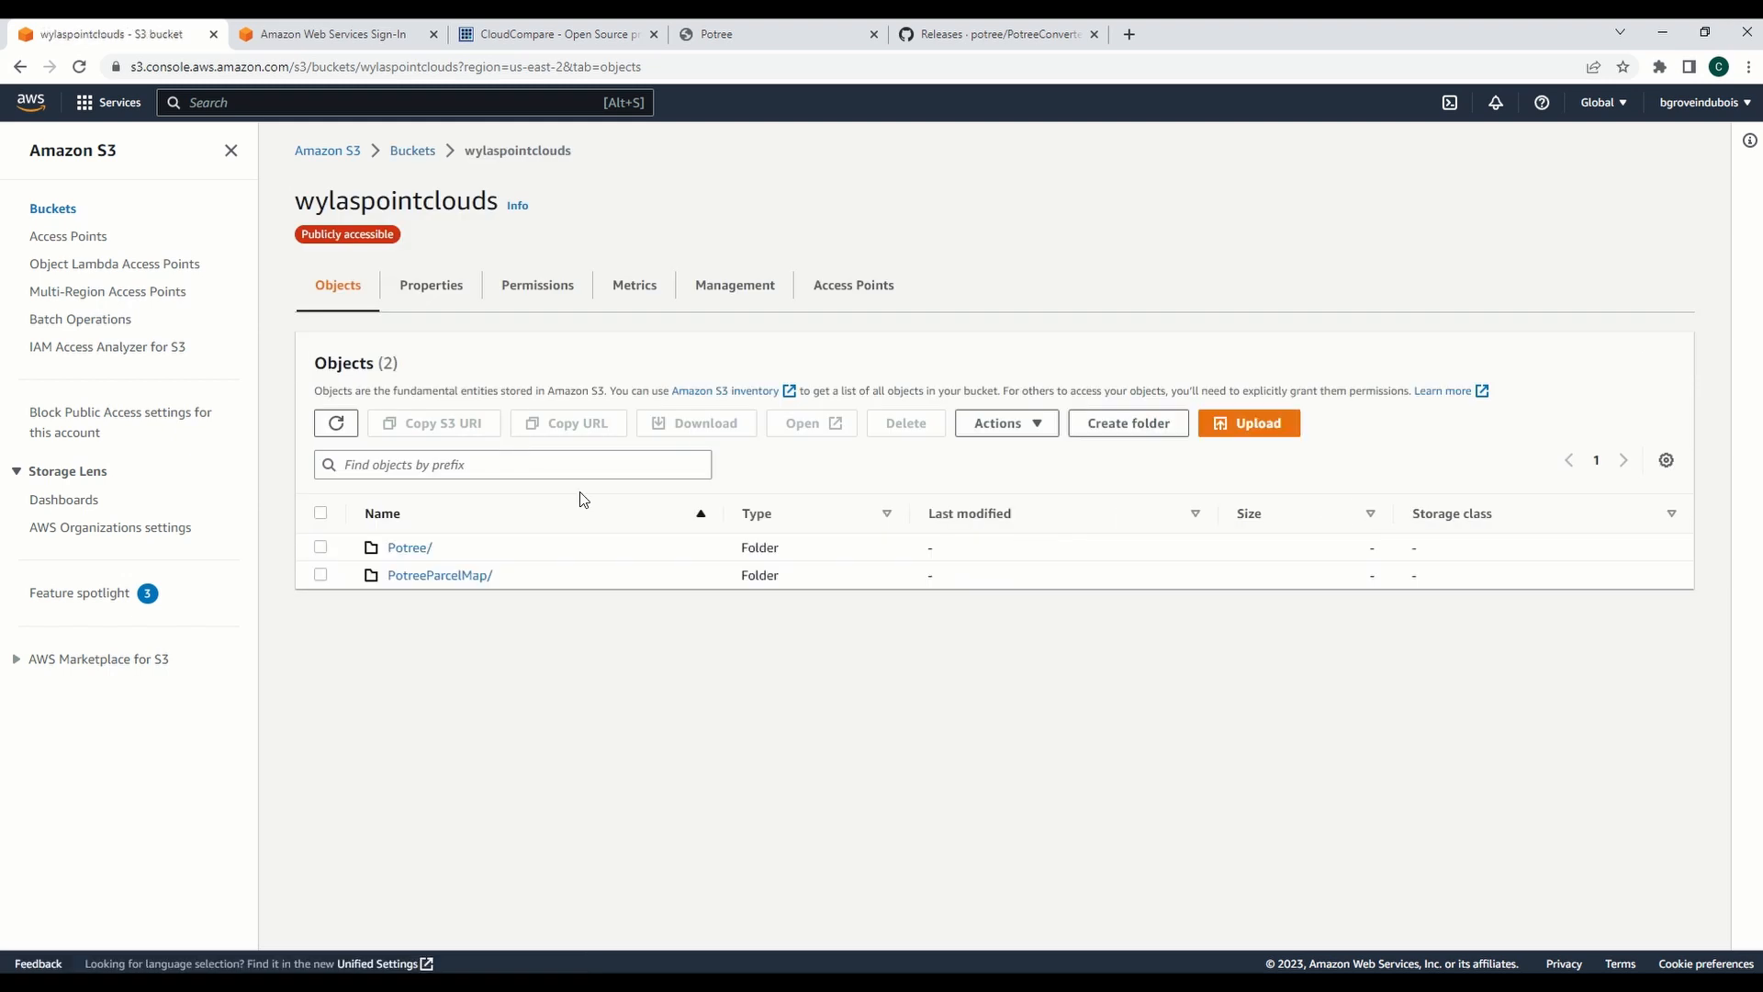
mouse_move(429, 285)
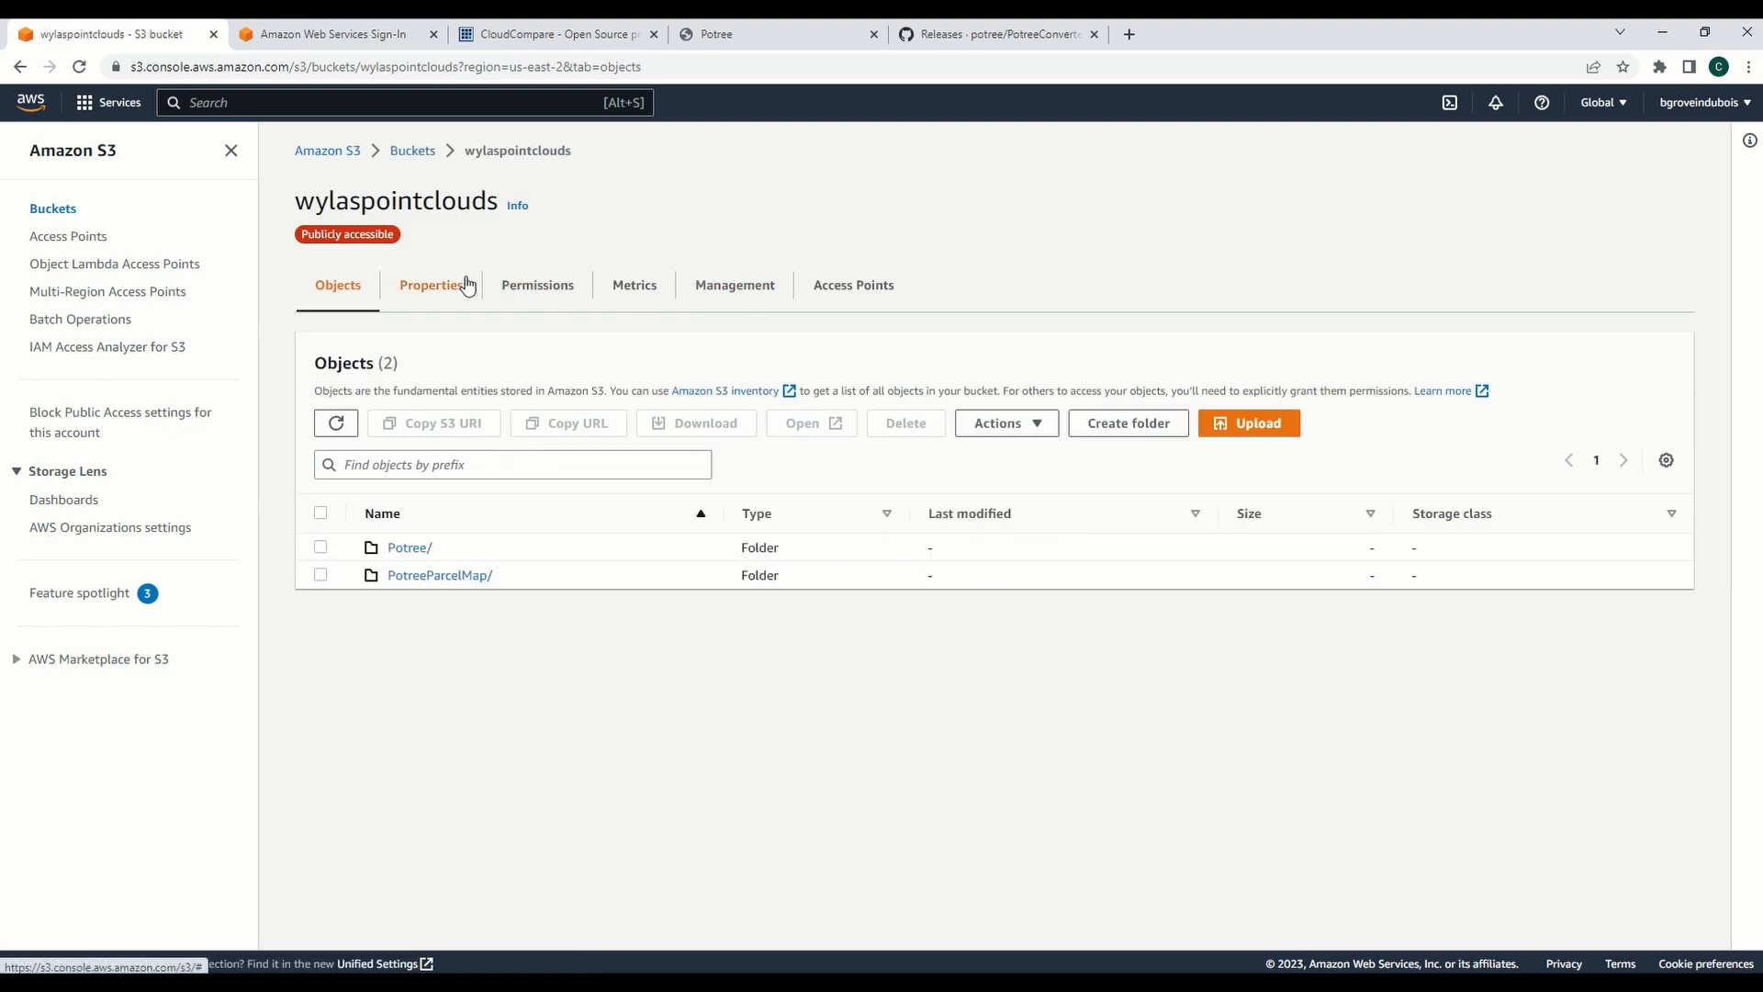
left_click(536, 285)
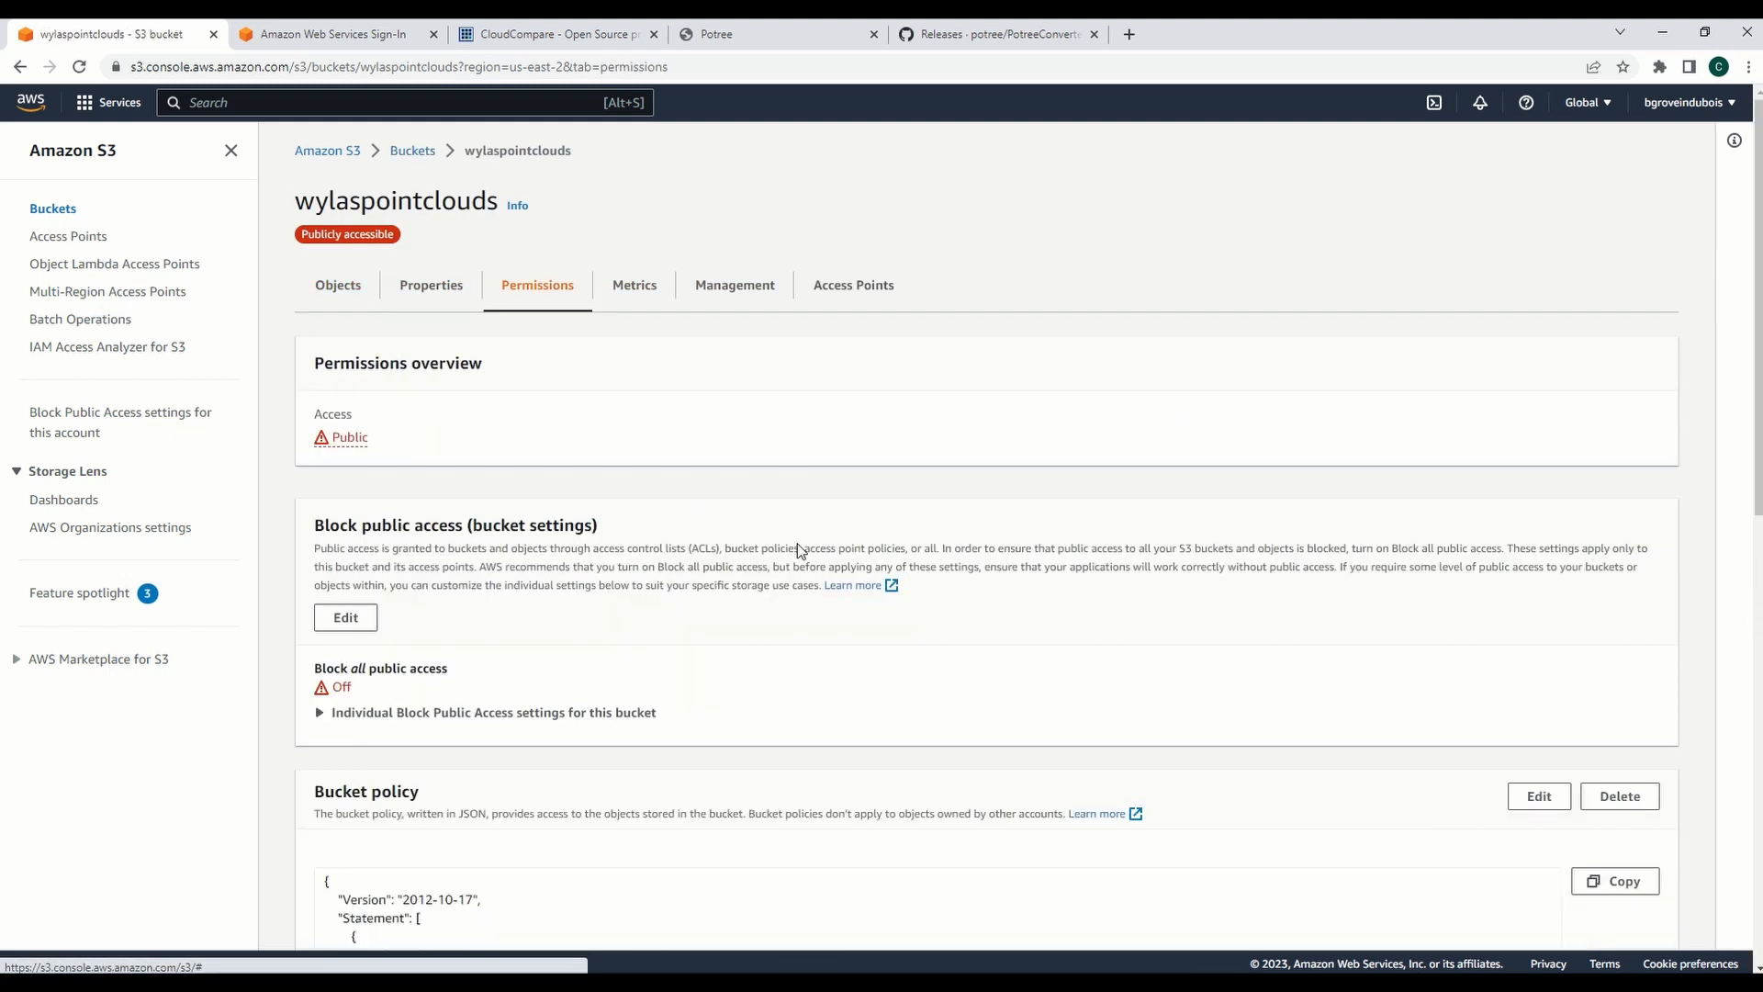
scroll("down", 3)
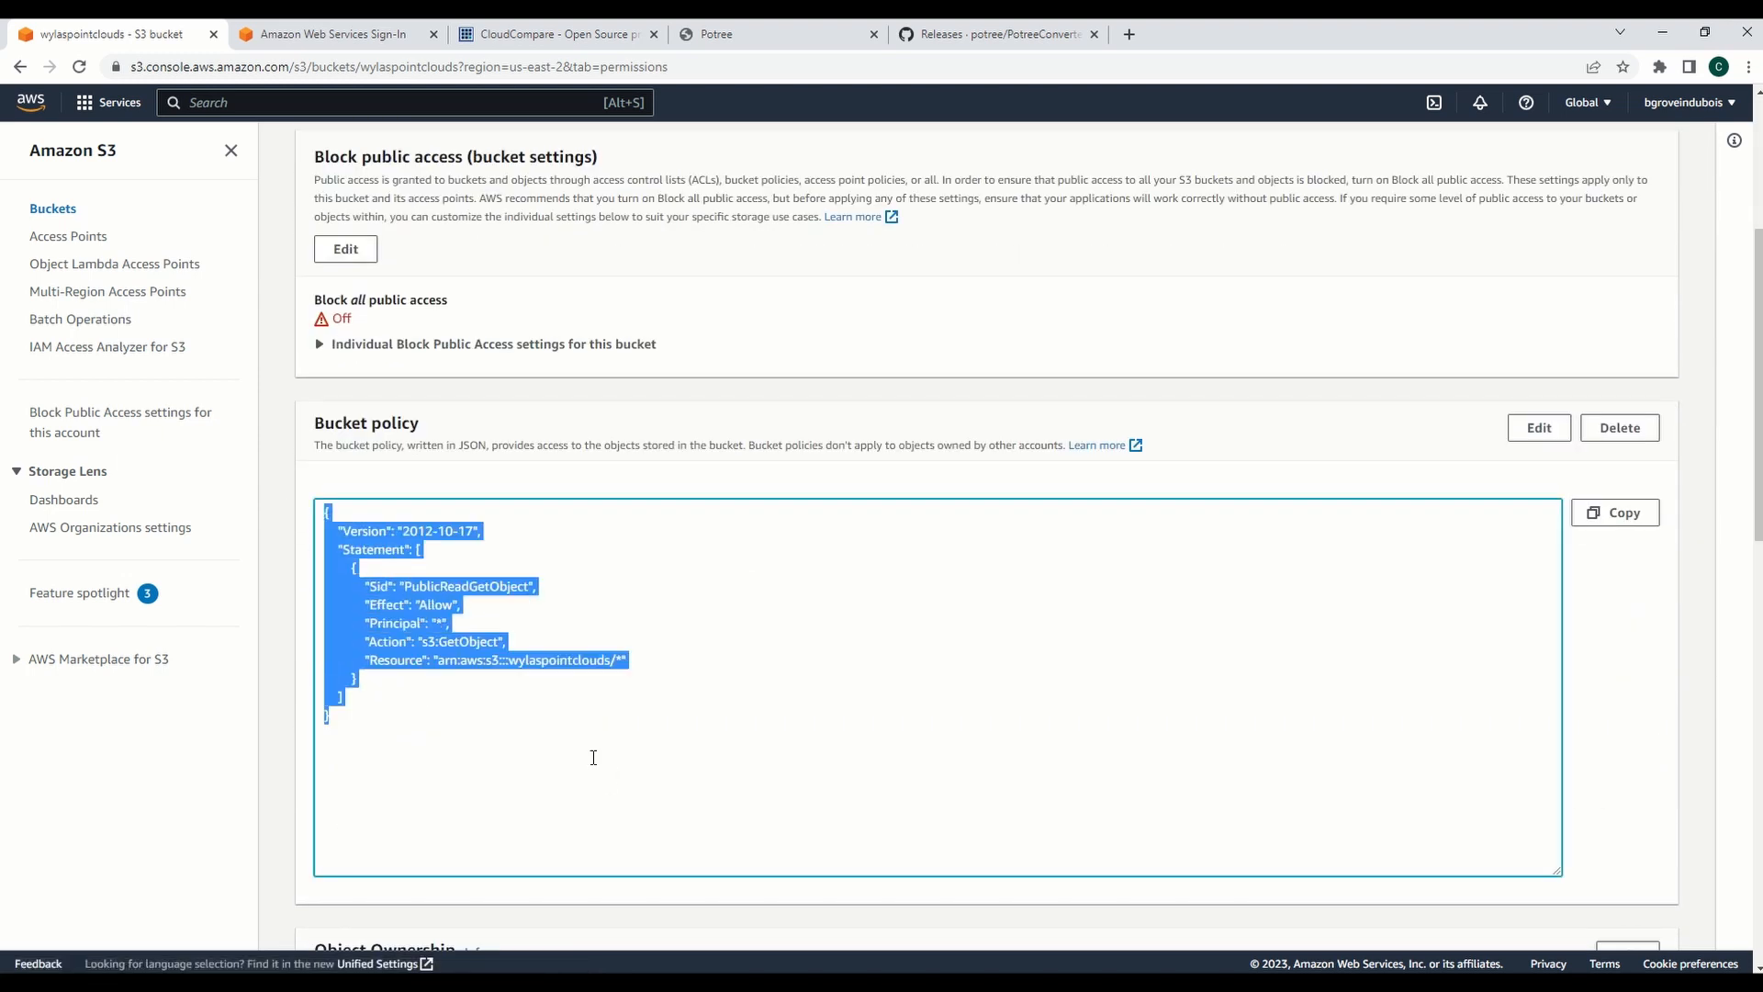
mouse_move(499, 727)
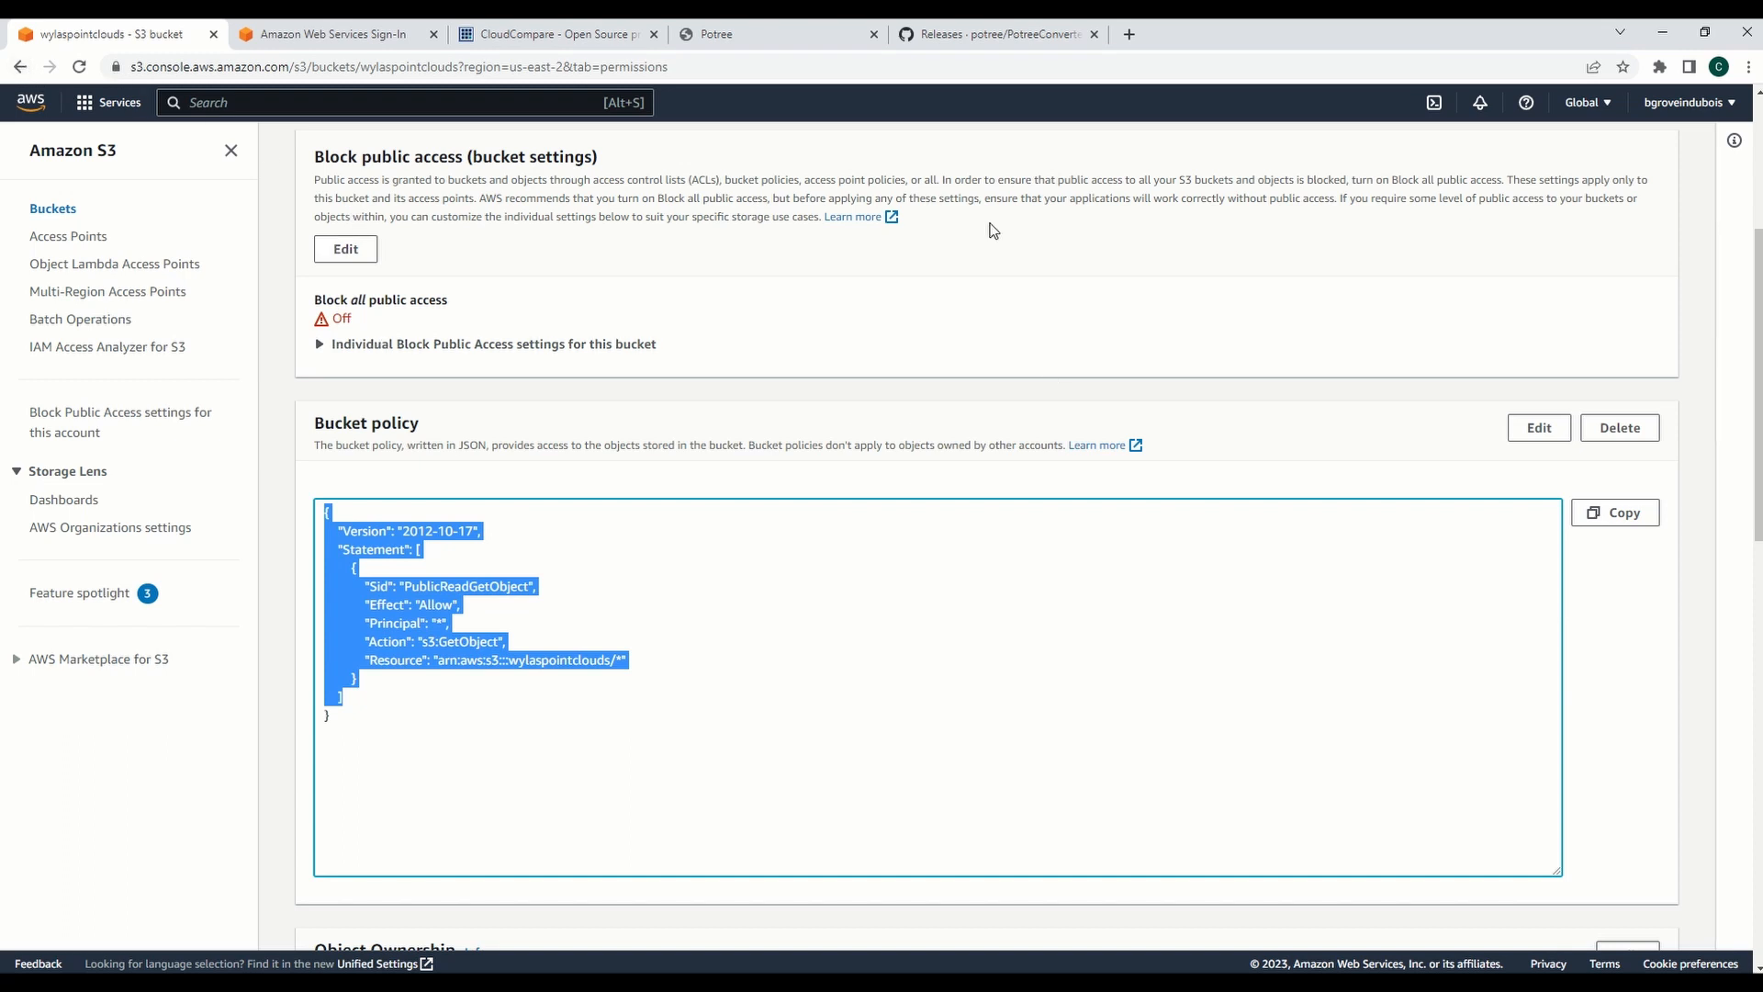
mouse_move(268, 91)
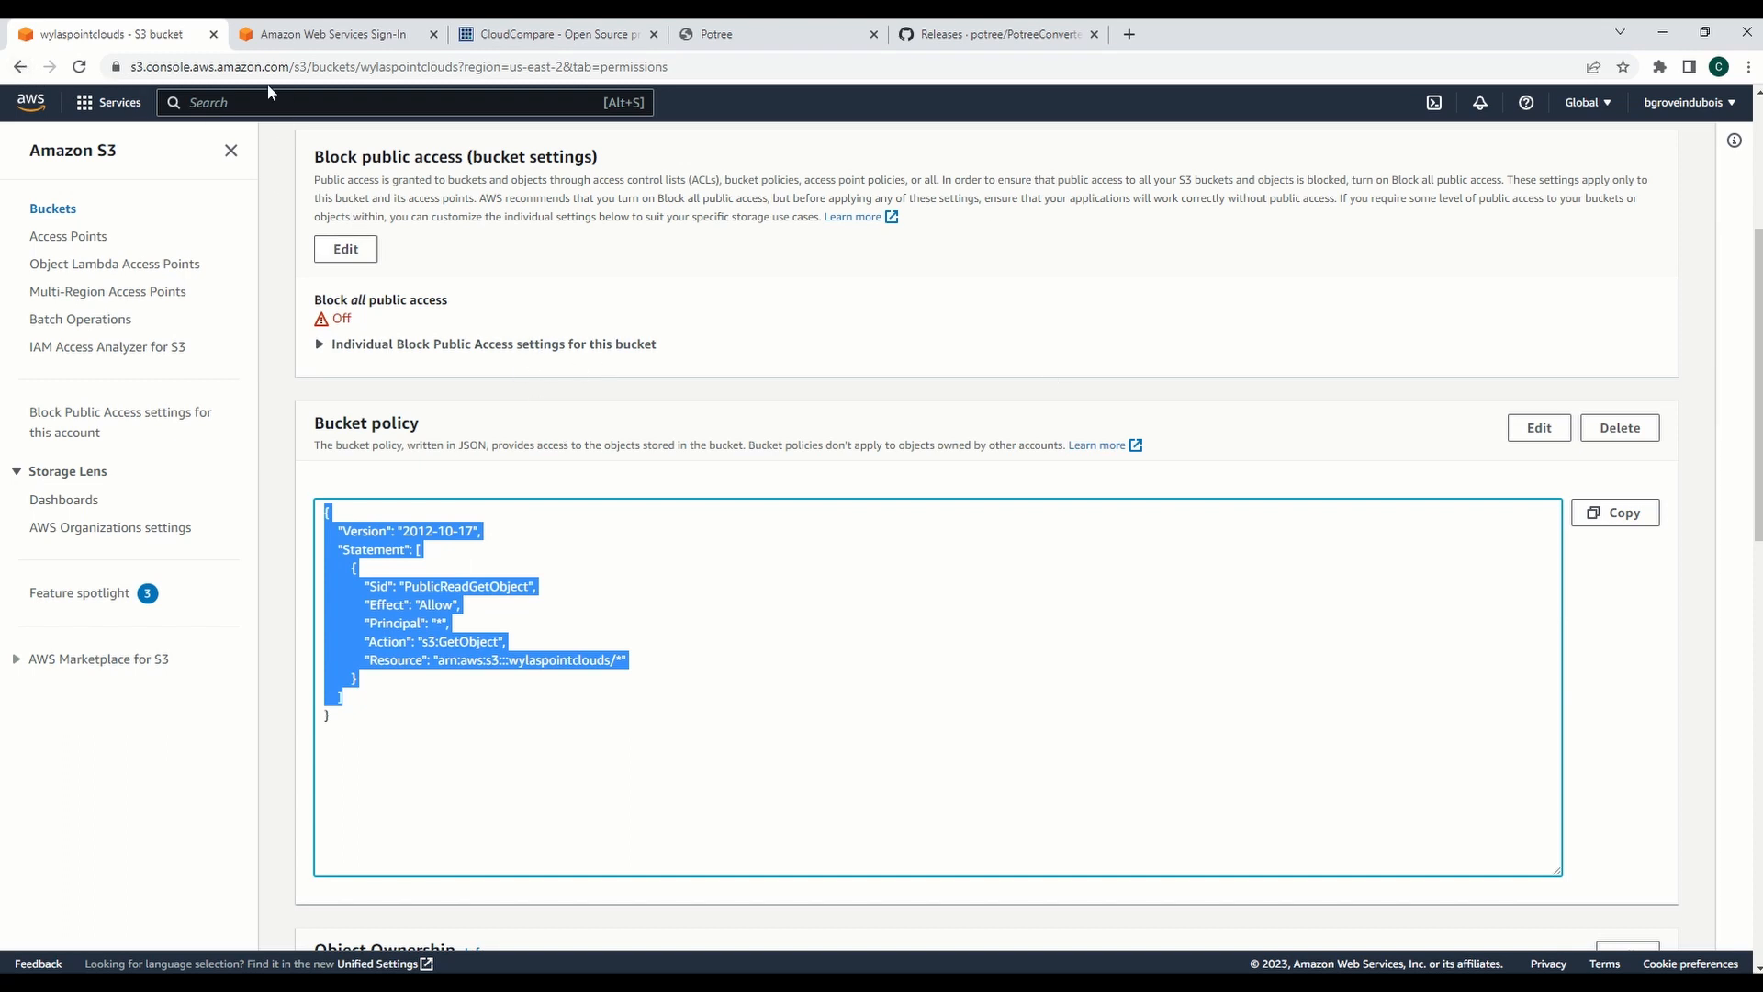
mouse_move(384, 274)
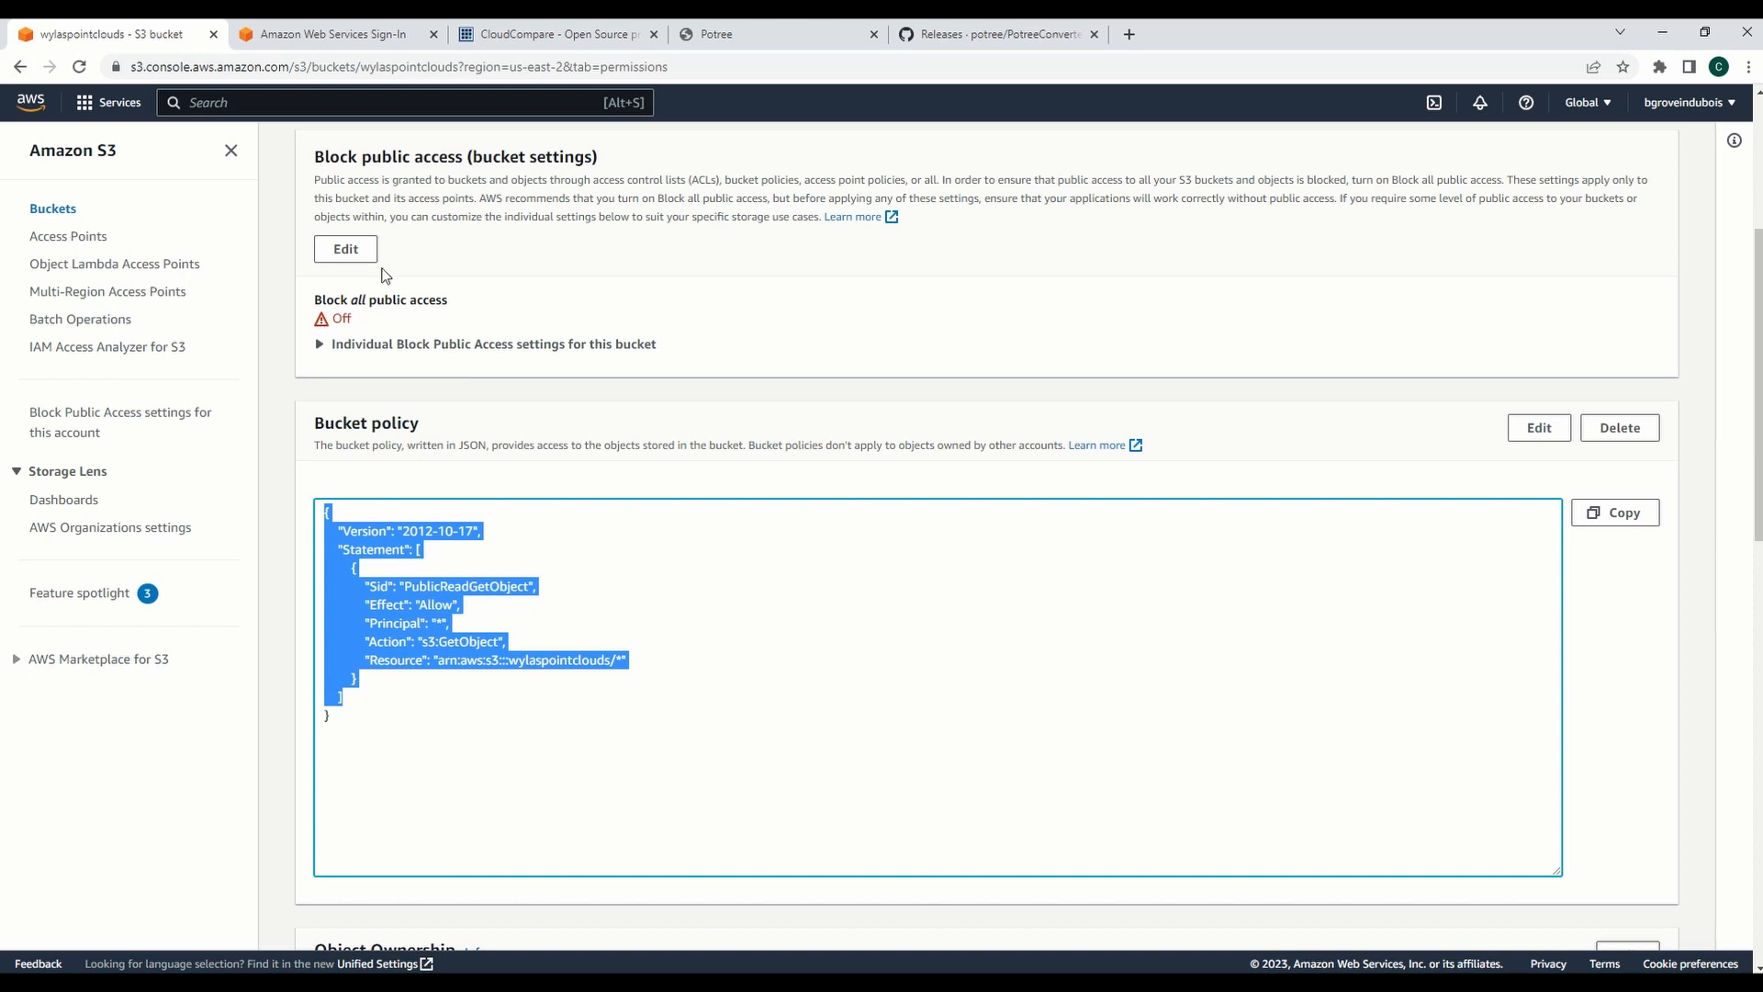
Step: From the bucket's Potree/ folder, launch WYLAS_HowToPLY.html via its Object URL to see the building point cloud
left_click(338, 284)
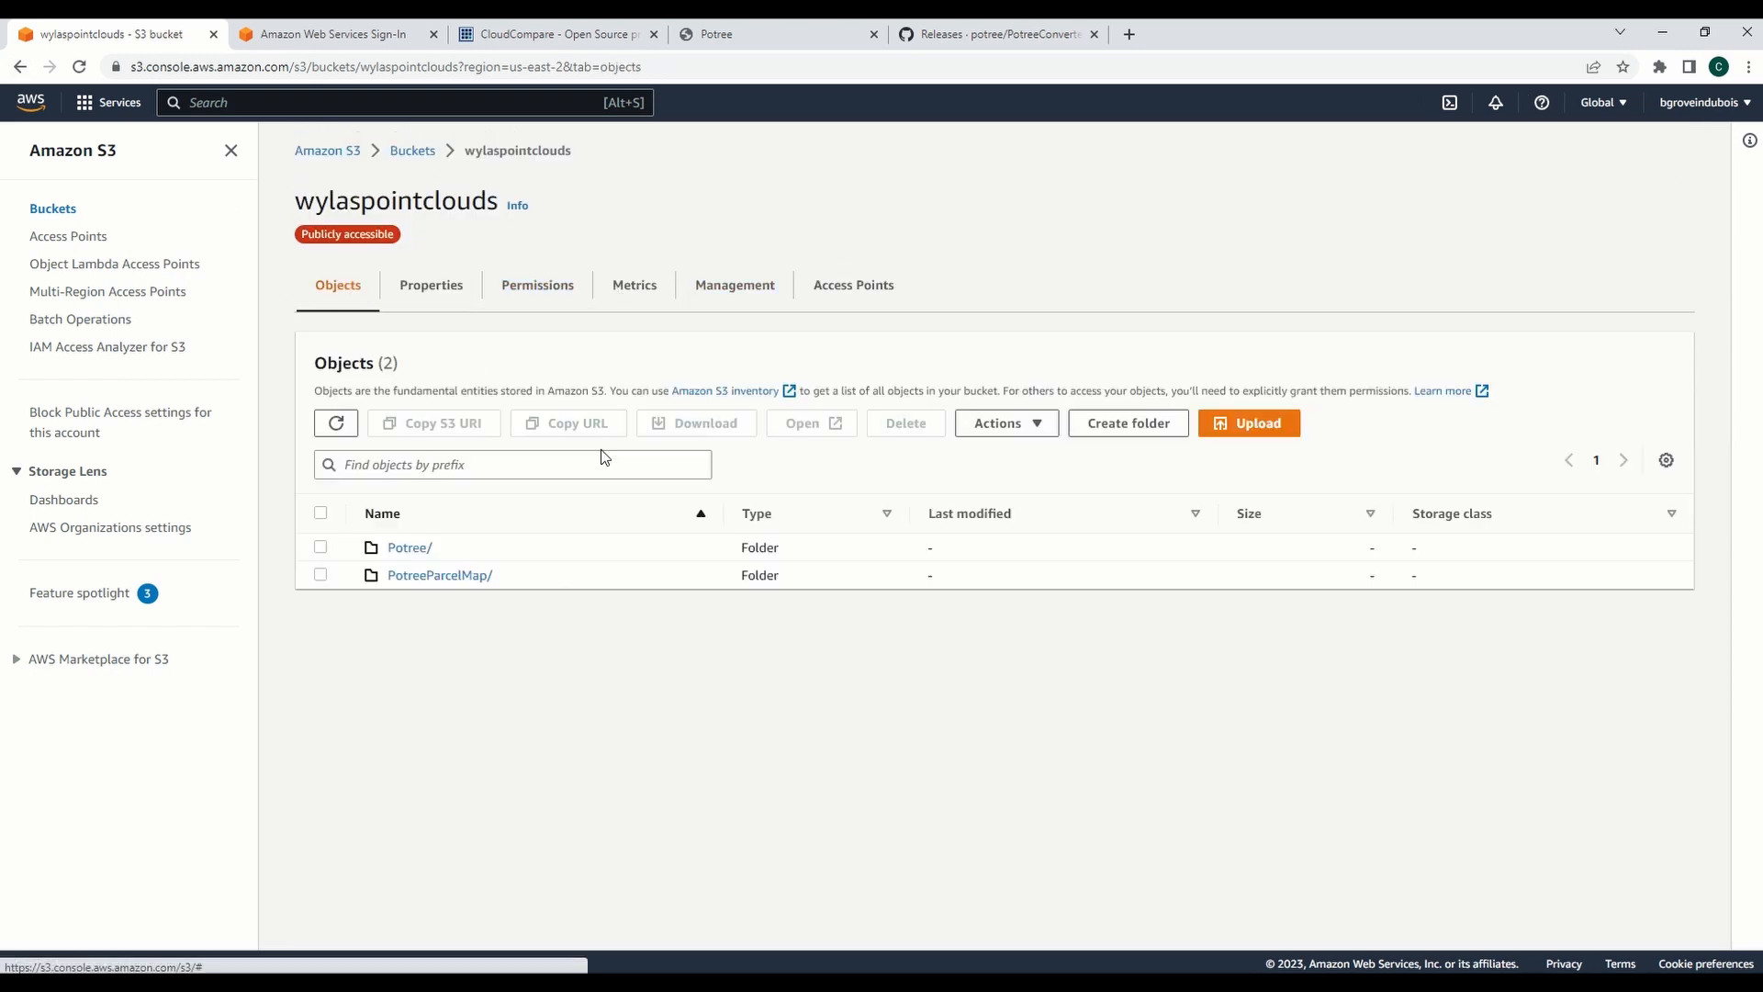
mouse_move(424, 606)
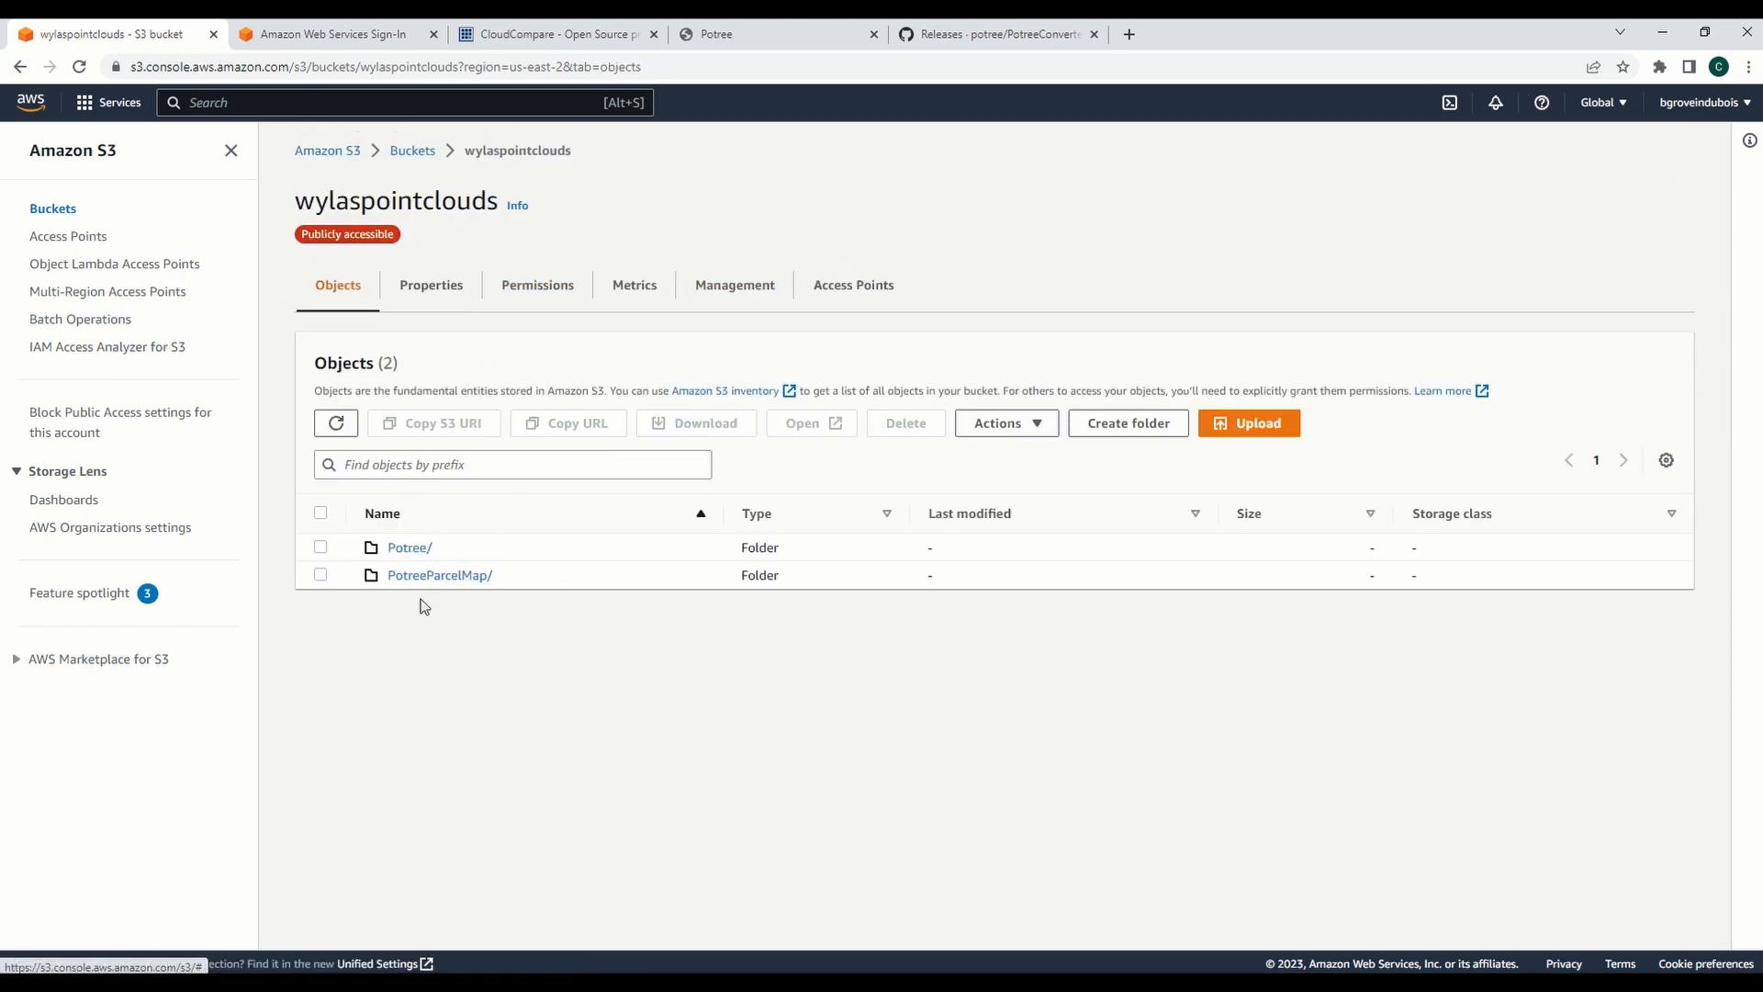
mouse_move(409, 548)
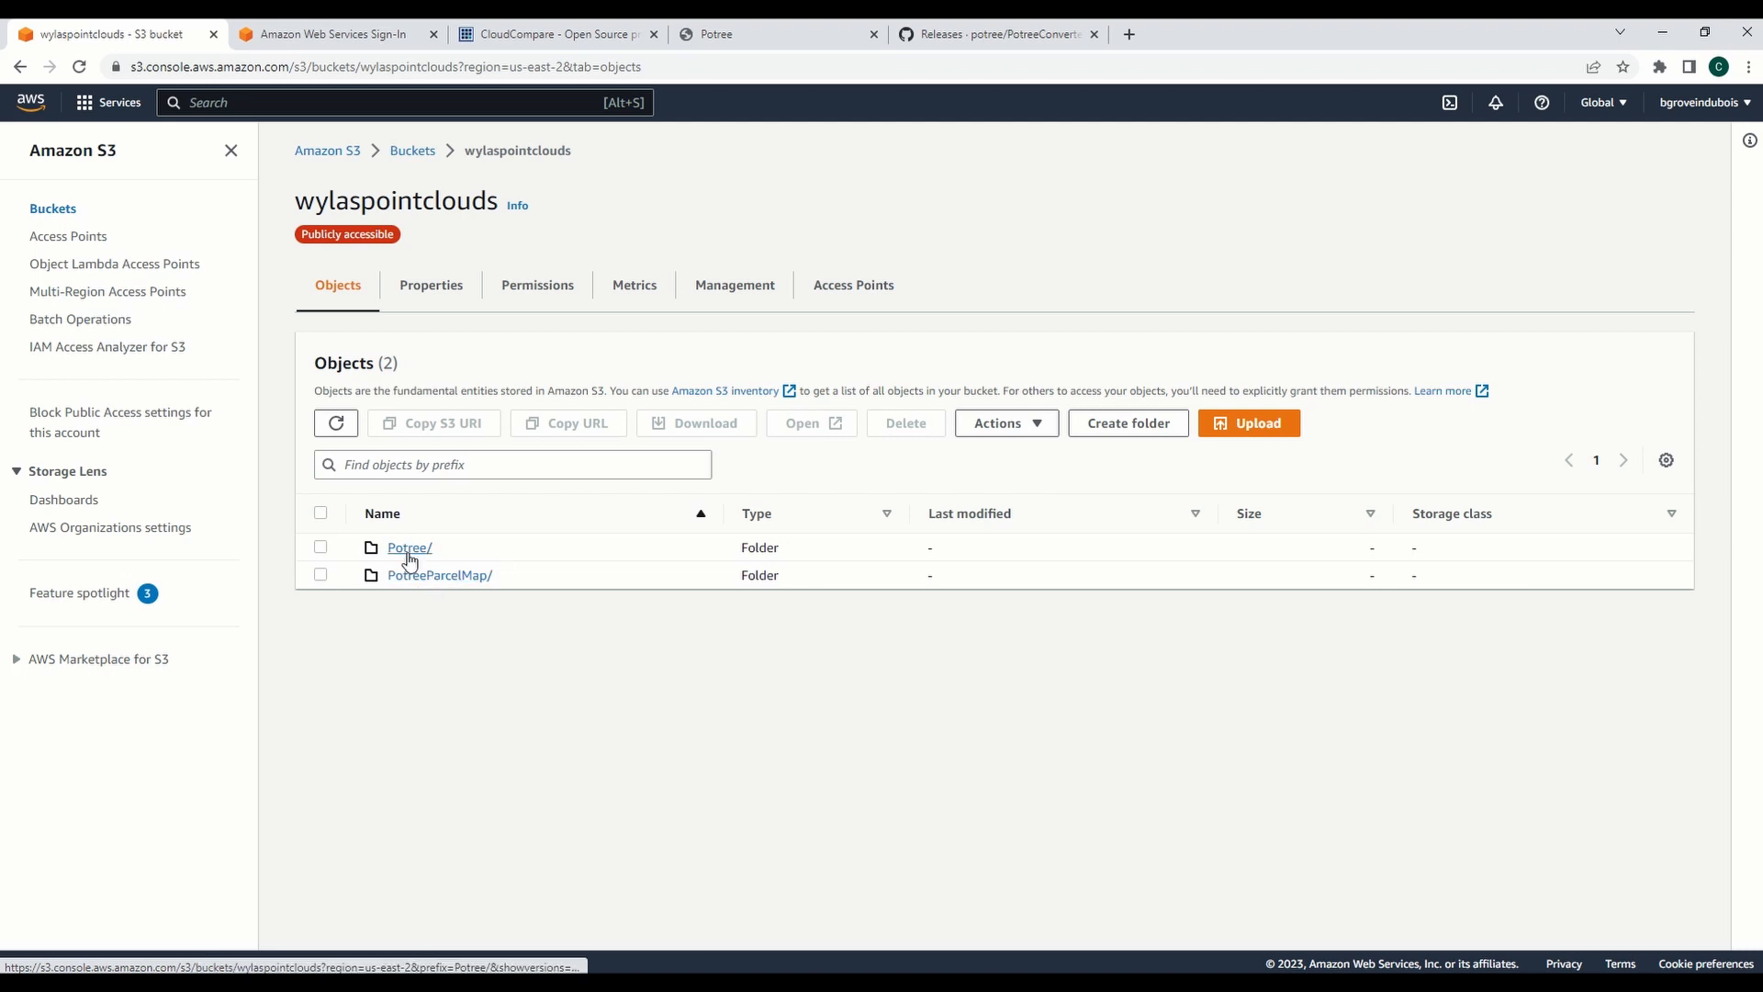
left_click(408, 547)
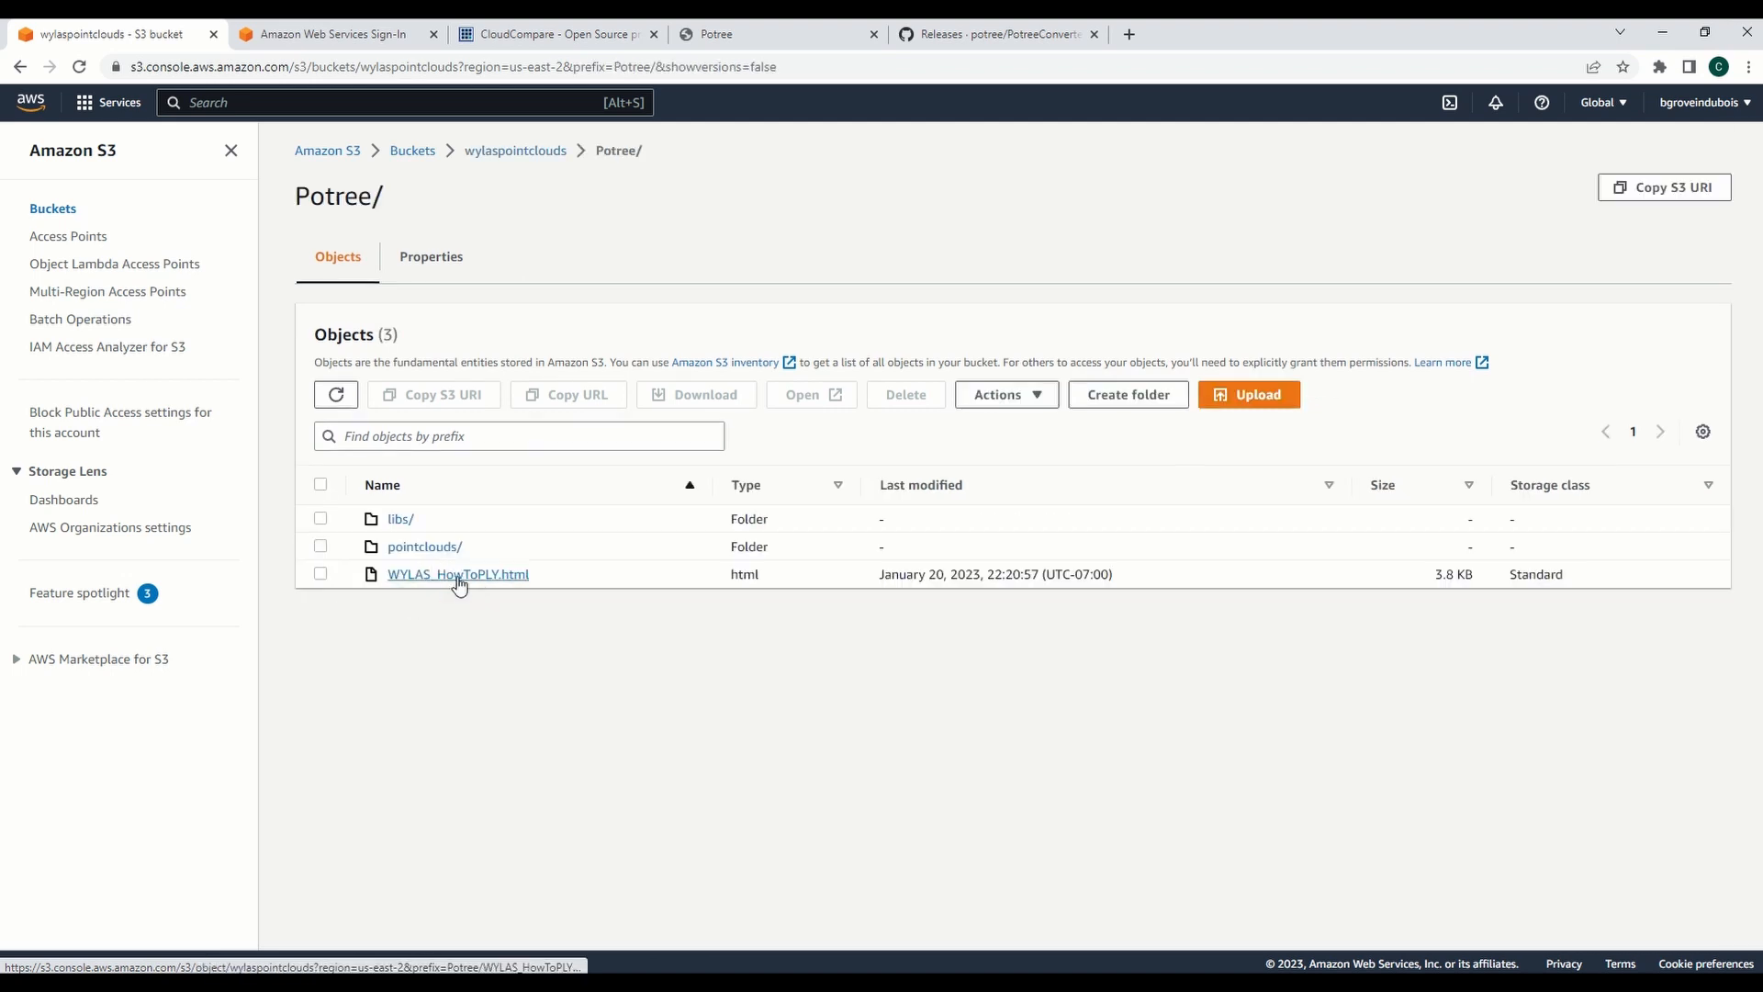
left_click(457, 573)
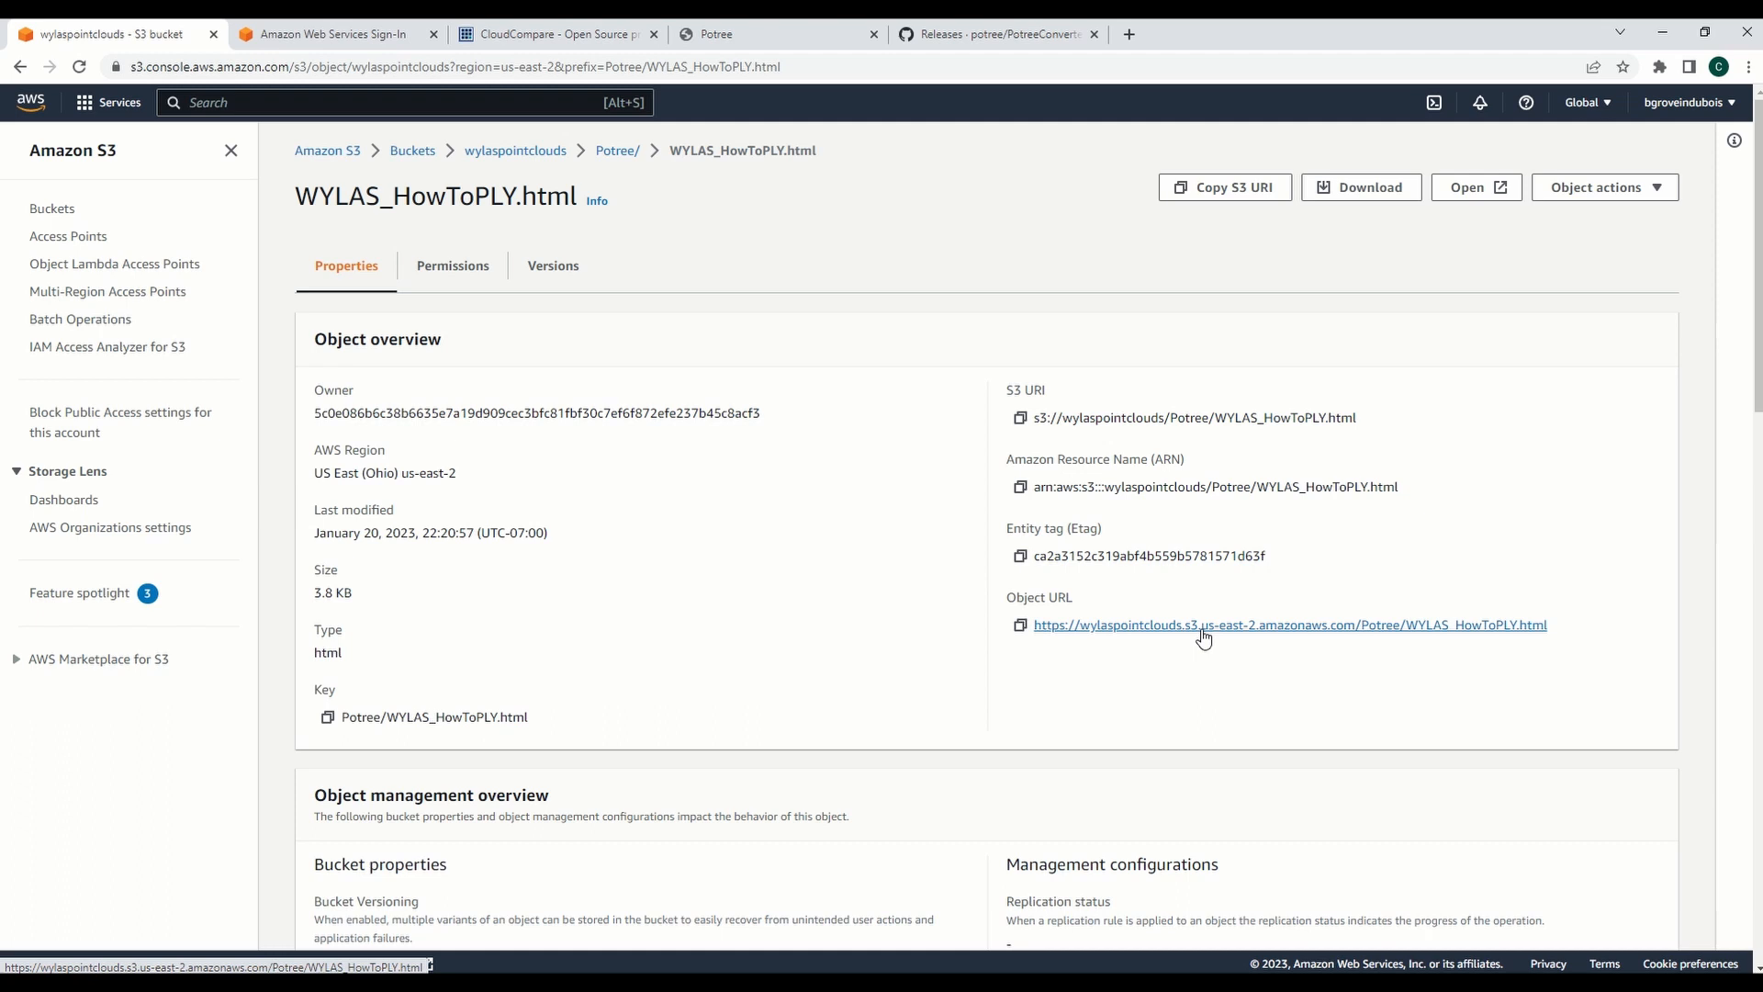
left_click(1288, 624)
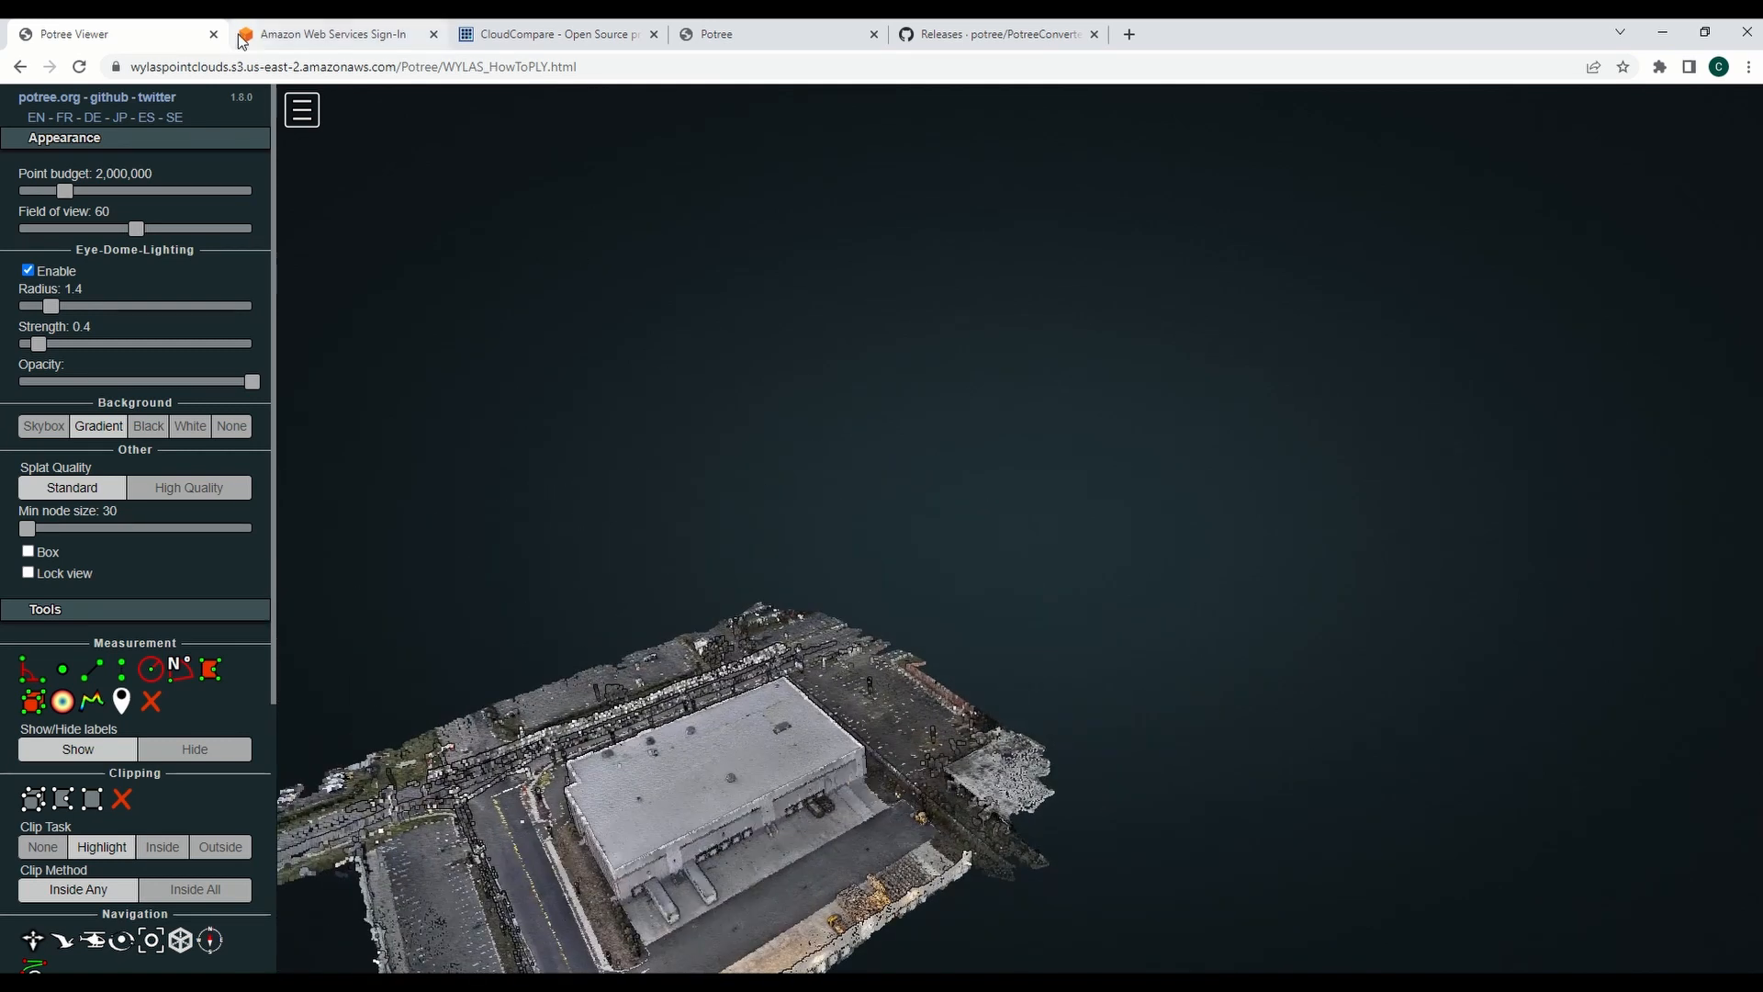
left_click(327, 33)
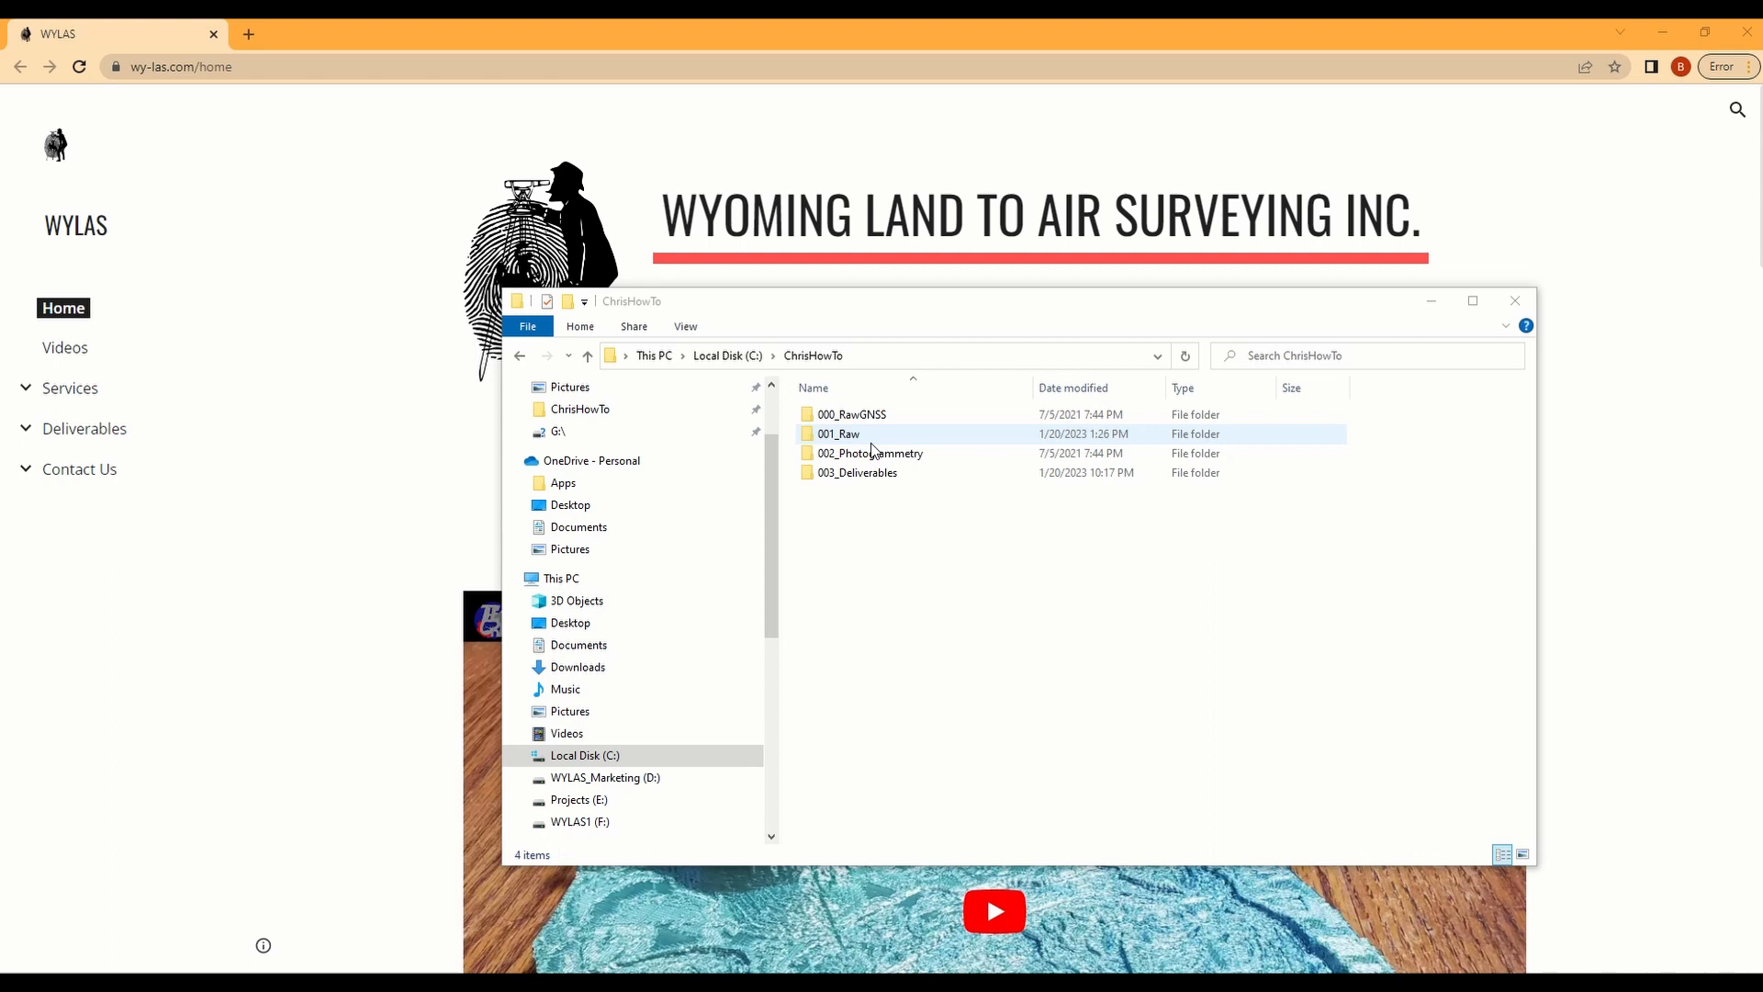
Step: Browse 001_Raw > dhl > models > pc > 0 > terra_ply holding the four Block folders, searching with *
double_click(839, 434)
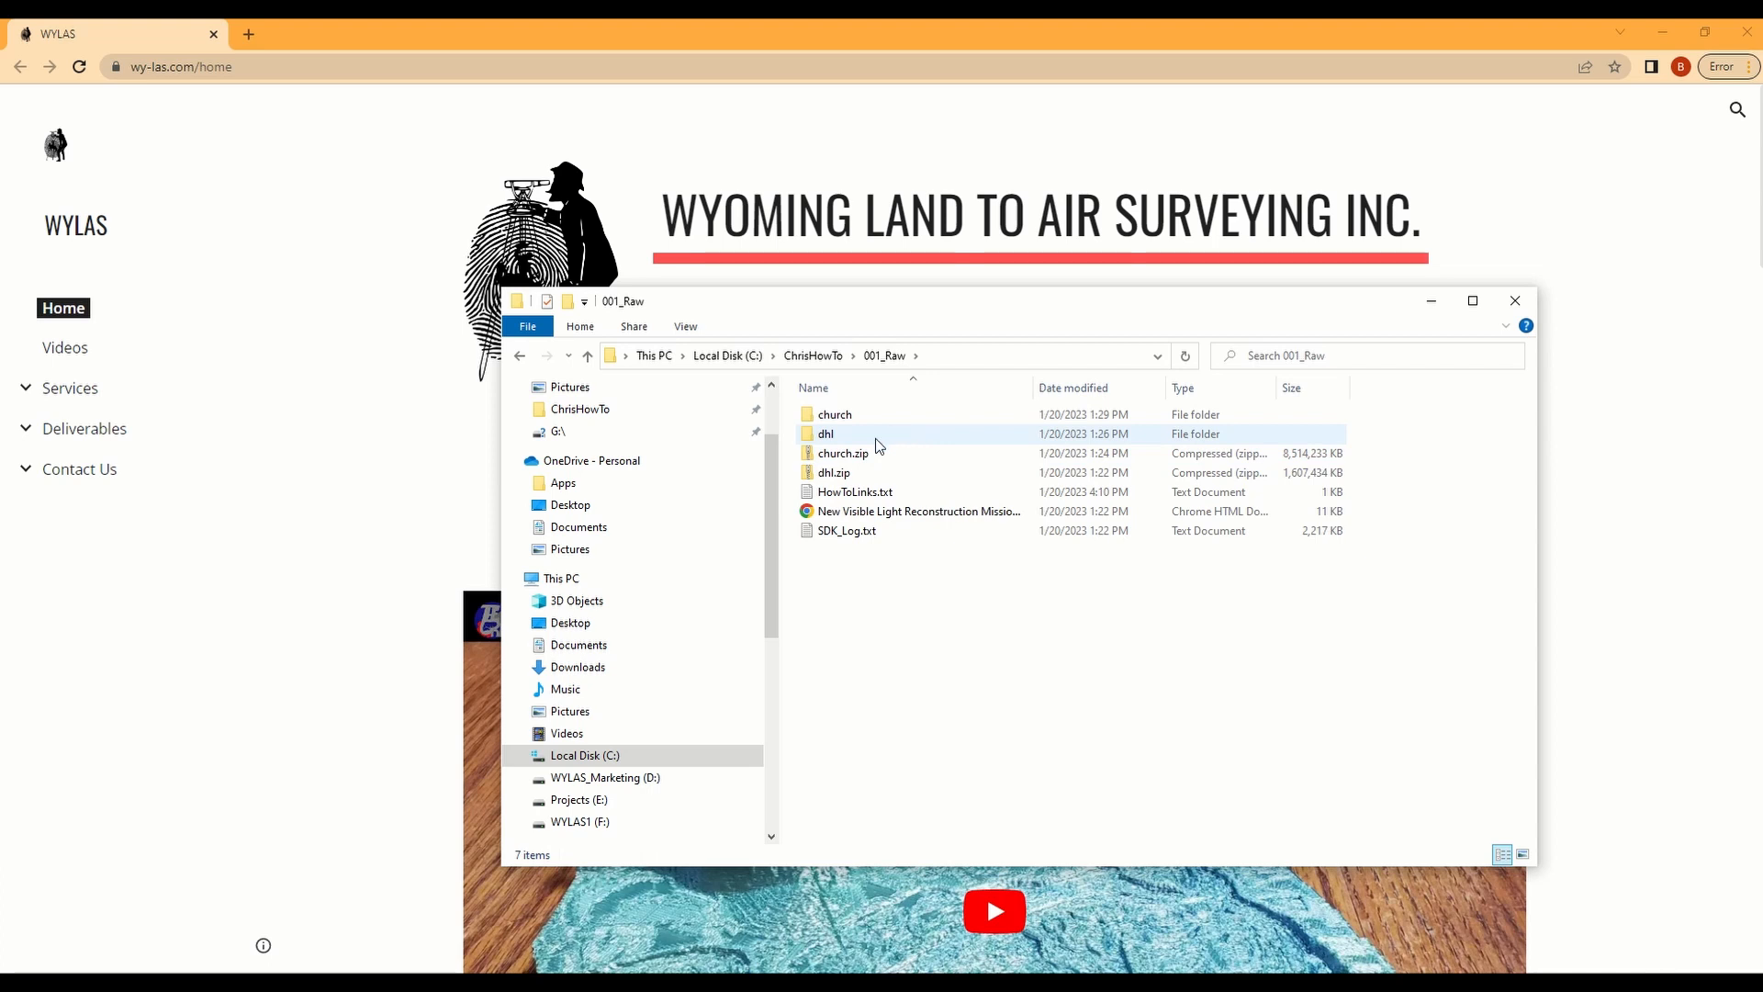
mouse_move(843, 451)
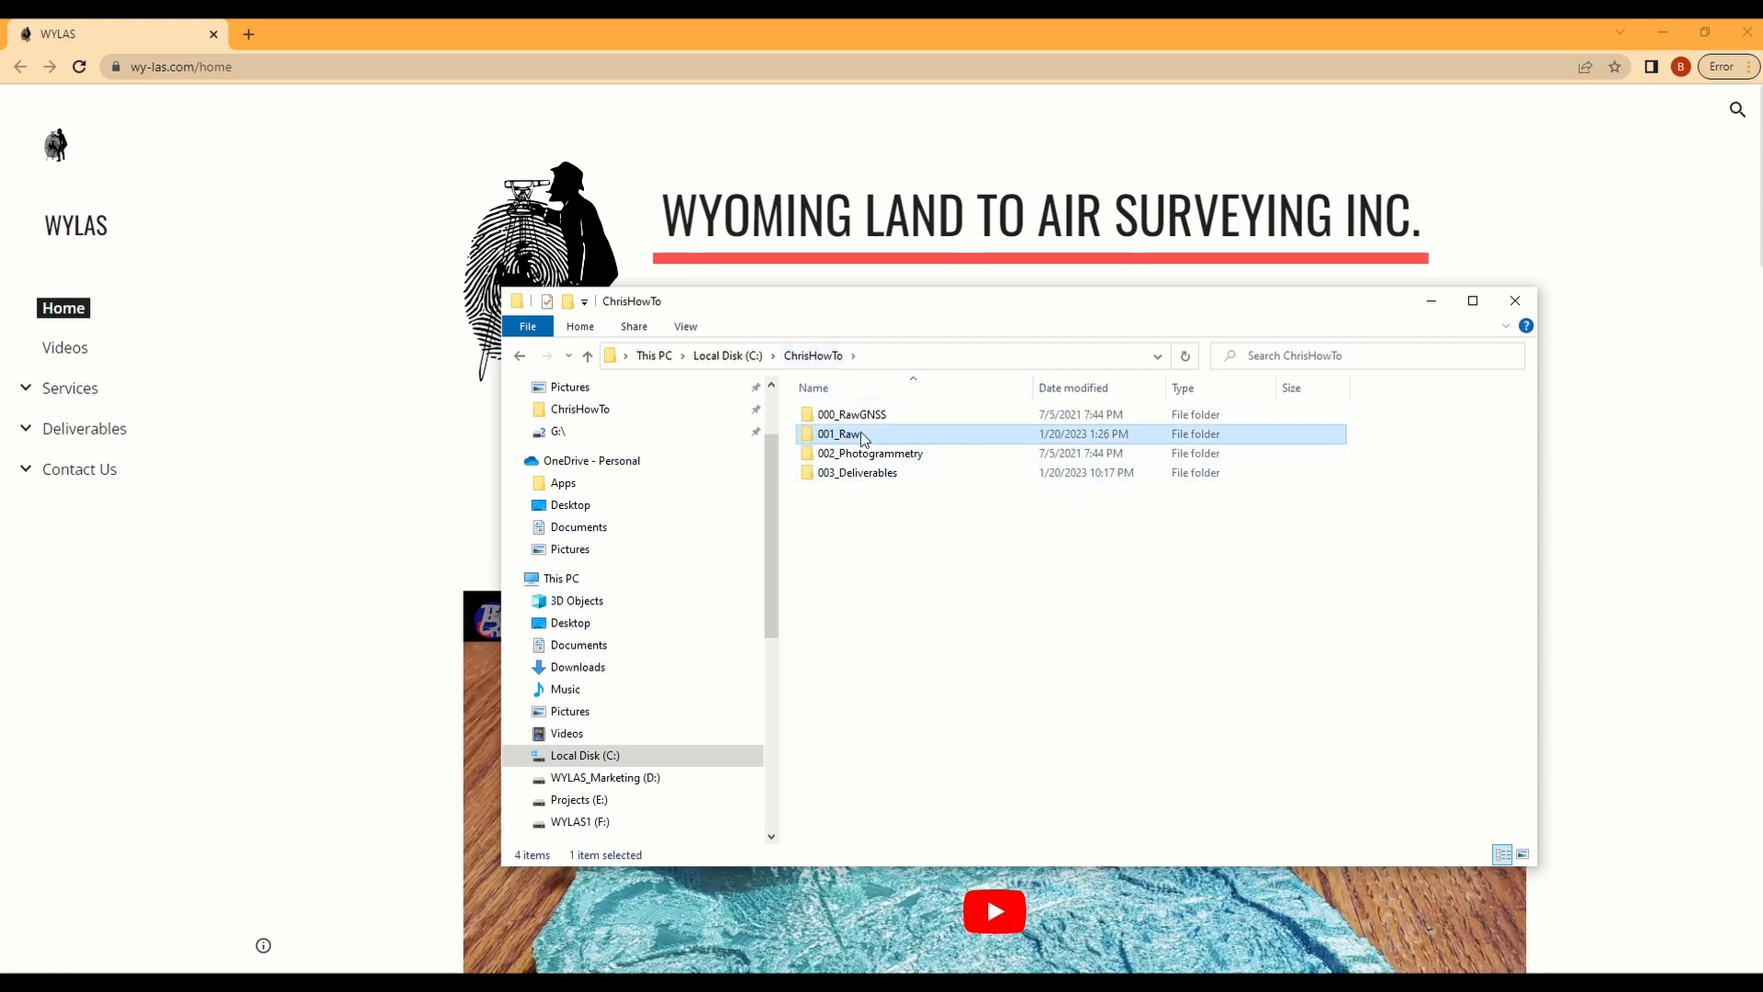
double_click(841, 433)
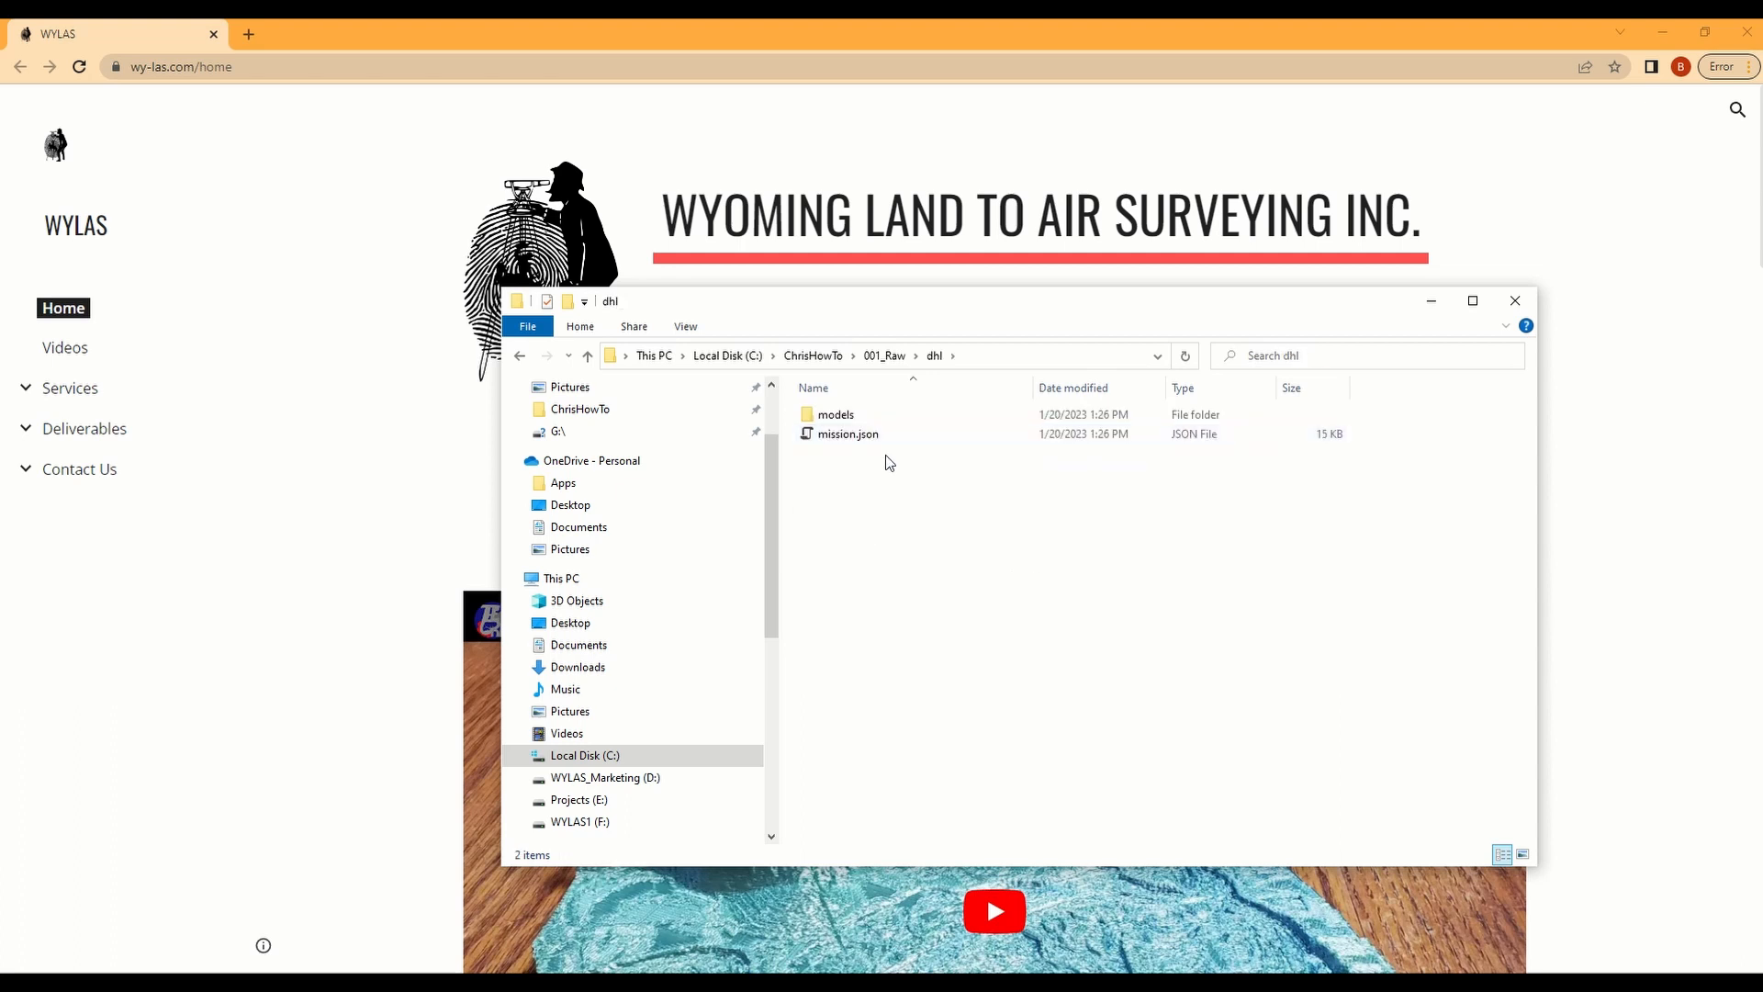
left_click(836, 413)
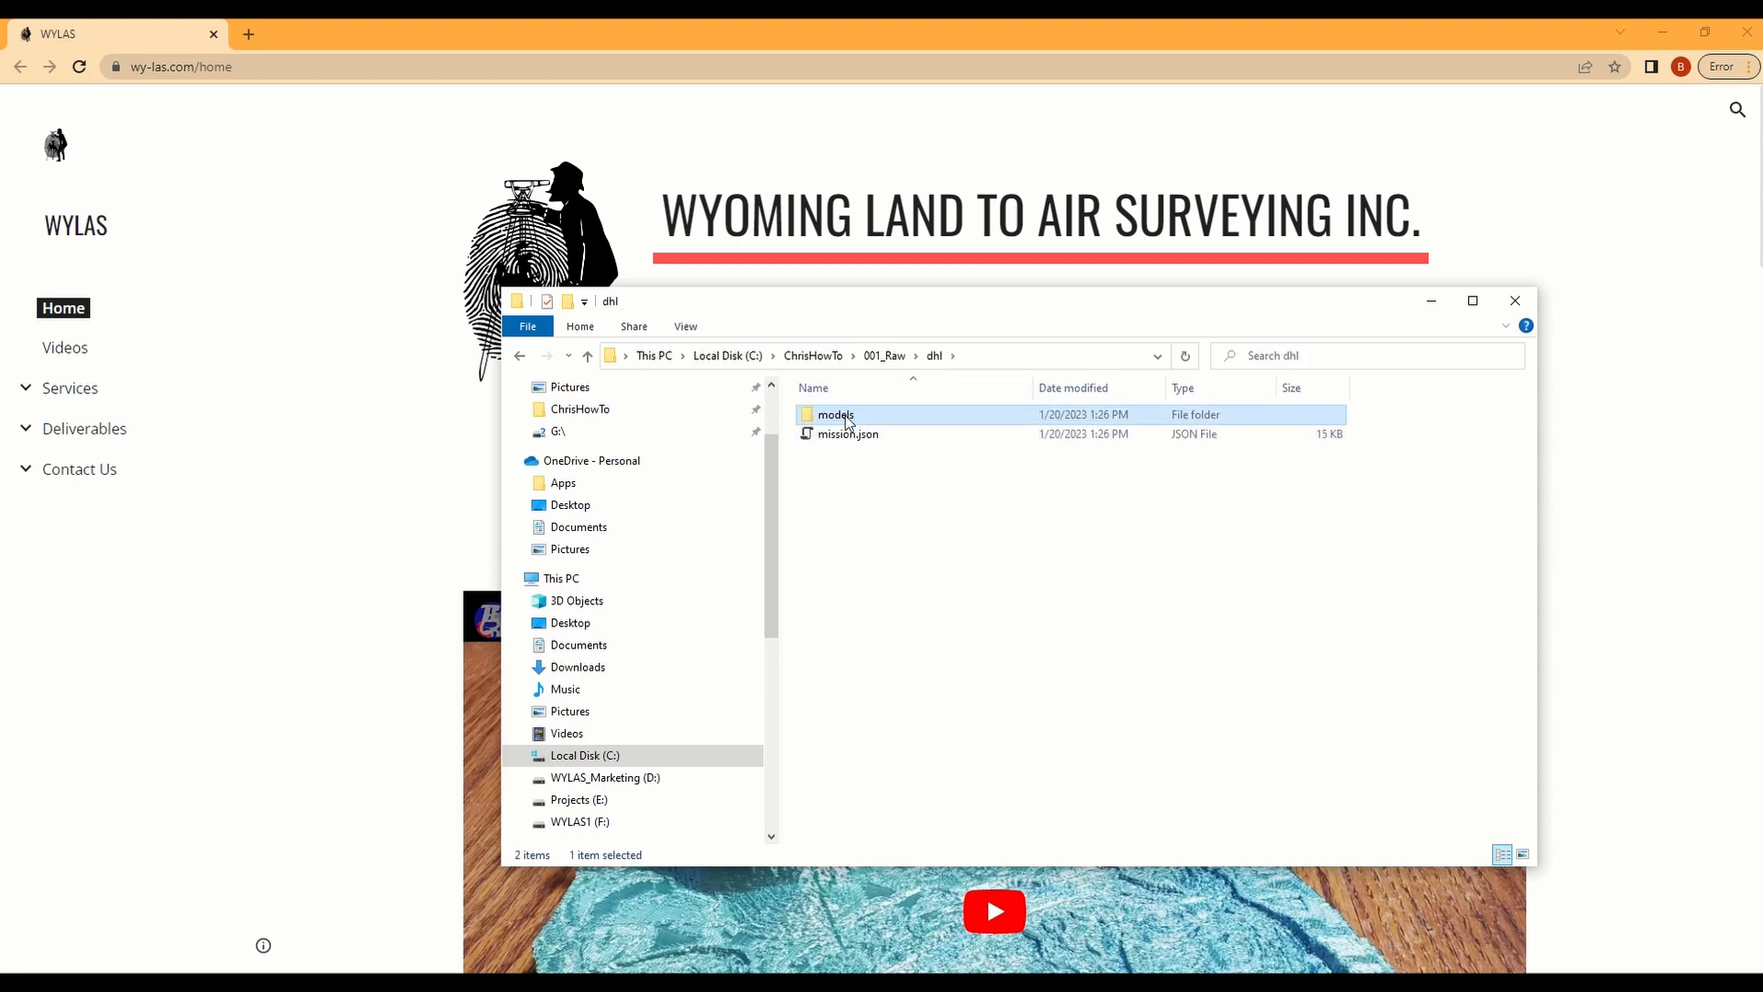
double_click(834, 413)
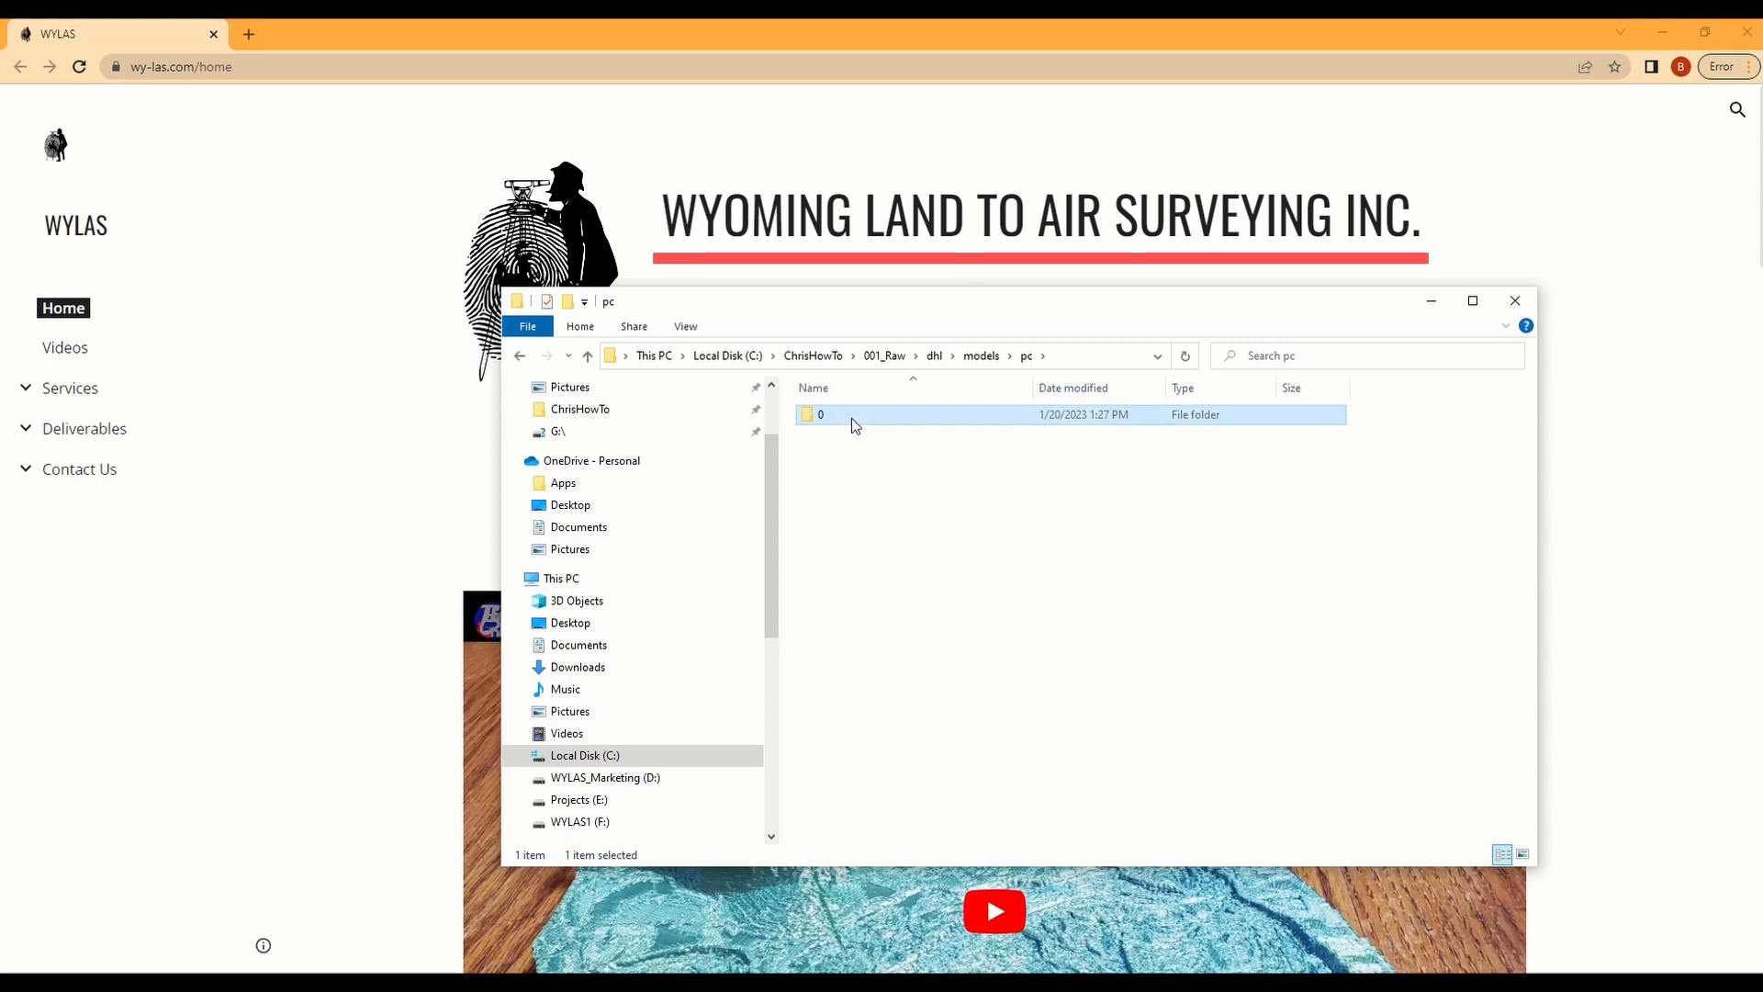
double_click(819, 413)
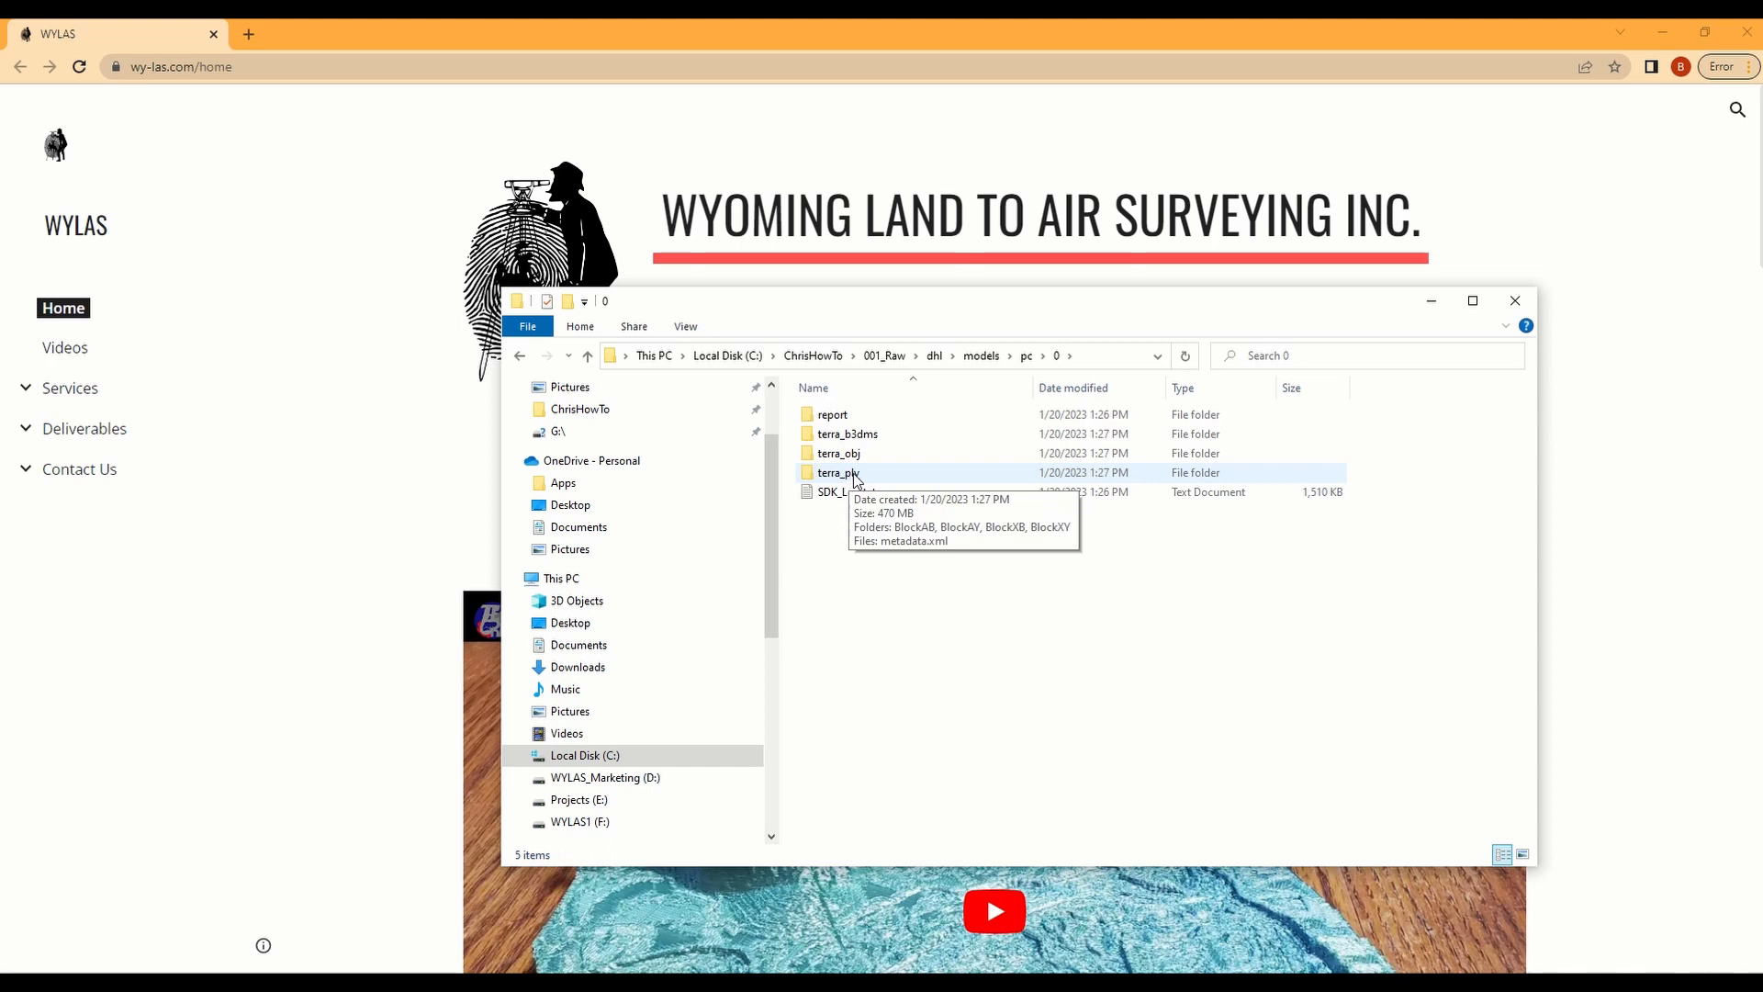
double_click(838, 472)
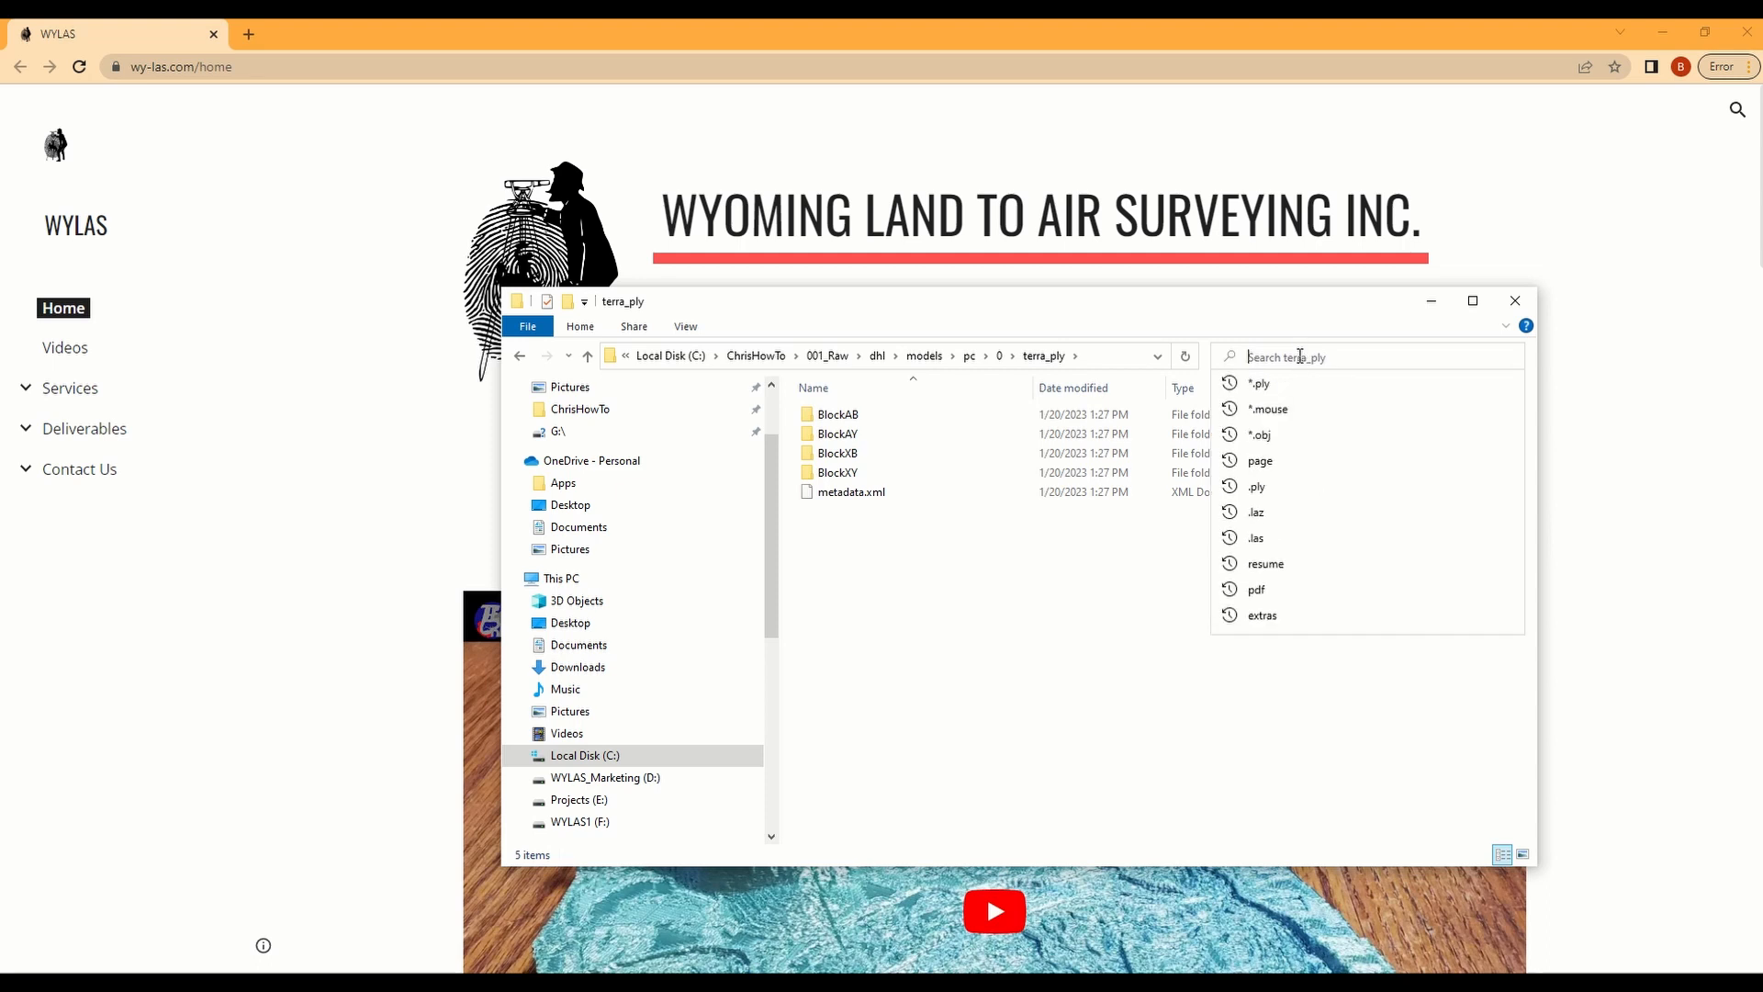
type("*")
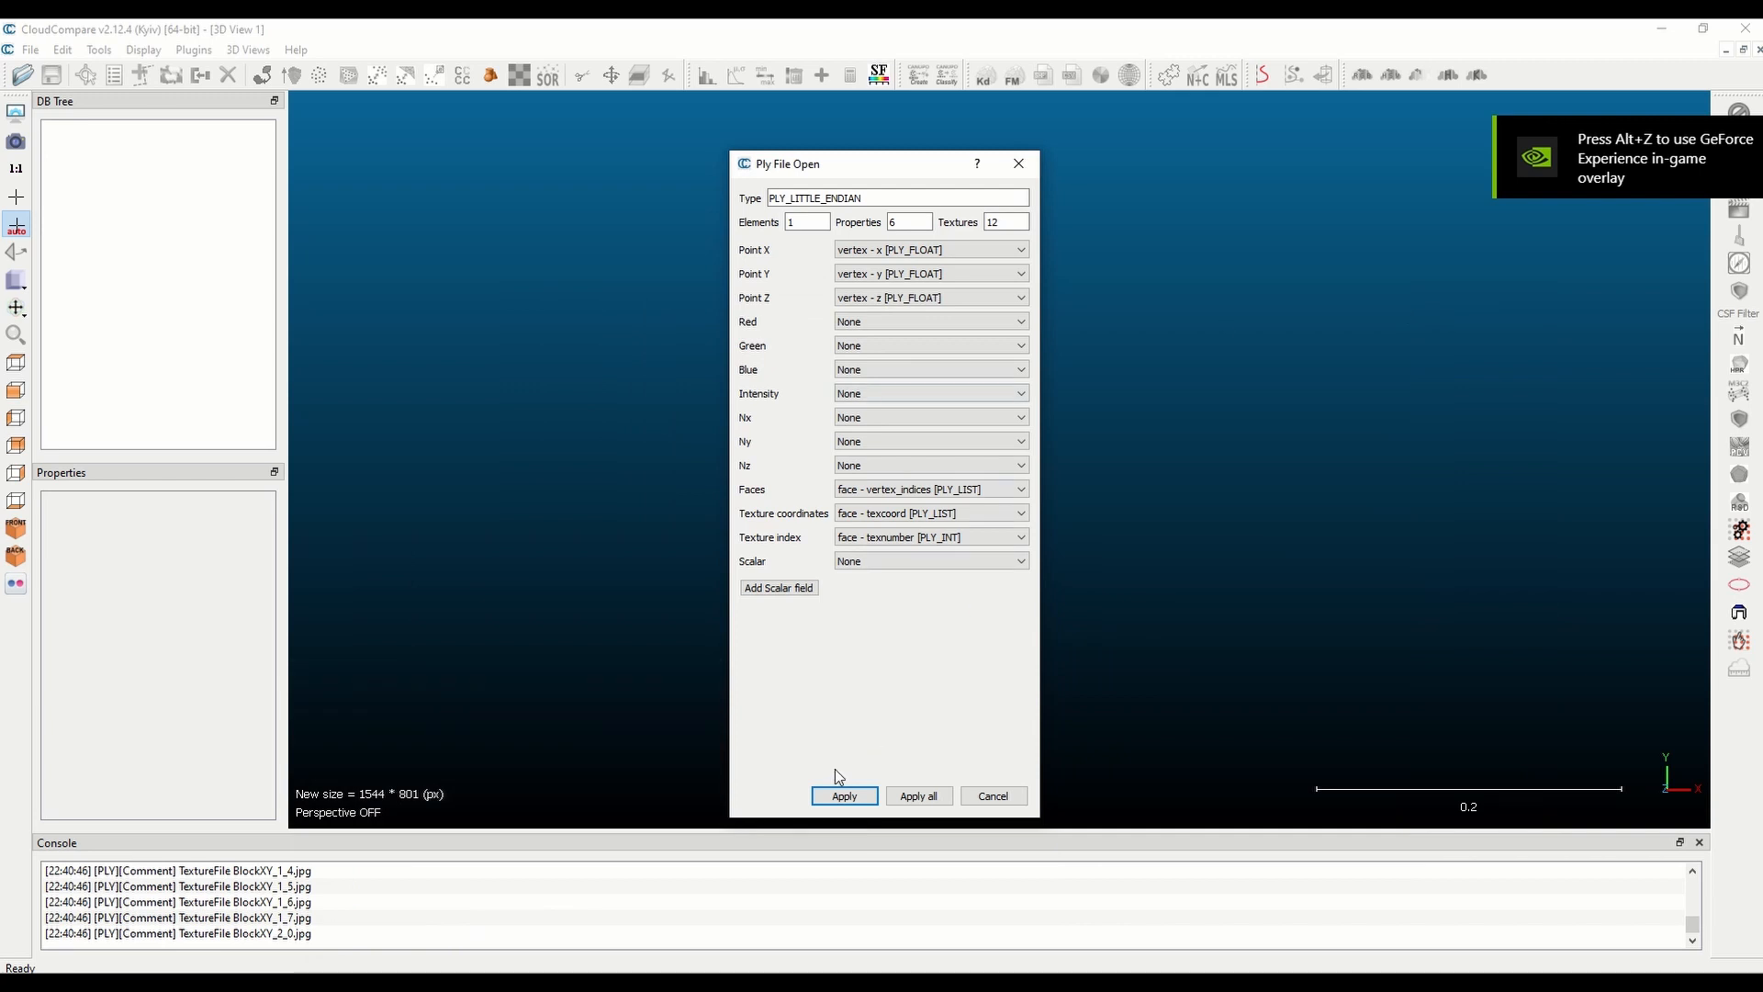
Step: Apply the PLY import field mapping to load the Block mesh tiles
left_click(843, 795)
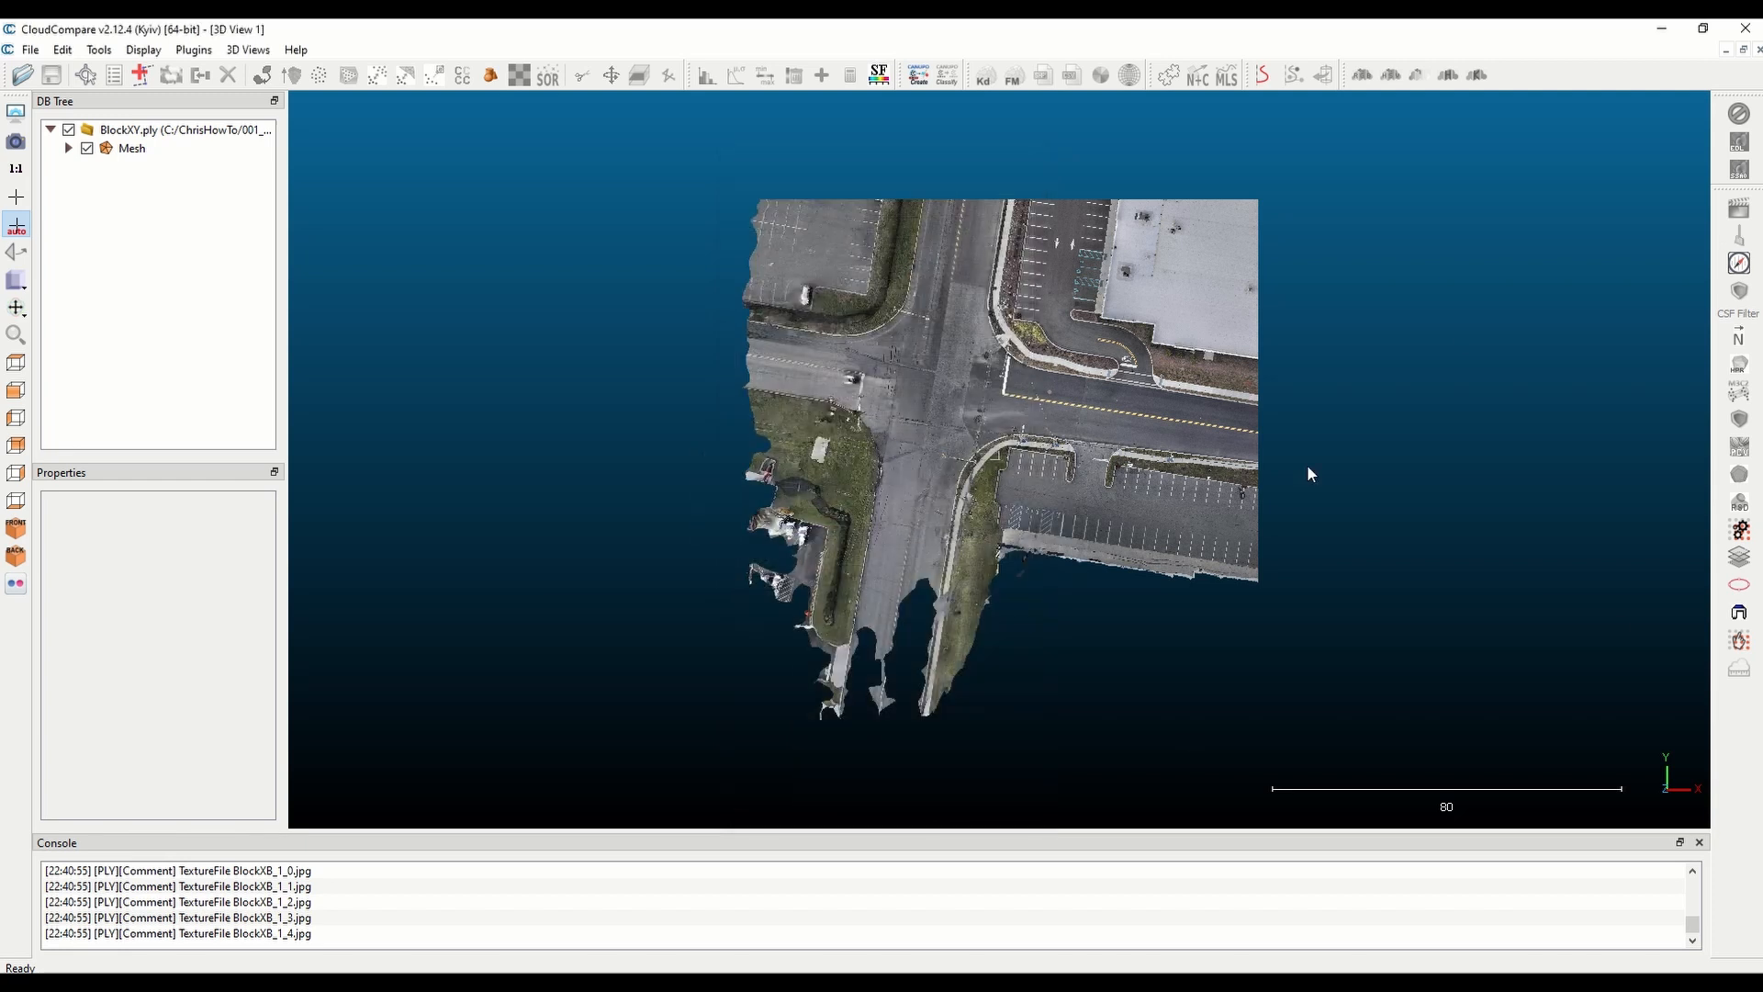
mouse_move(1414, 406)
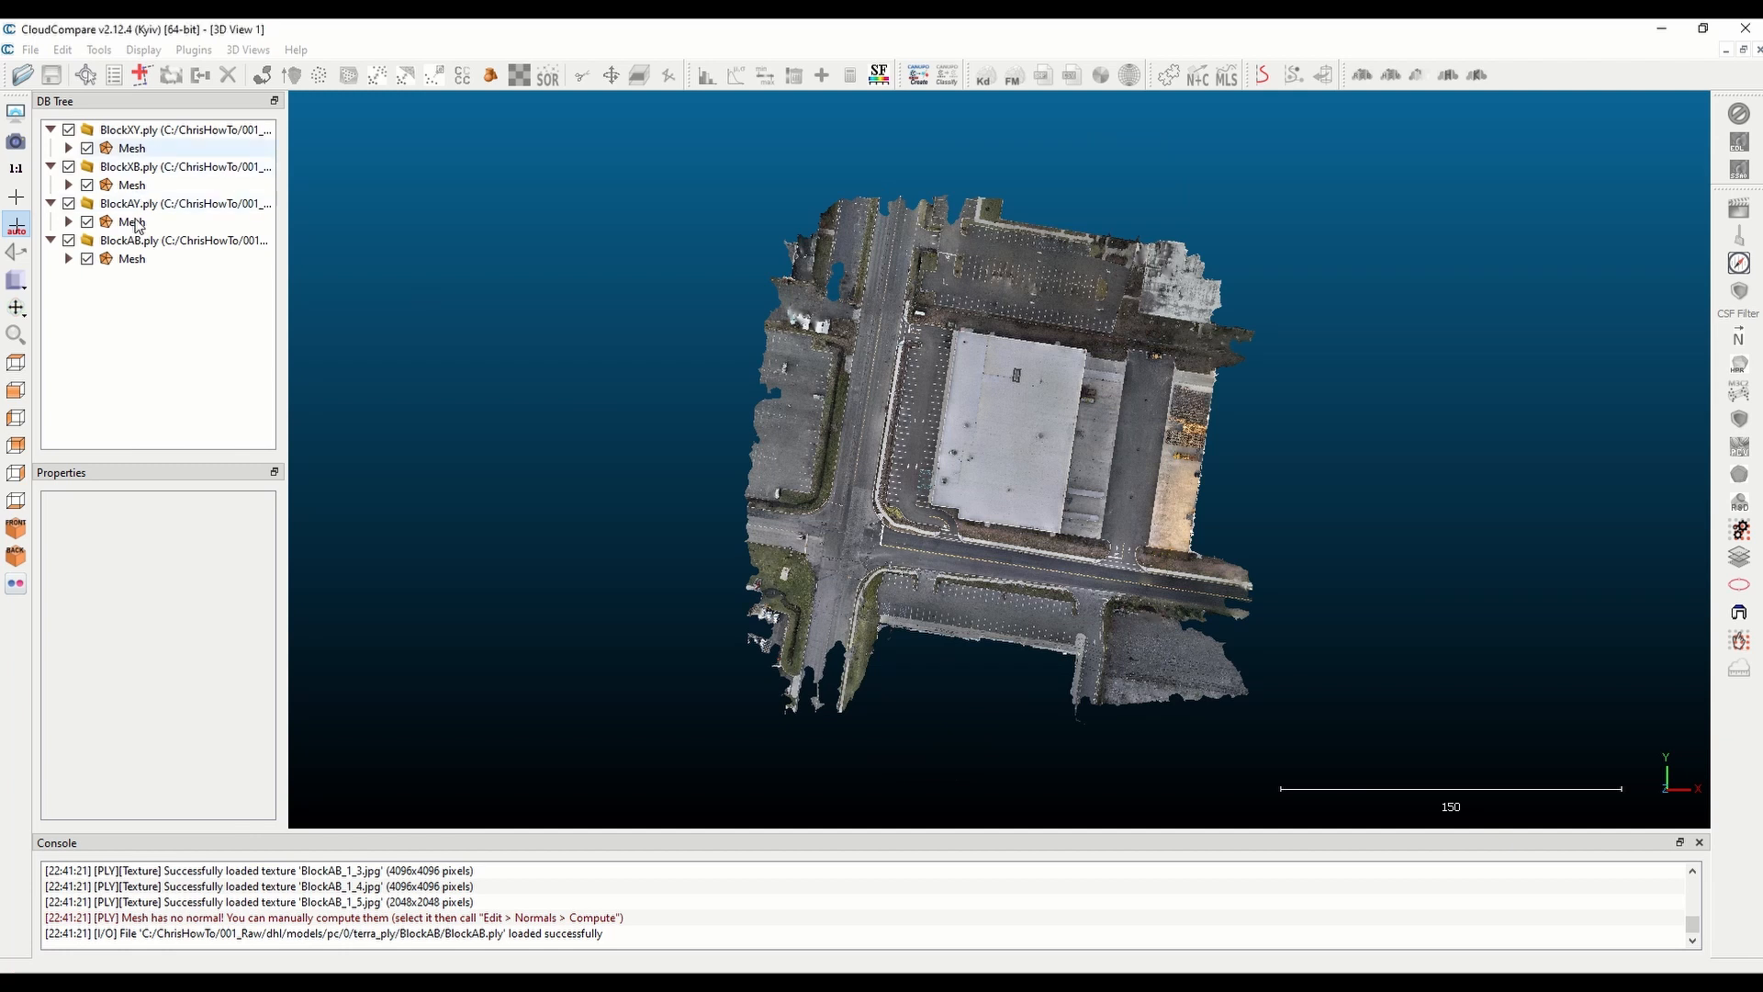
Step: Merge the four Mesh tiles into one 7,438,681-face Merged mesh and tilt the view to inspect it
left_click(132, 147)
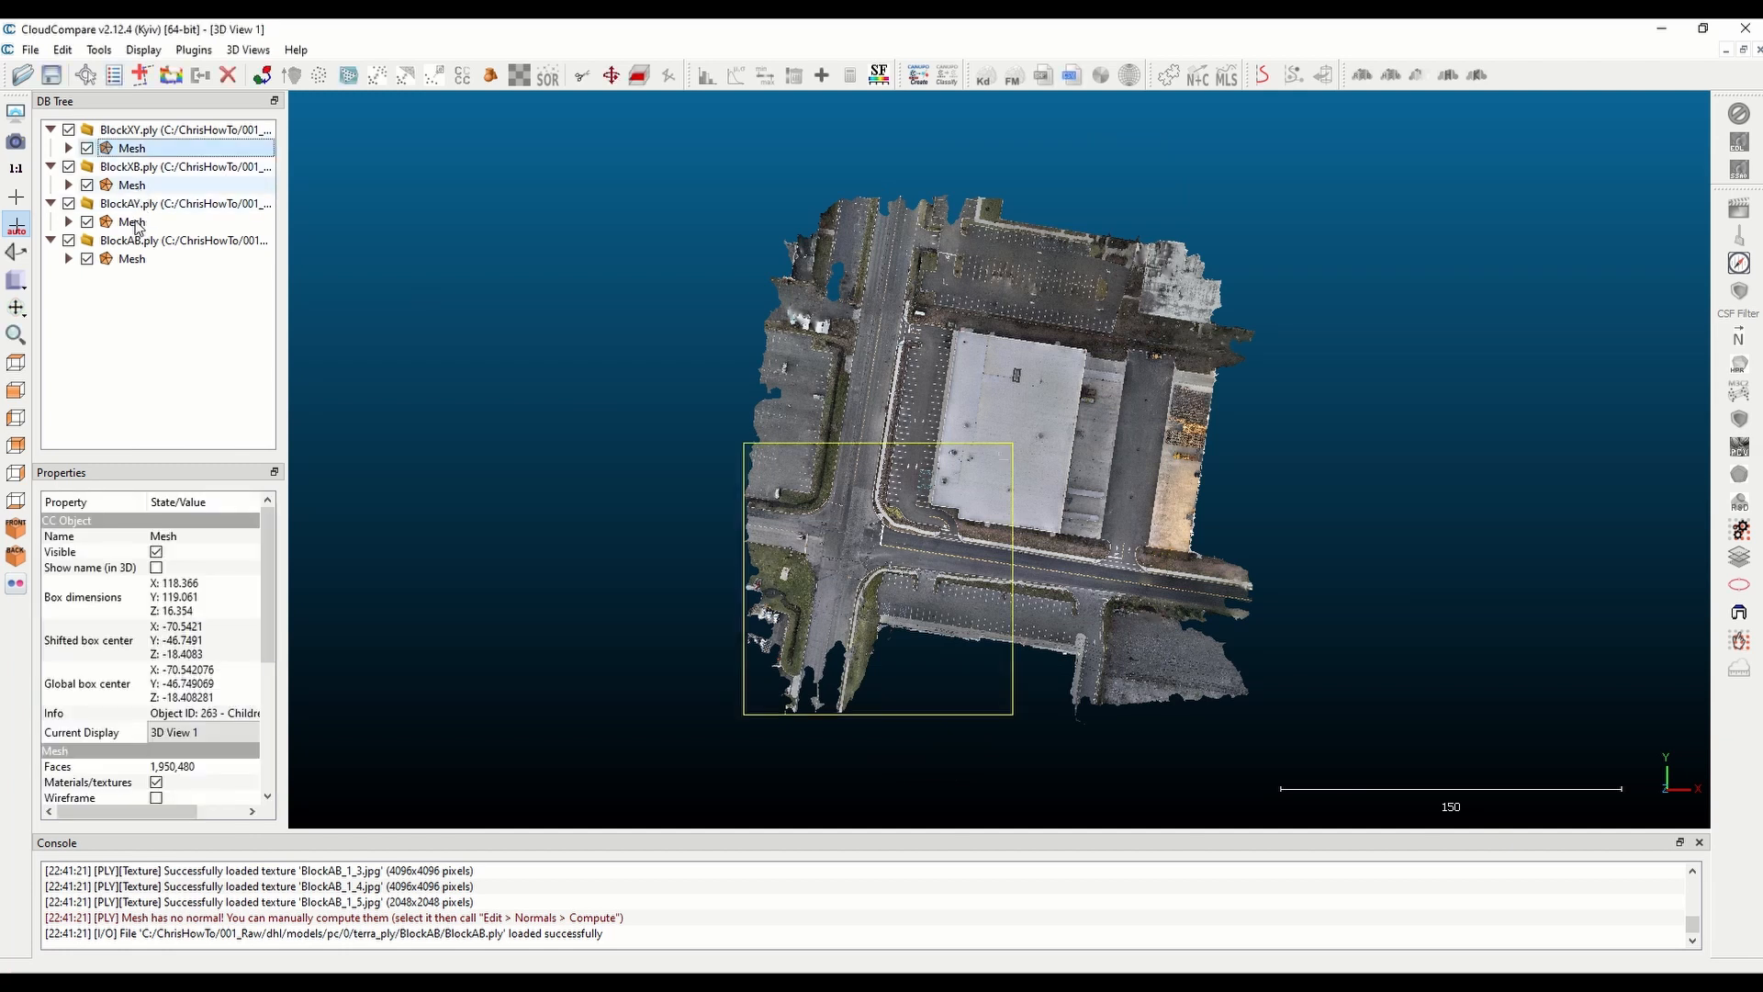
left_click(132, 183)
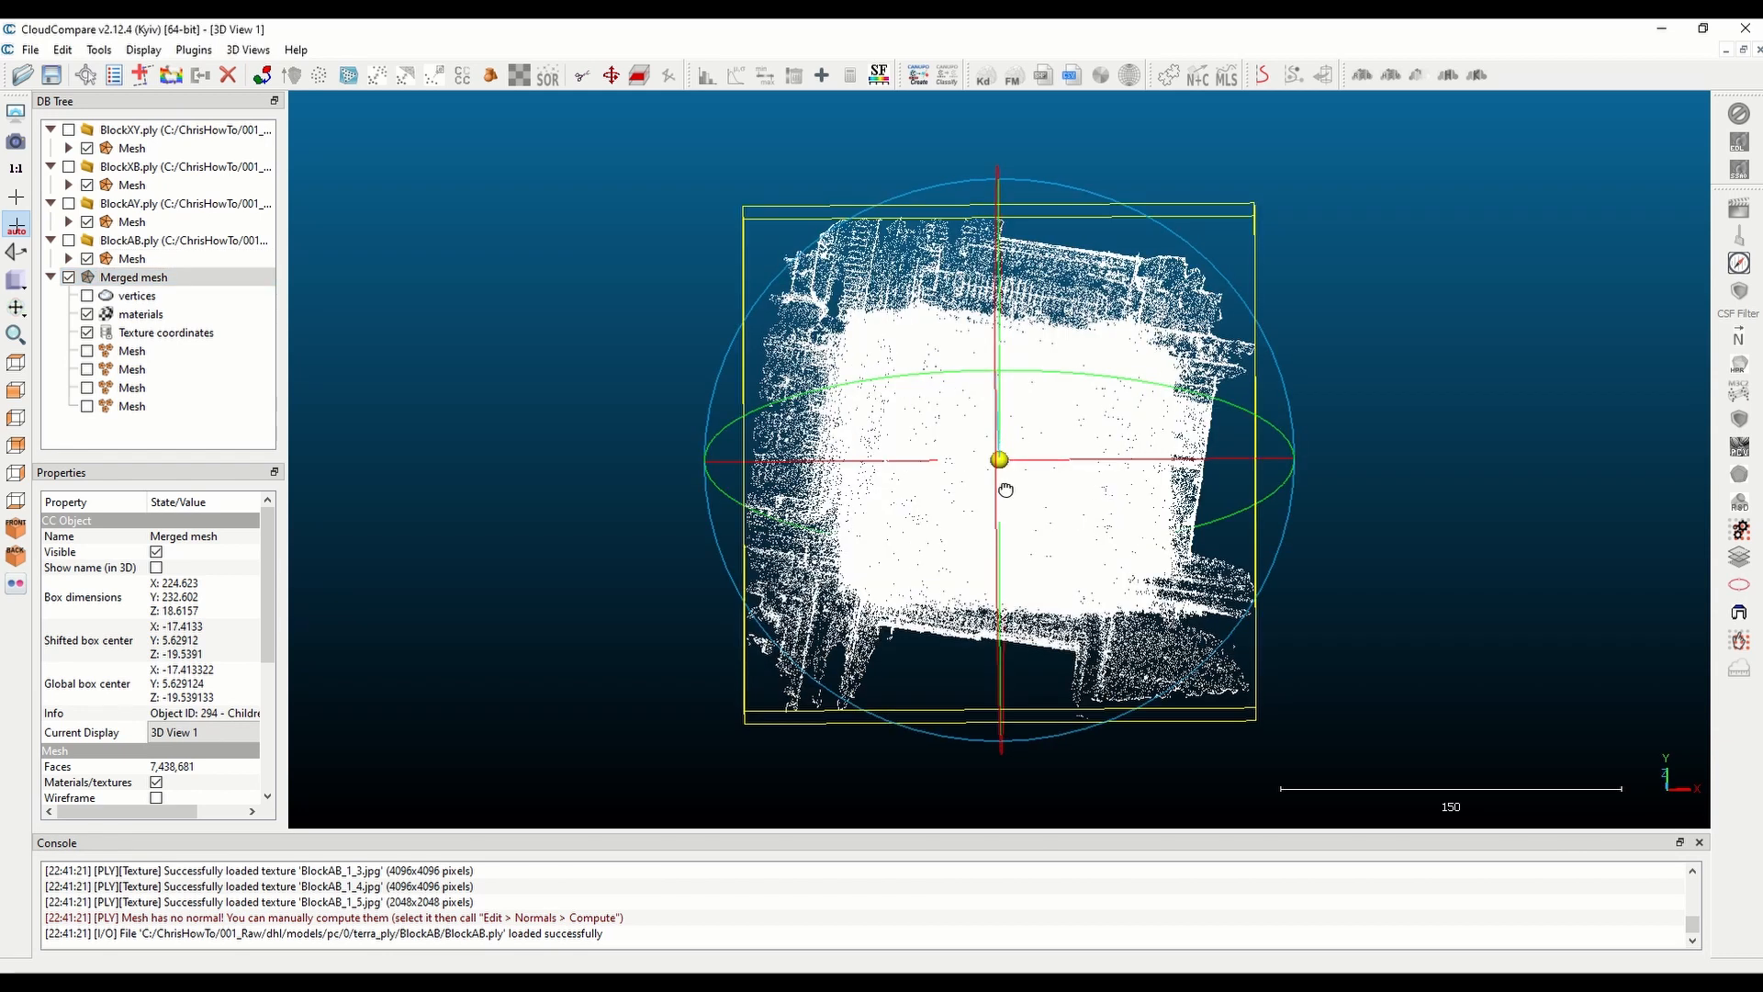
left_click_drag(1007, 488, 1034, 529)
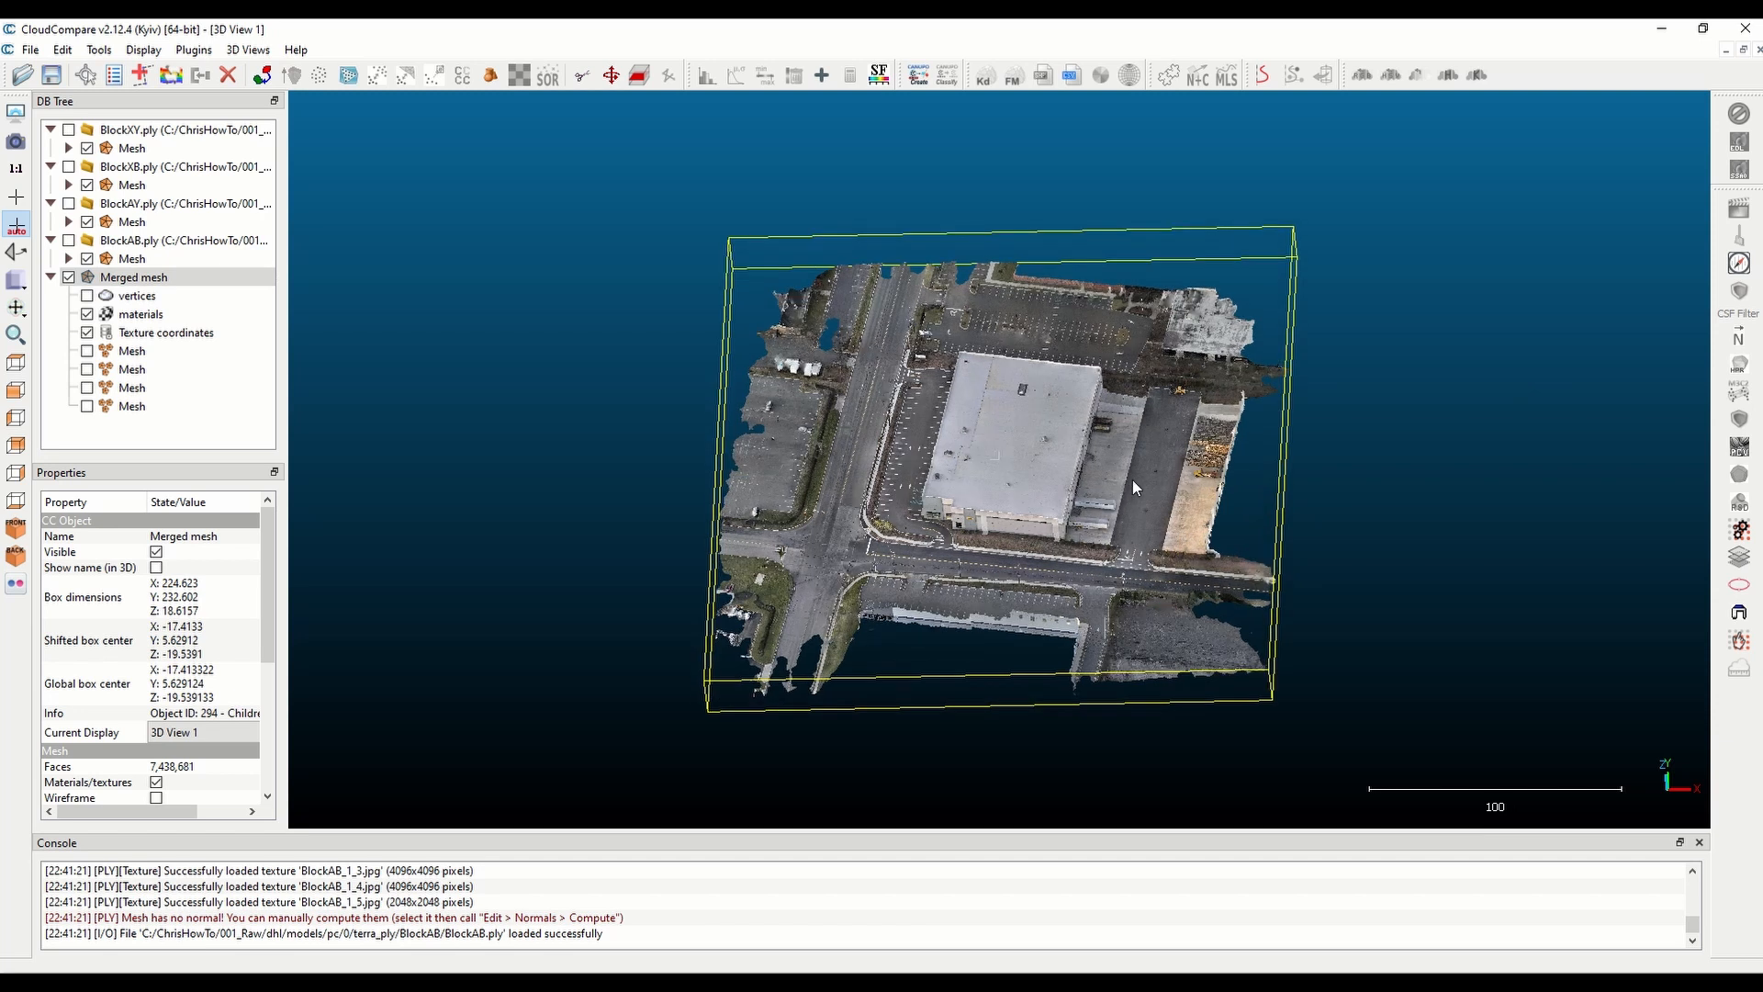
left_click(136, 294)
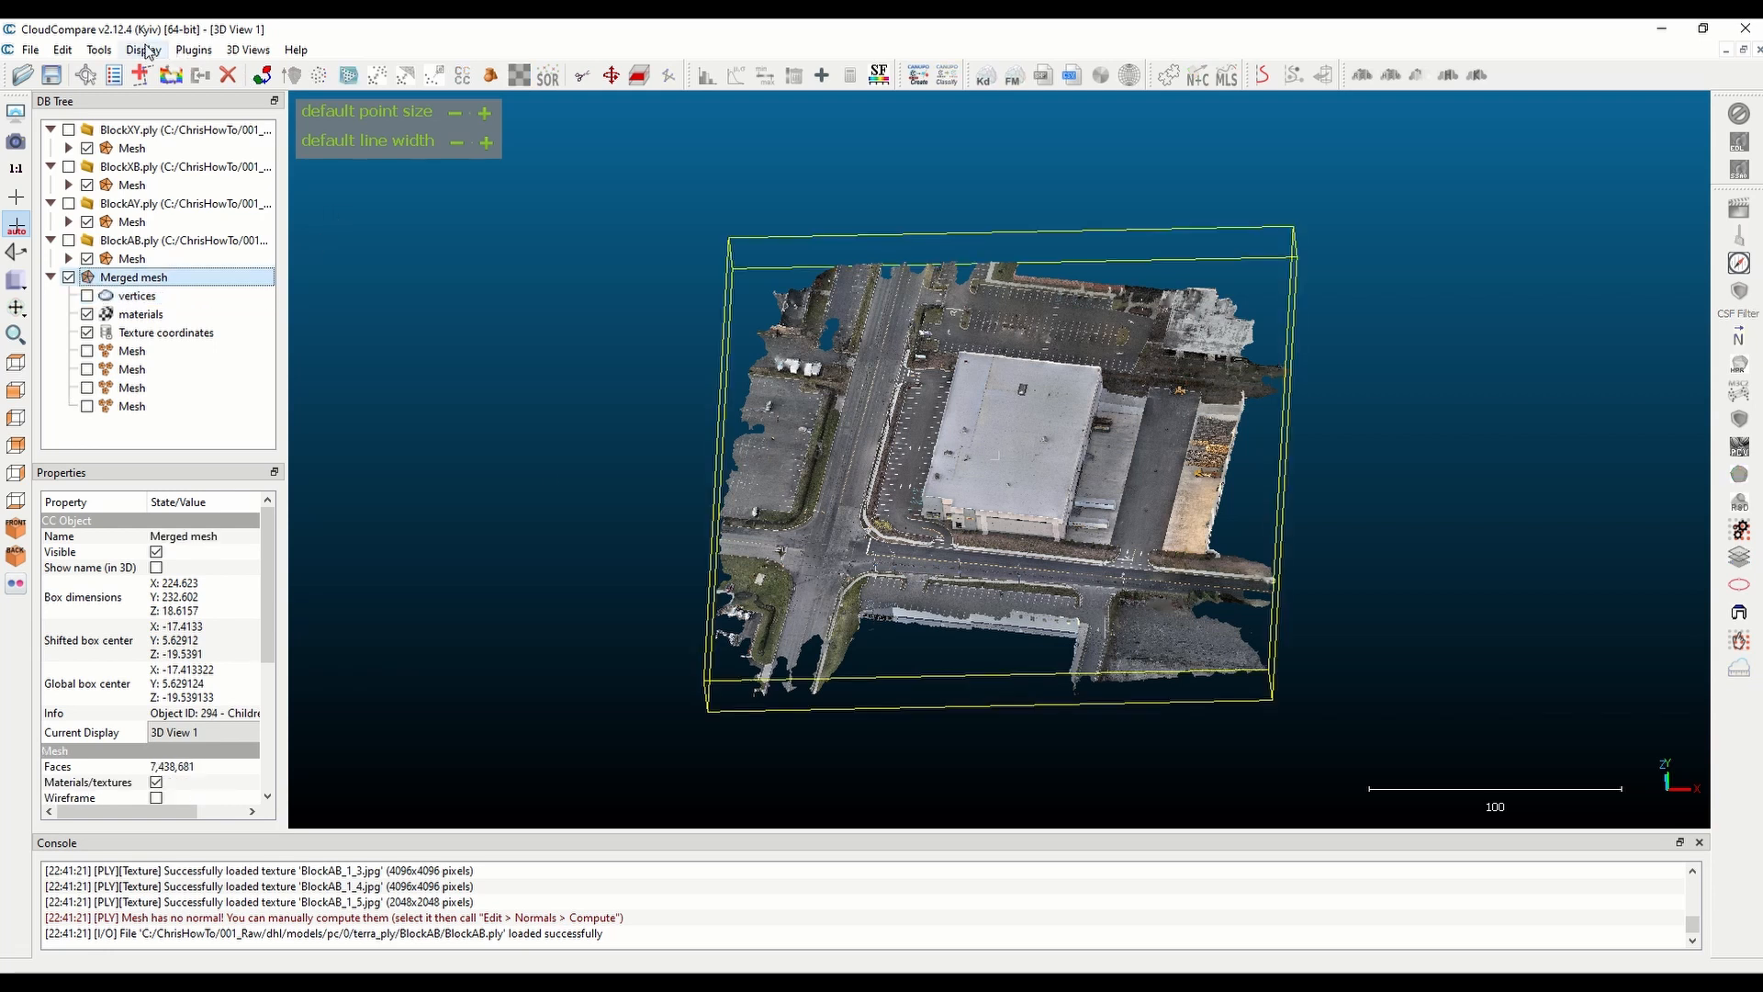
left_click(62, 50)
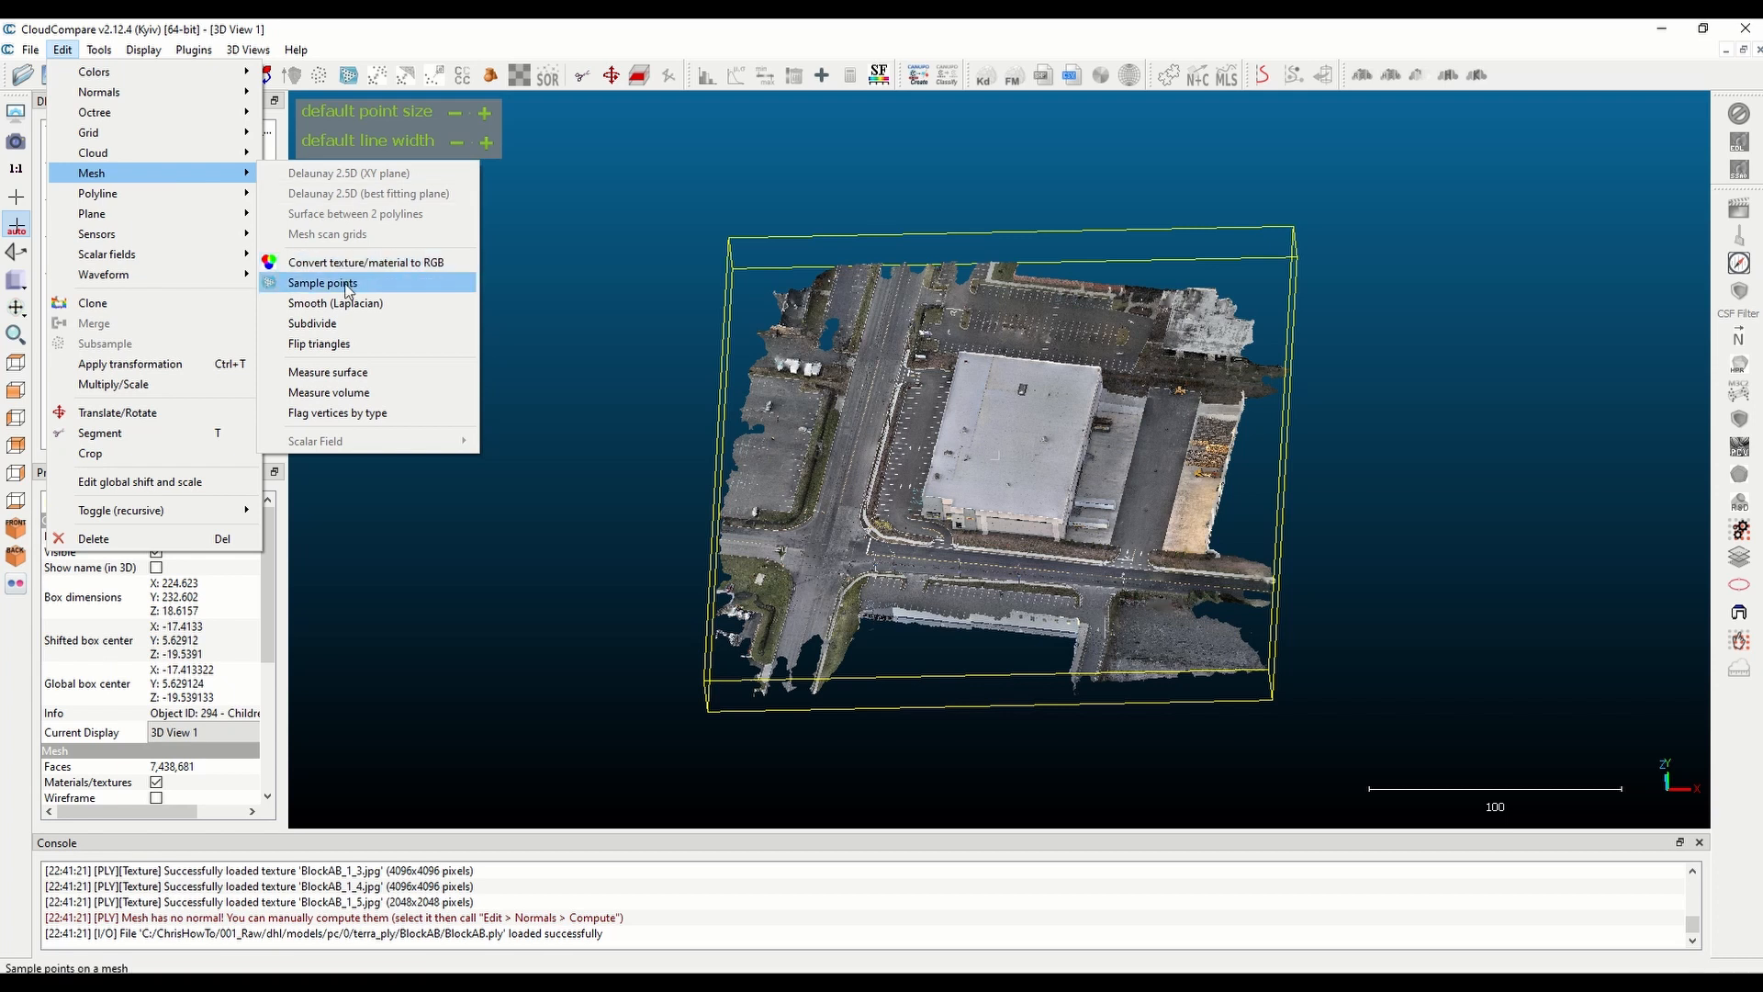
mouse_move(355, 290)
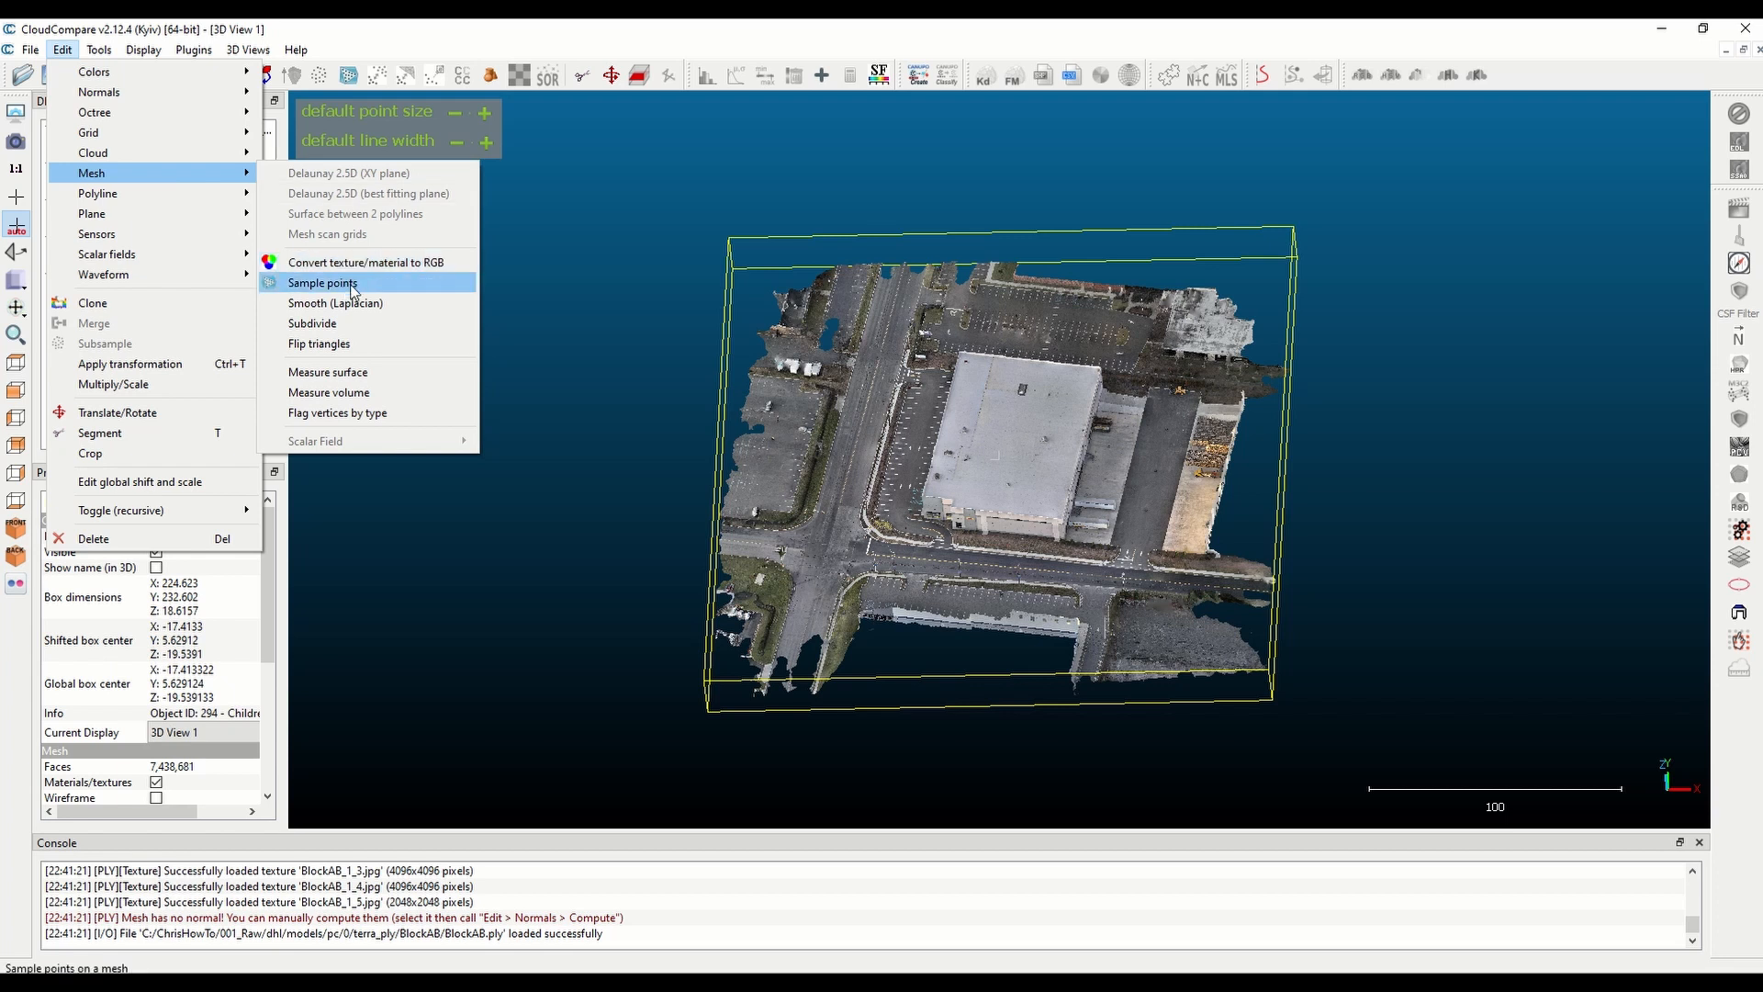
left_click(323, 283)
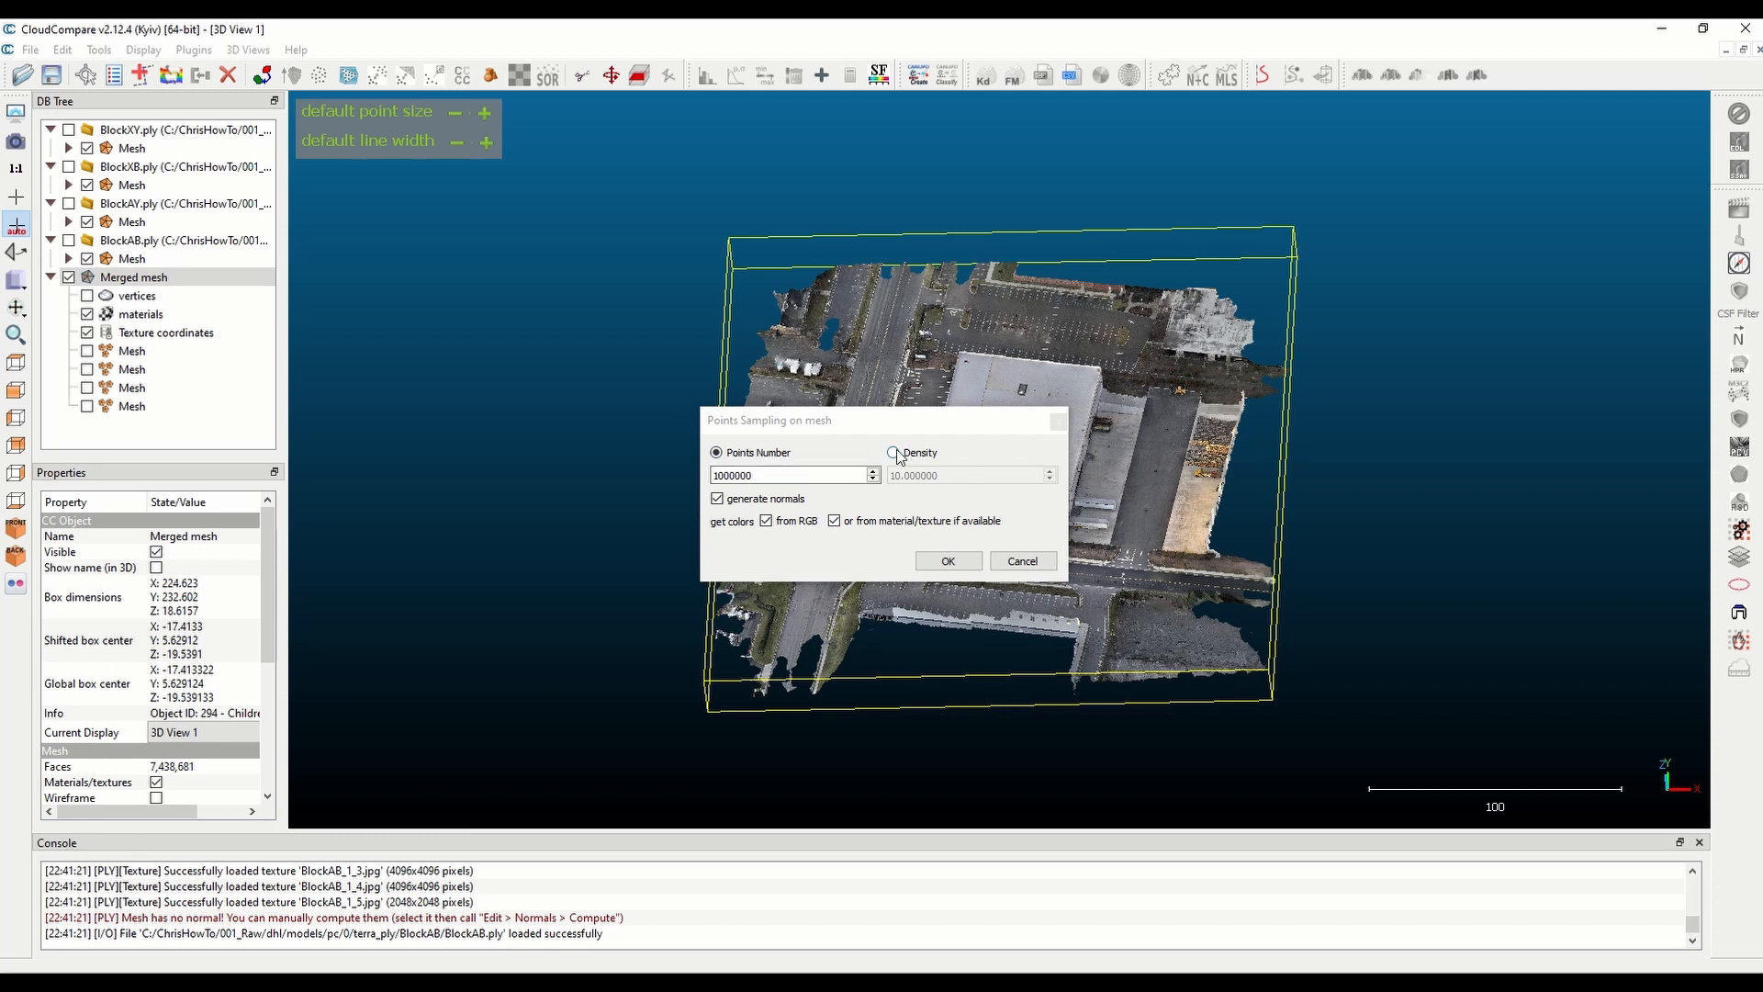
left_click(894, 452)
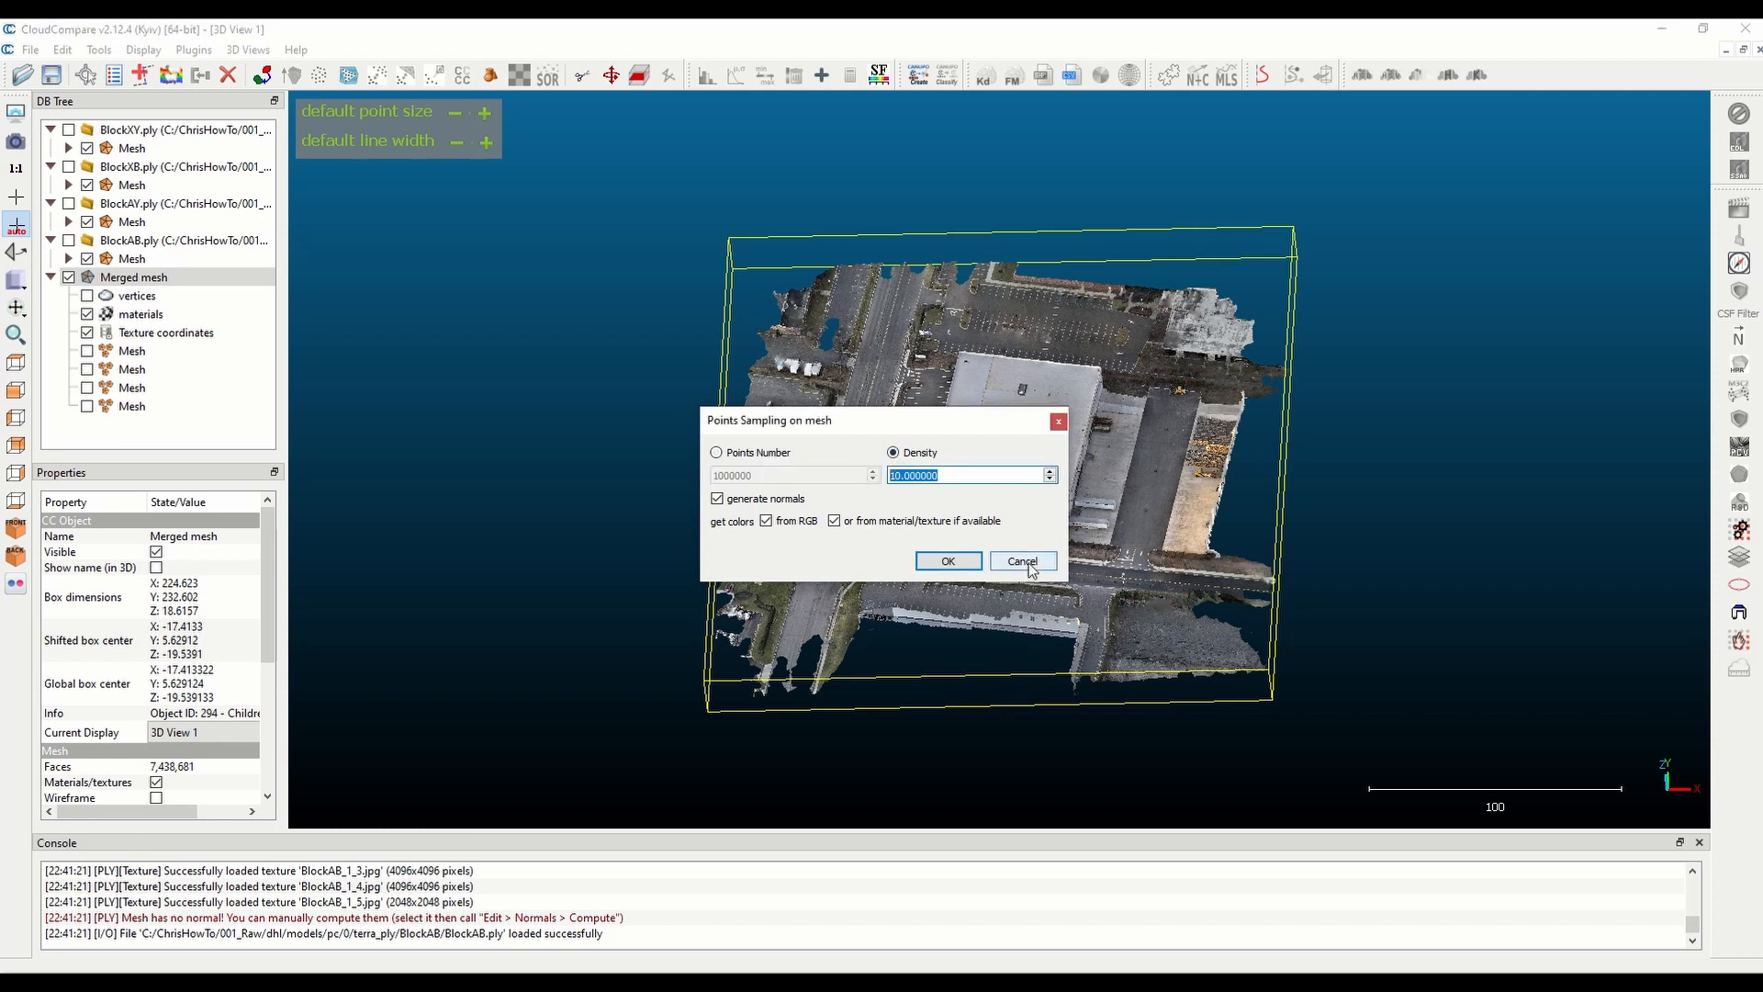
left_click(1019, 560)
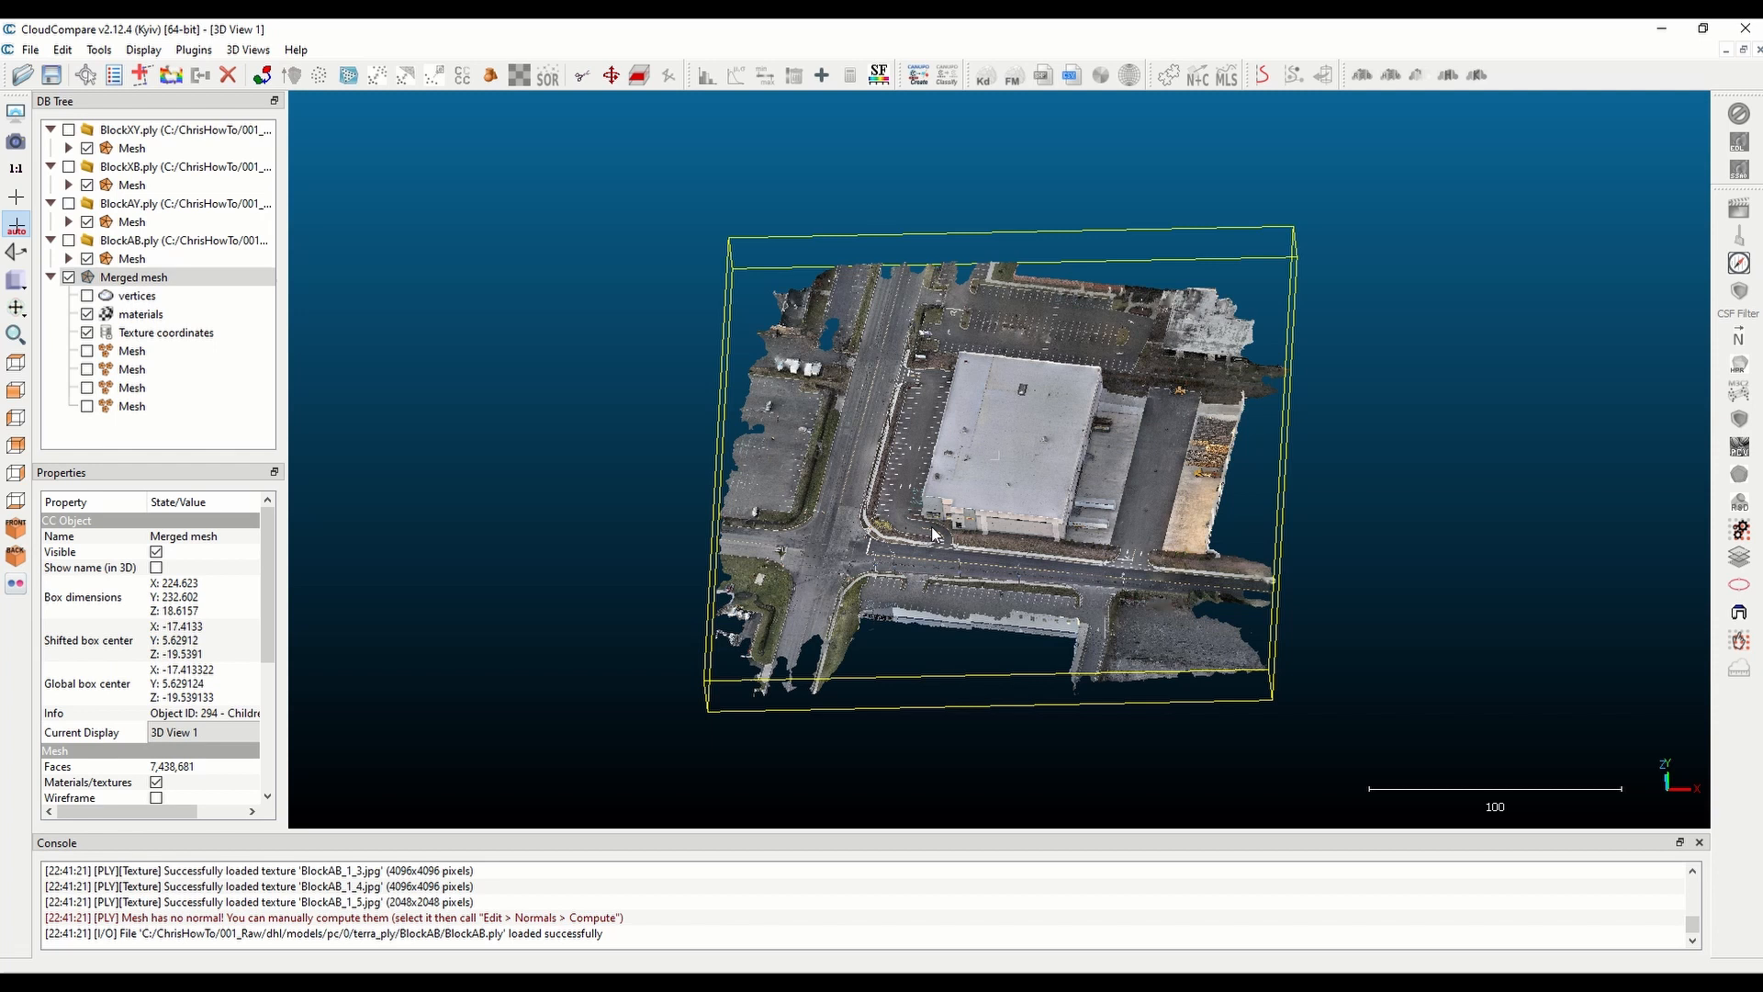
mouse_move(989, 578)
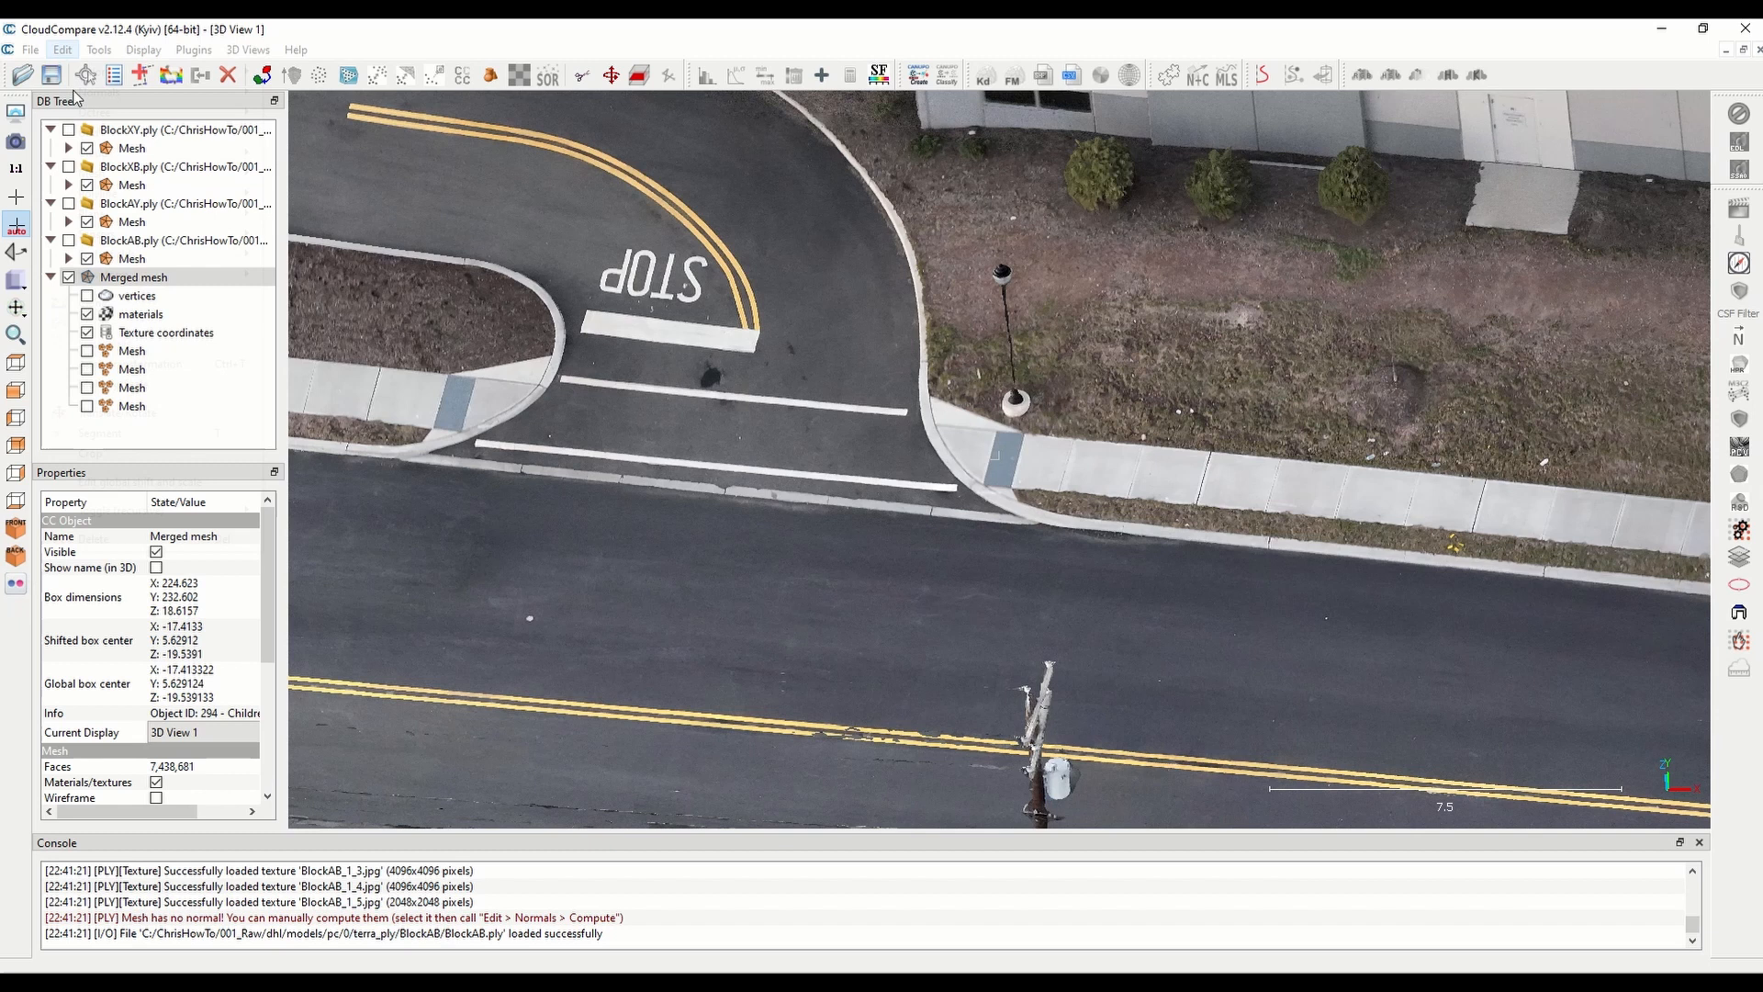
Step: Measure a point-to-point distance of about 1.63 across the sidewalk near the STOP marking
left_click(60, 48)
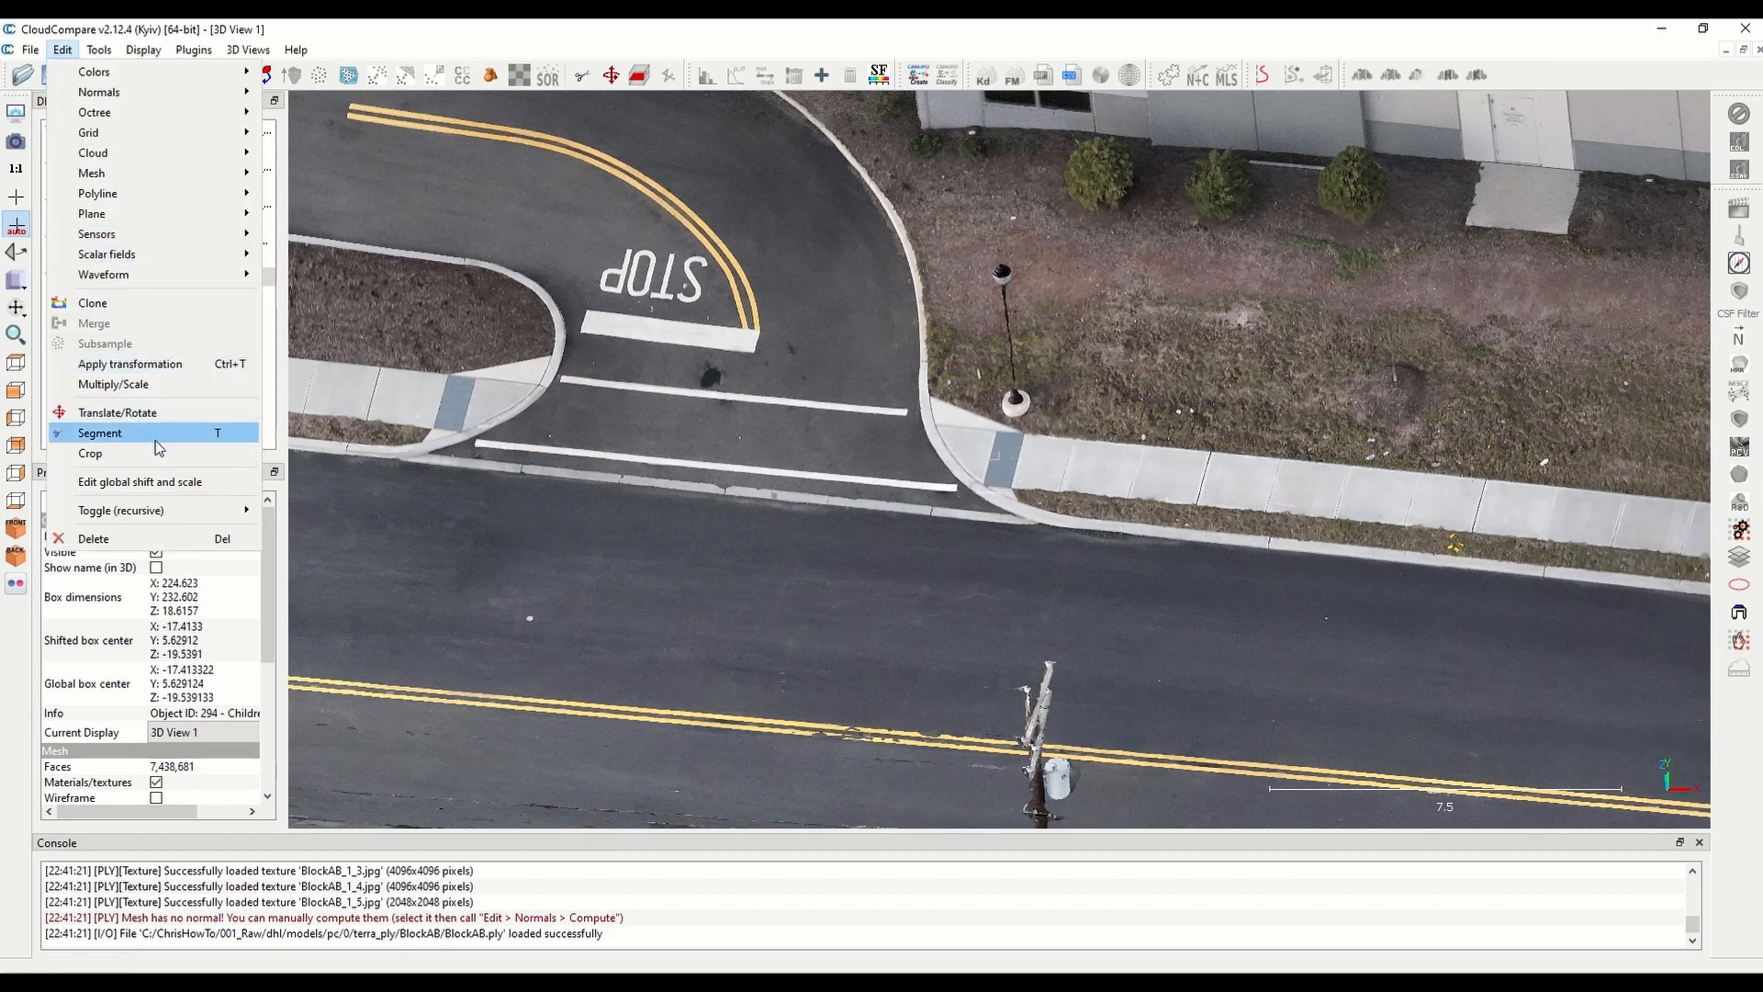
mouse_move(103, 343)
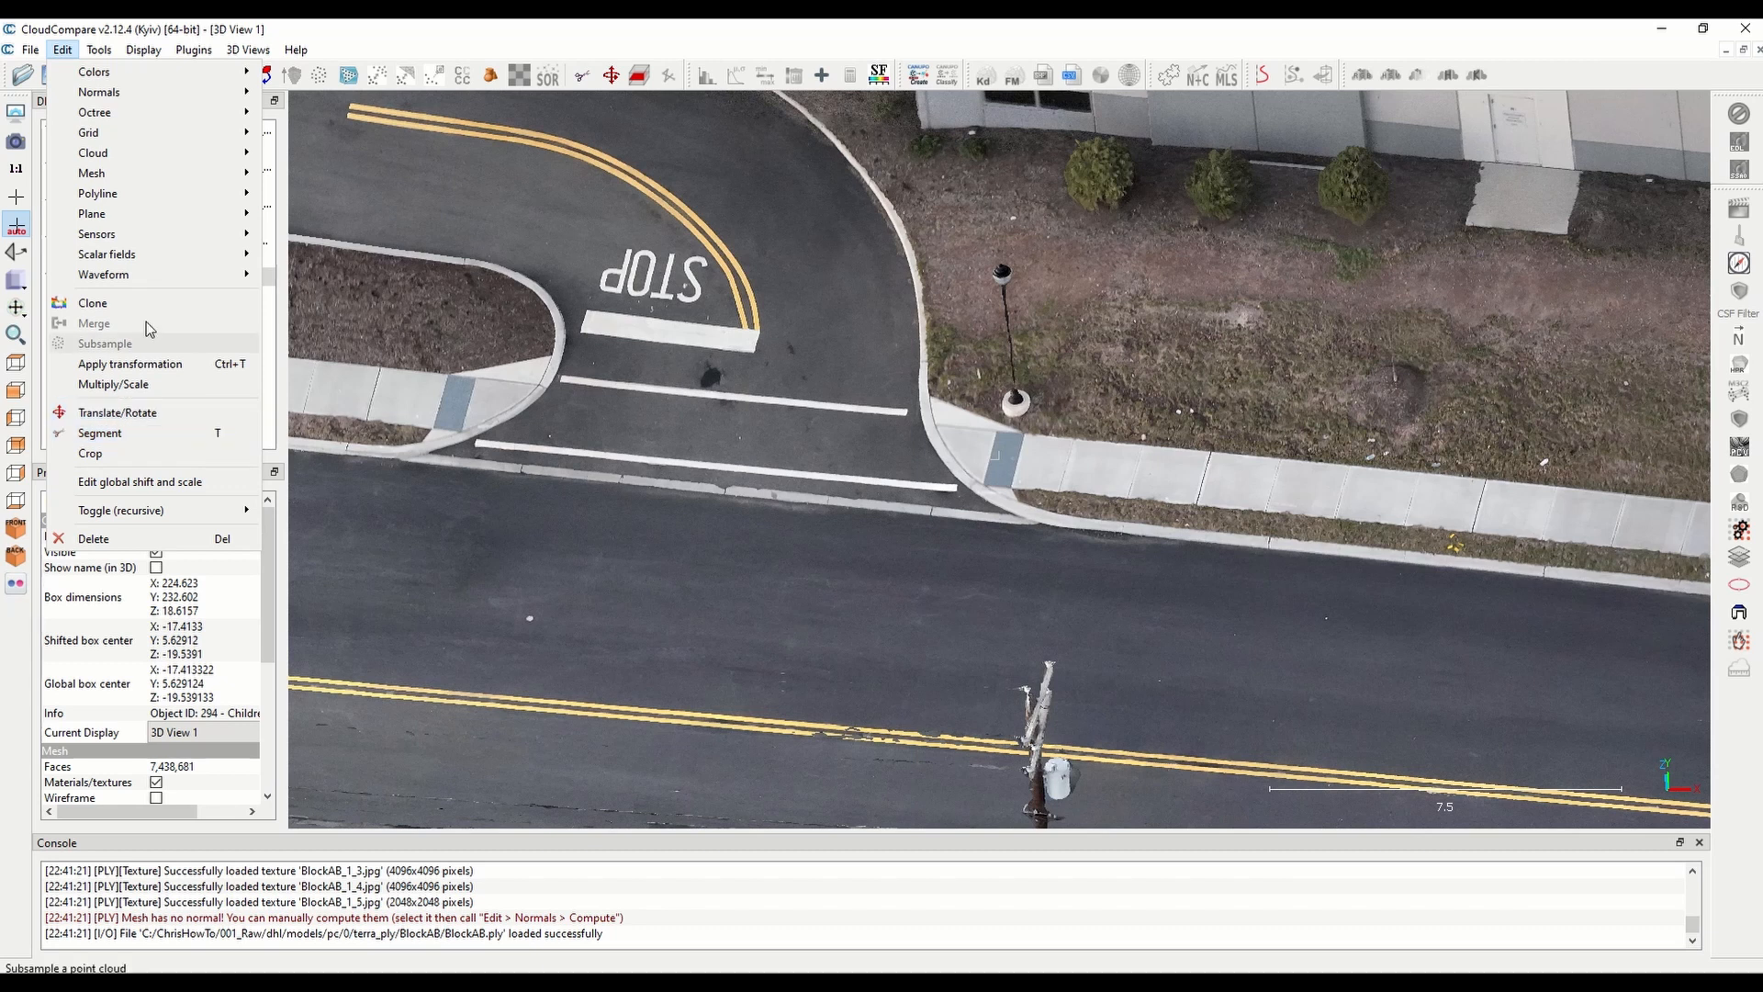
left_click(99, 49)
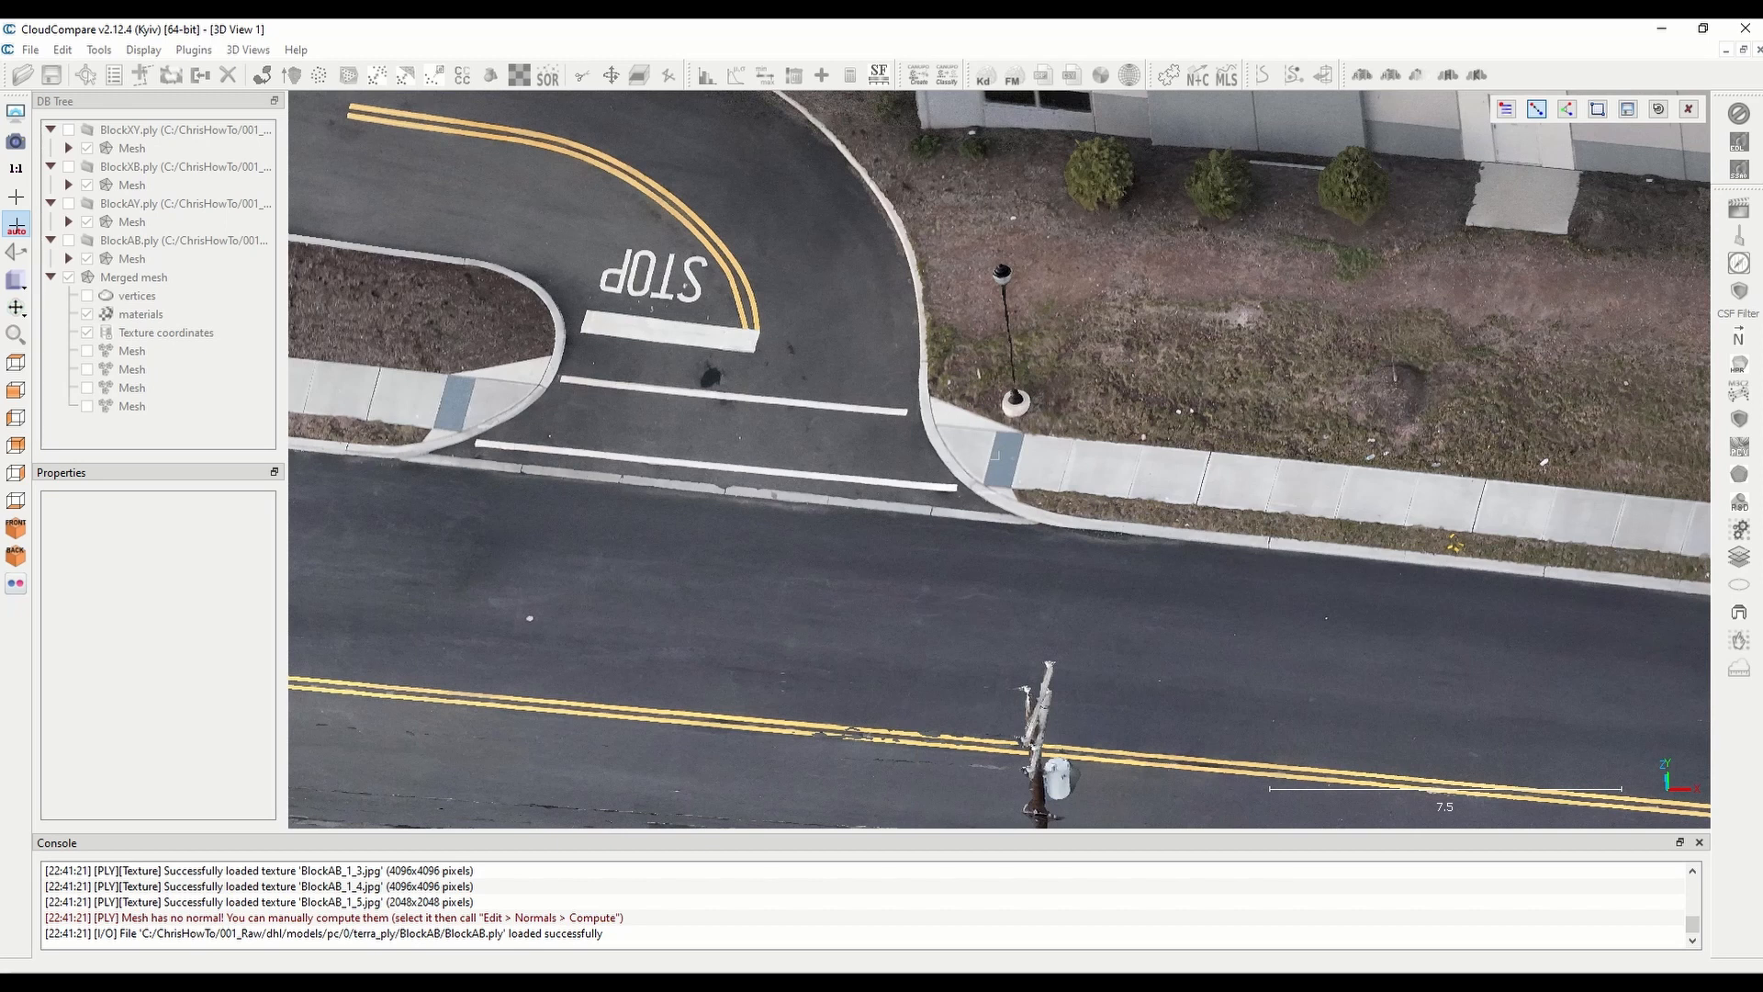
left_click(1208, 472)
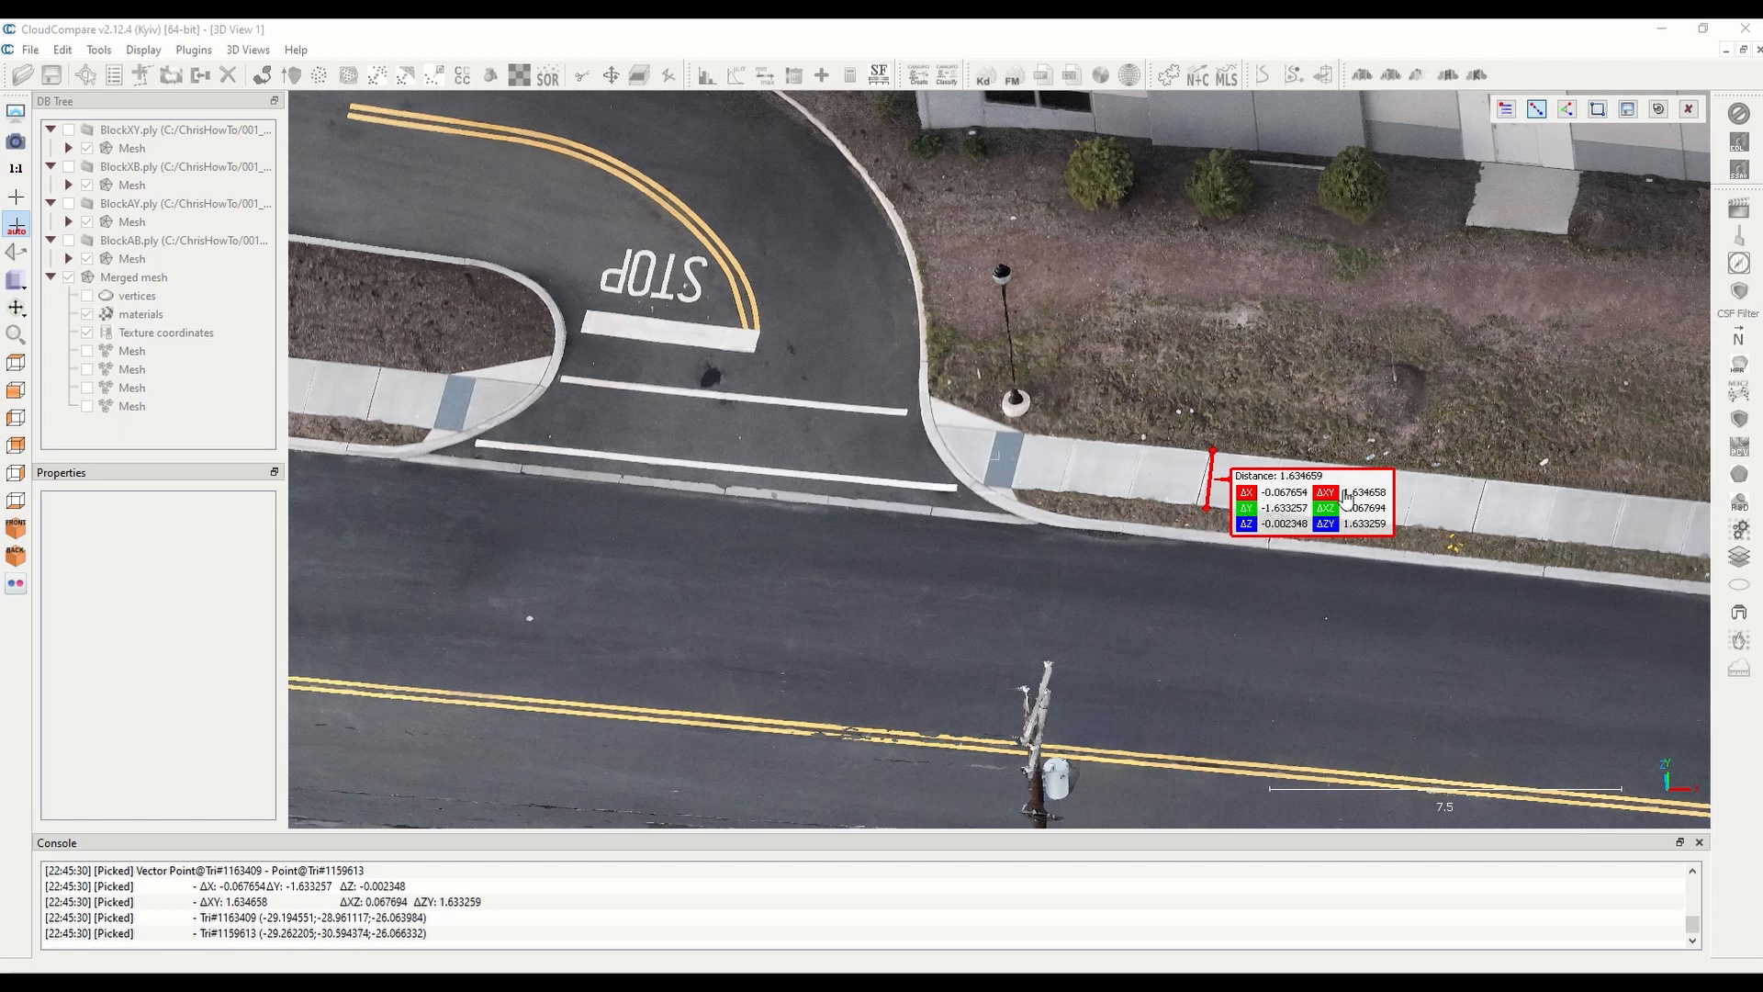
mouse_move(1217, 393)
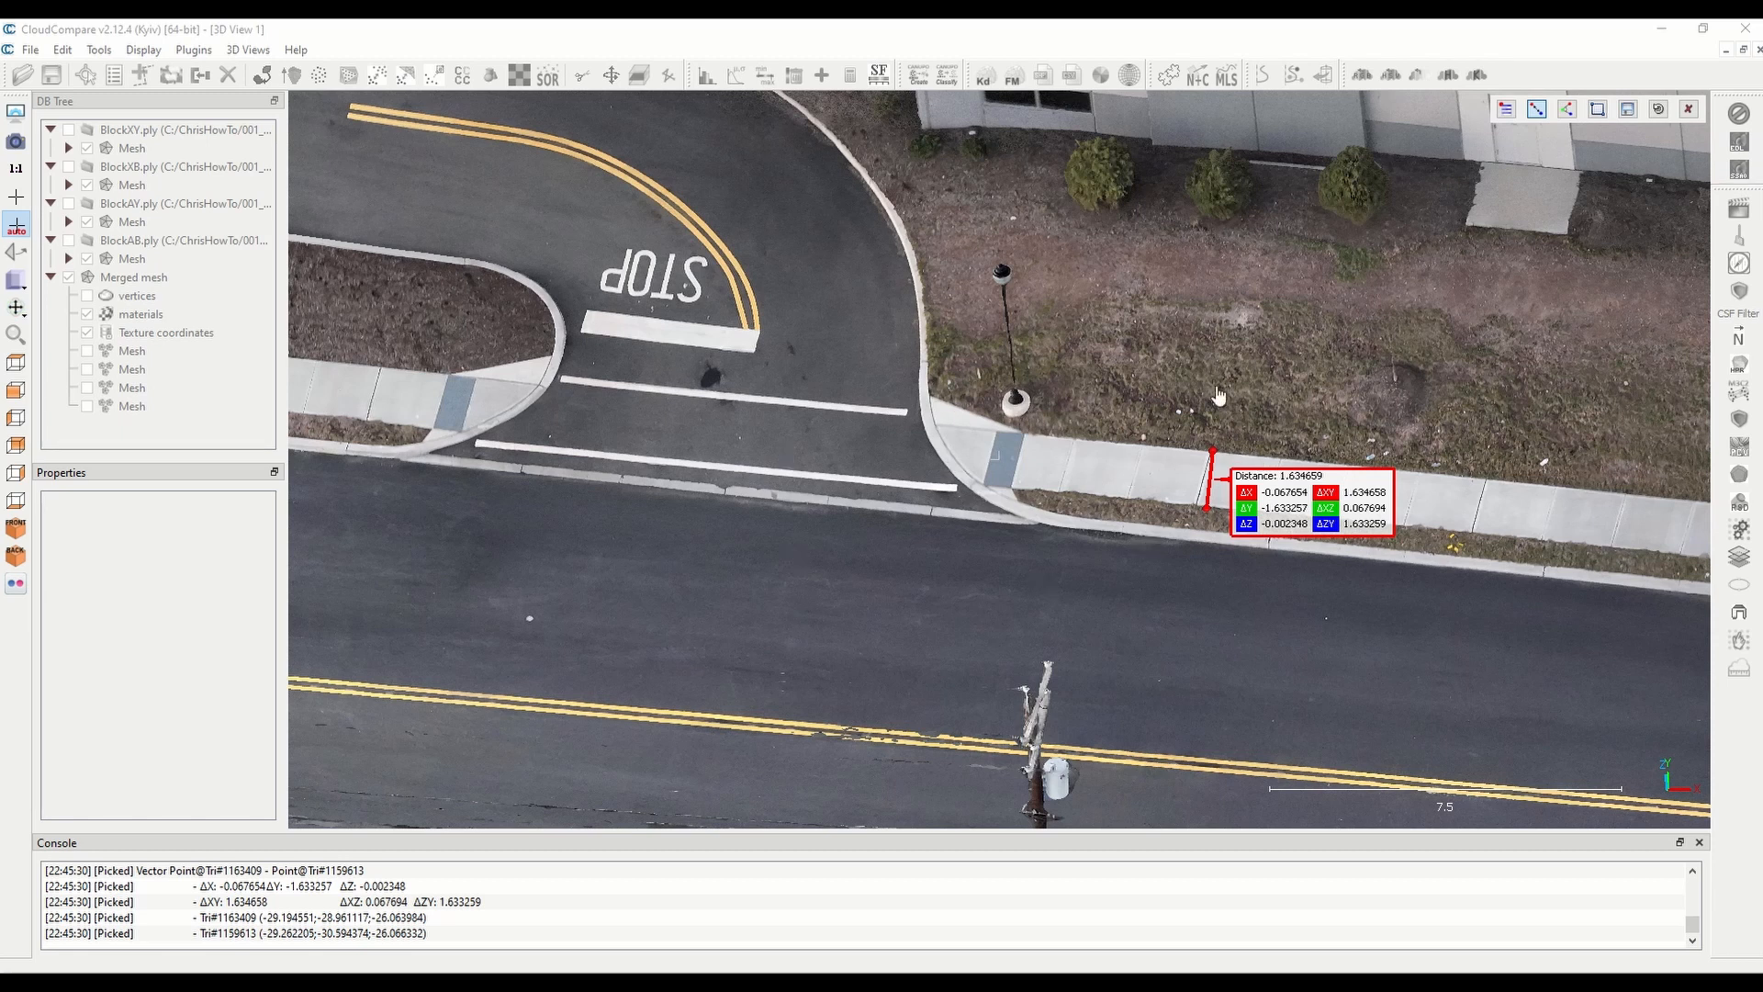
left_click(132, 277)
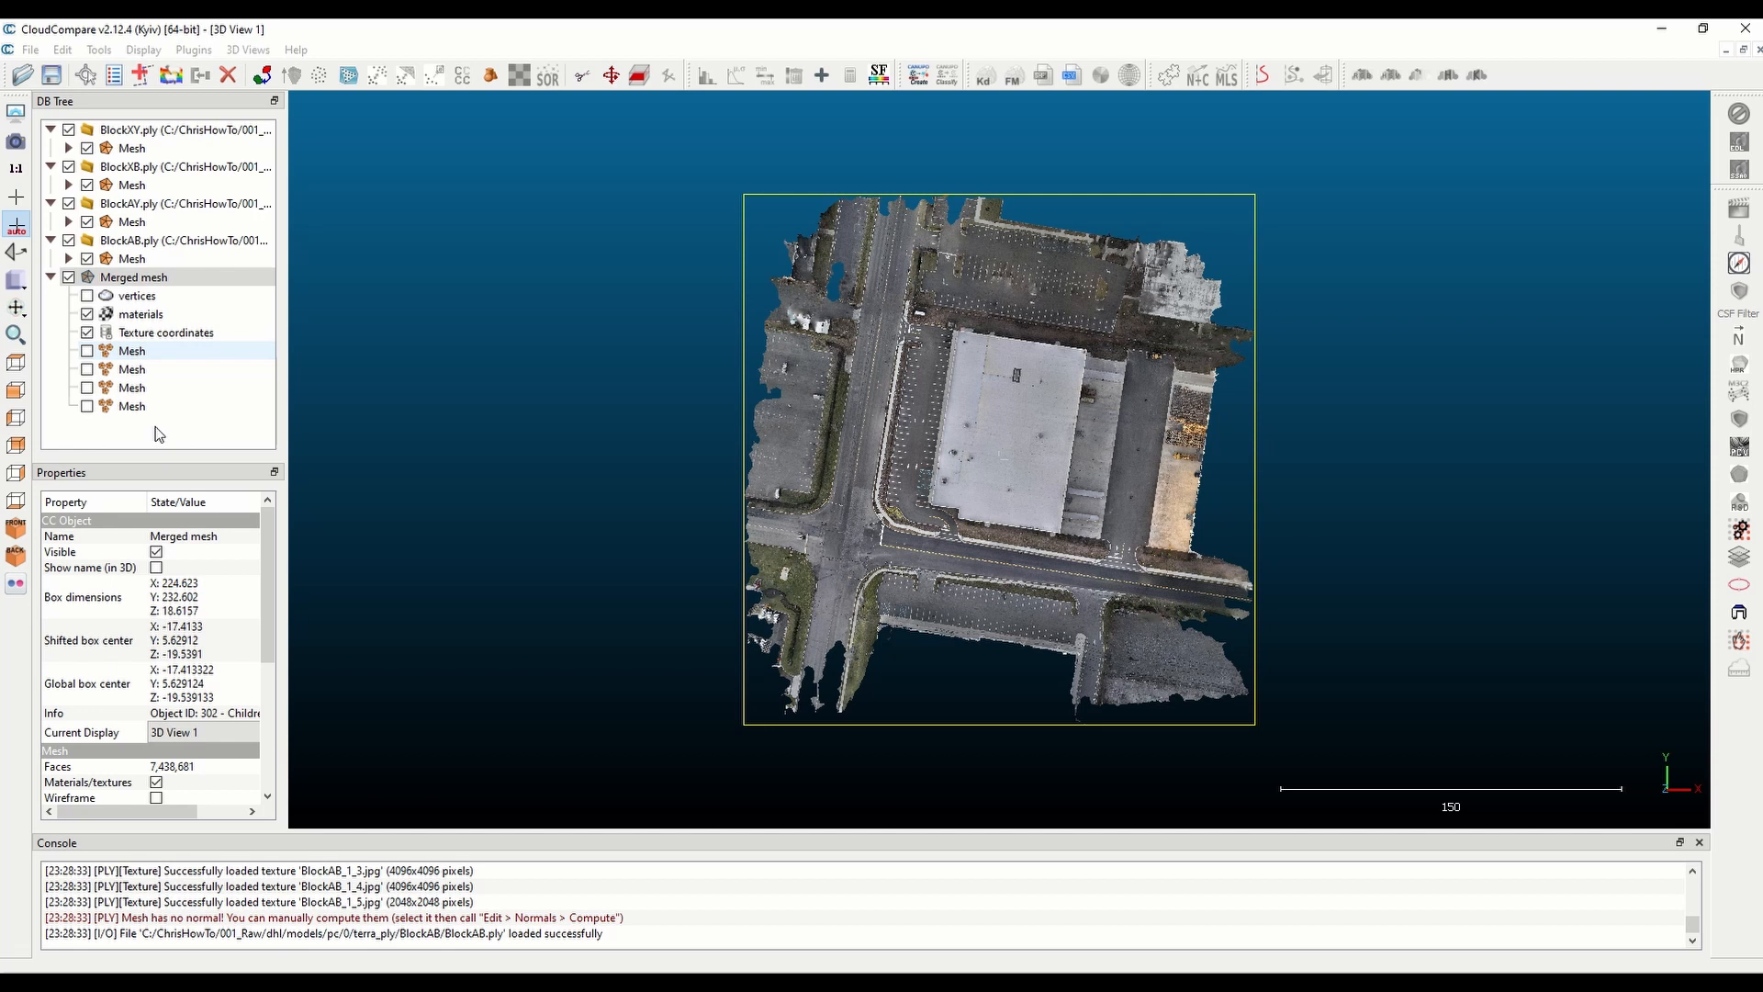
Step: Delete the four Mesh children under Merged mesh in the DB Tree
left_click(132, 349)
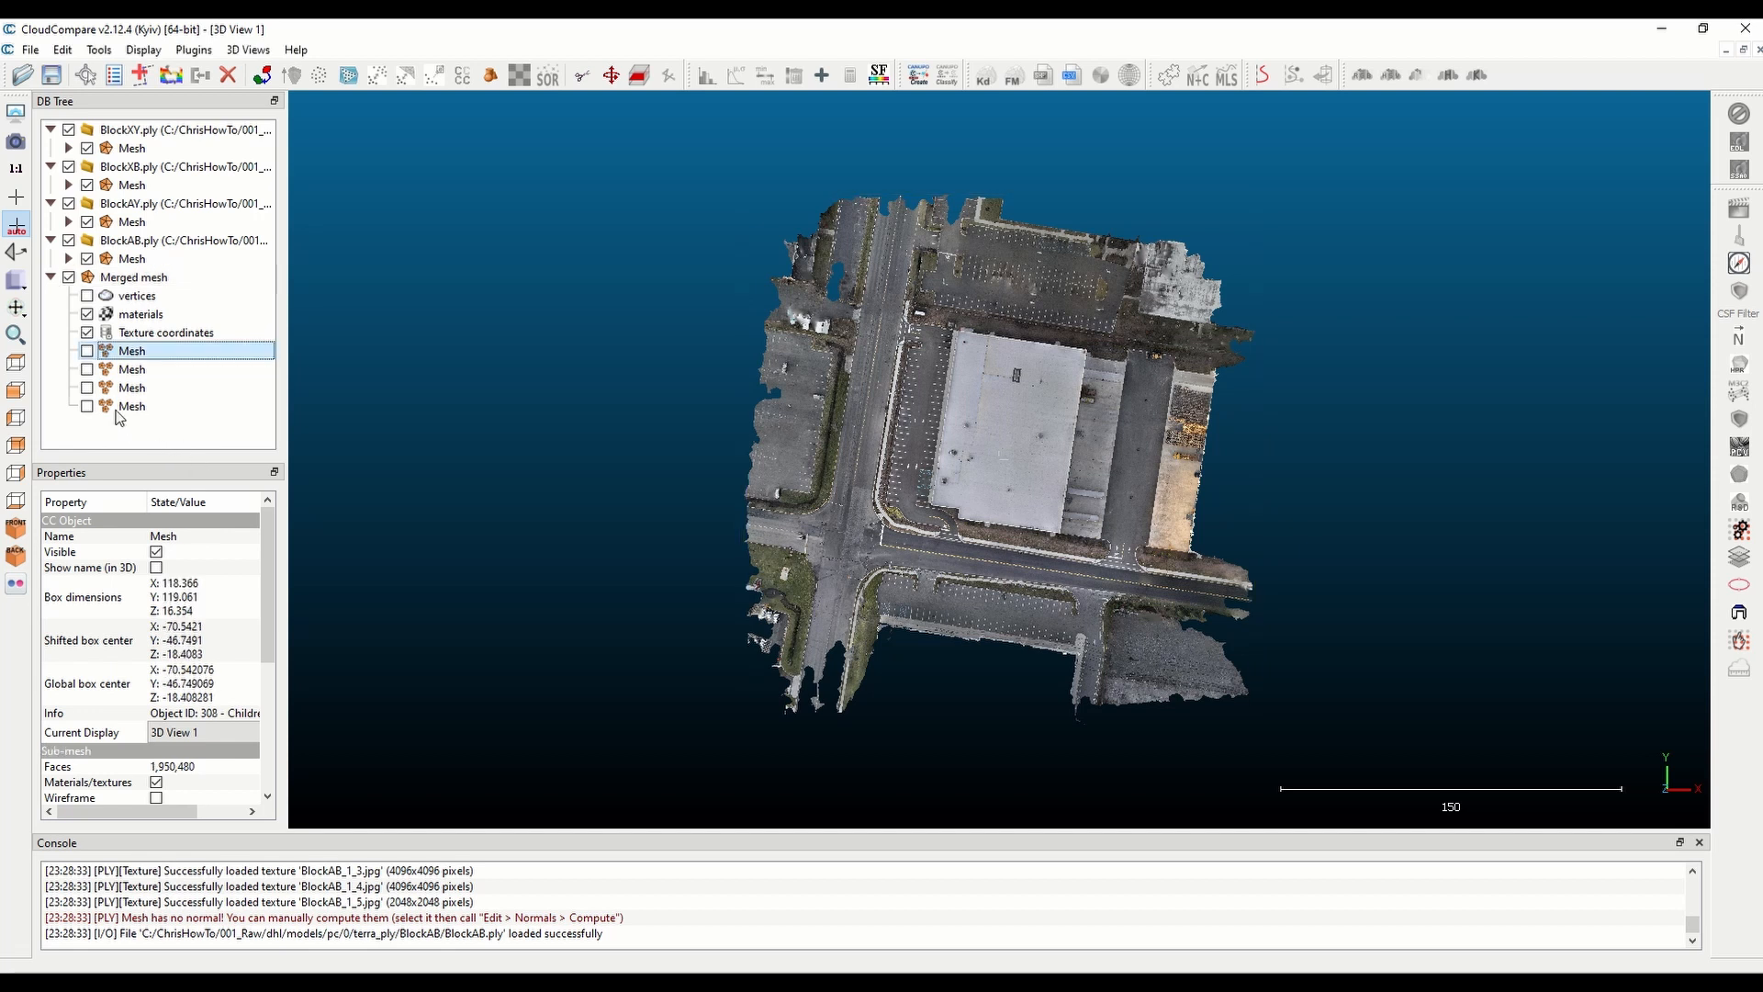
right_click(131, 405)
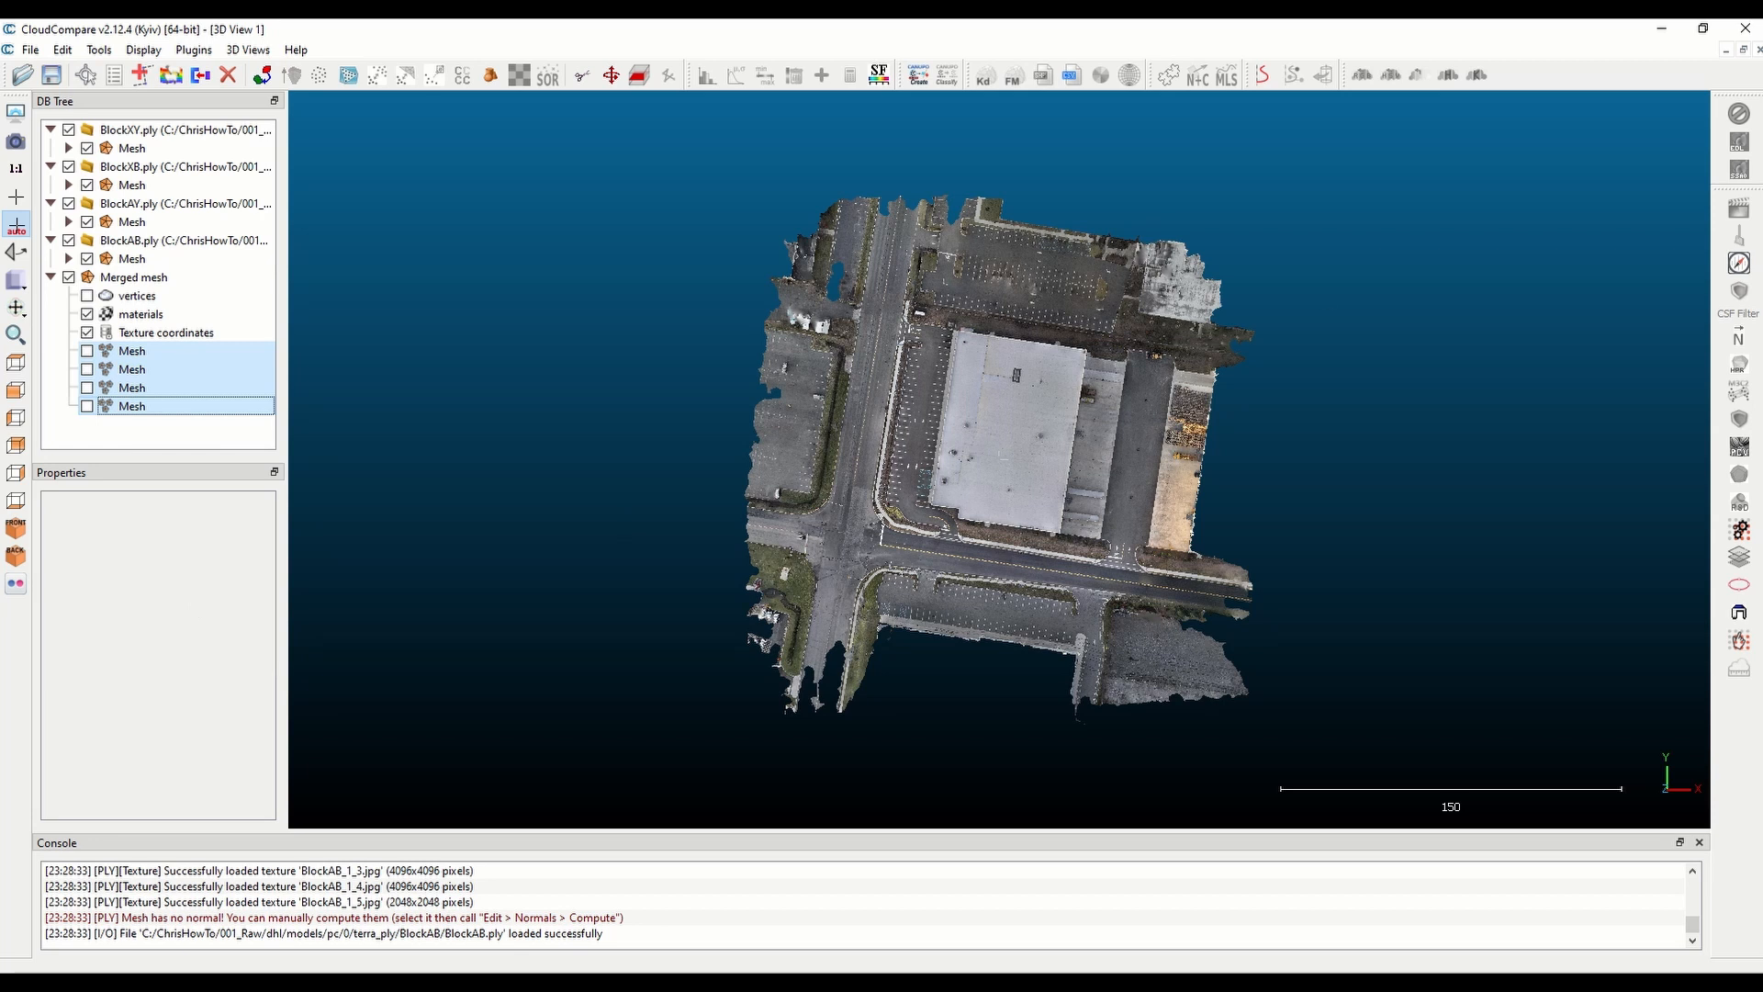
left_click(133, 277)
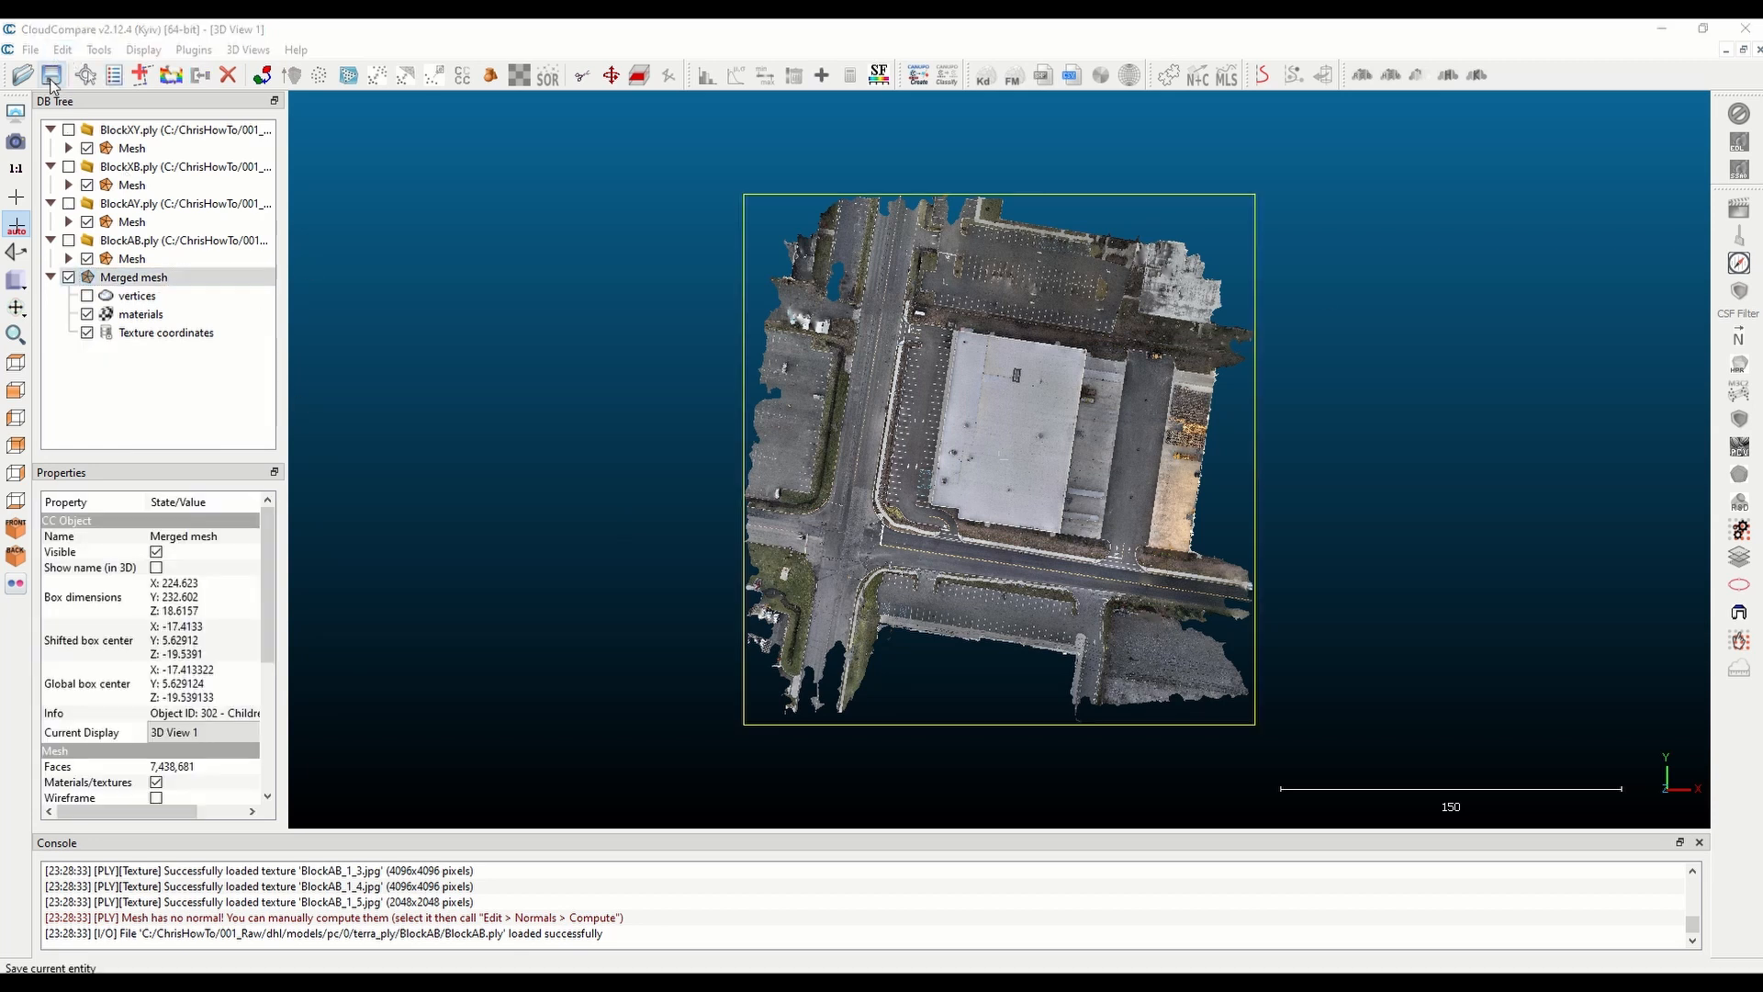
Step: Save the merged mesh as HowToPLY.ply in 003_Deliverables, replacing it, textures converted to per-vertex RGB
left_click(51, 73)
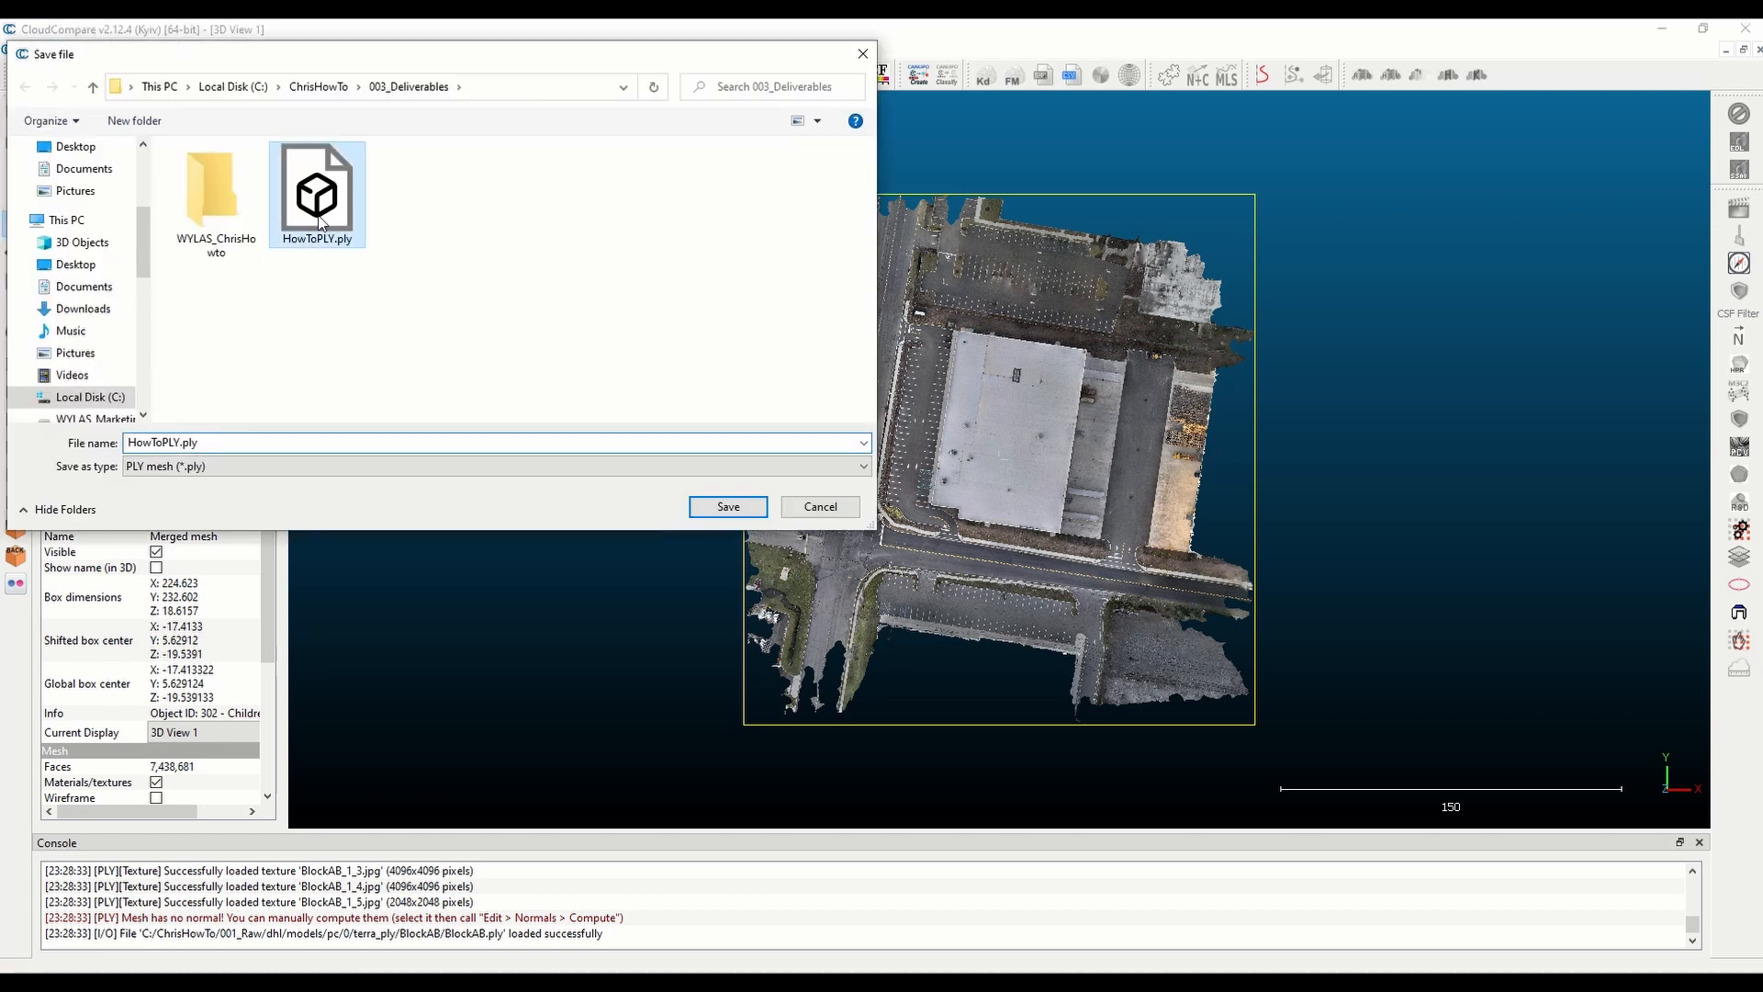
left_click(728, 506)
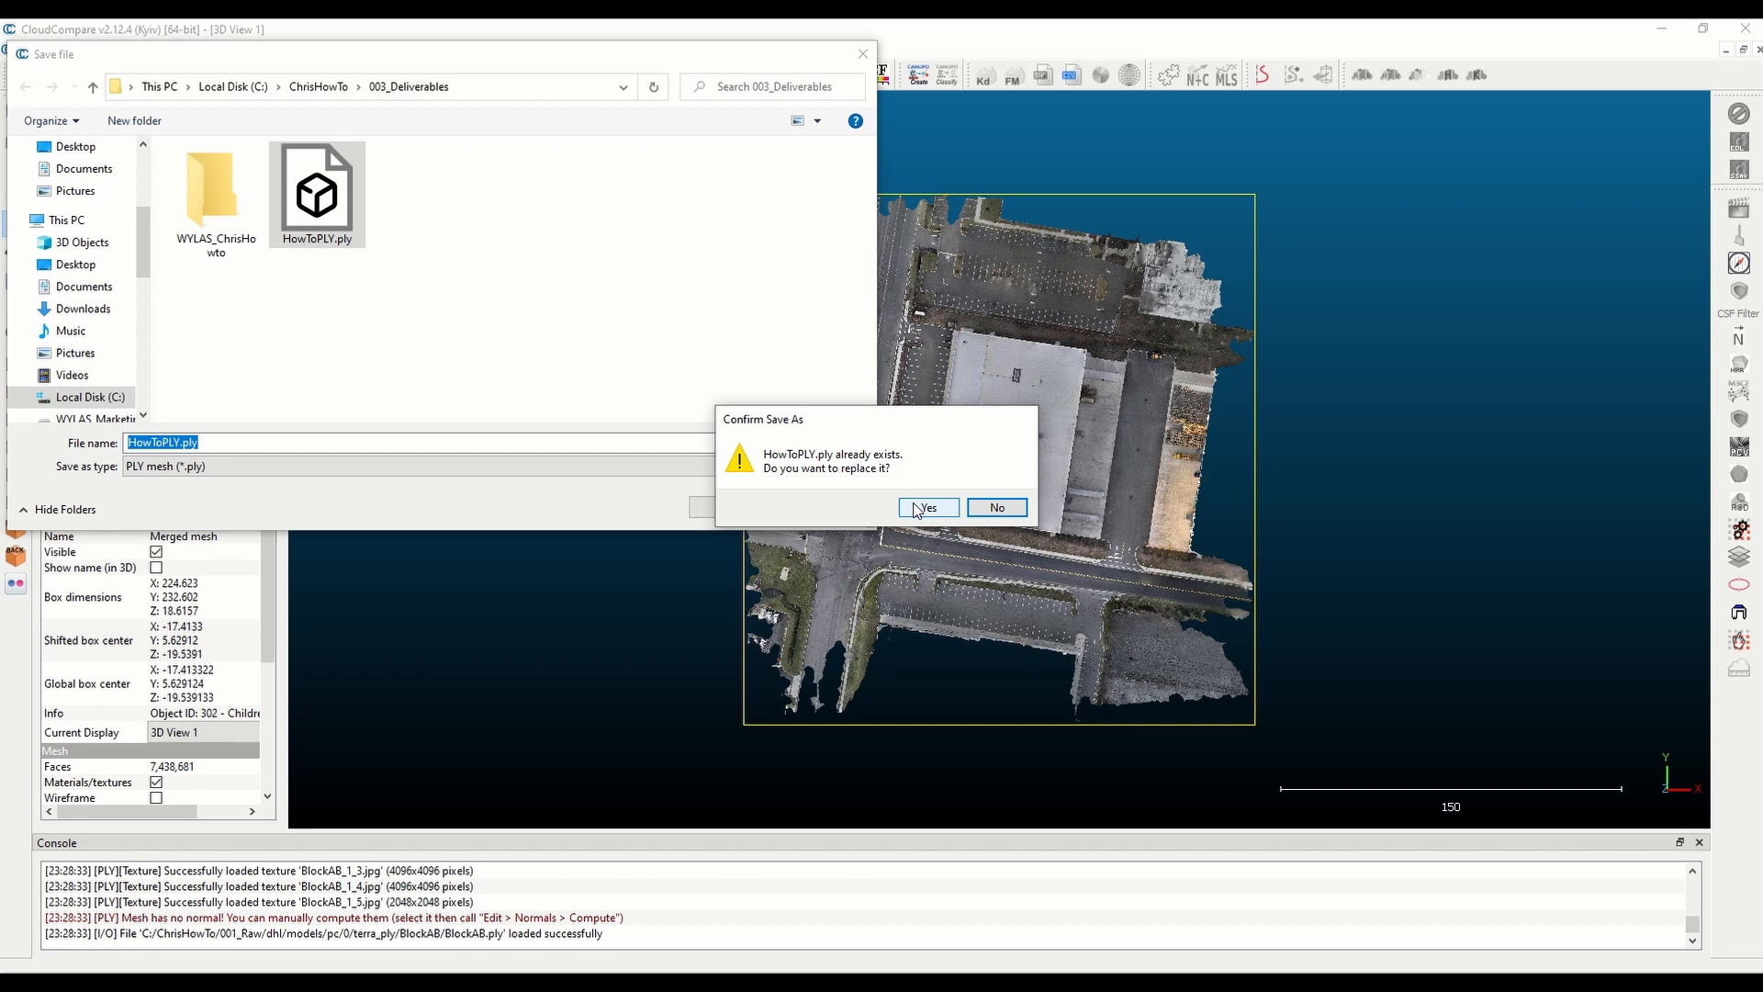
left_click(924, 506)
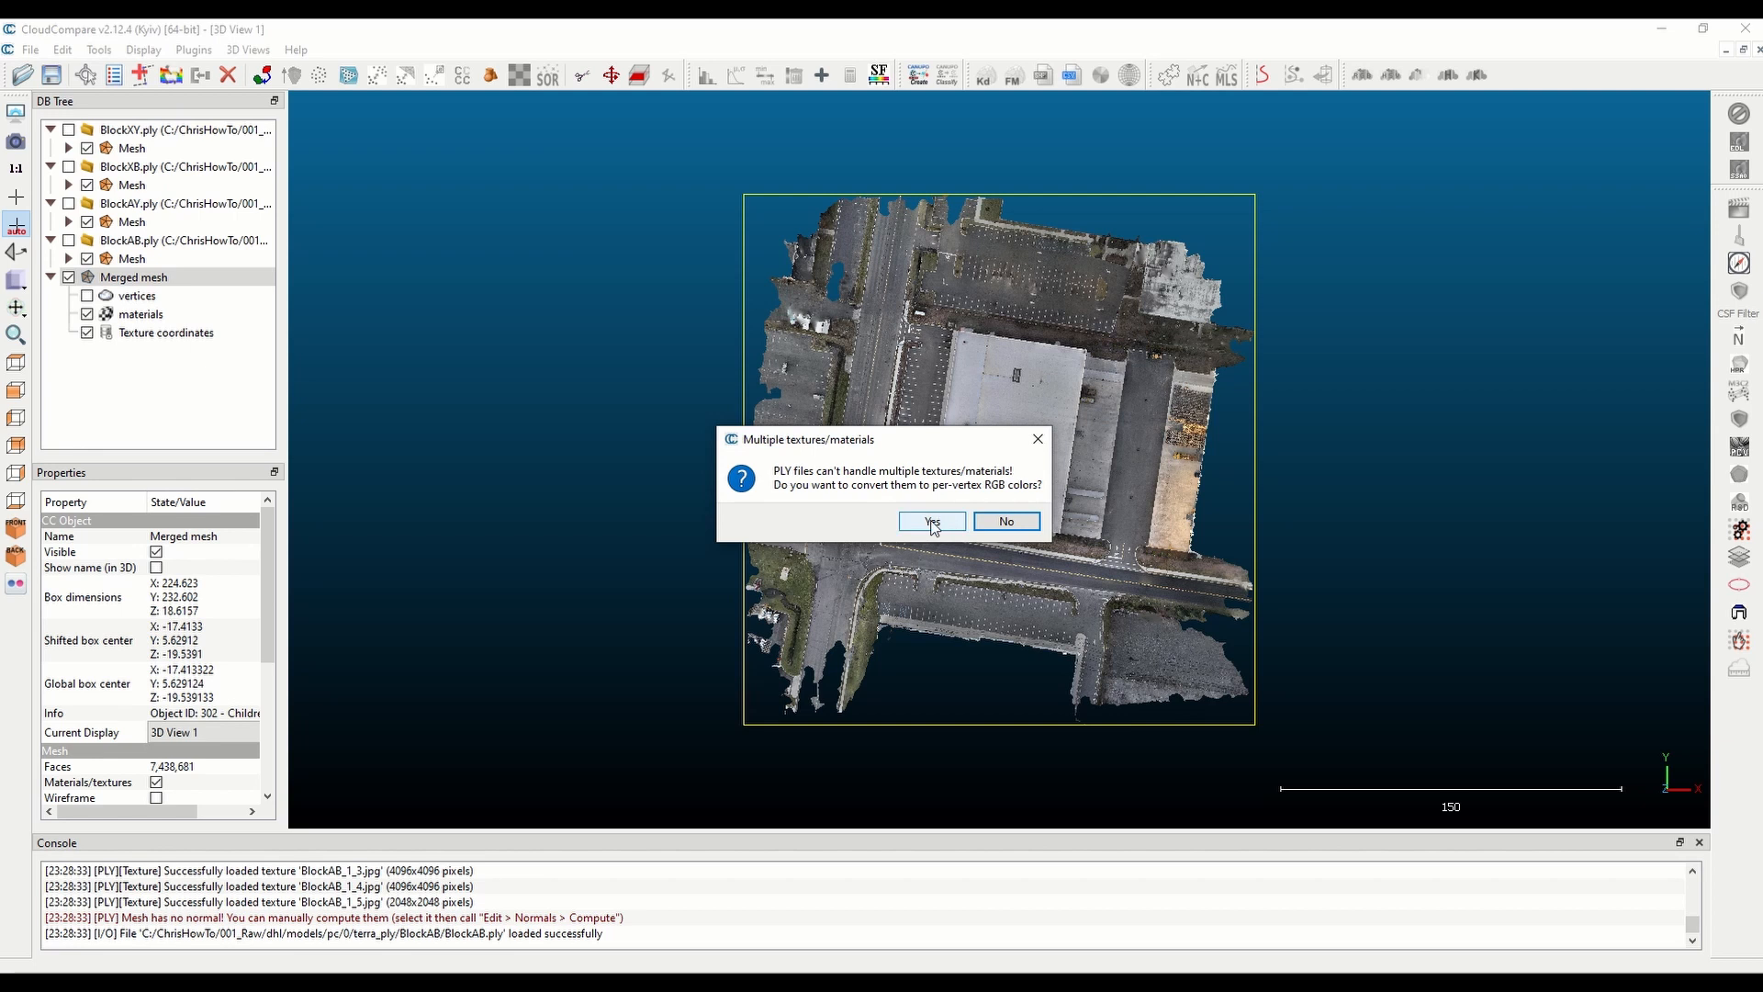
left_click(929, 520)
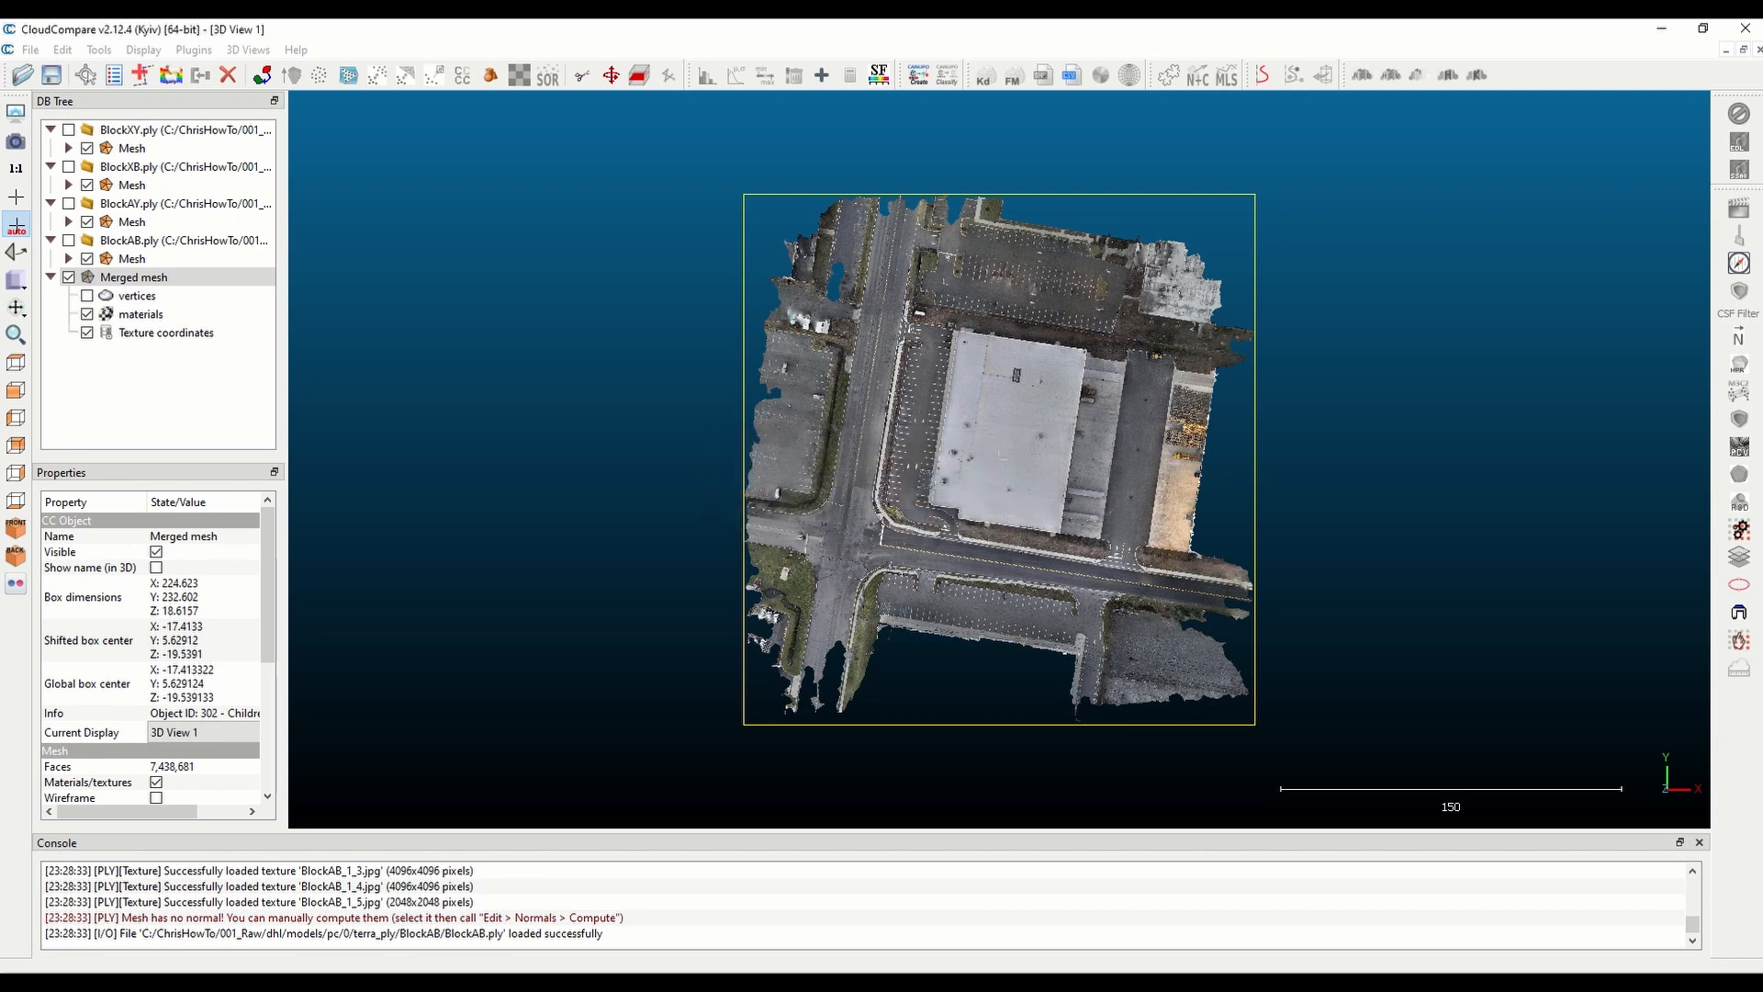
left_click(1740, 28)
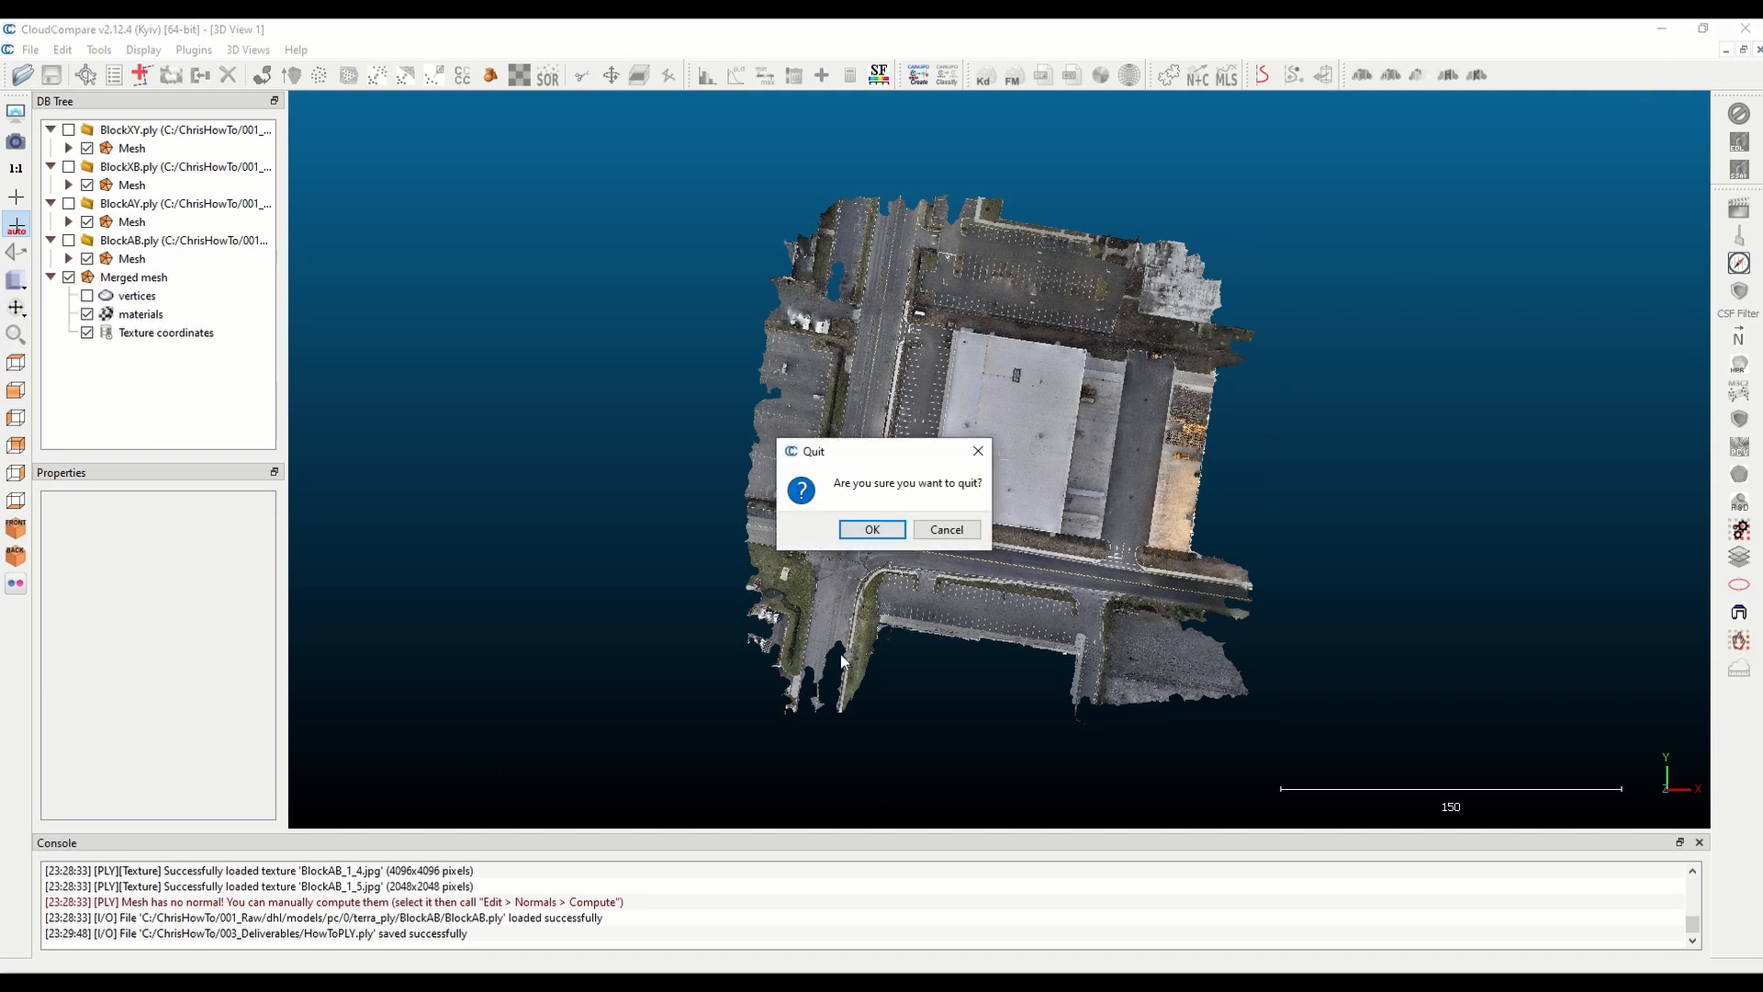
Step: Quit CloudCompare, relaunch it and load HowToPLY.ply from 003_Deliverables with the default PLY mapping
left_click(870, 529)
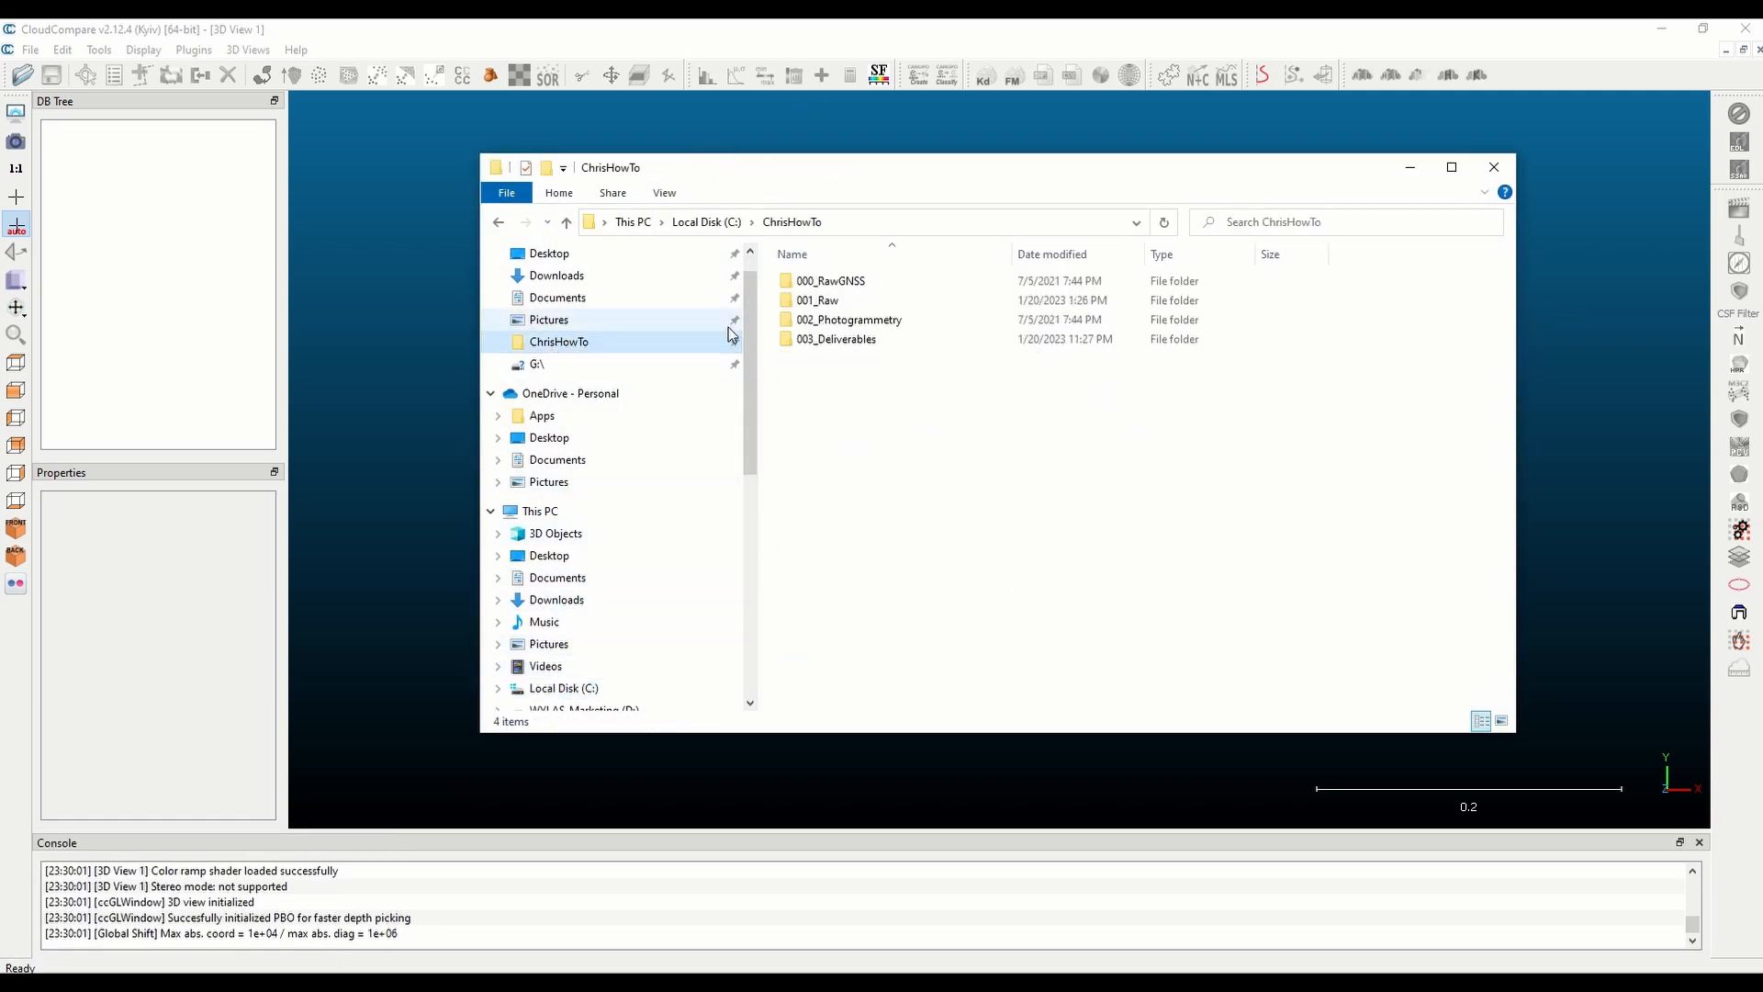
double_click(836, 338)
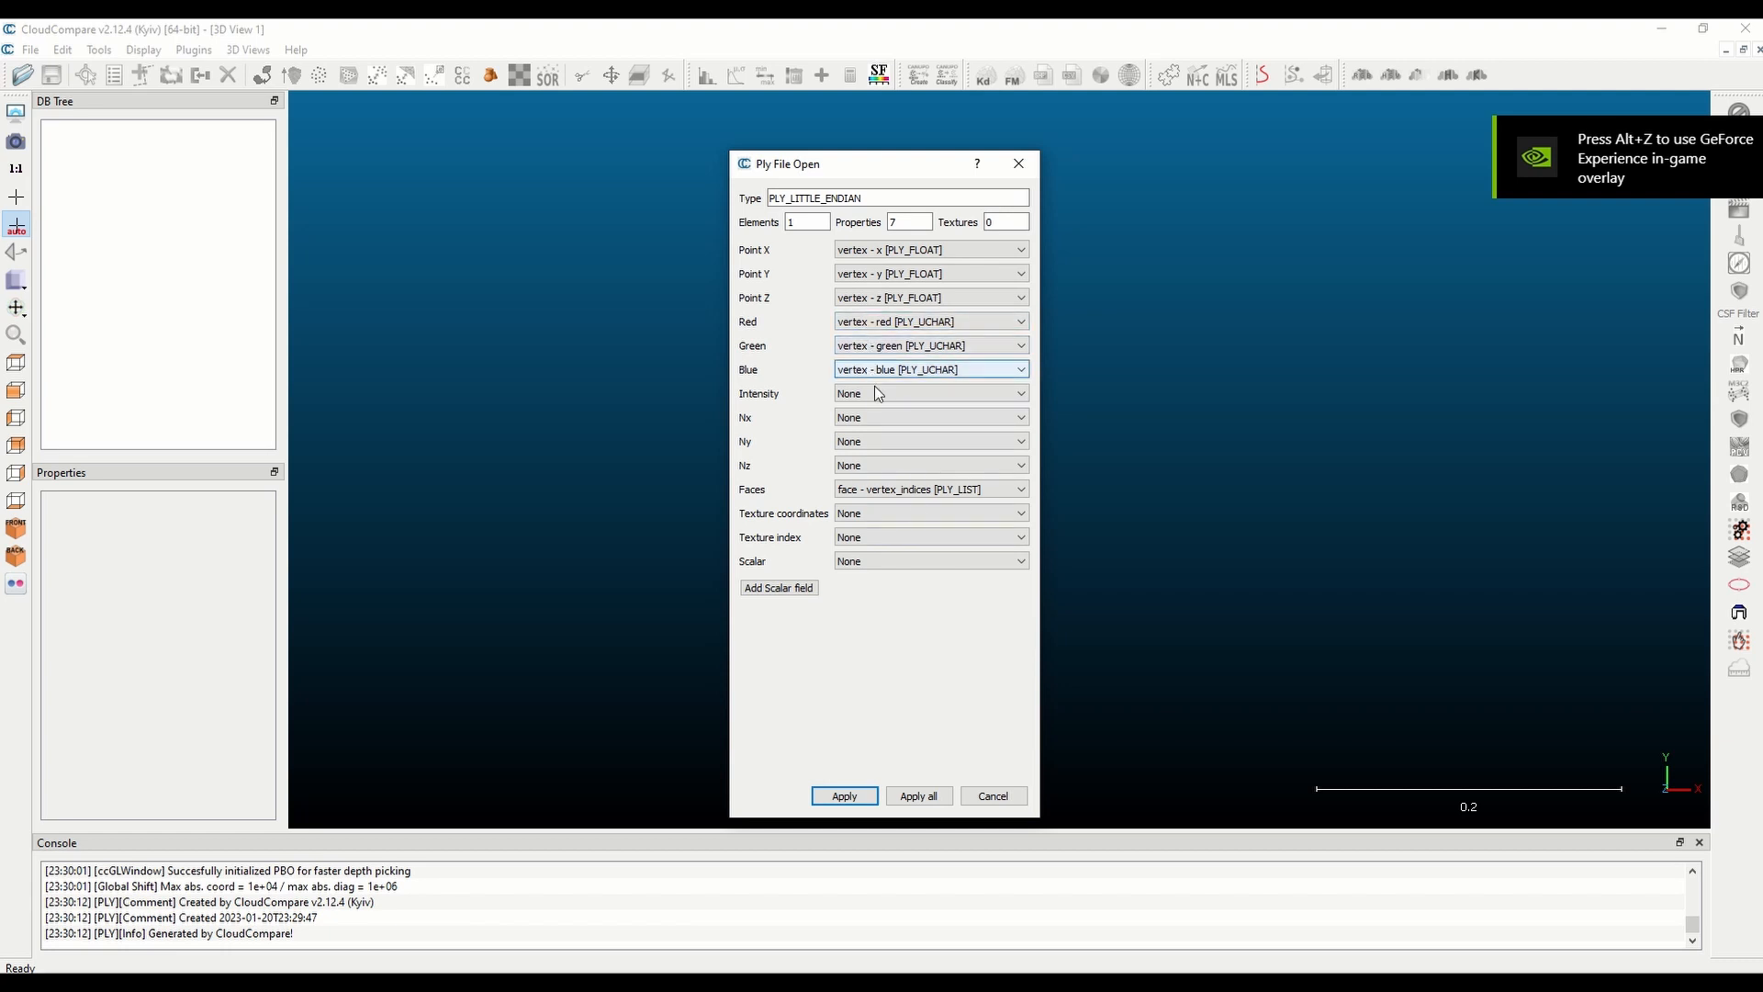
left_click(843, 795)
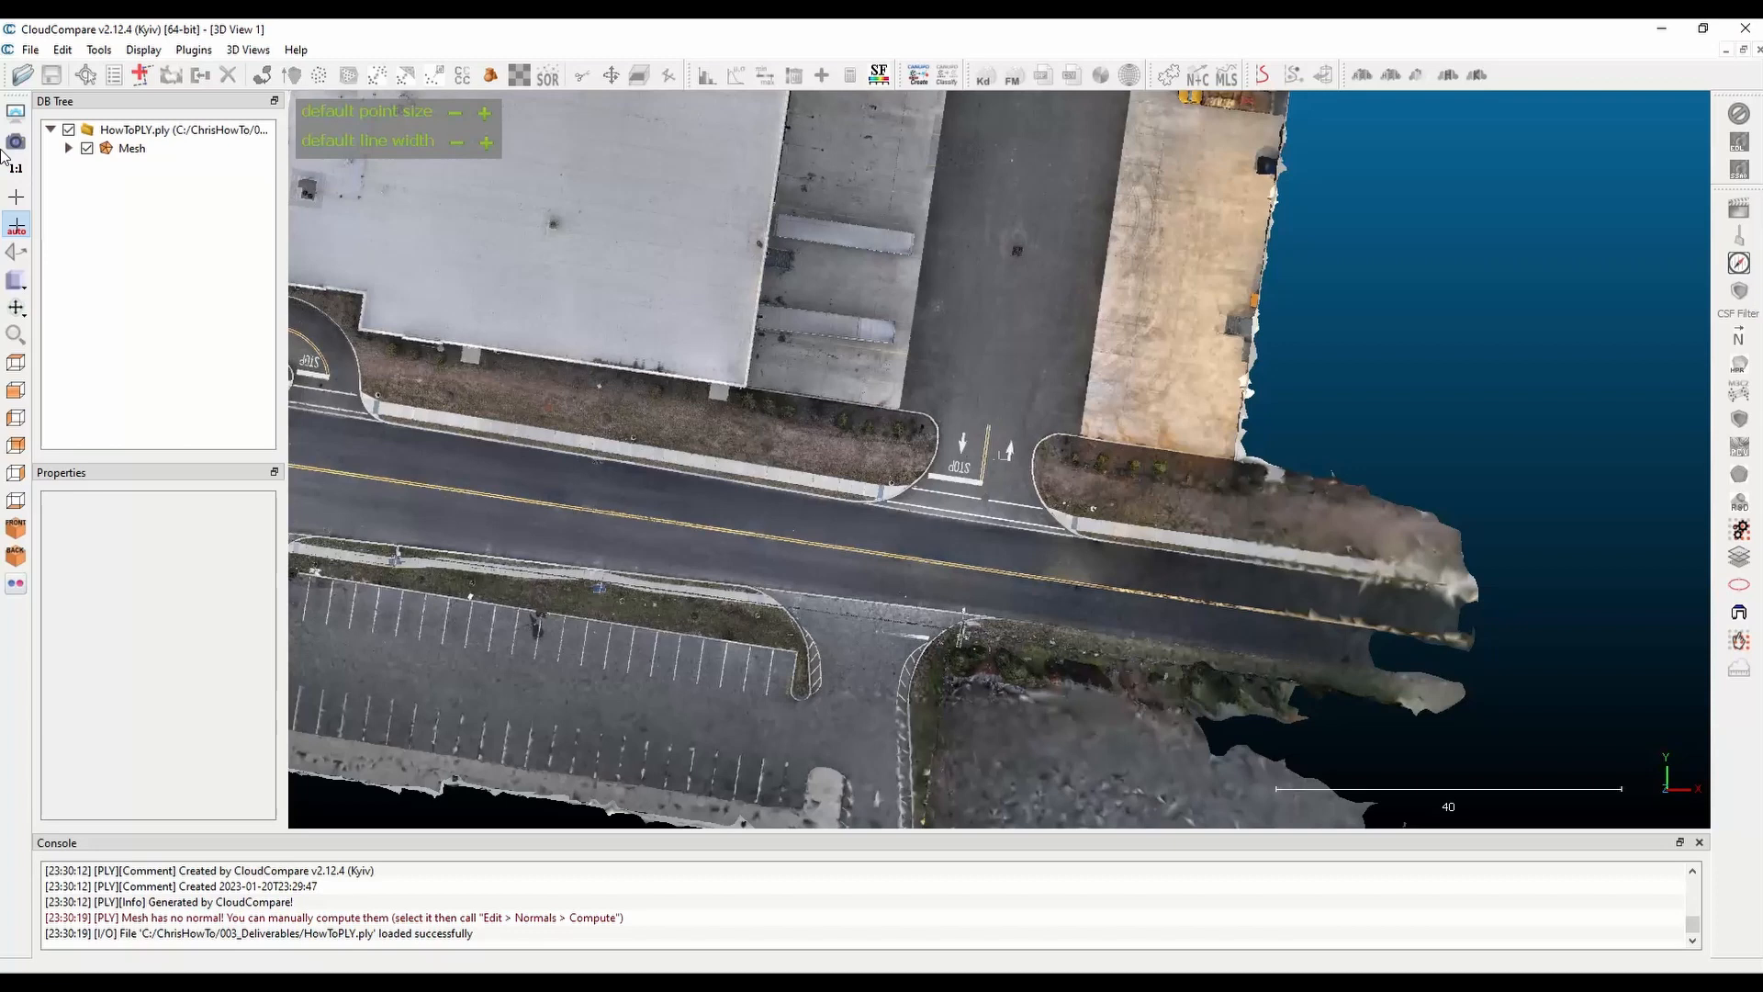
Step: Sample points on the loaded mesh by density 1000, producing a 51,301,941-point coloured cloud
left_click(130, 147)
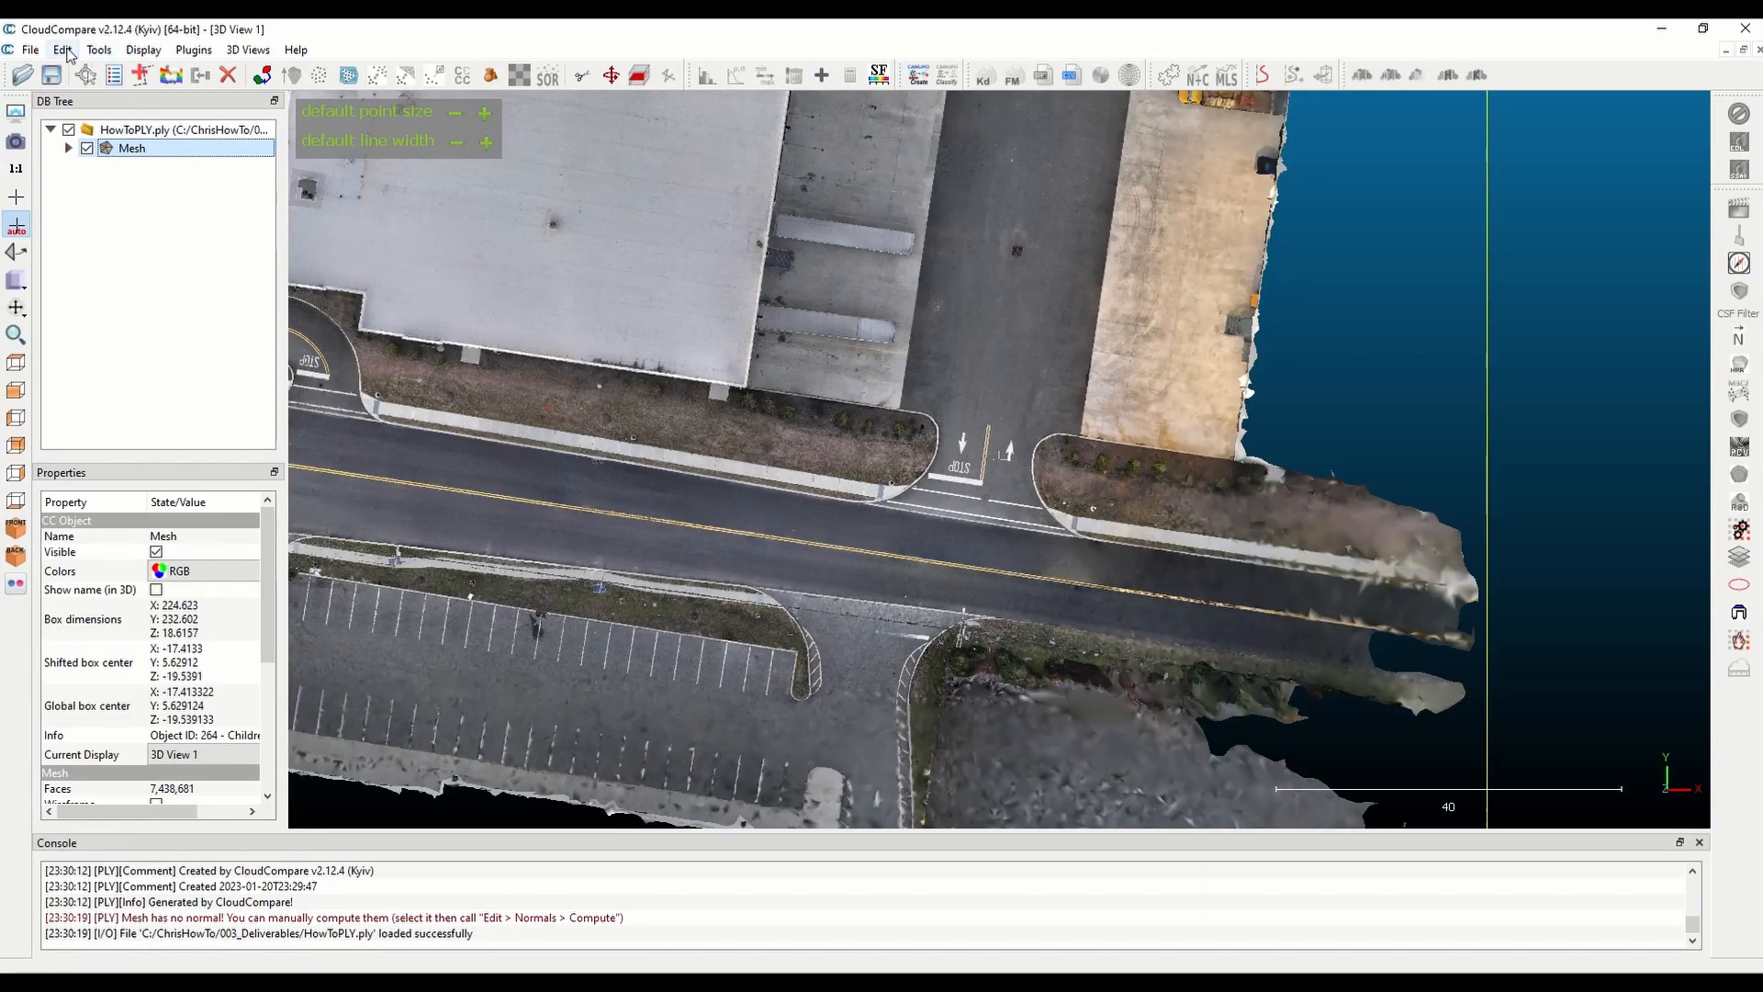
left_click(63, 48)
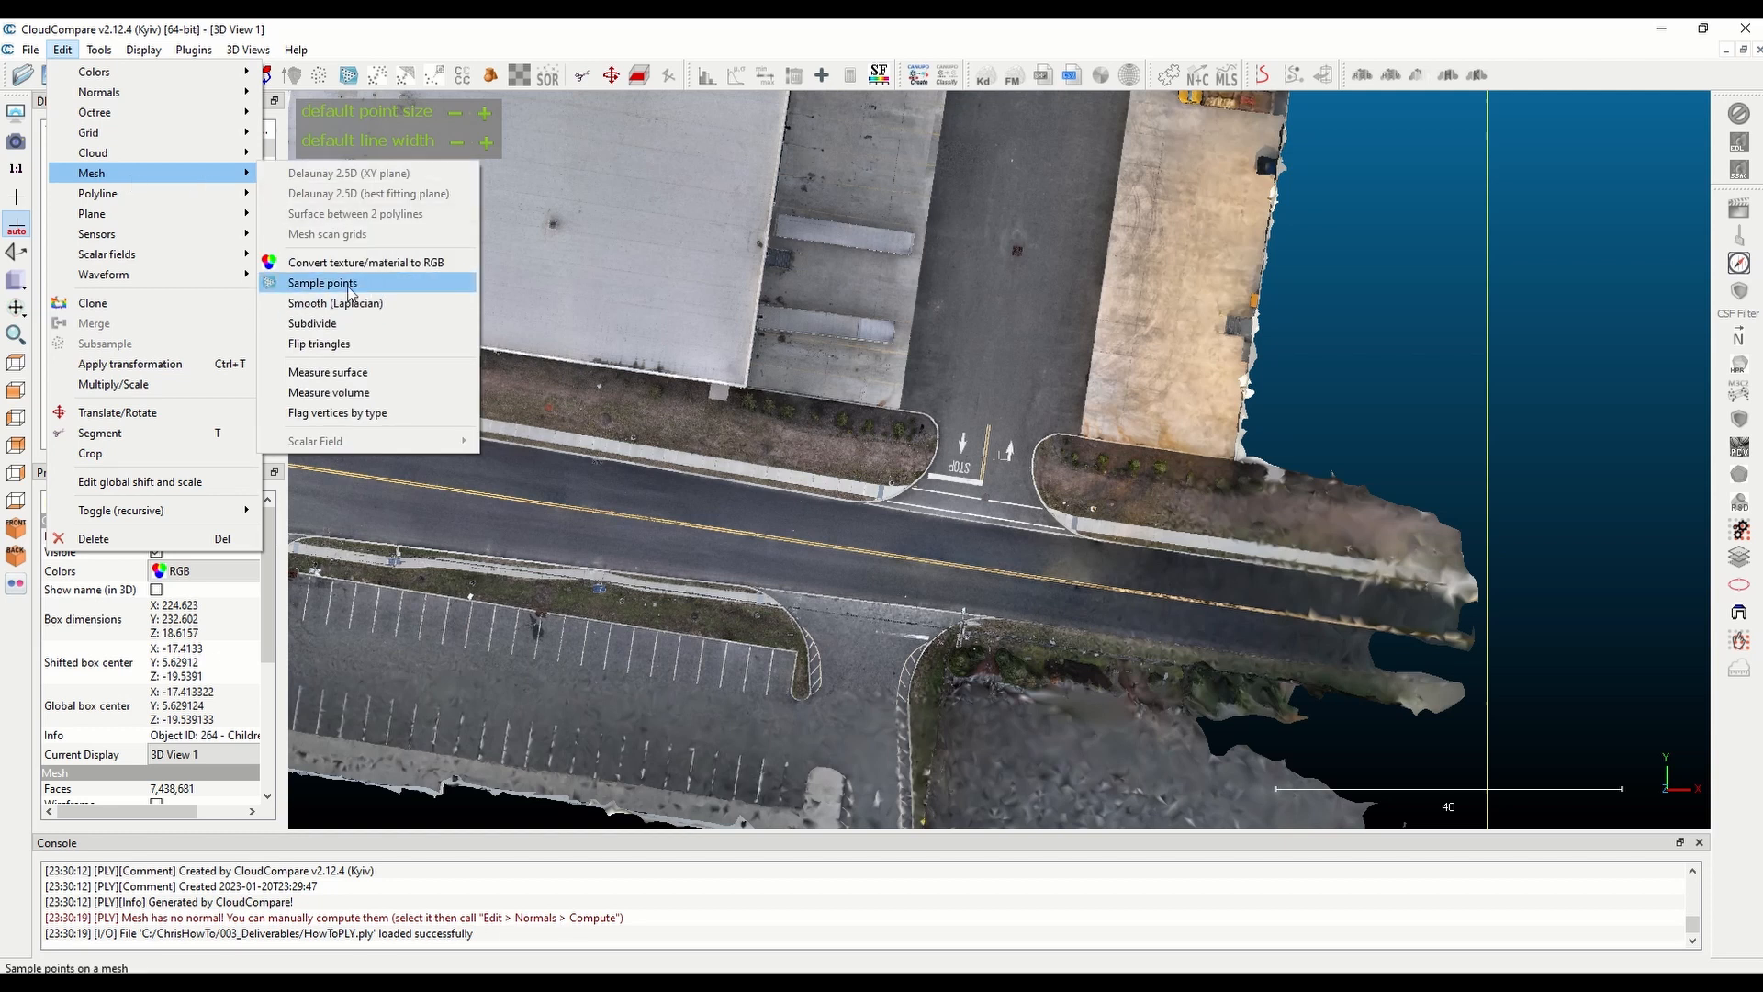
left_click(323, 283)
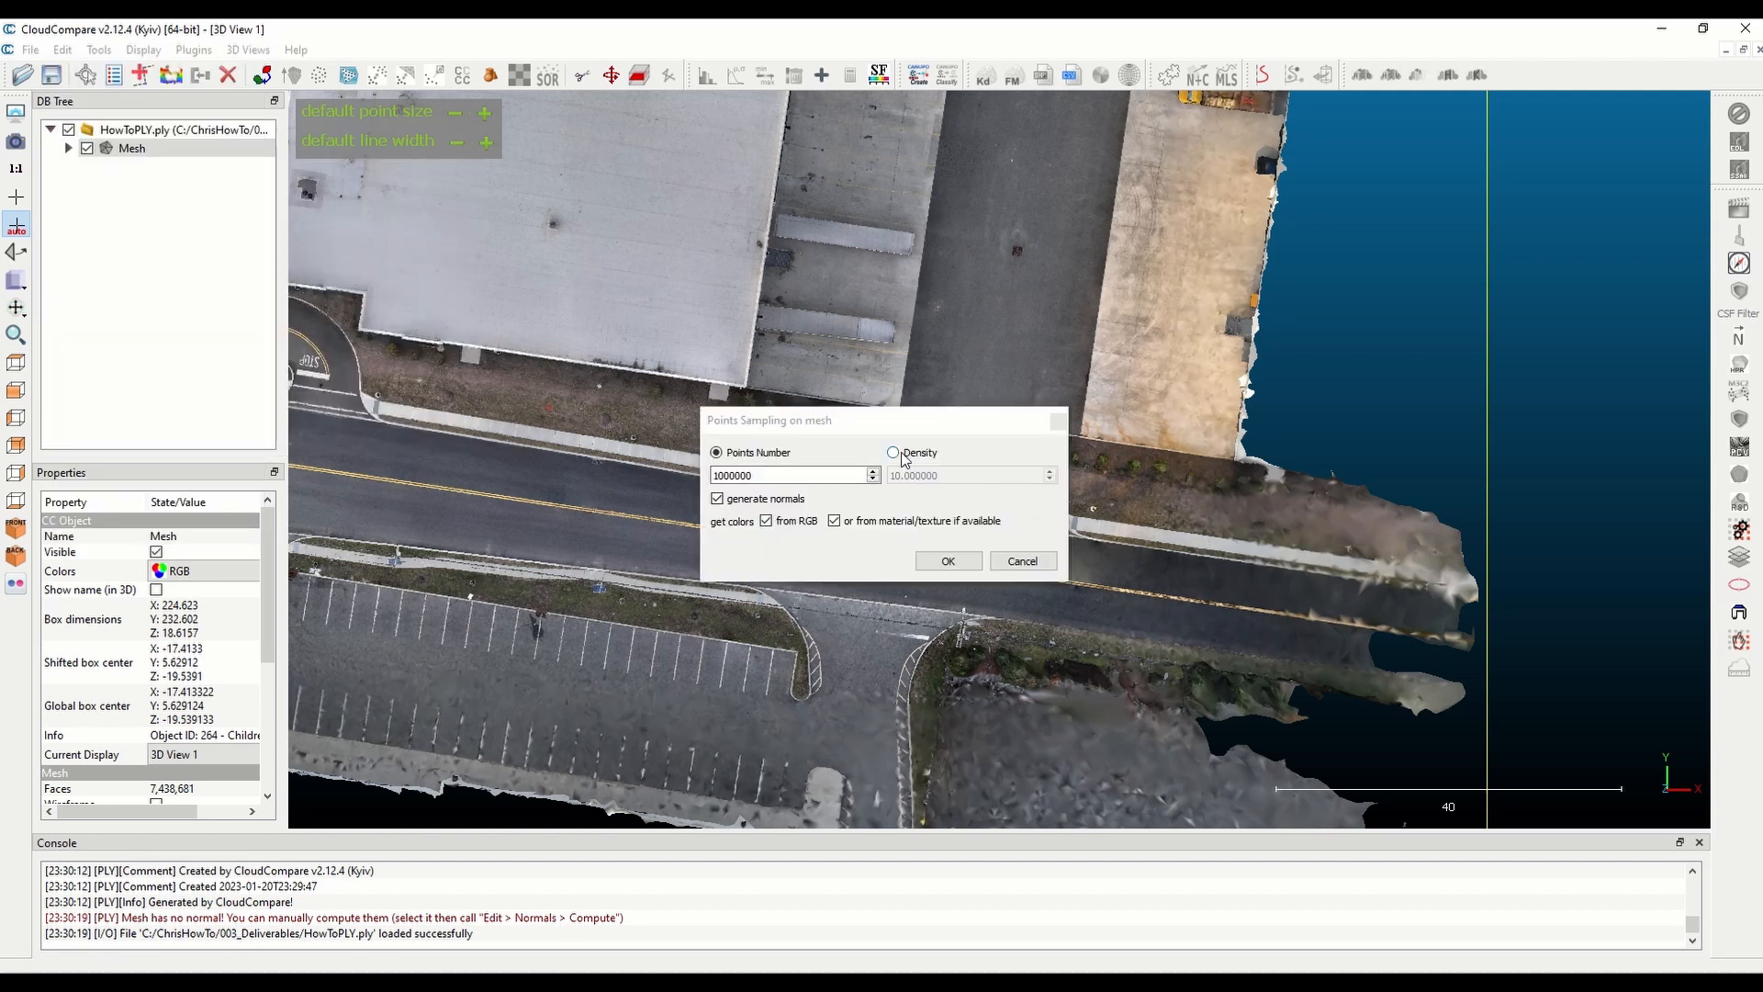
left_click(894, 452)
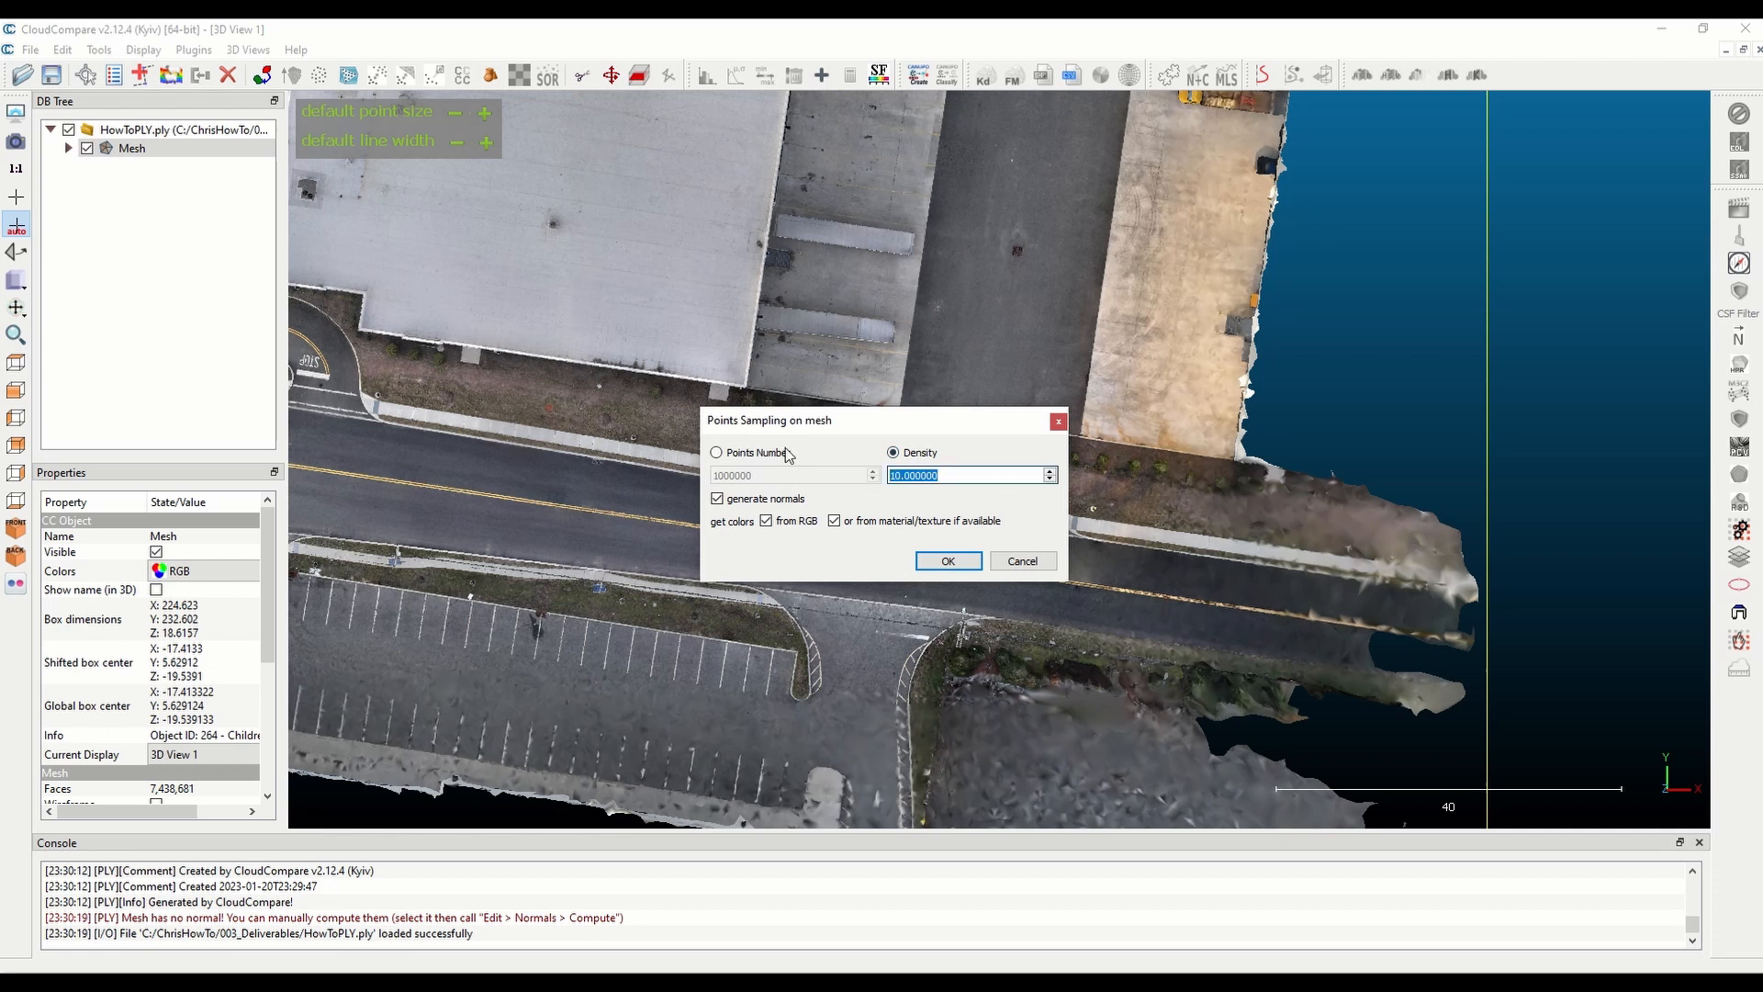
mouse_move(968, 474)
type("1000")
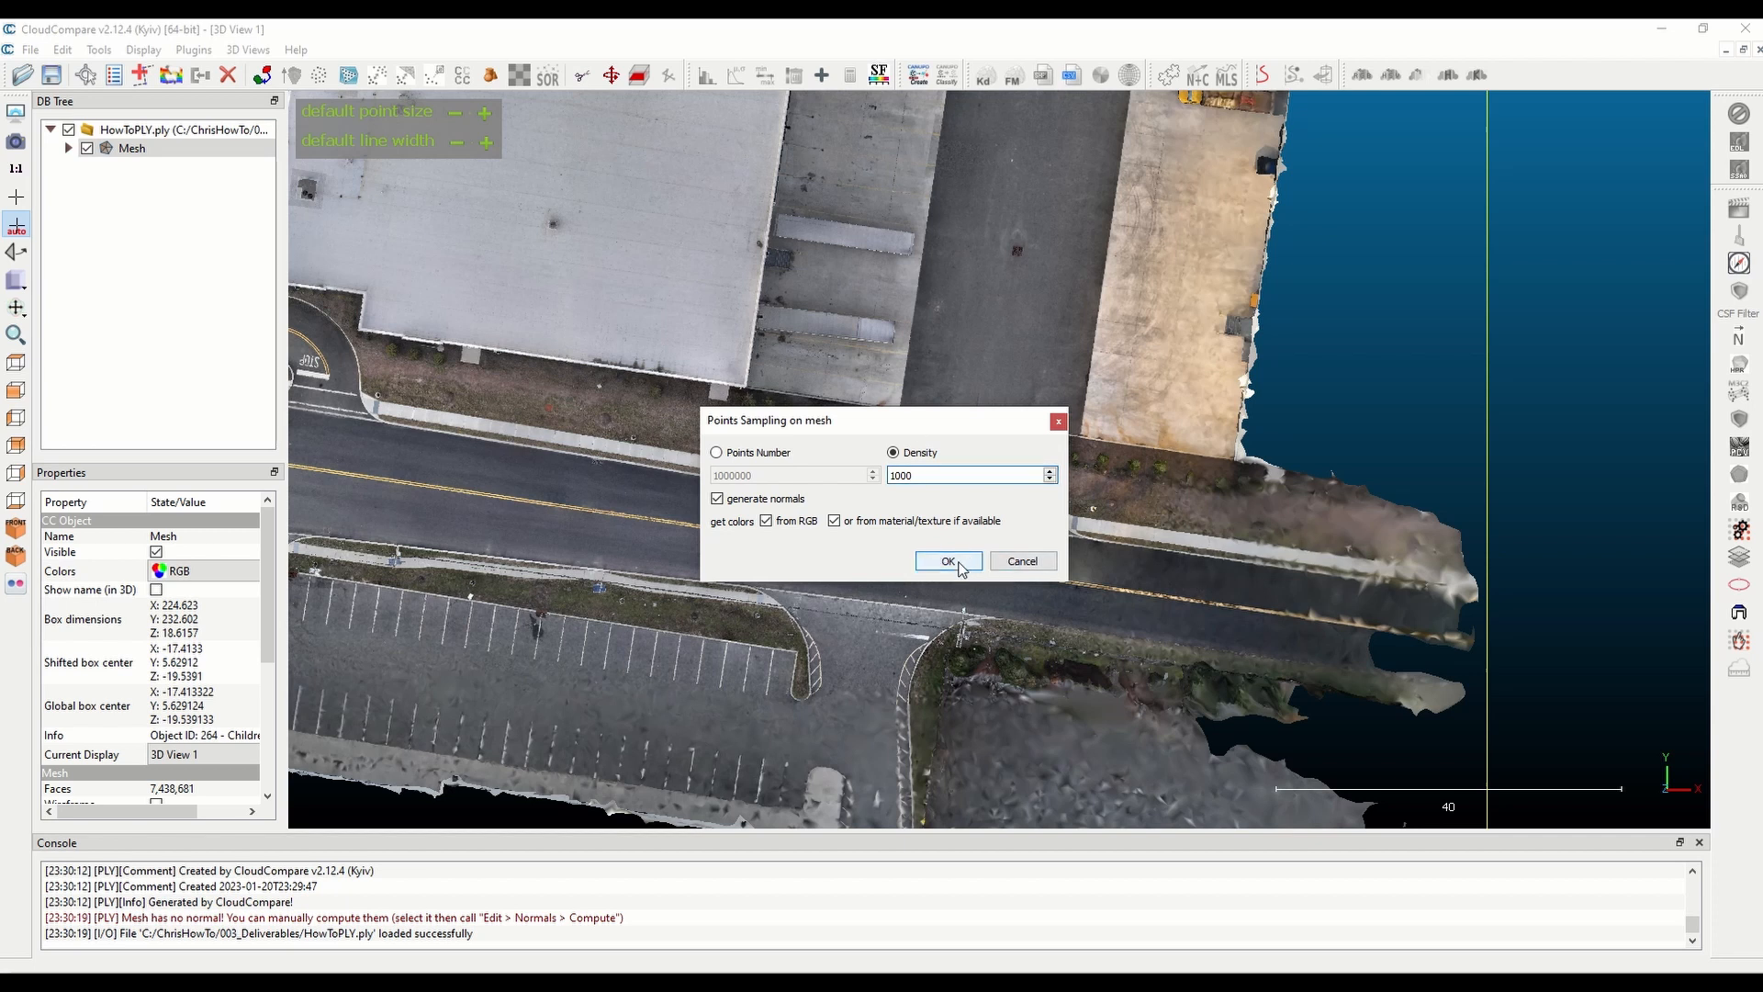
left_click(948, 562)
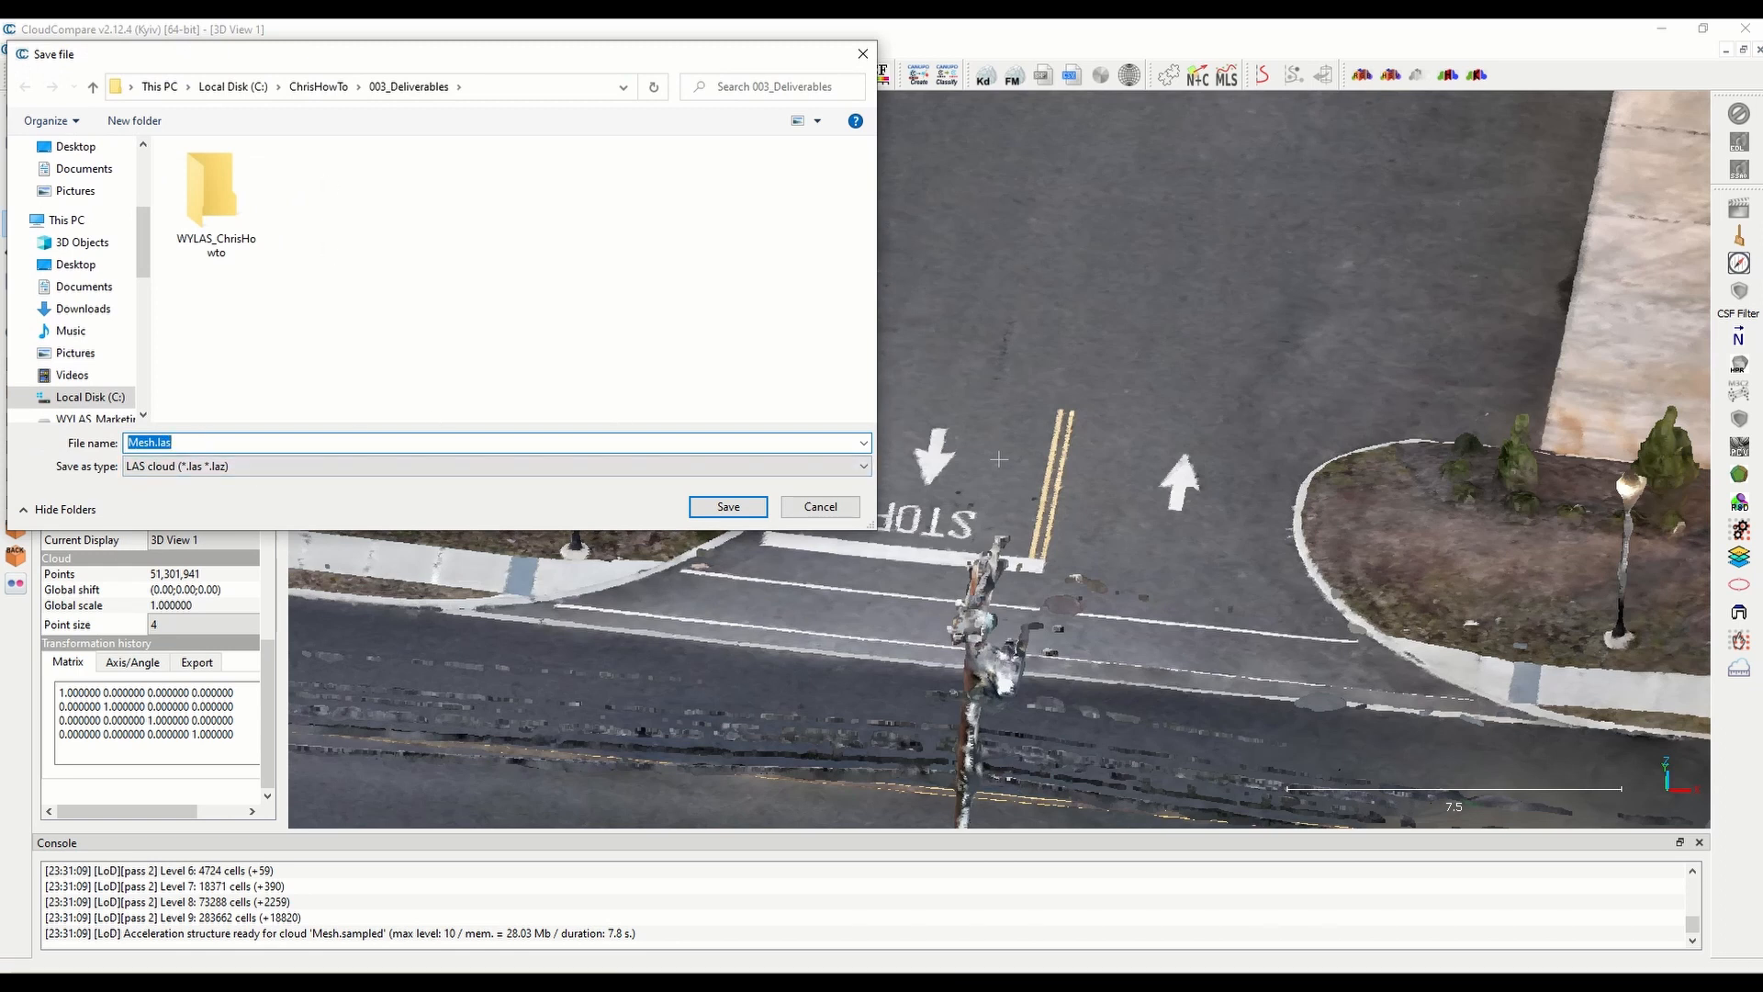
Step: Save the sampled cloud as Mesh.las in 003_Deliverables at optimal LAS resolution
left_click(727, 507)
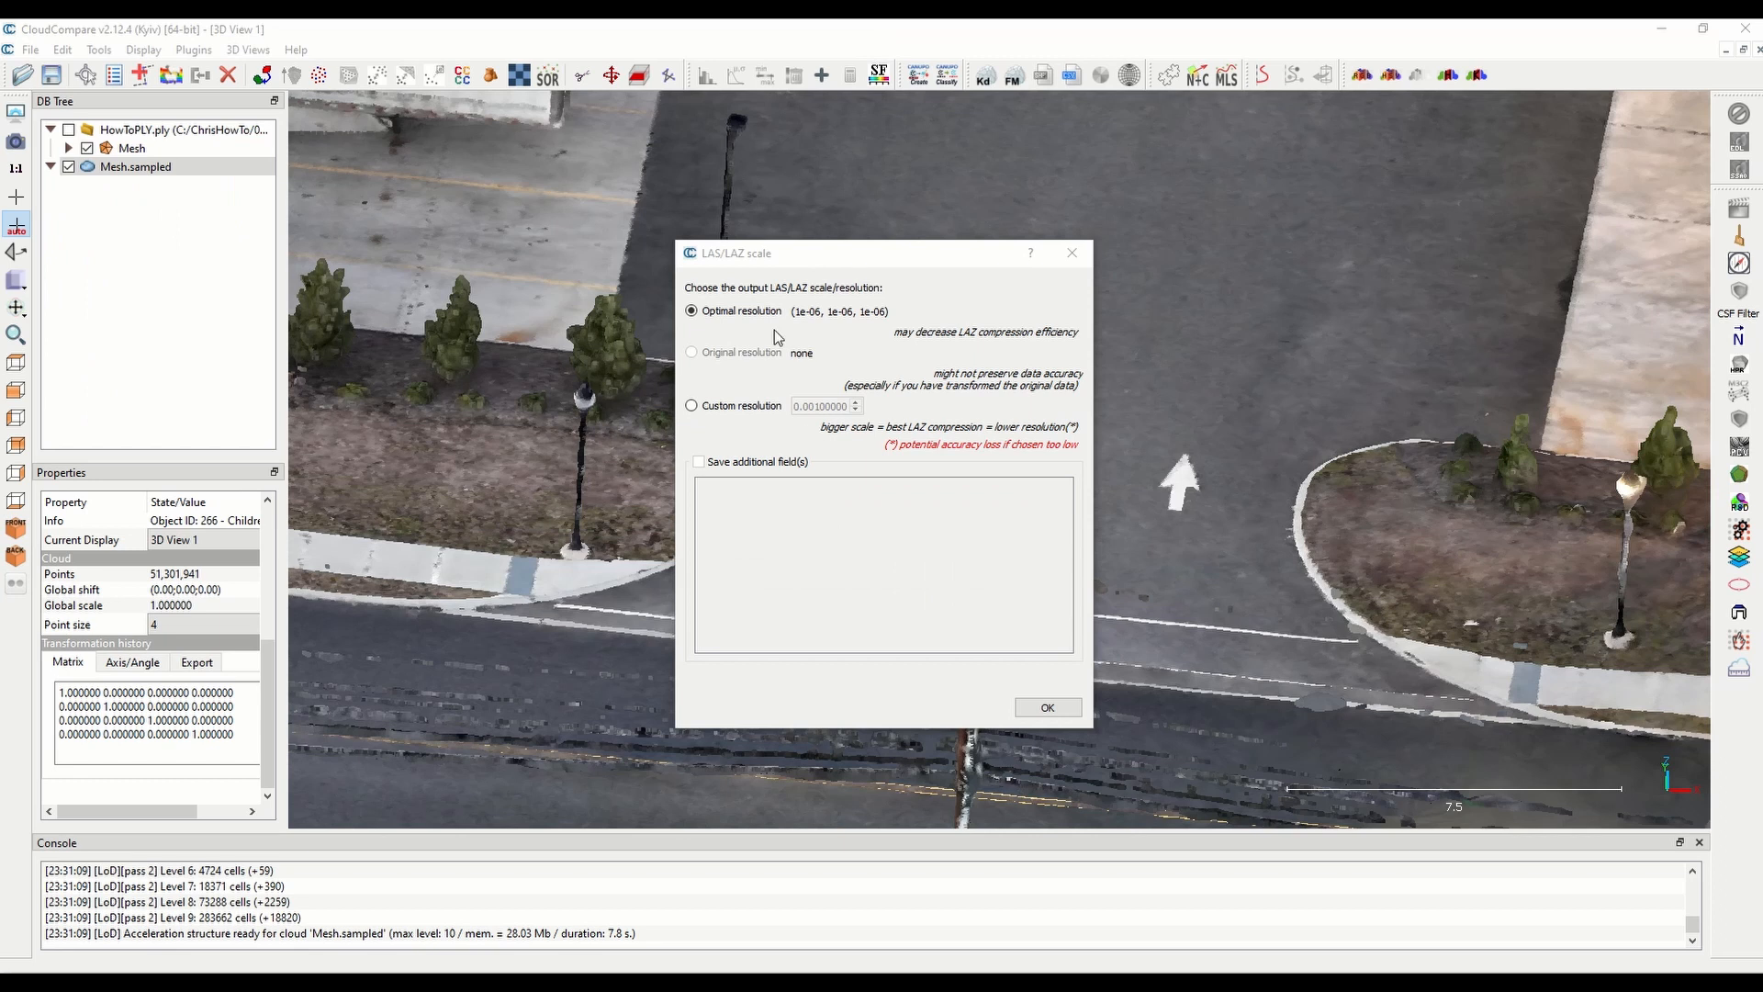
left_click(1045, 705)
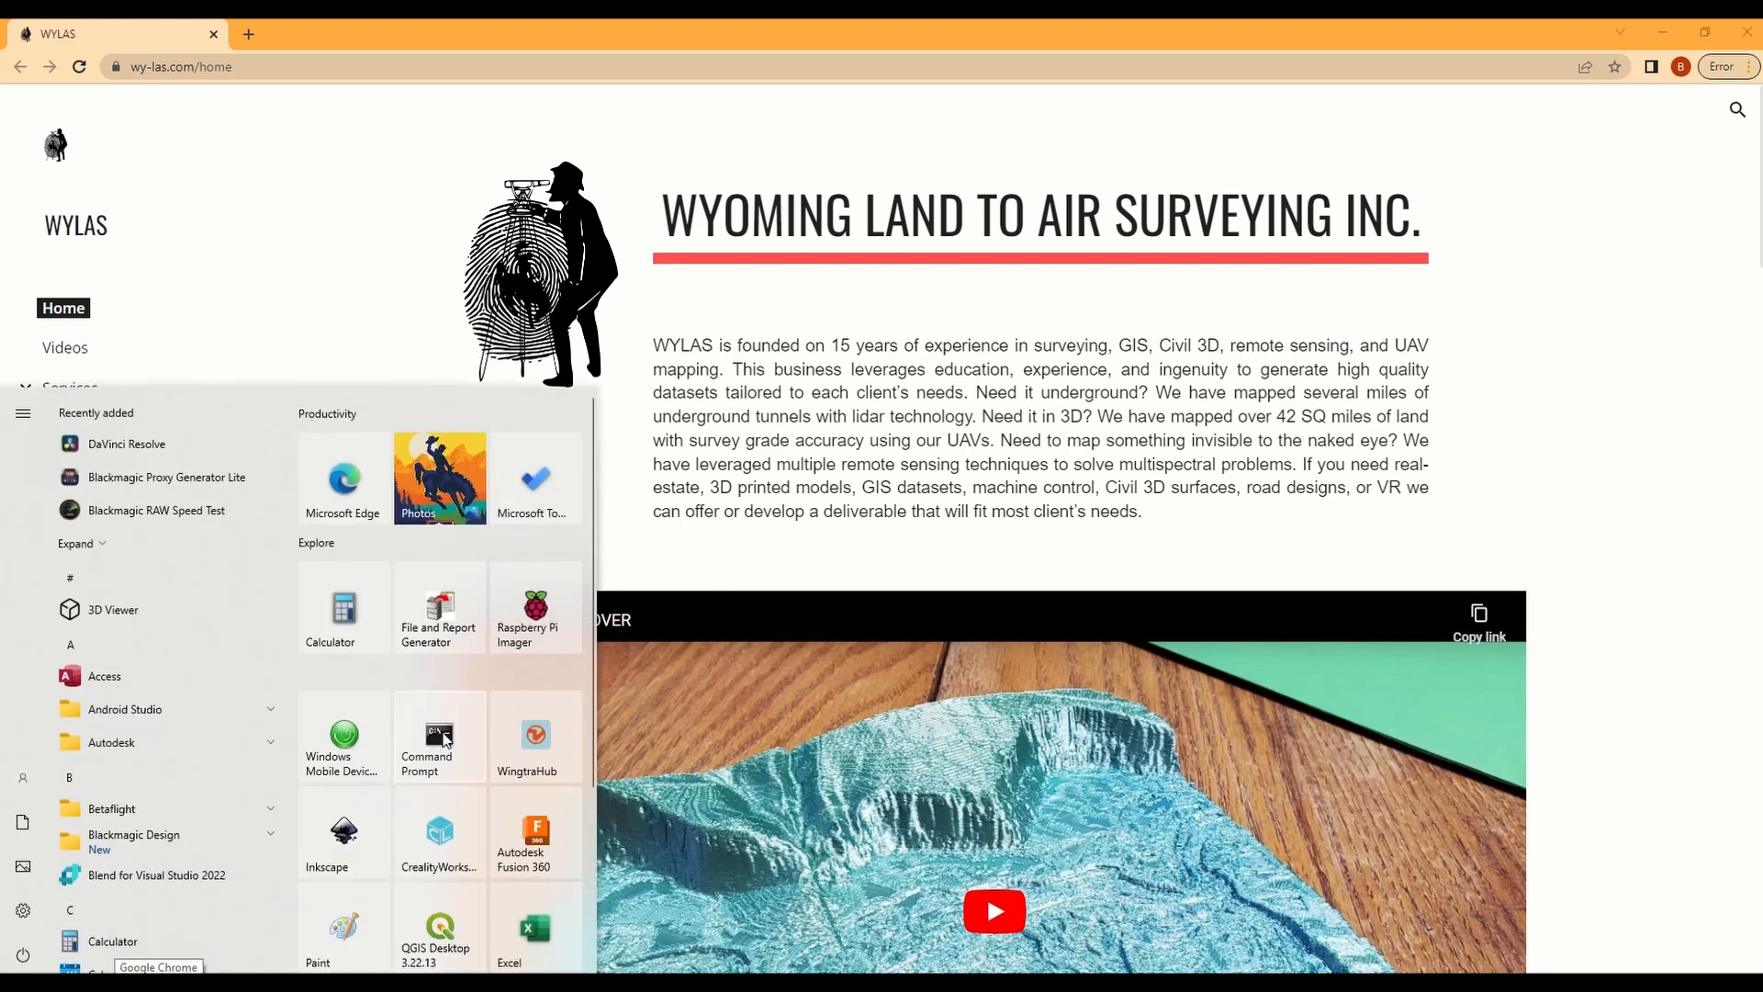
Step: Launch Command Prompt as administrator from the Start search
type("cmd")
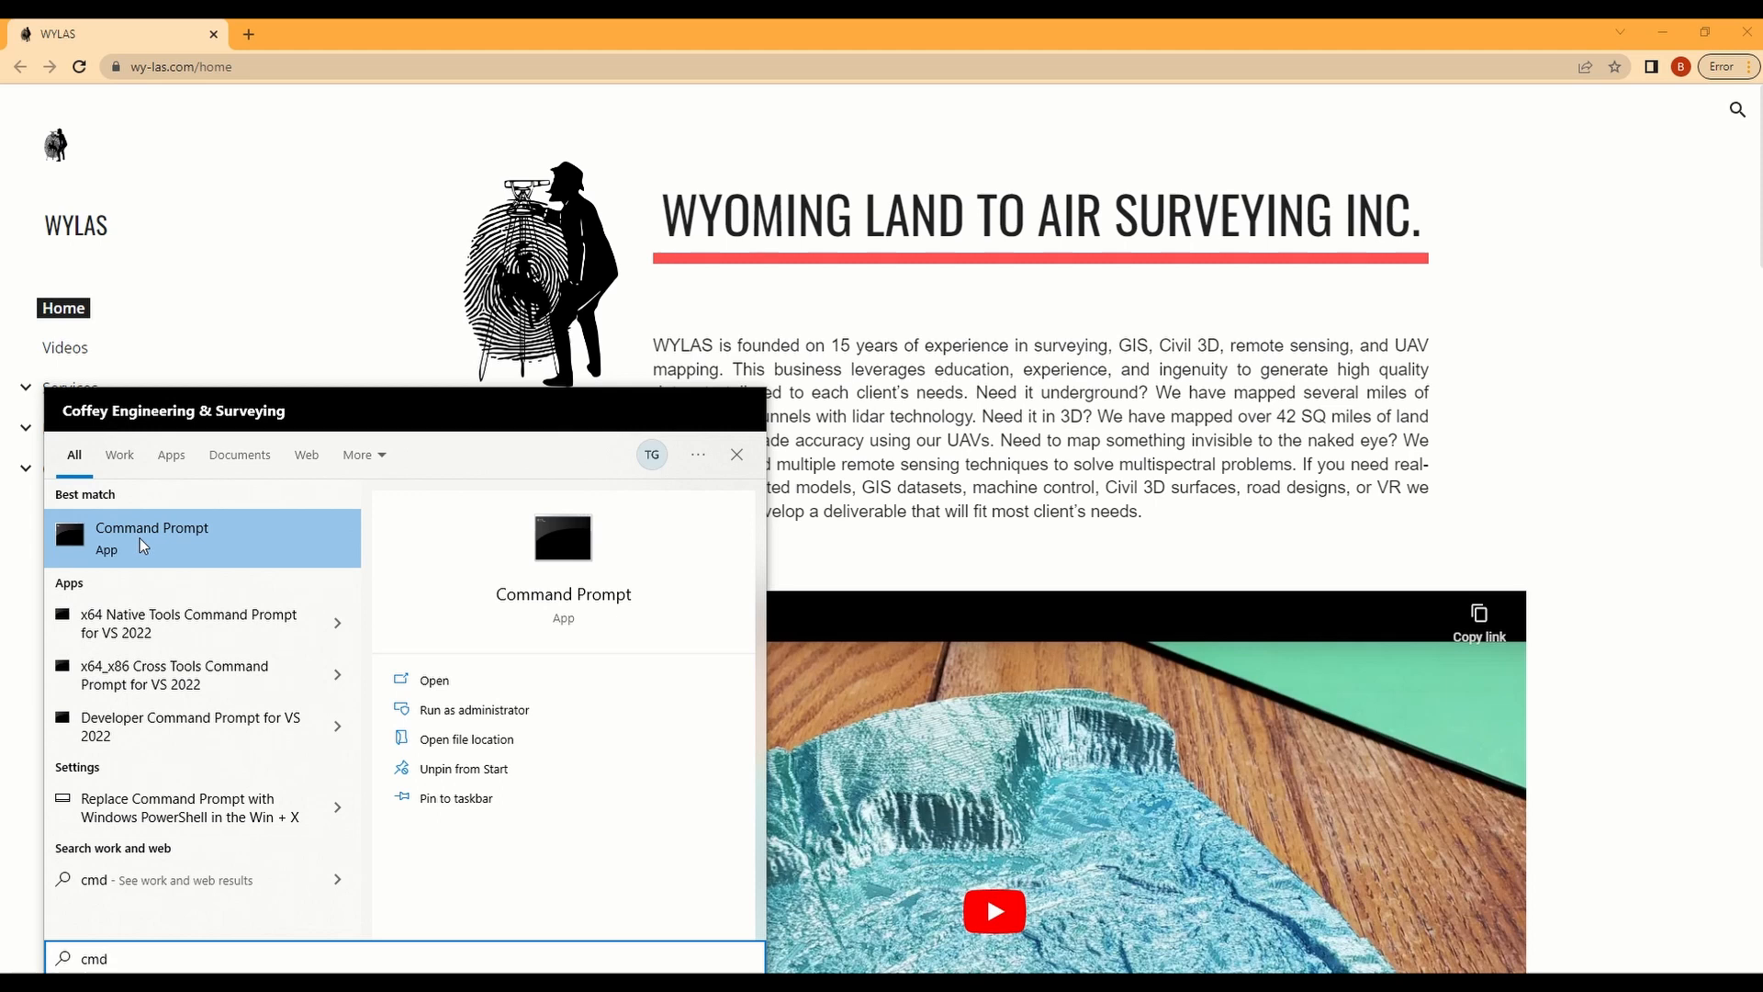
right_click(152, 538)
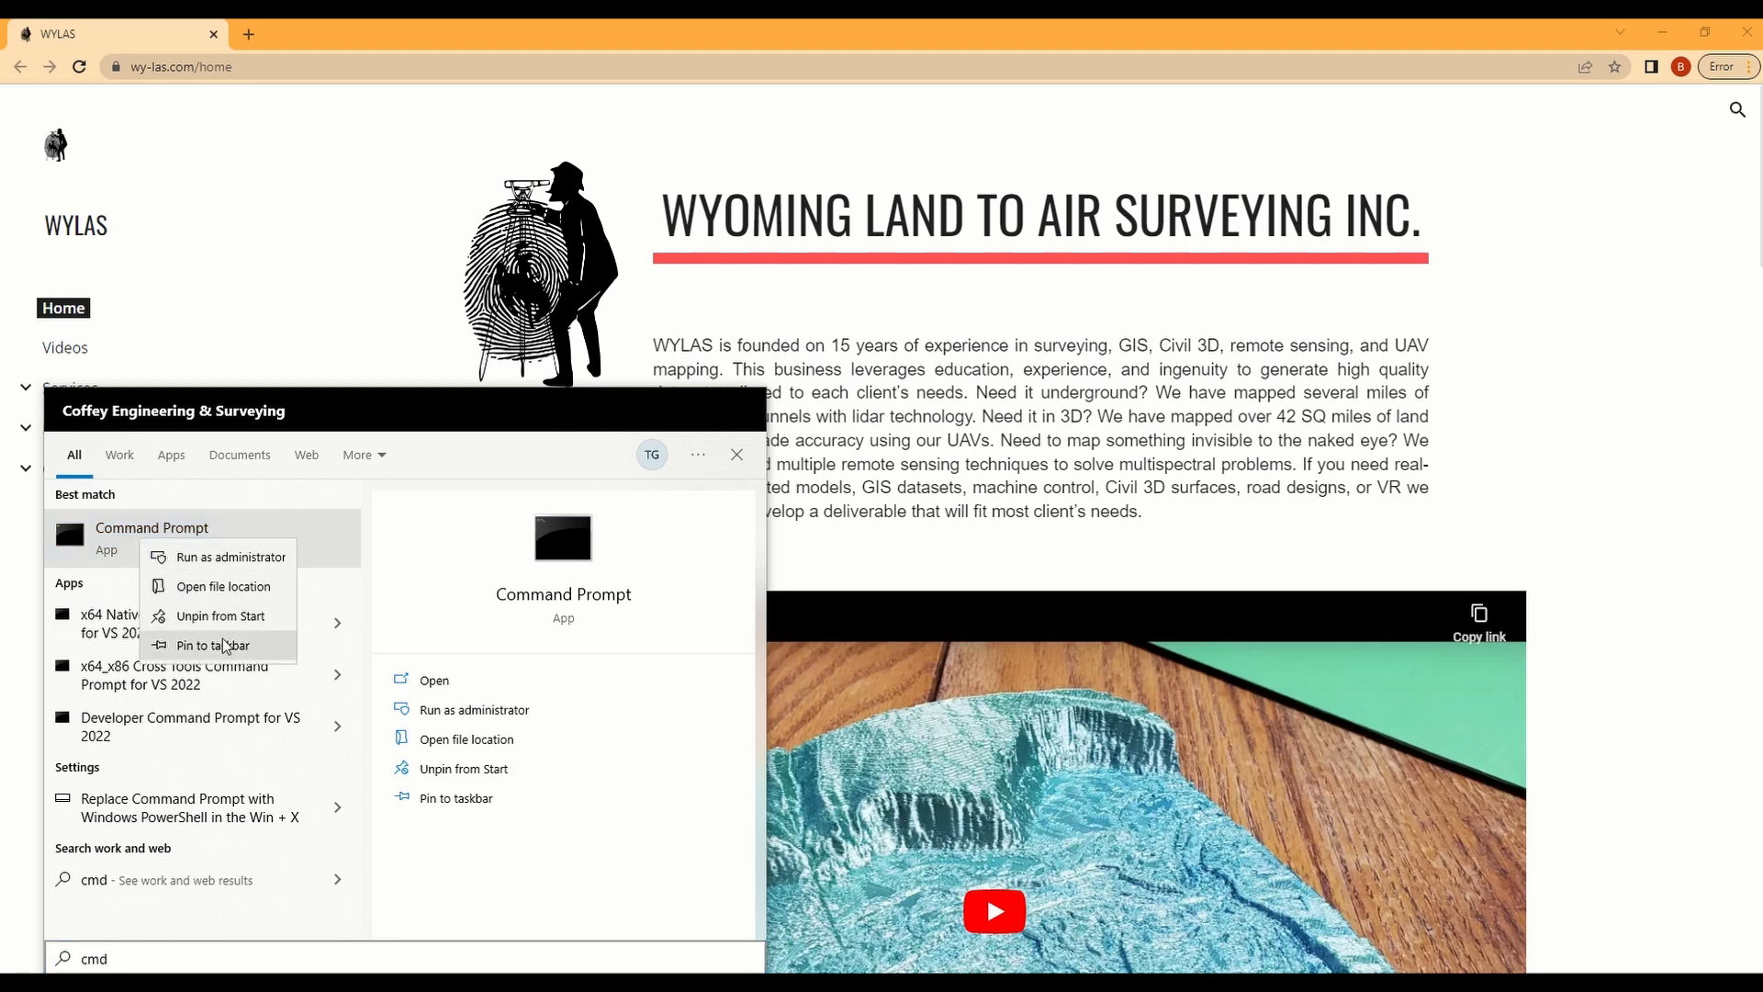
left_click(232, 556)
type("cd")
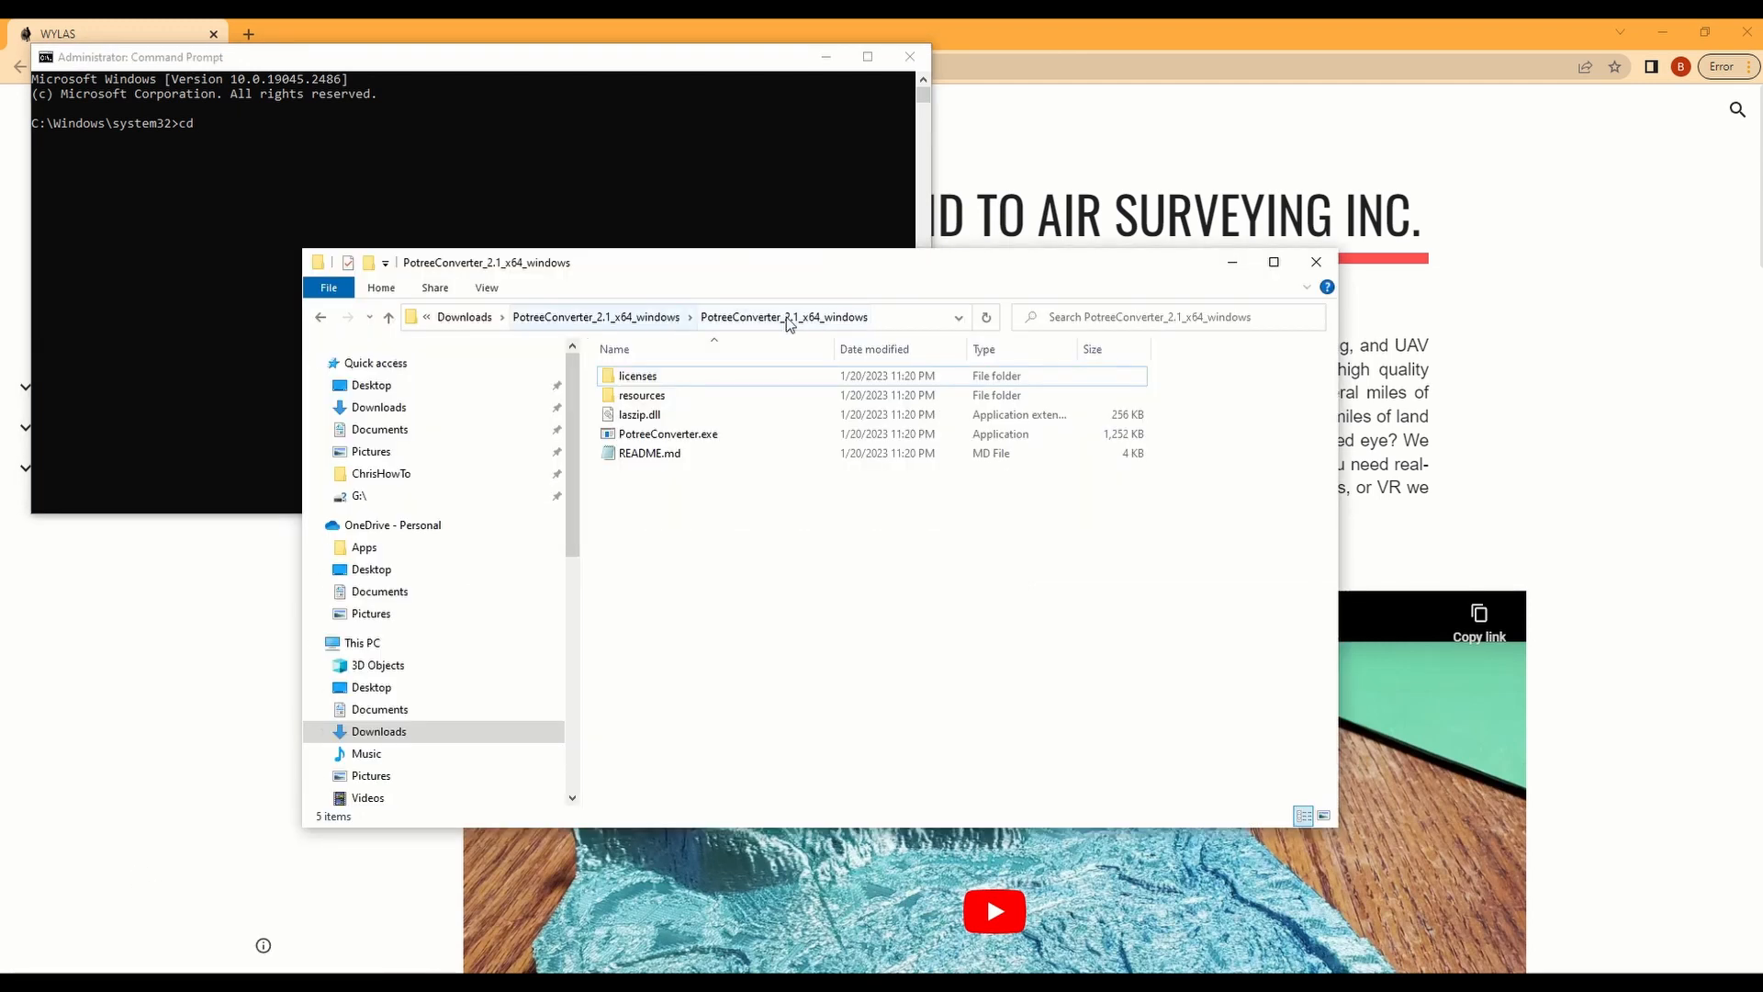
Step: Change directory to the PotreeConverter_2.1_x64_windows folder and list its files with dir
right_click(658, 317)
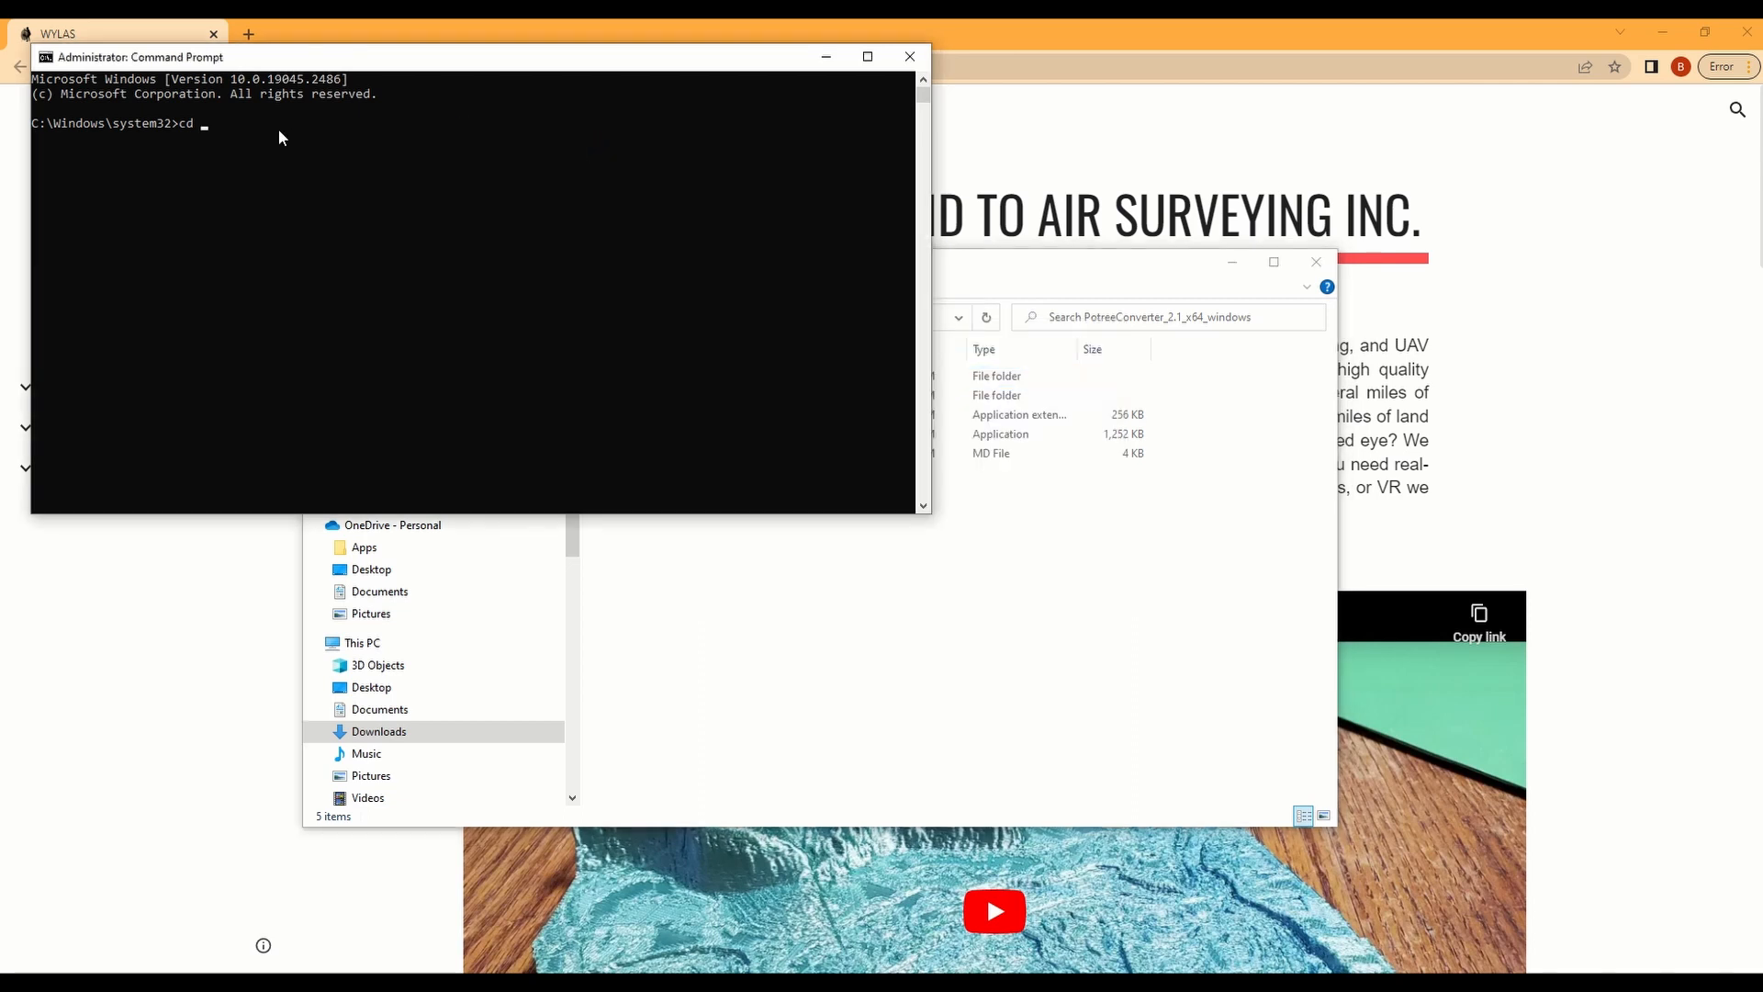
type("C:\\Users\\bgrov\\Downloads\\PotreeConverter_2.1_x64_windows\\PotreeConverter_2.1_x64_windows")
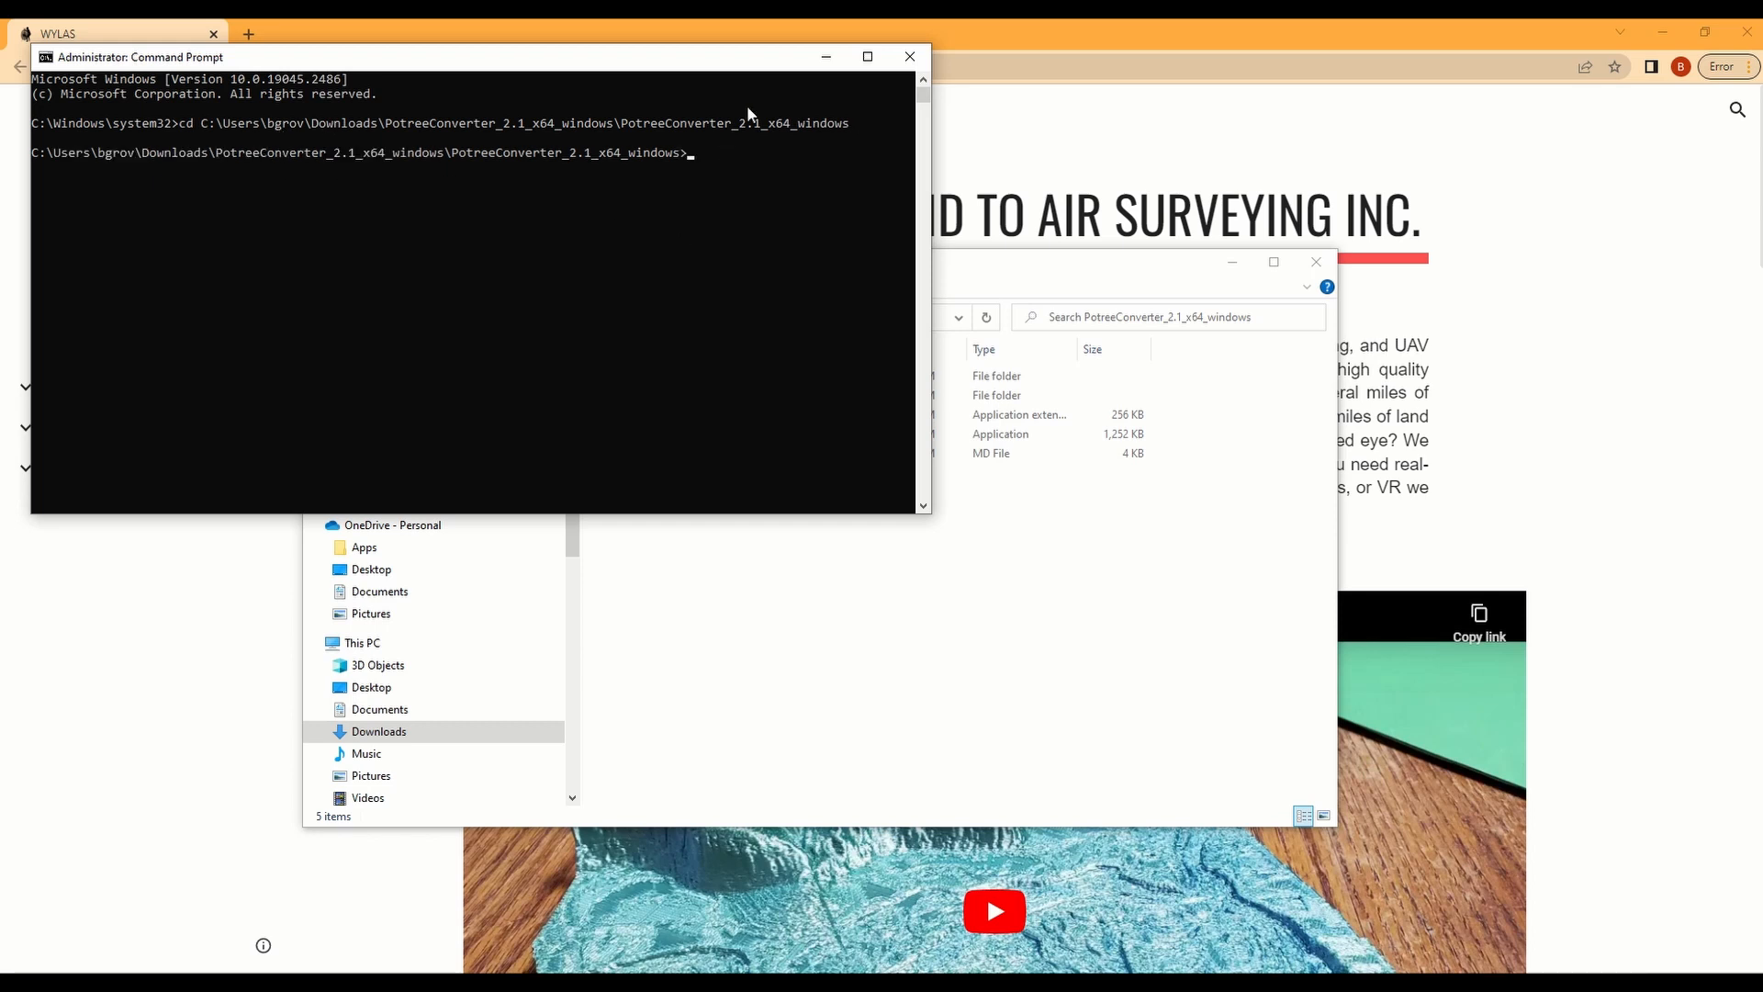
type("dir")
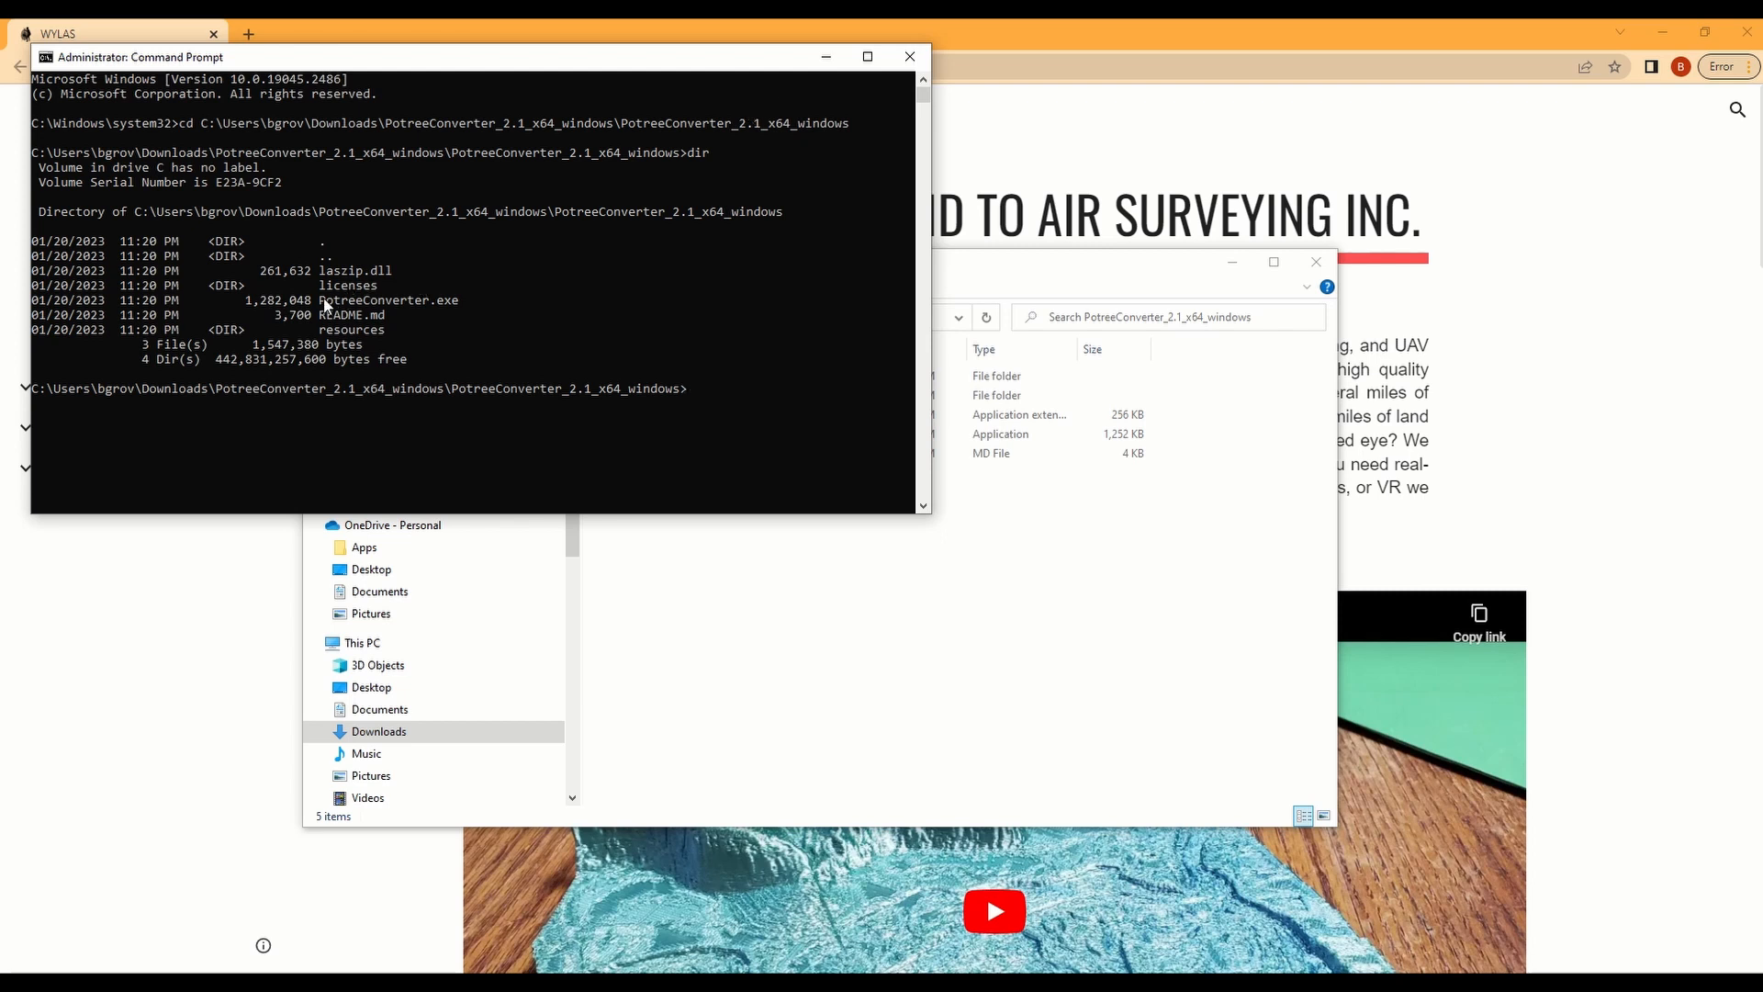
double_click(387, 300)
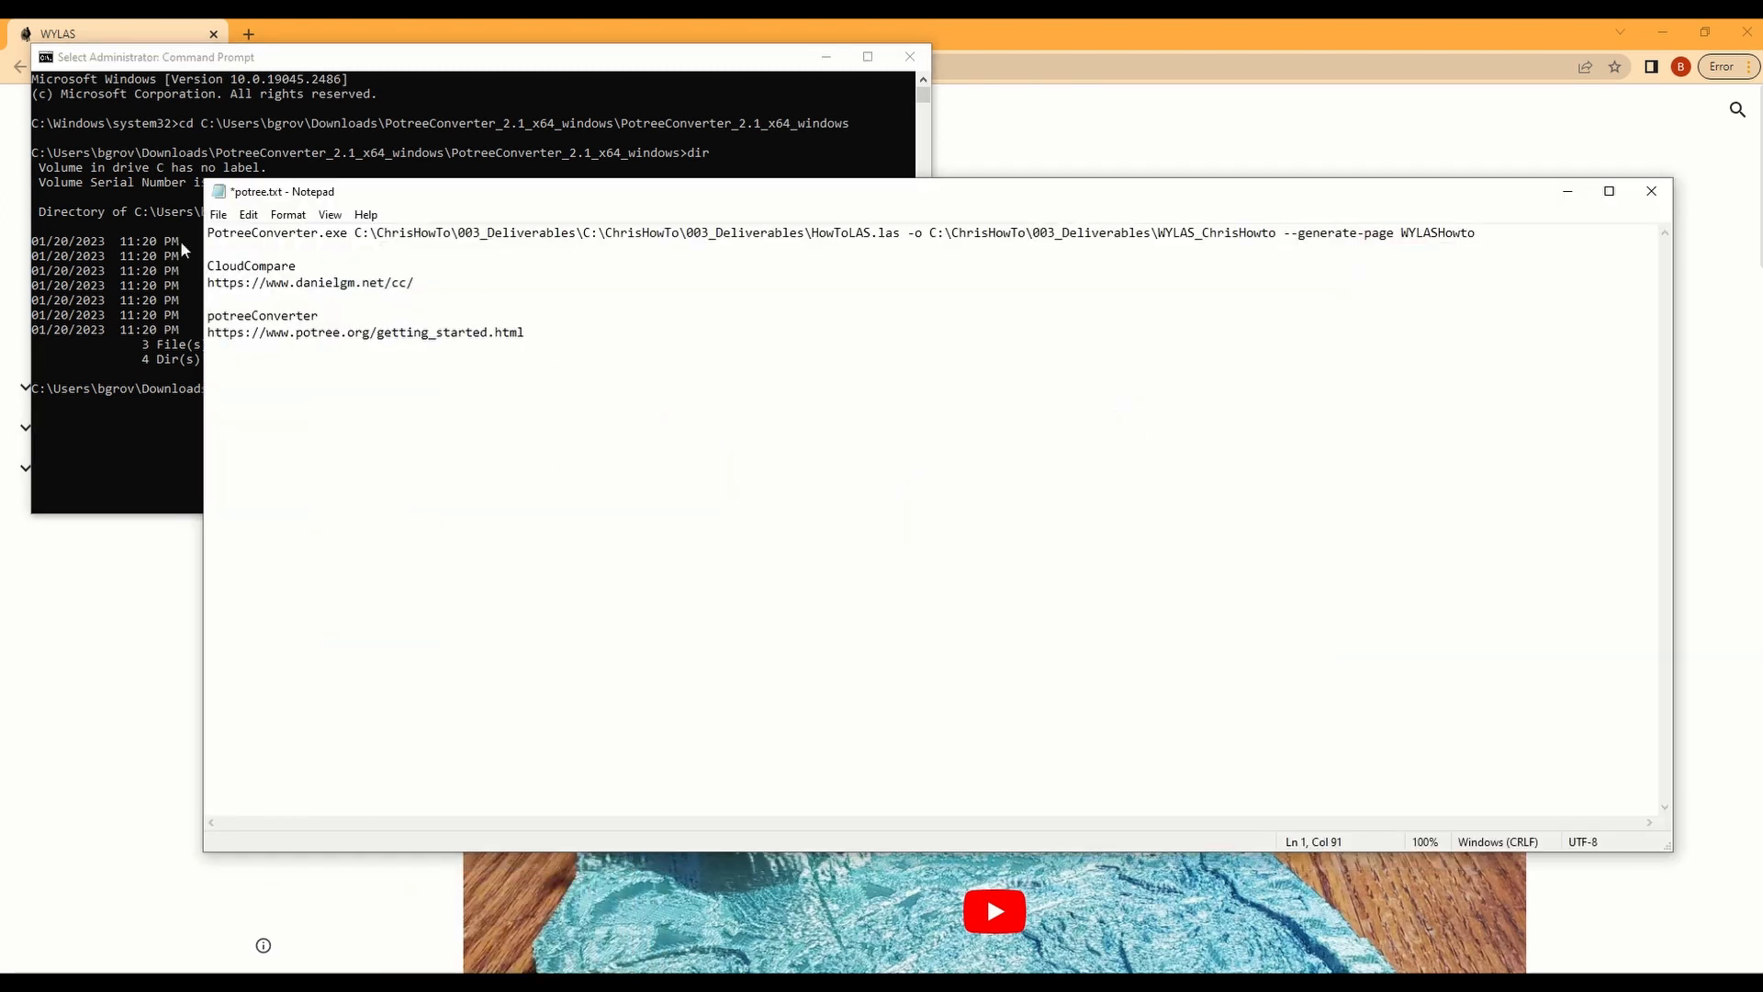
Step: Edit the PotreeConverter command in potree.txt to output HowToLAS.las into 003_Deliverables\potree2 and run it
double_click(278, 233)
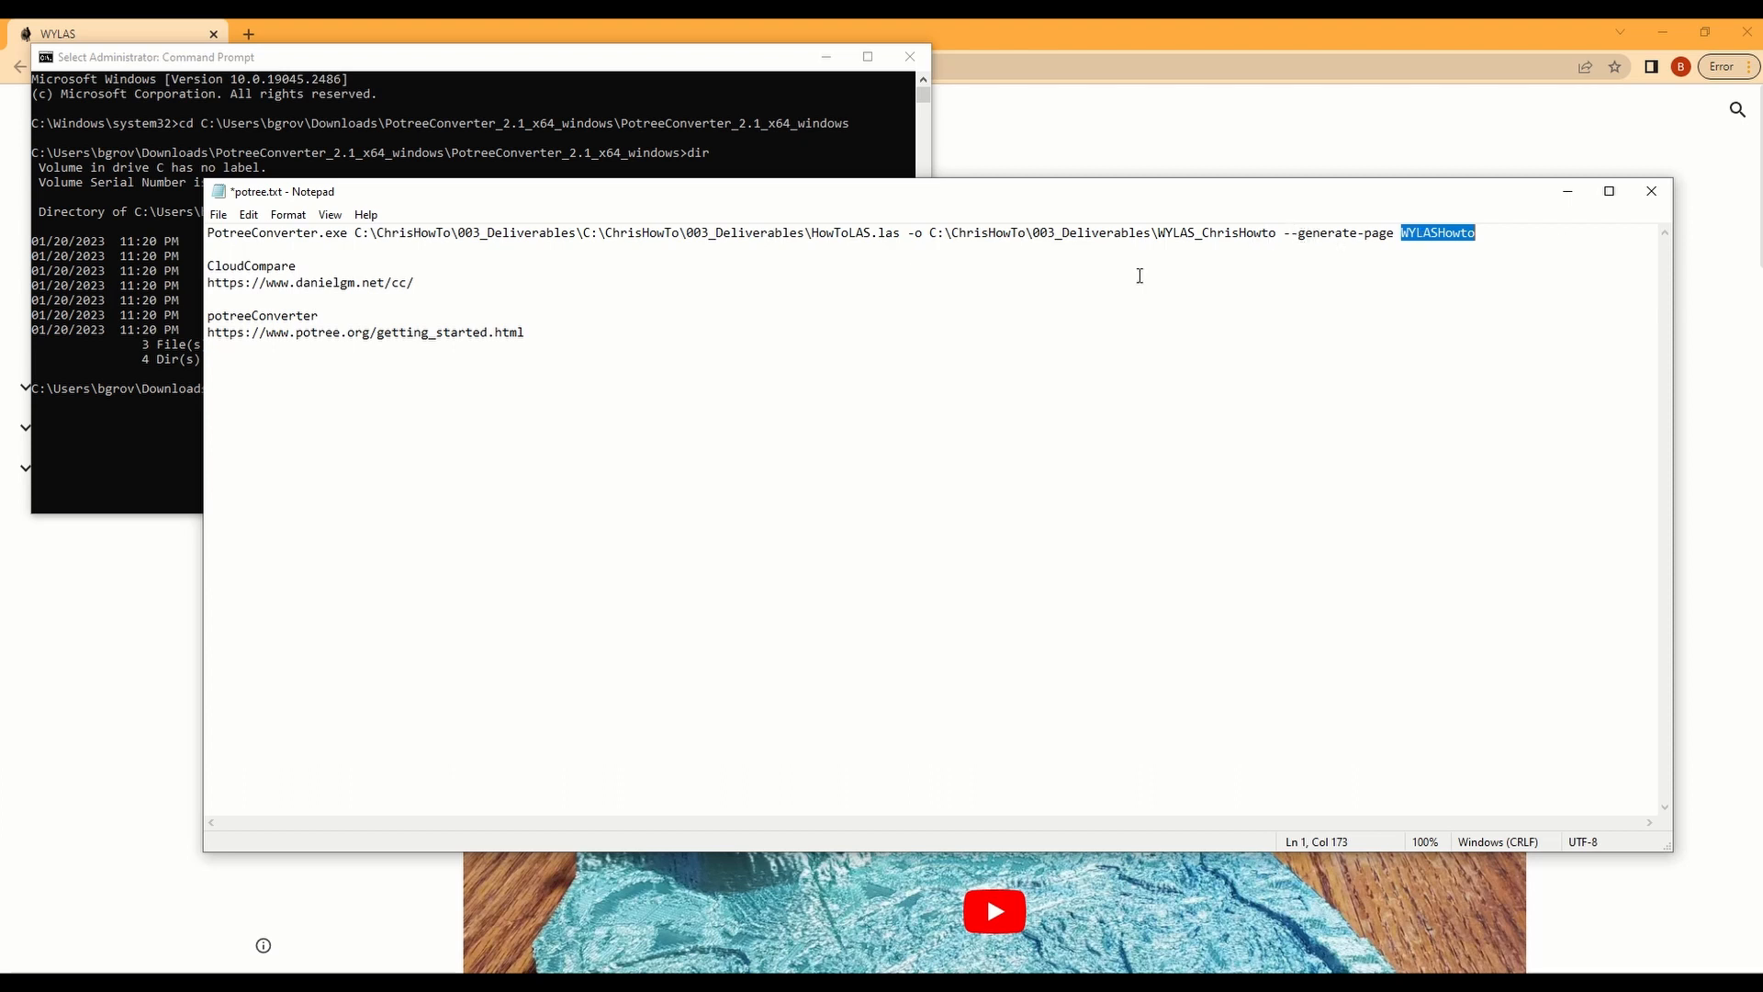
mouse_move(279, 924)
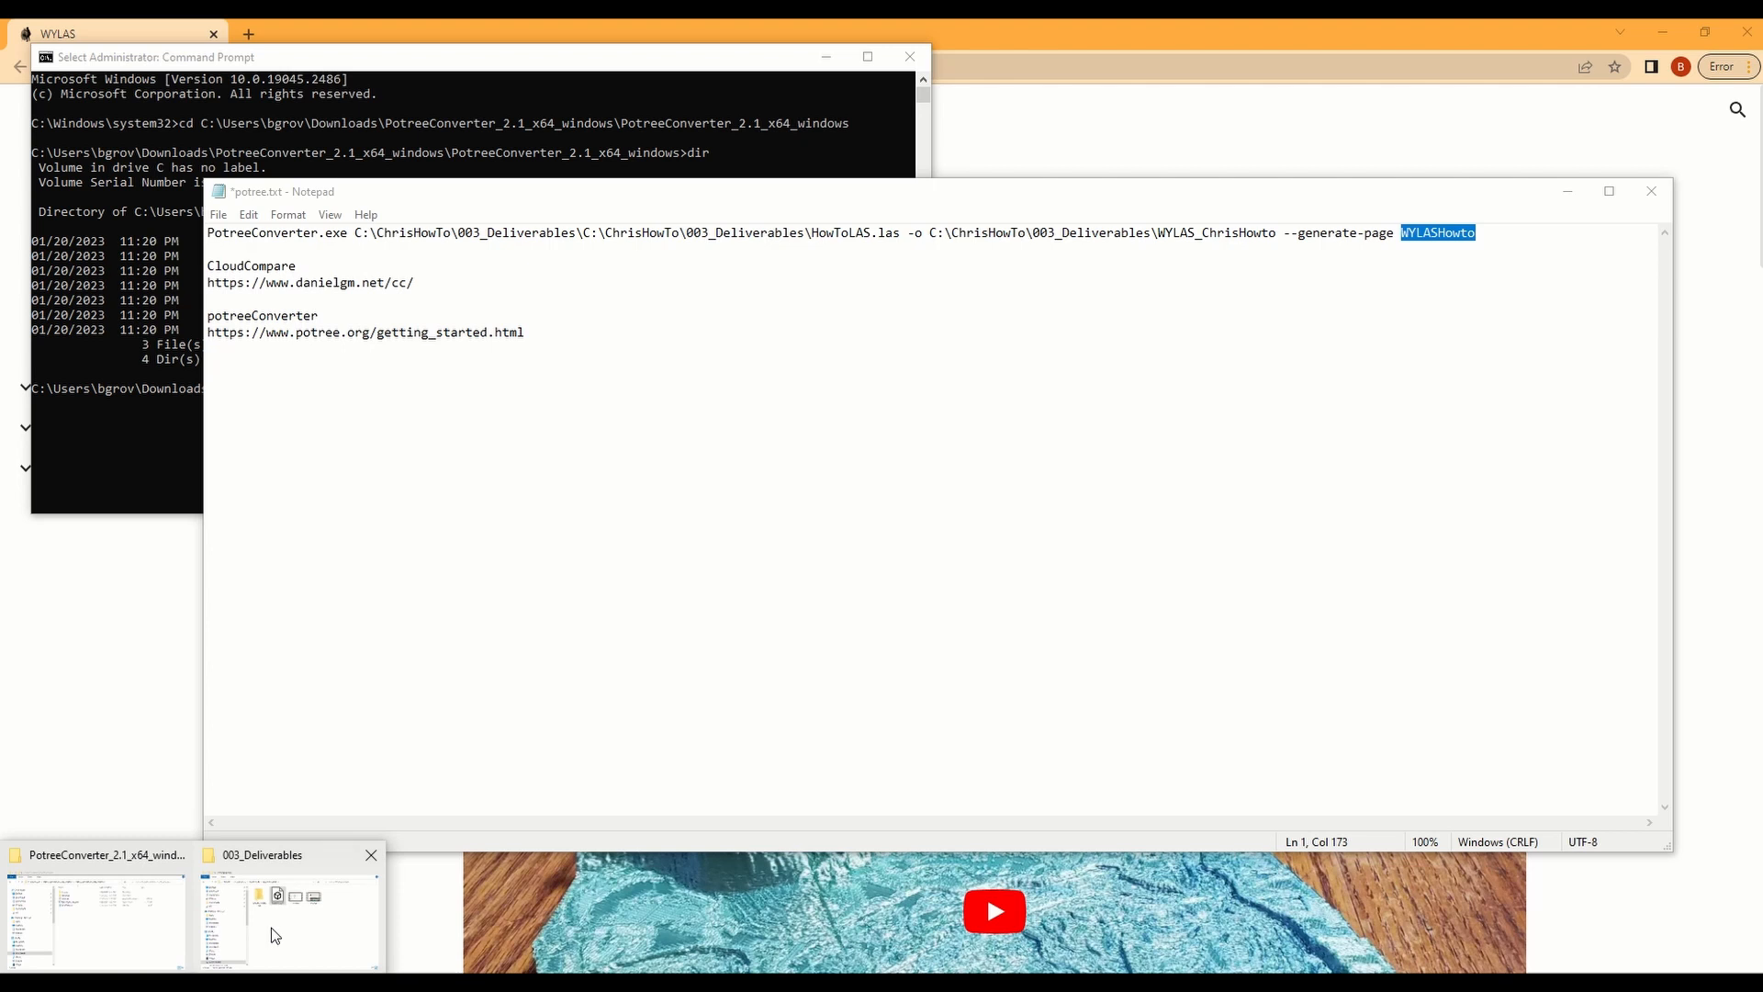
left_click(286, 913)
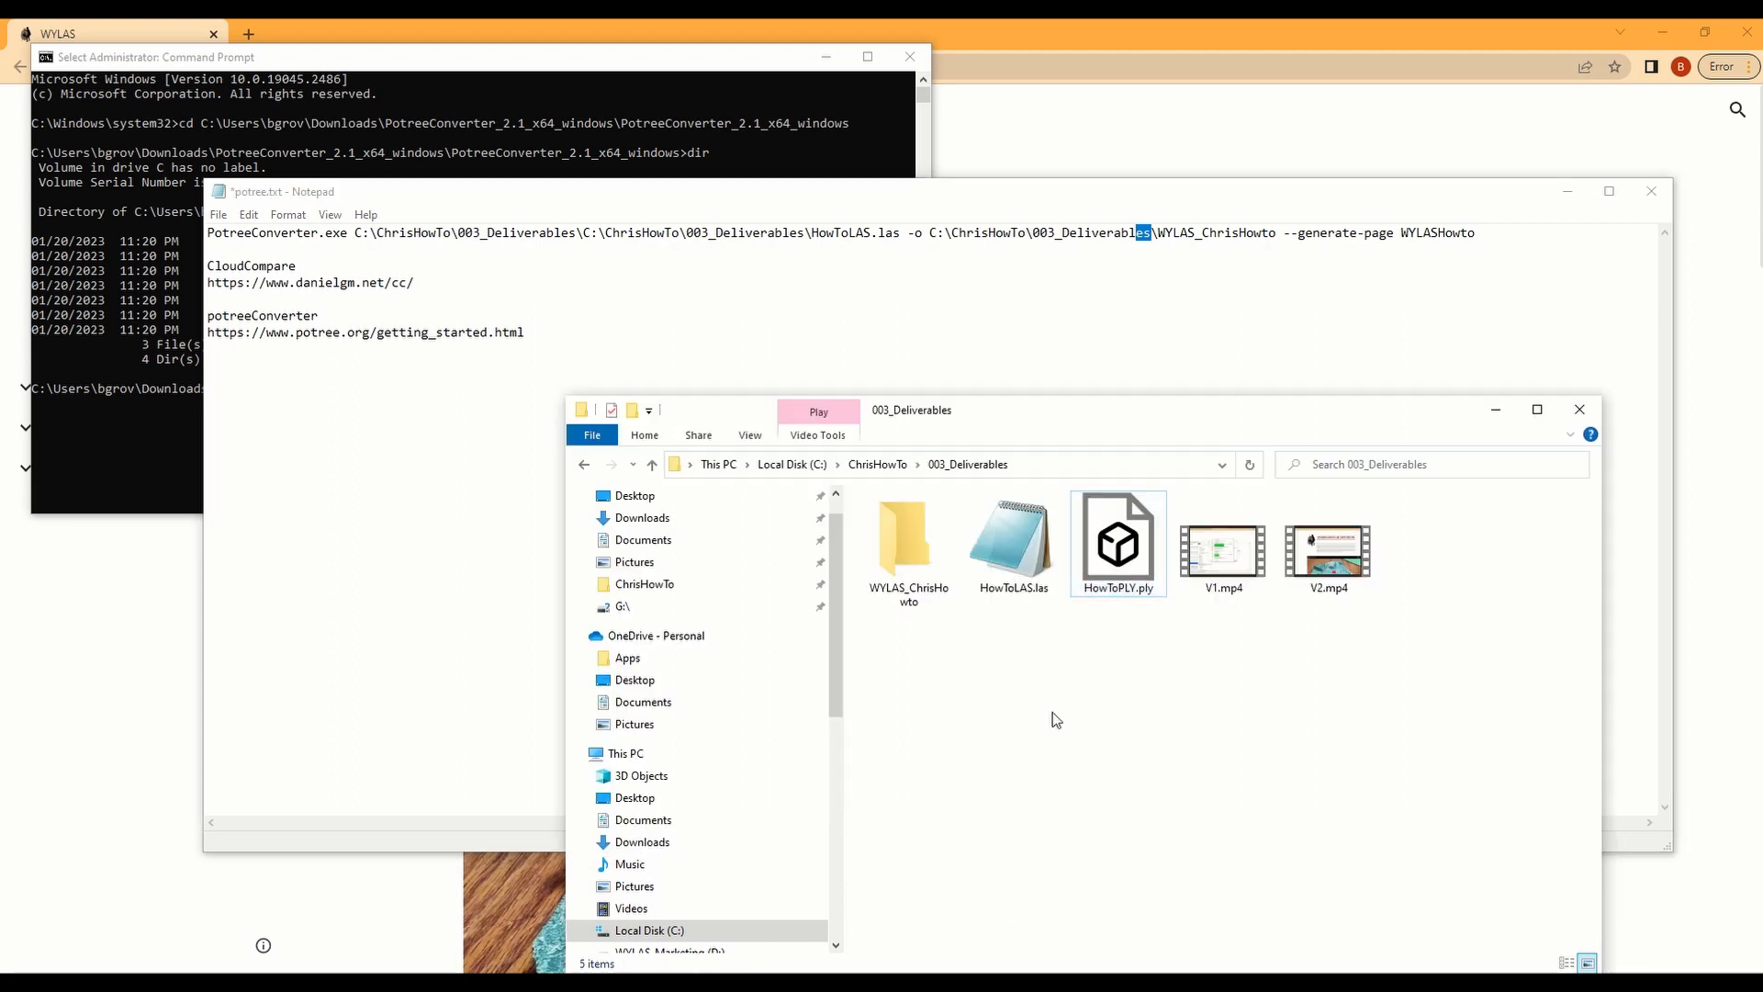
left_click(907, 540)
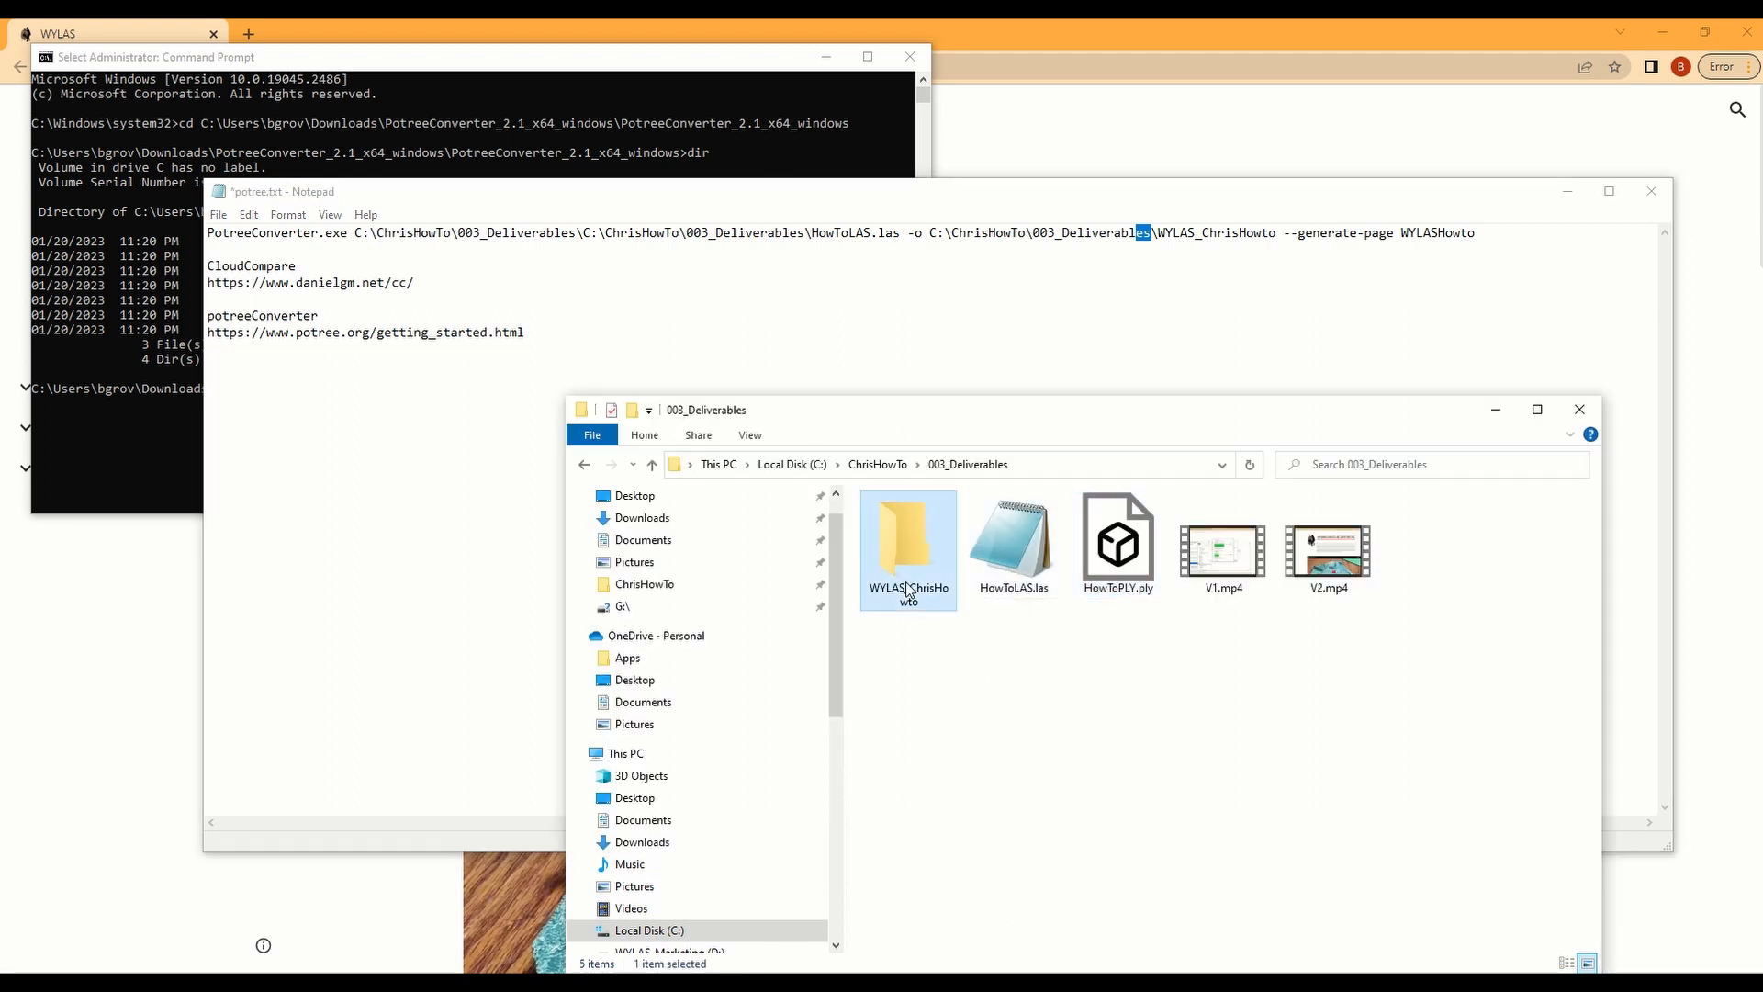
double_click(907, 540)
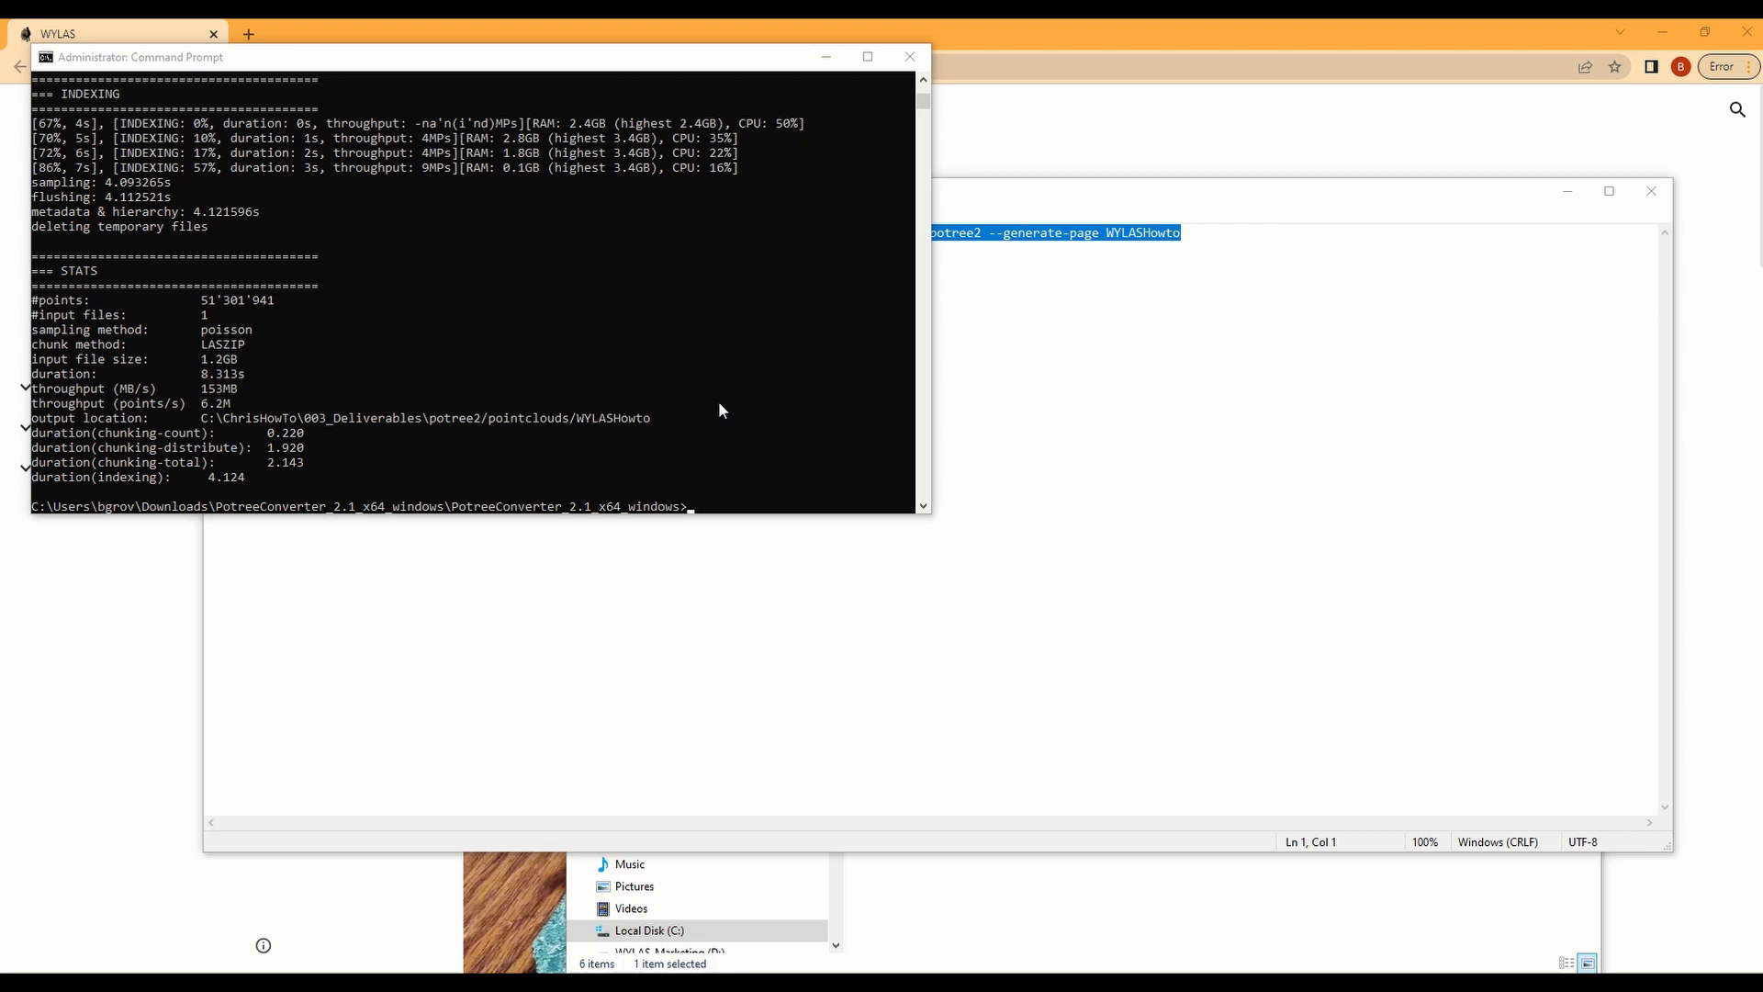
mouse_move(1034, 180)
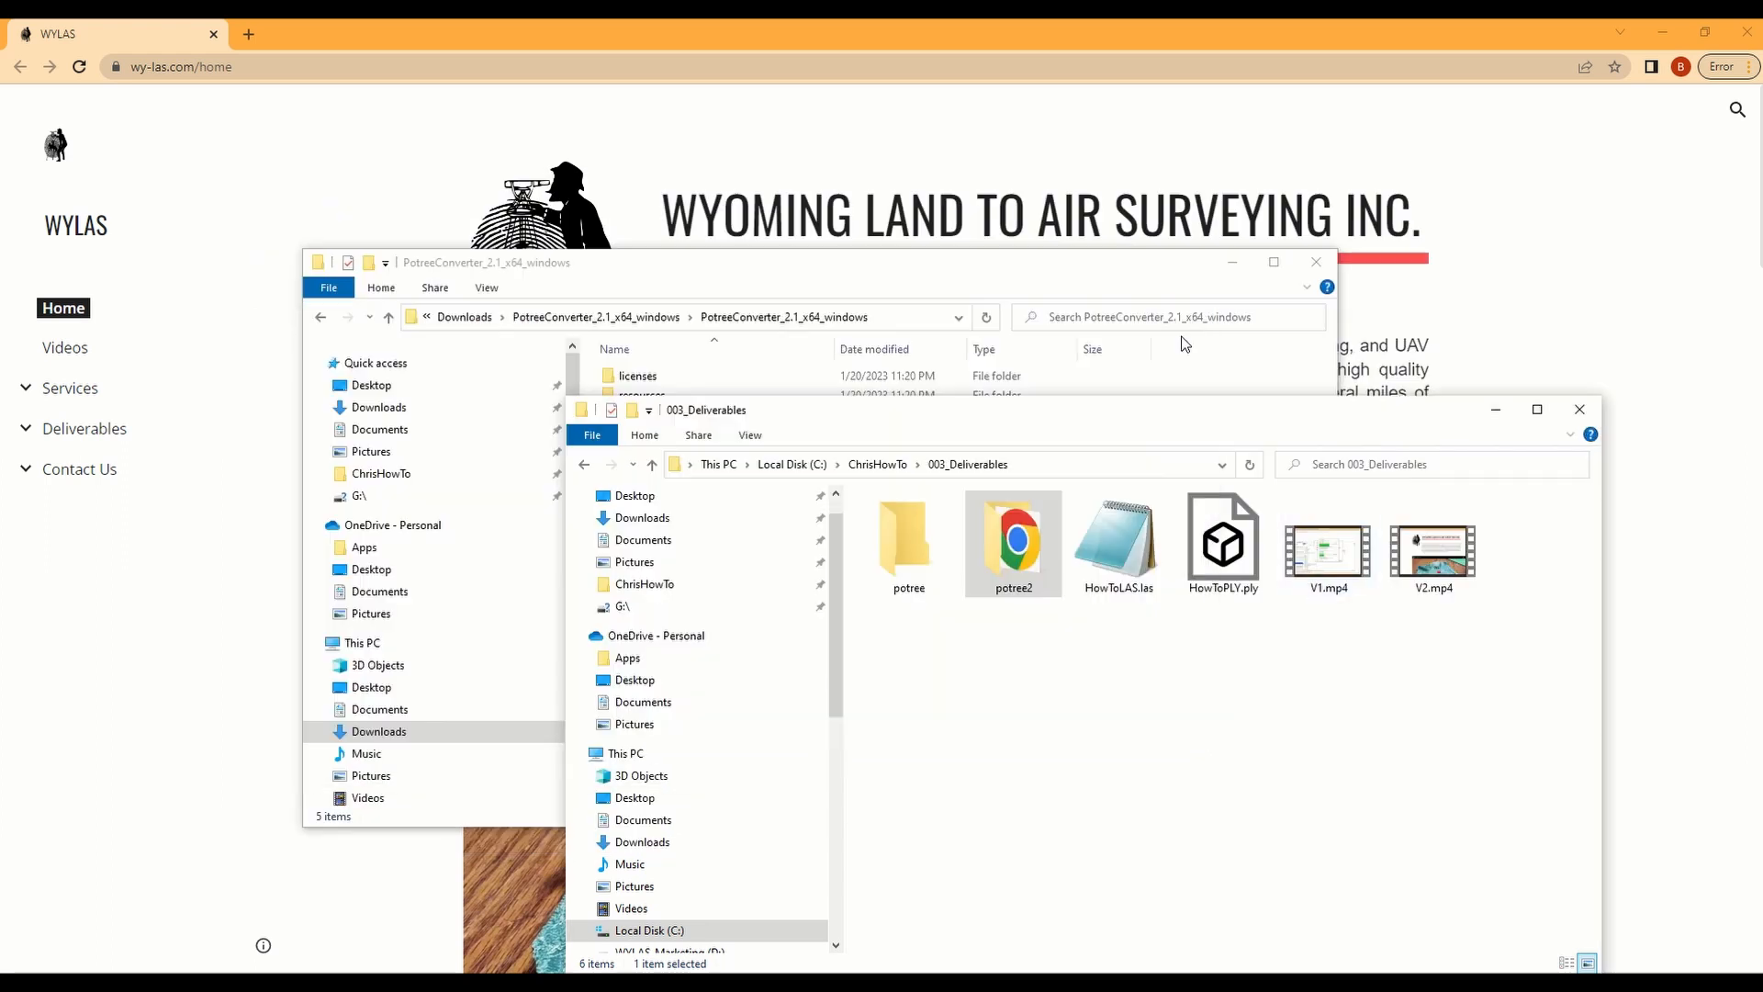
Step: Delete the old potree folder and inspect potree2's pointclouds output before renaming it ChrisHowTo
right_click(907, 543)
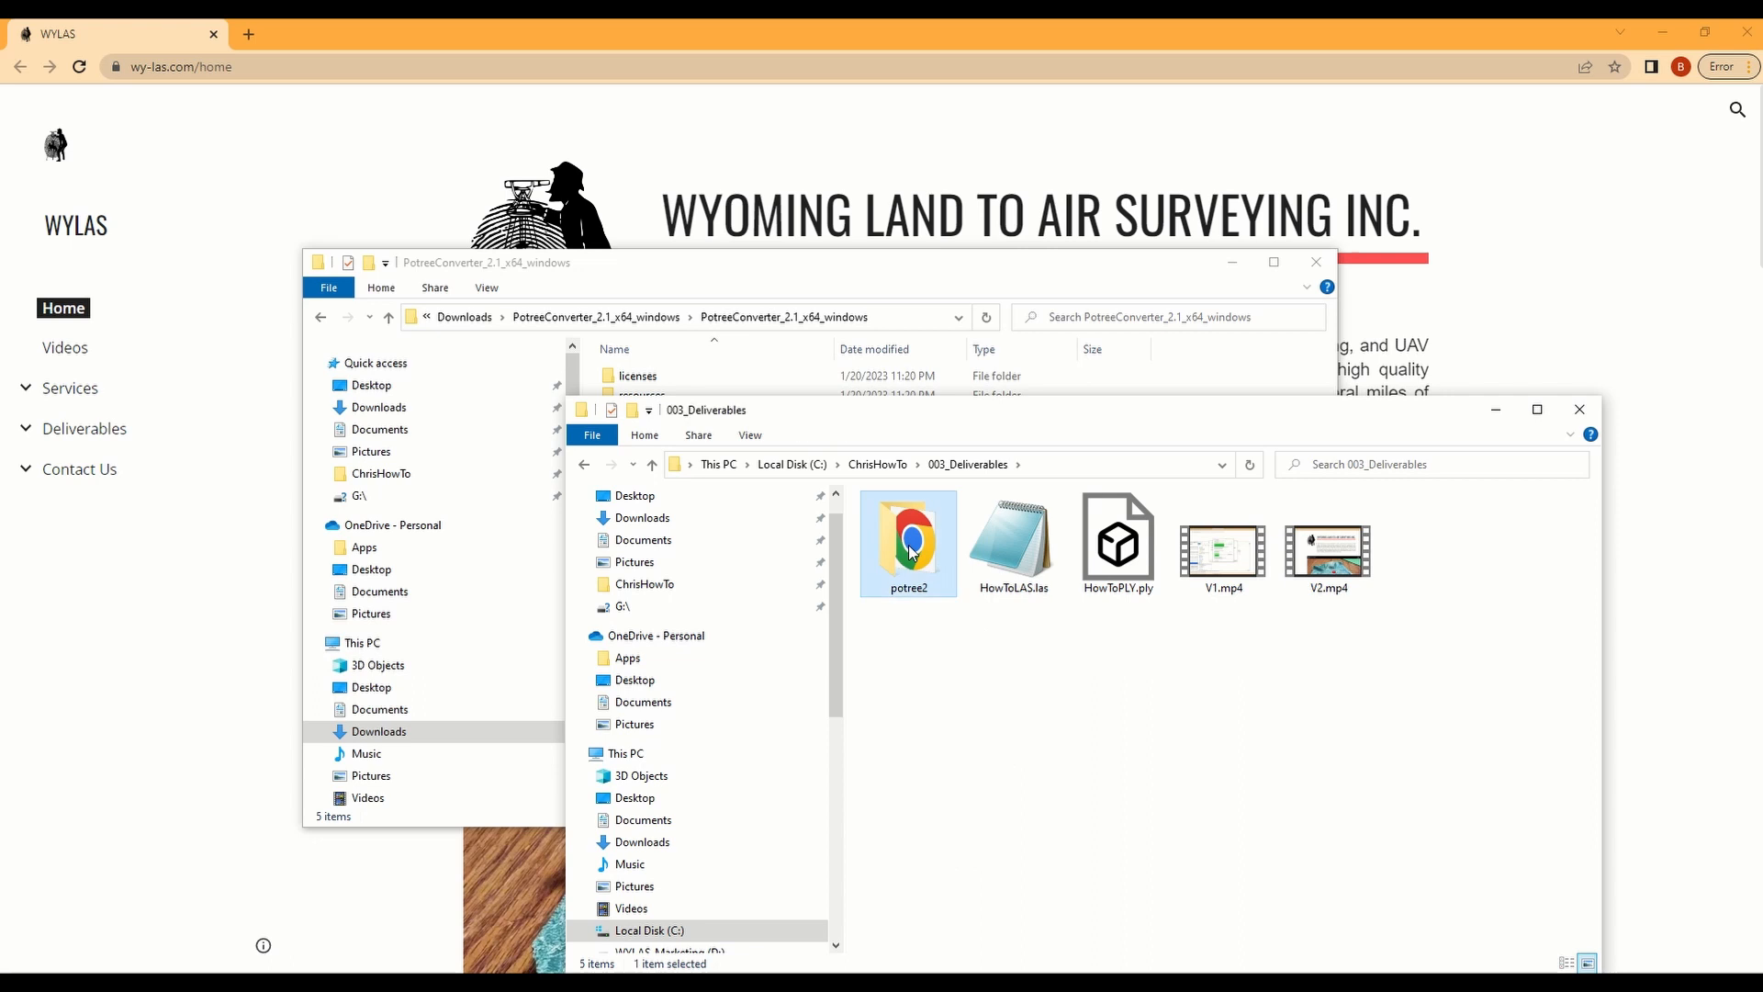
double_click(908, 540)
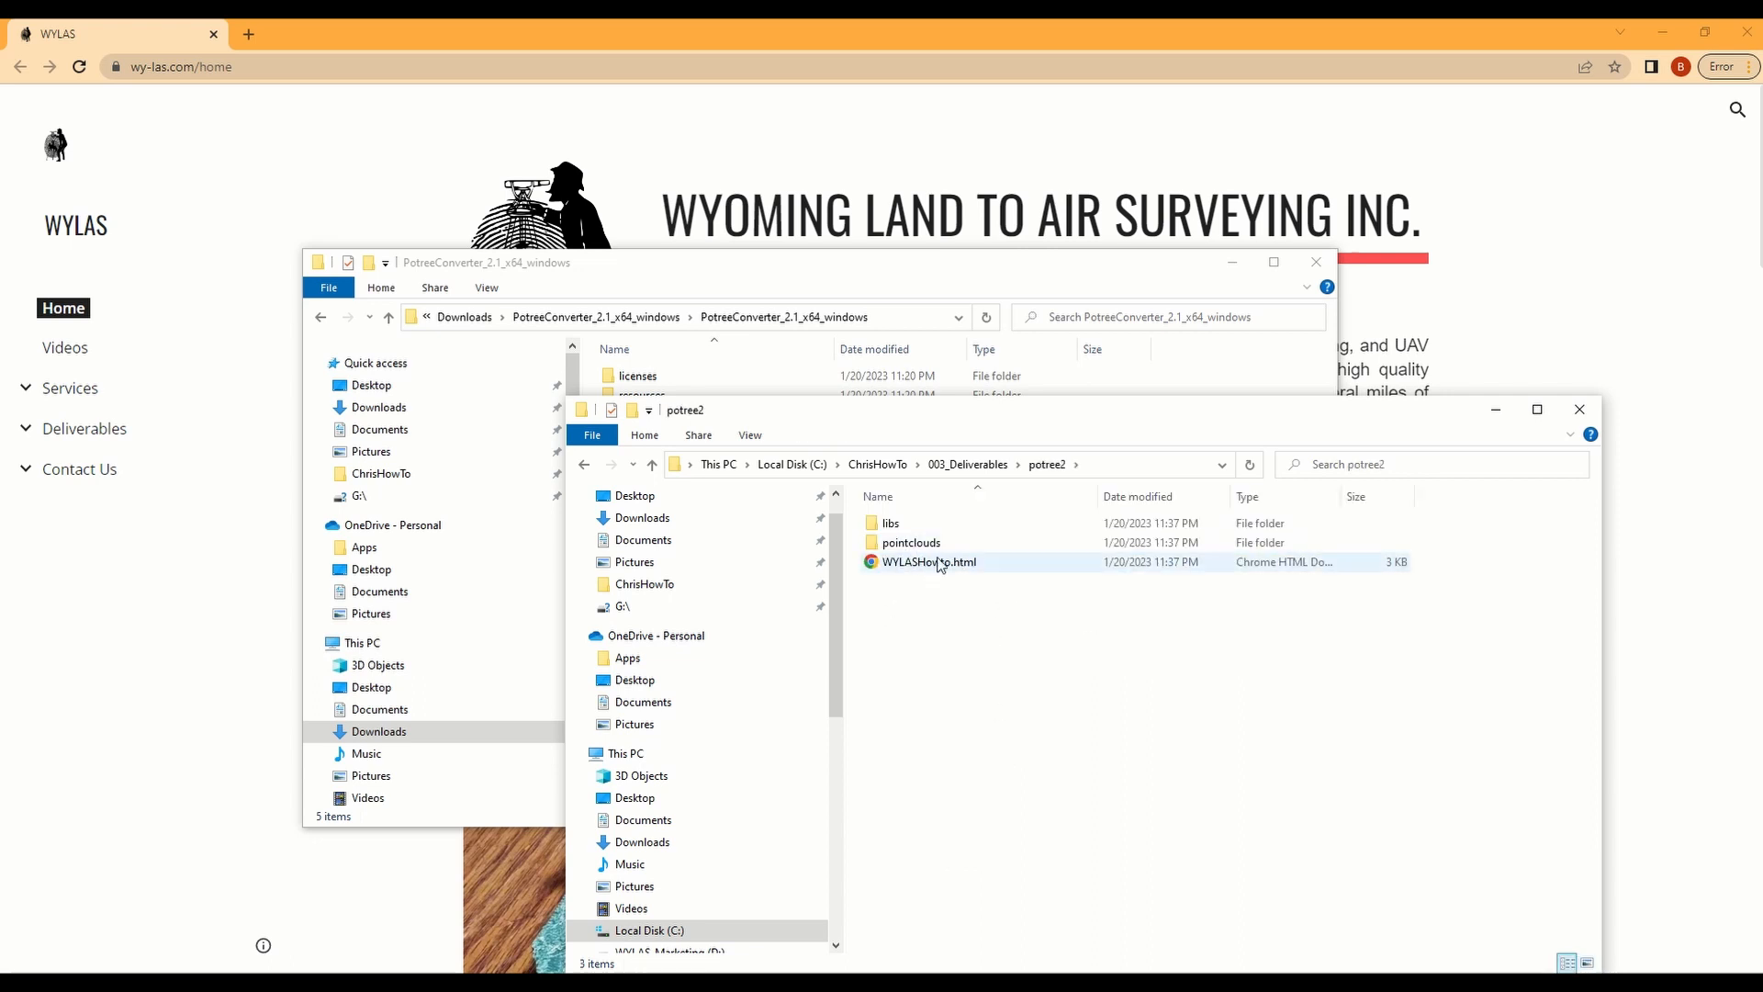
left_click(911, 541)
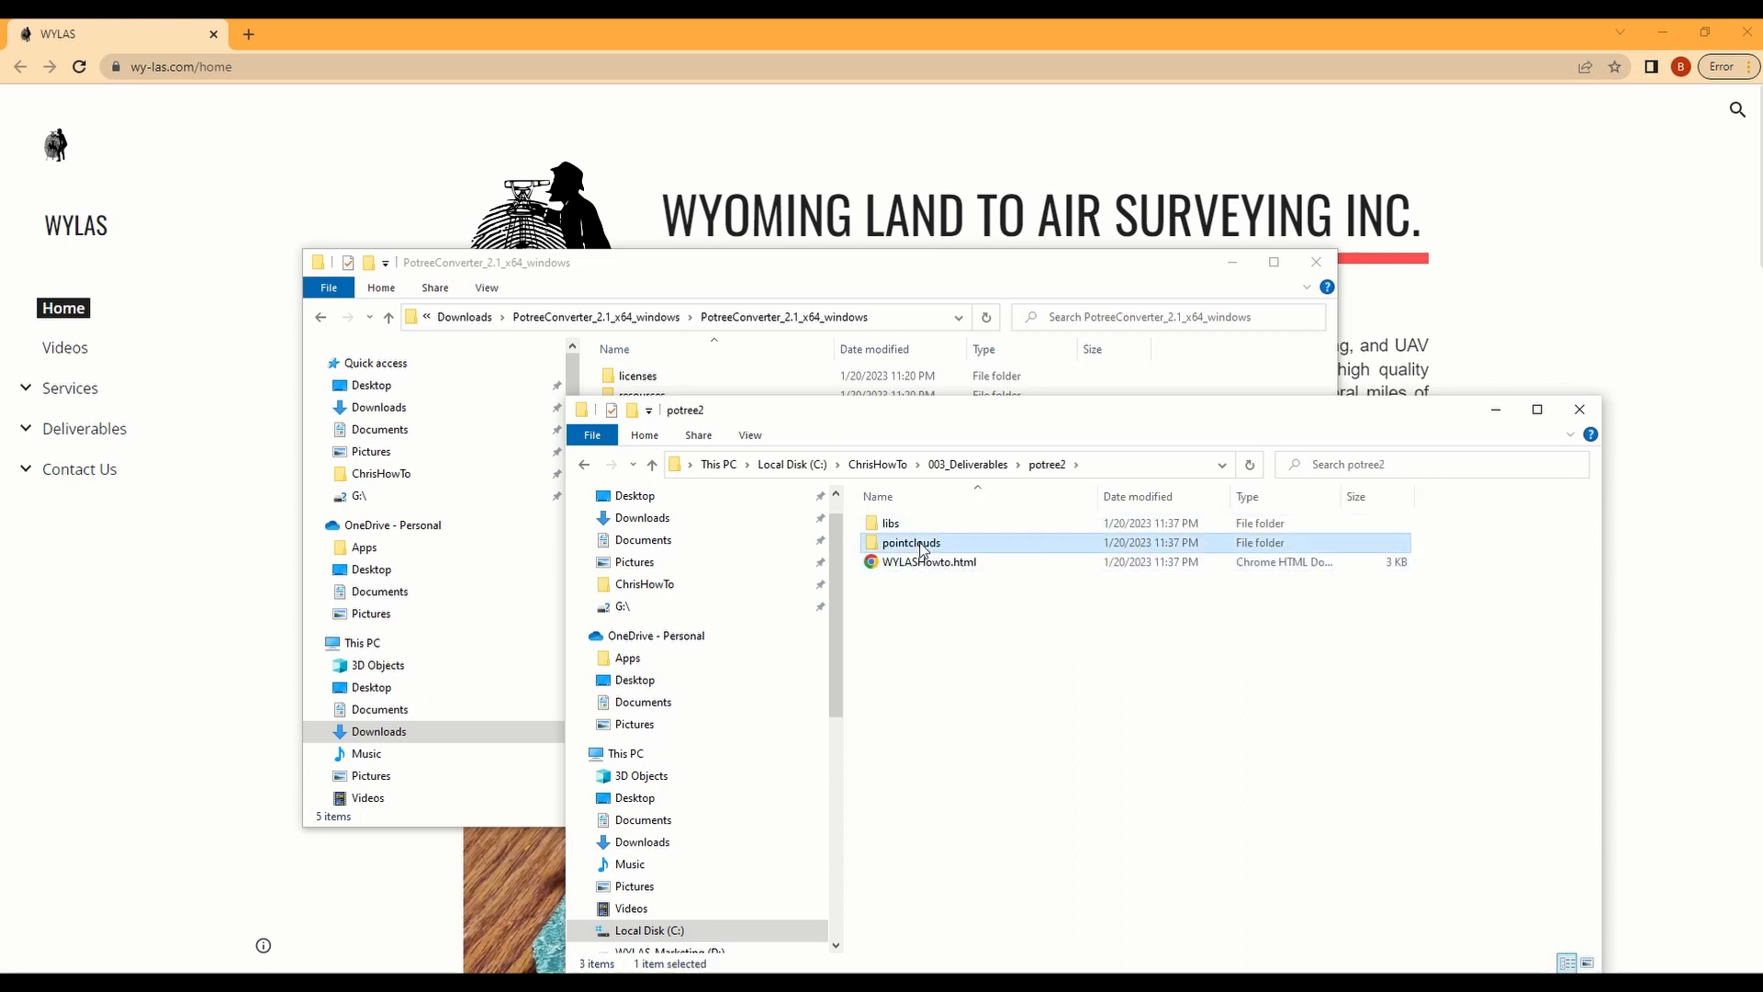
double_click(913, 542)
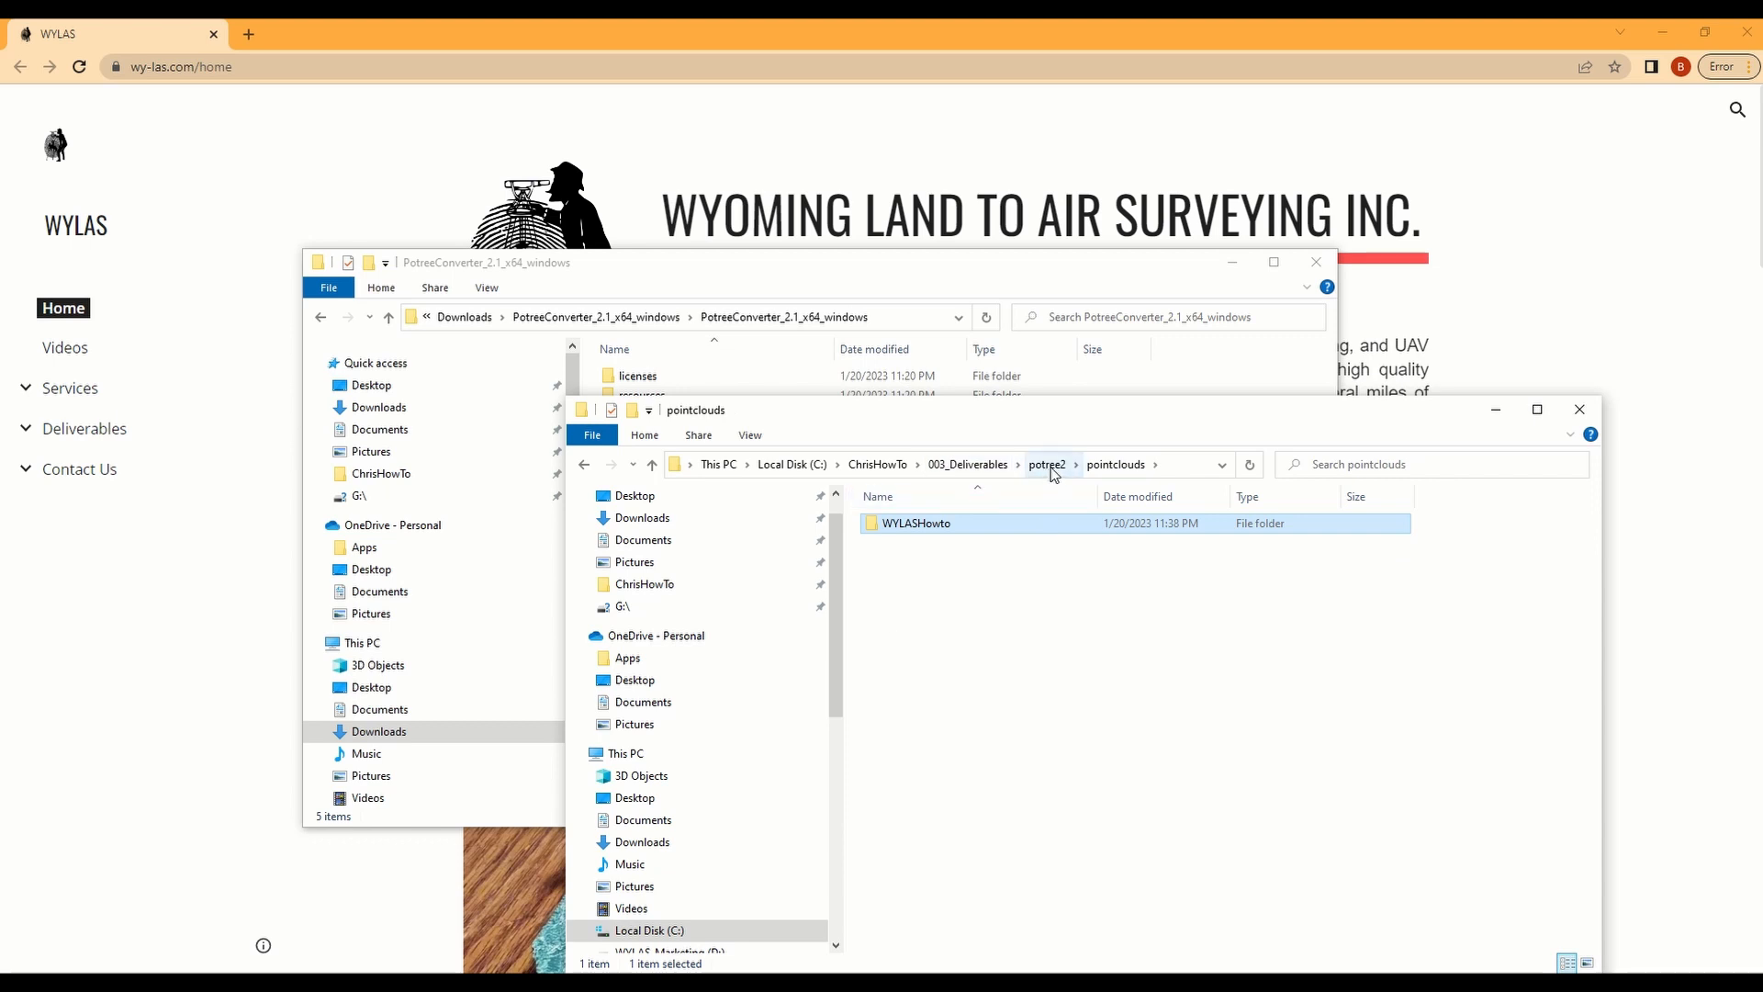
left_click(1045, 465)
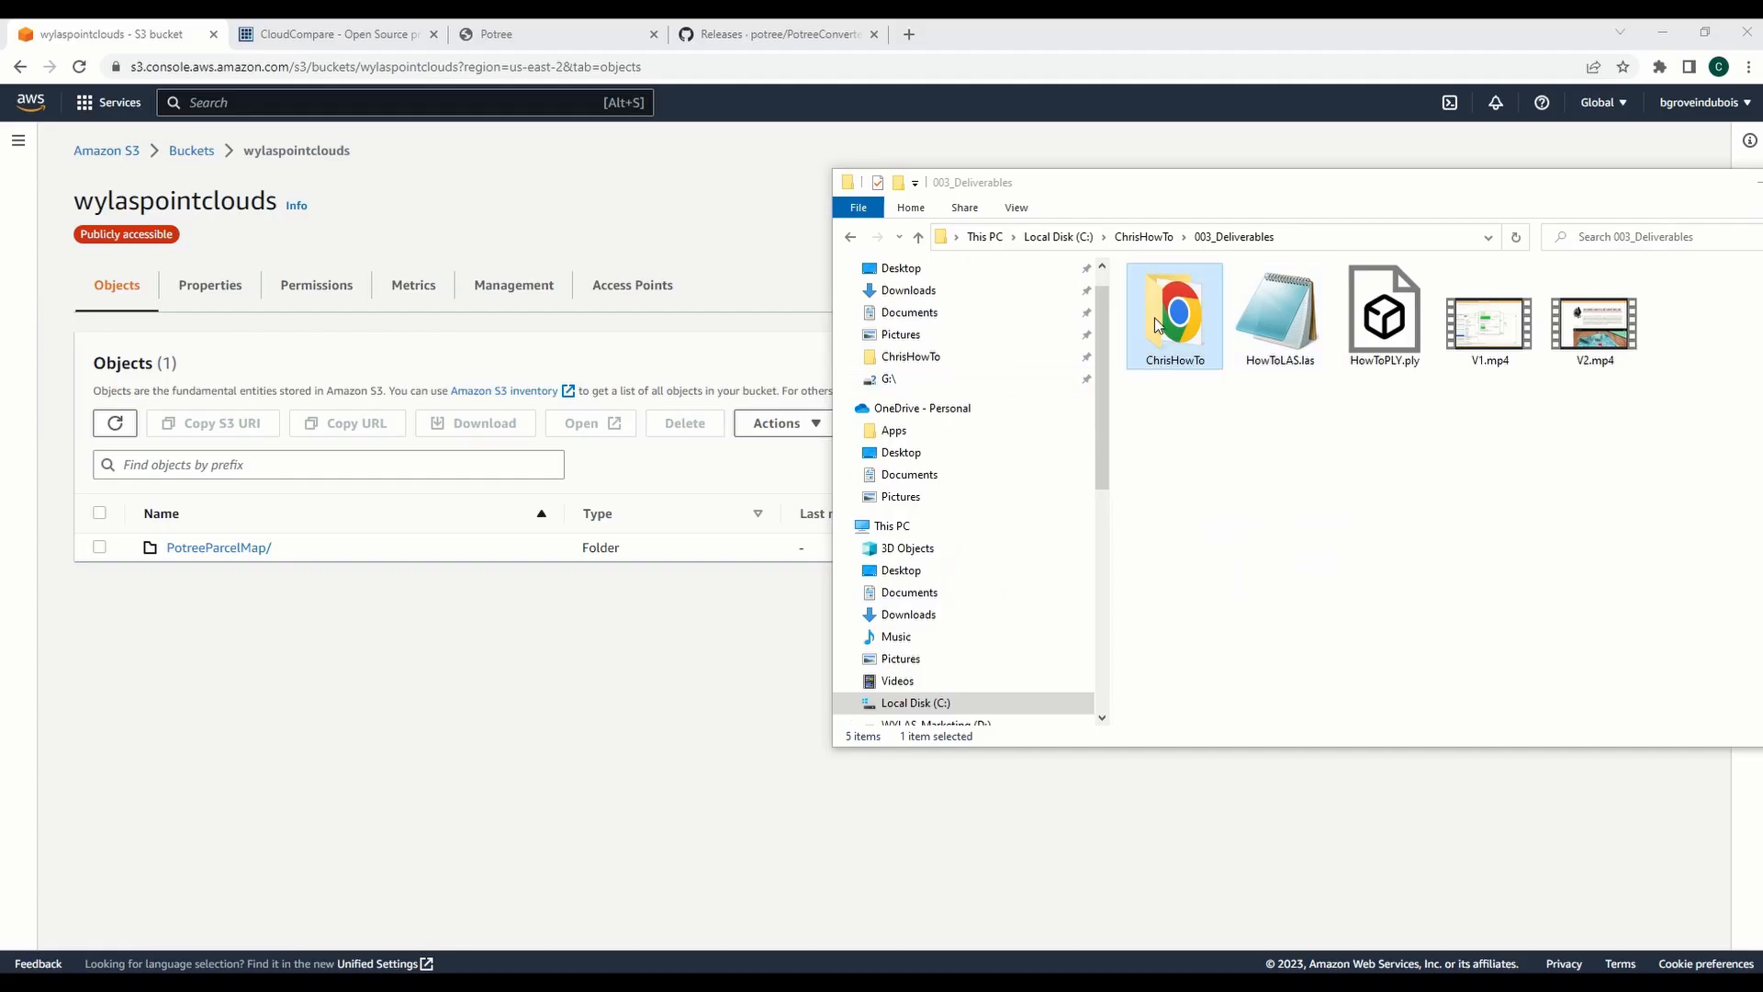
Step: Drag the ChrisHowTo folder onto the wylaspointclouds bucket and start uploading its 408 files
left_click_drag(1173, 314, 258, 529)
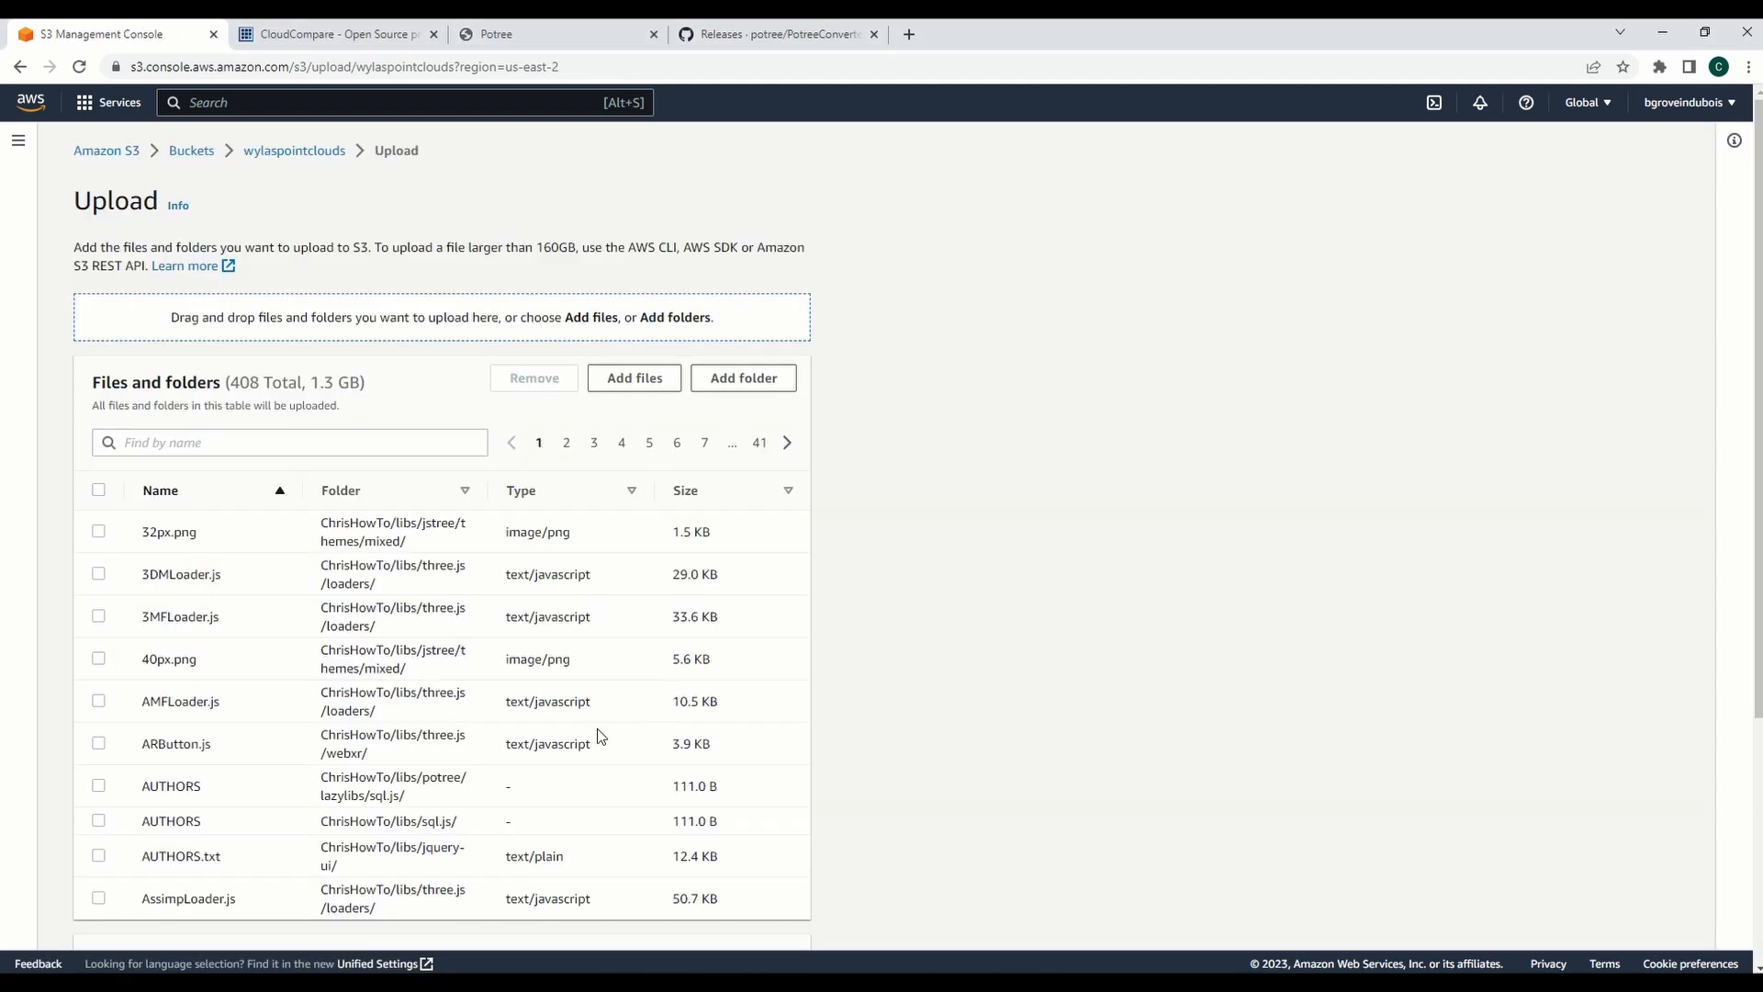
scroll("down", 3)
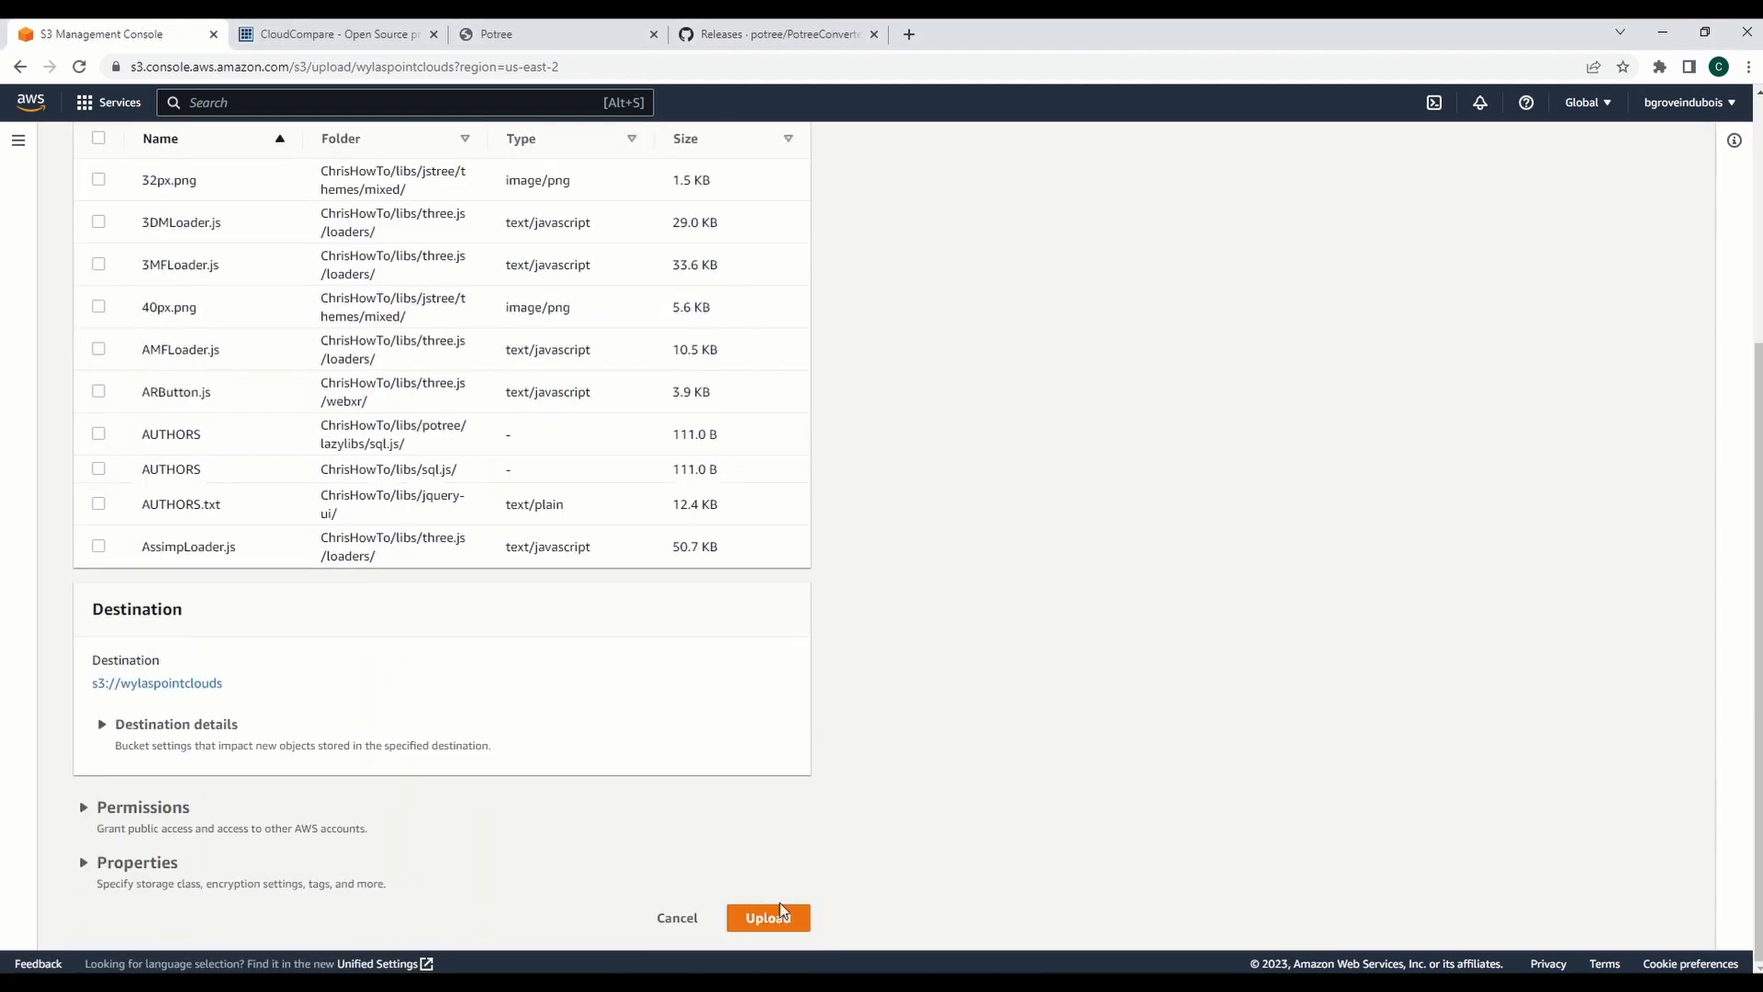
left_click(768, 918)
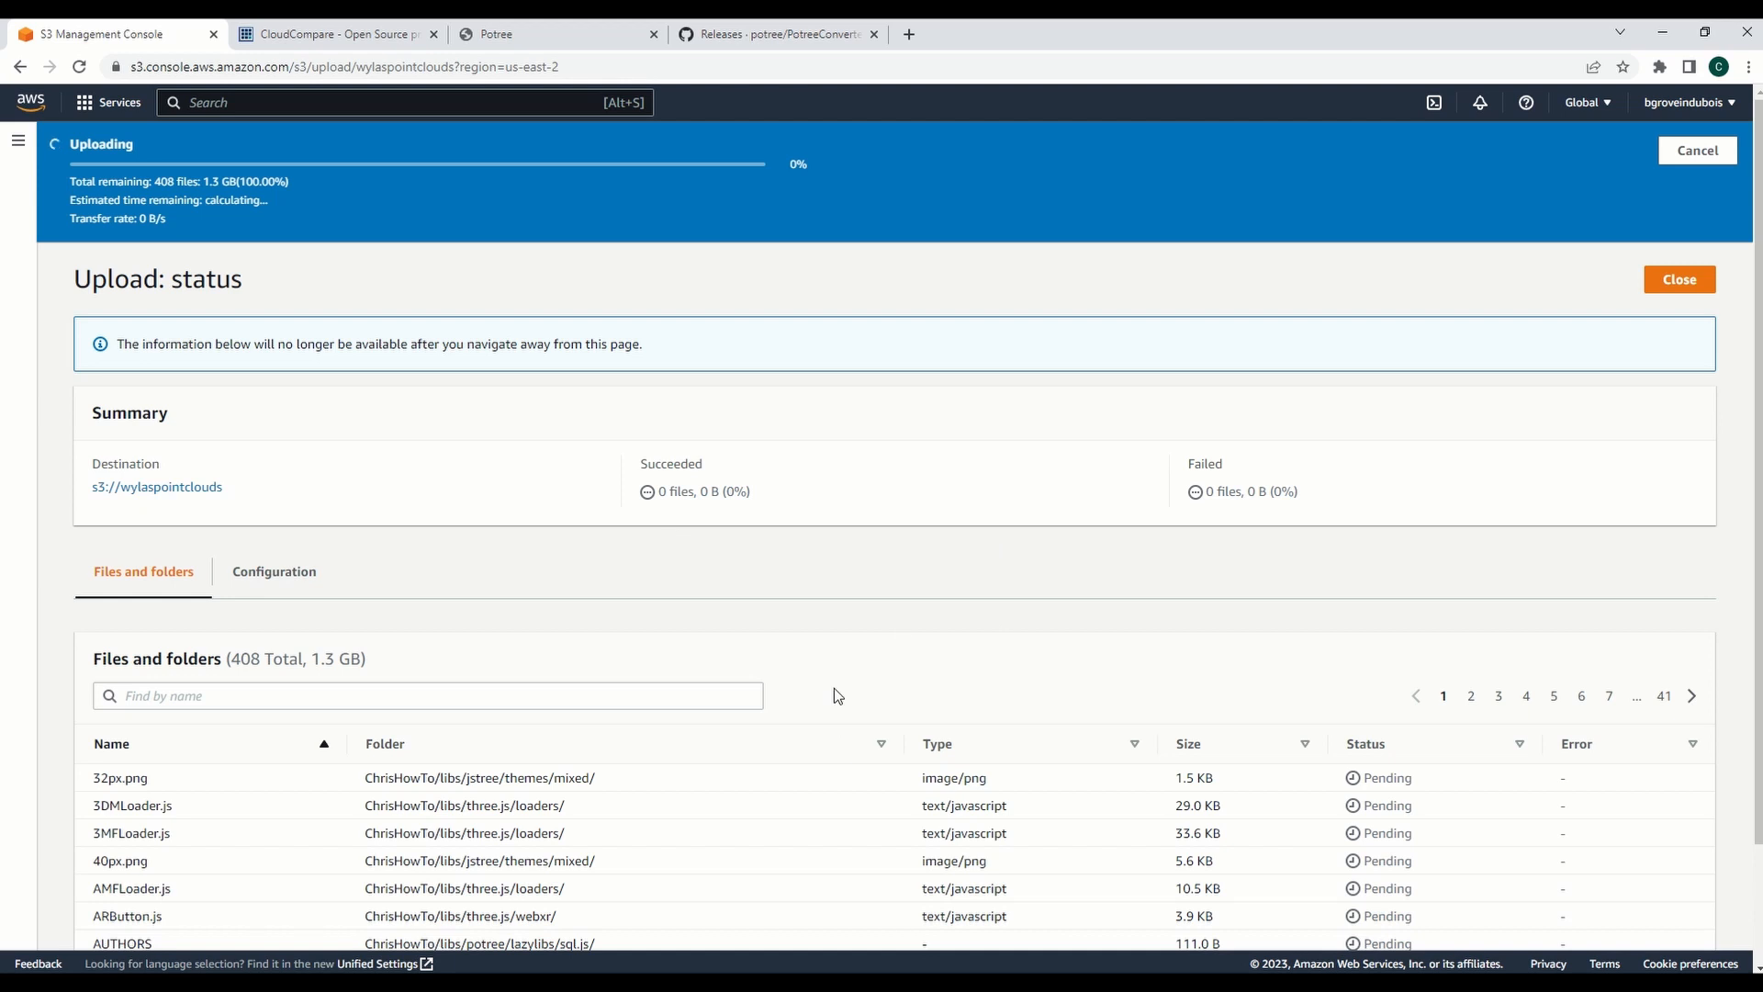